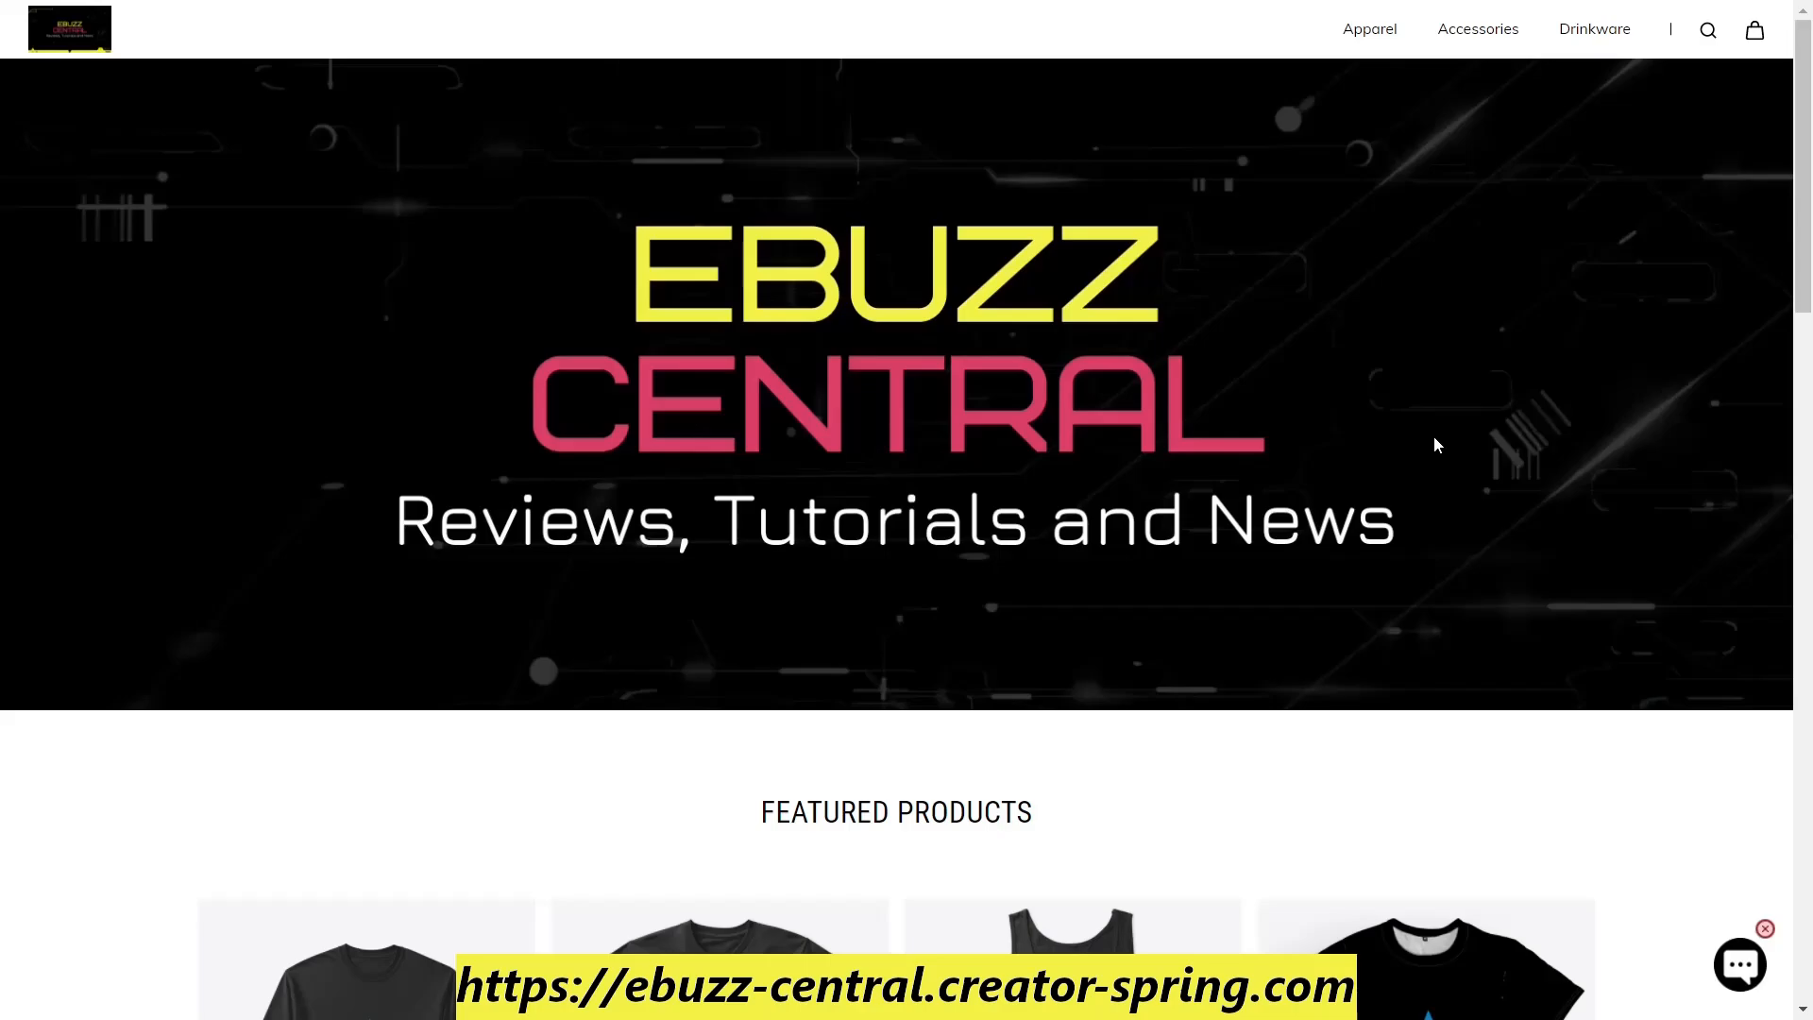
Step: Scroll the eBuzz Central homepage down to the featured Arch Pride apparel and prices
scroll(down, 3)
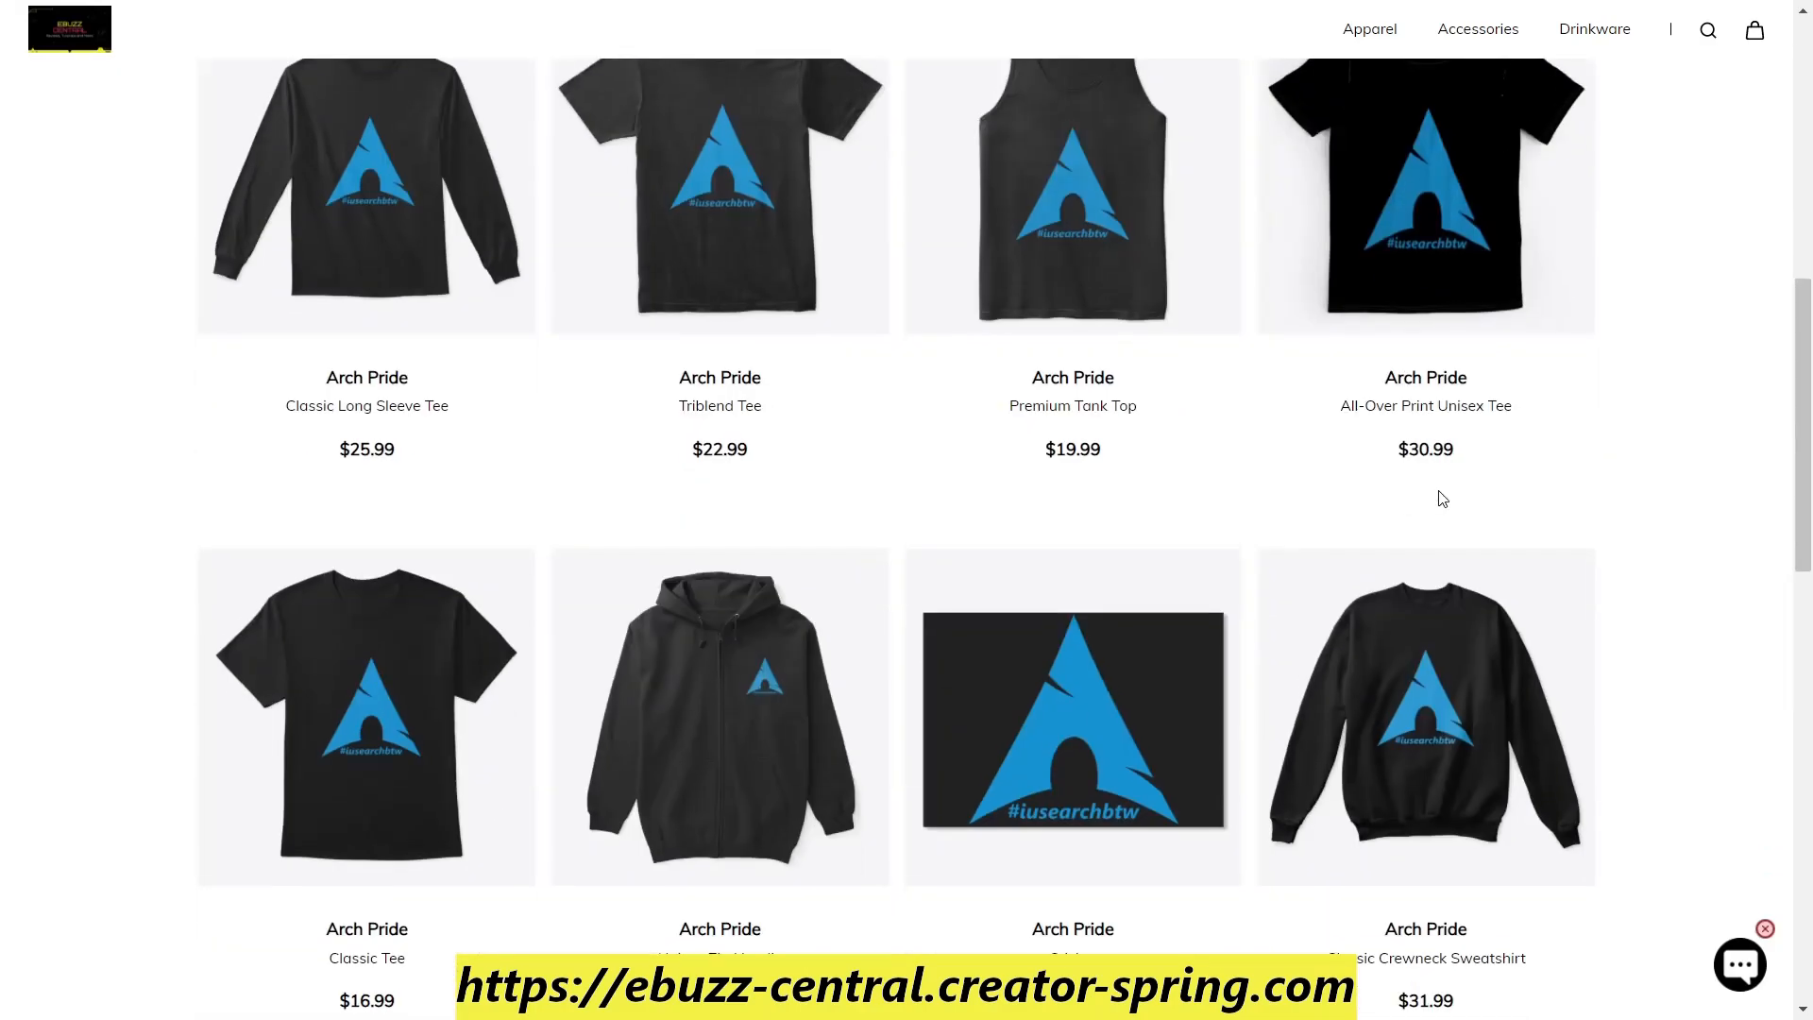
scroll(down, 3)
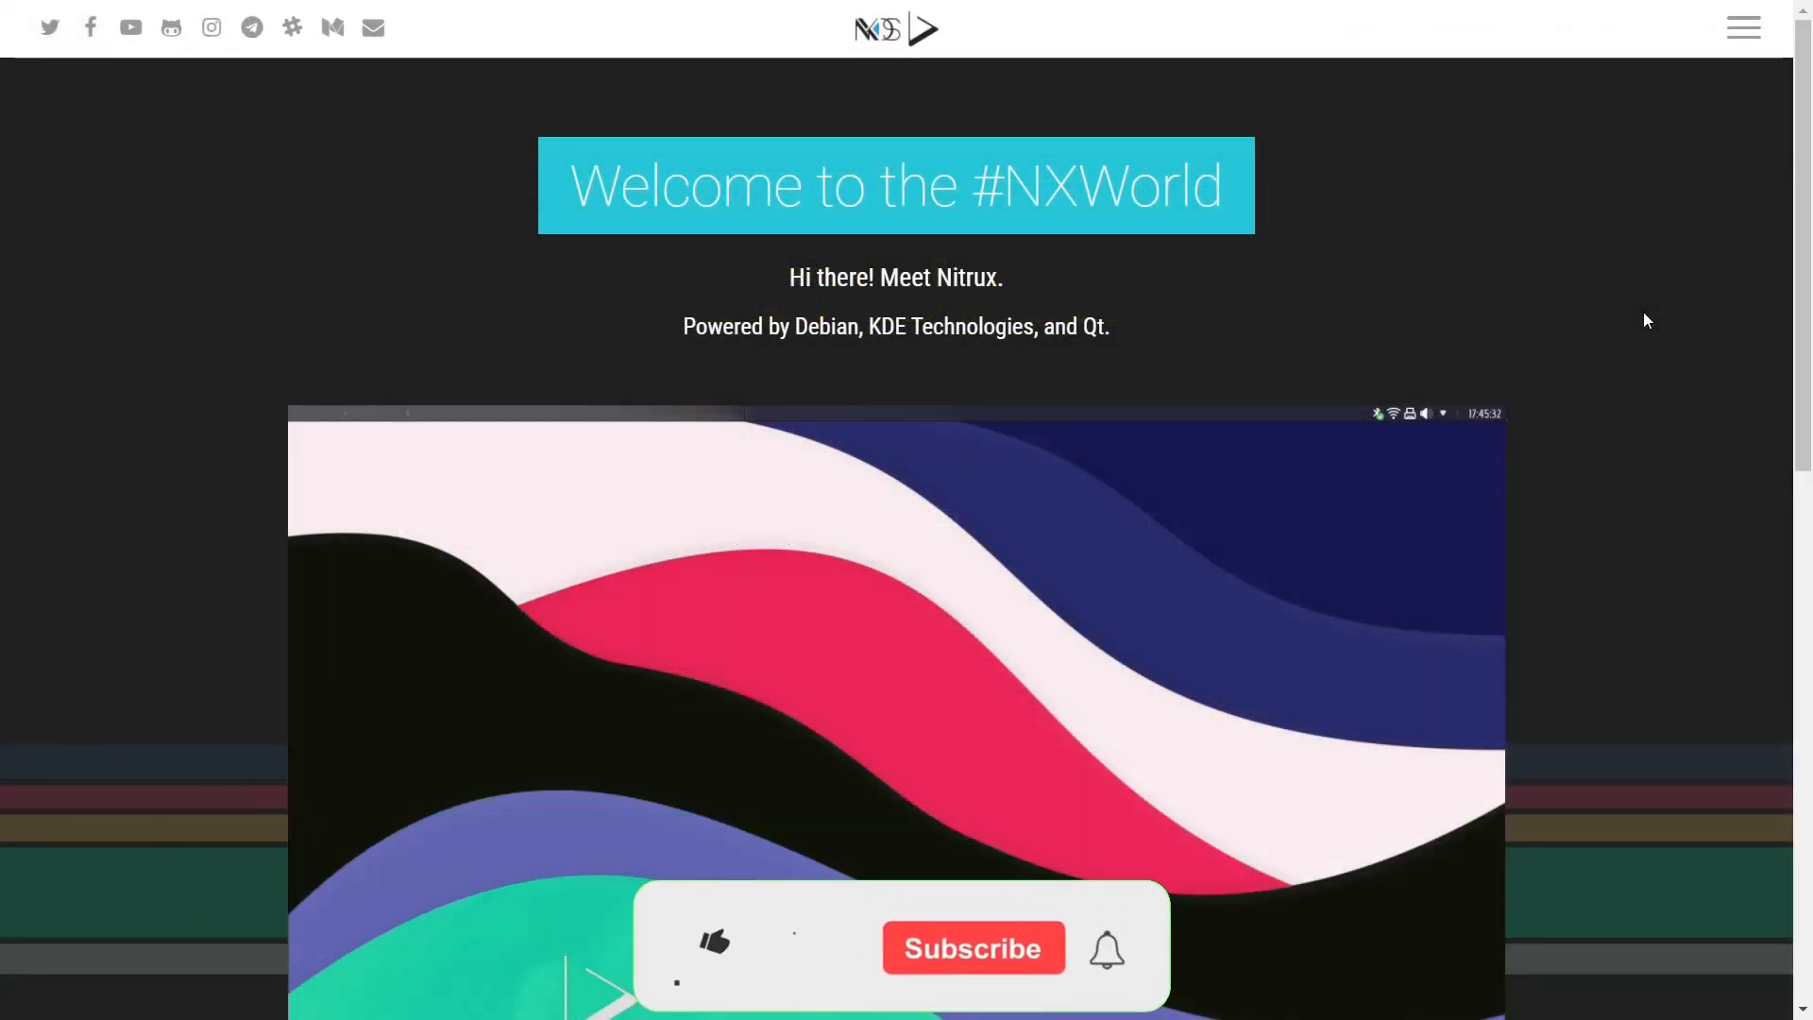
Step: Open the Nitrux 2.0.1 Release Announcement from the nxos.org Latest Release section
click(714, 946)
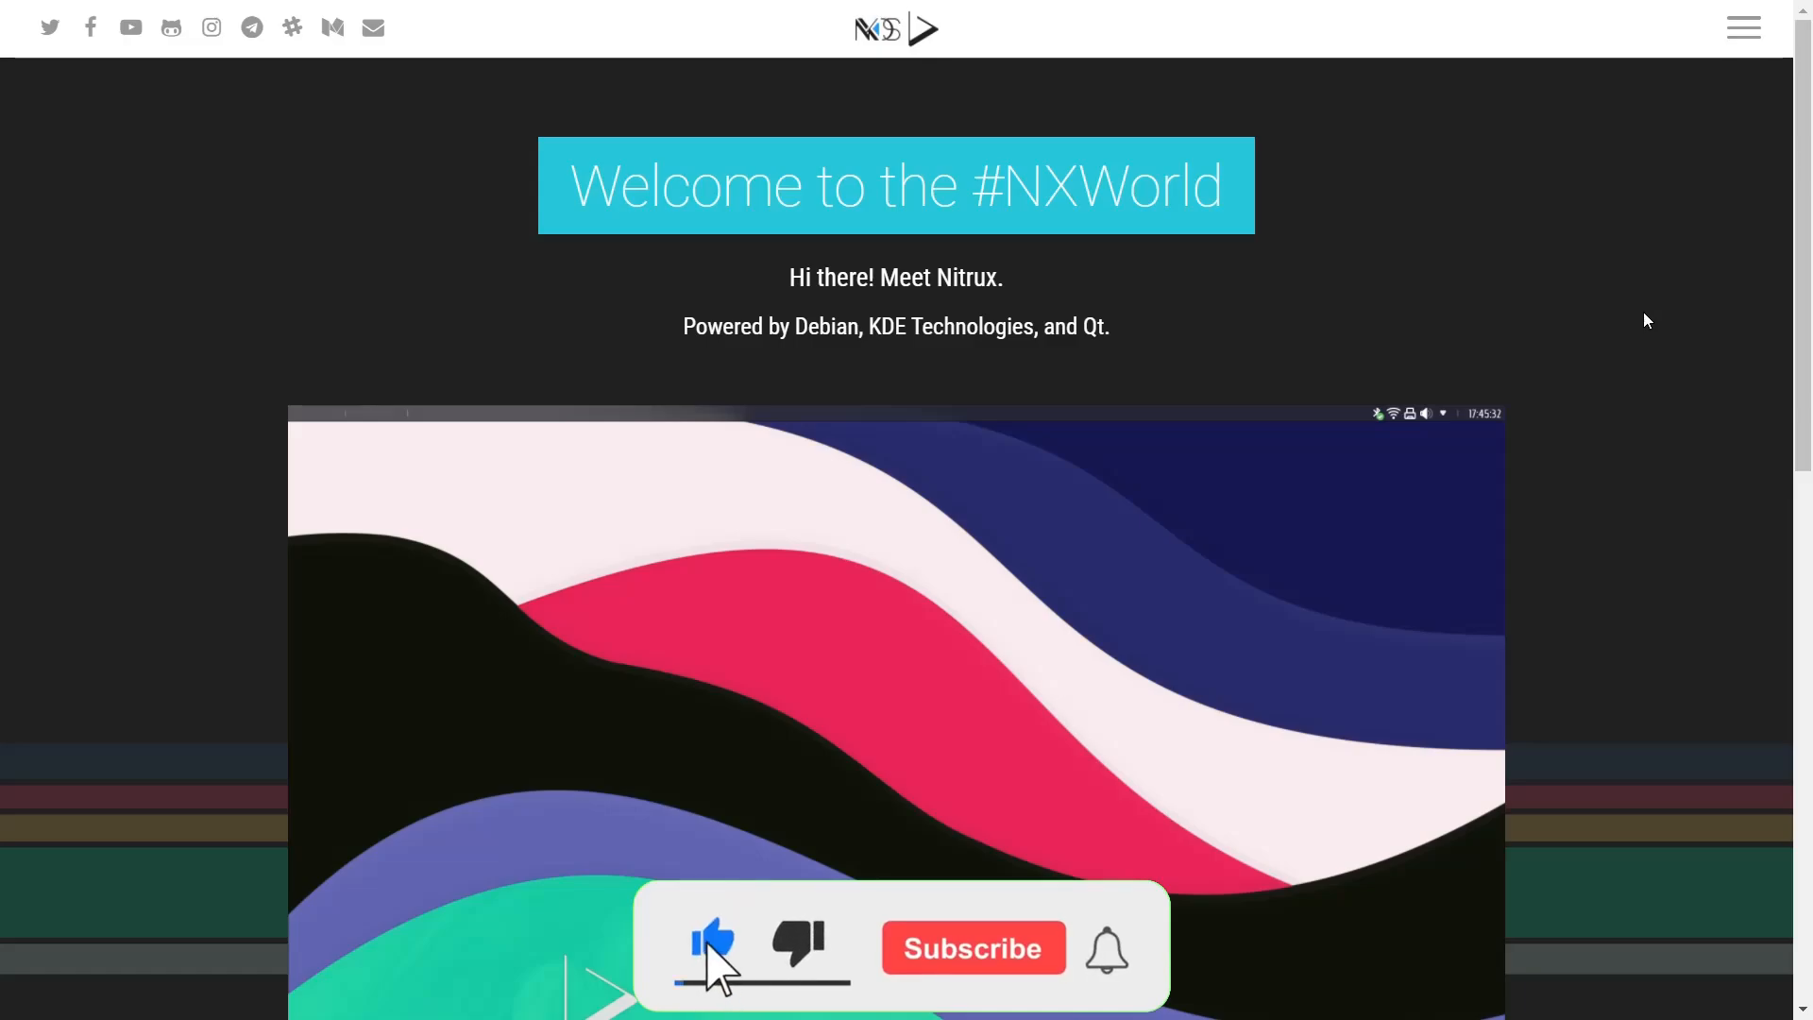
click(971, 948)
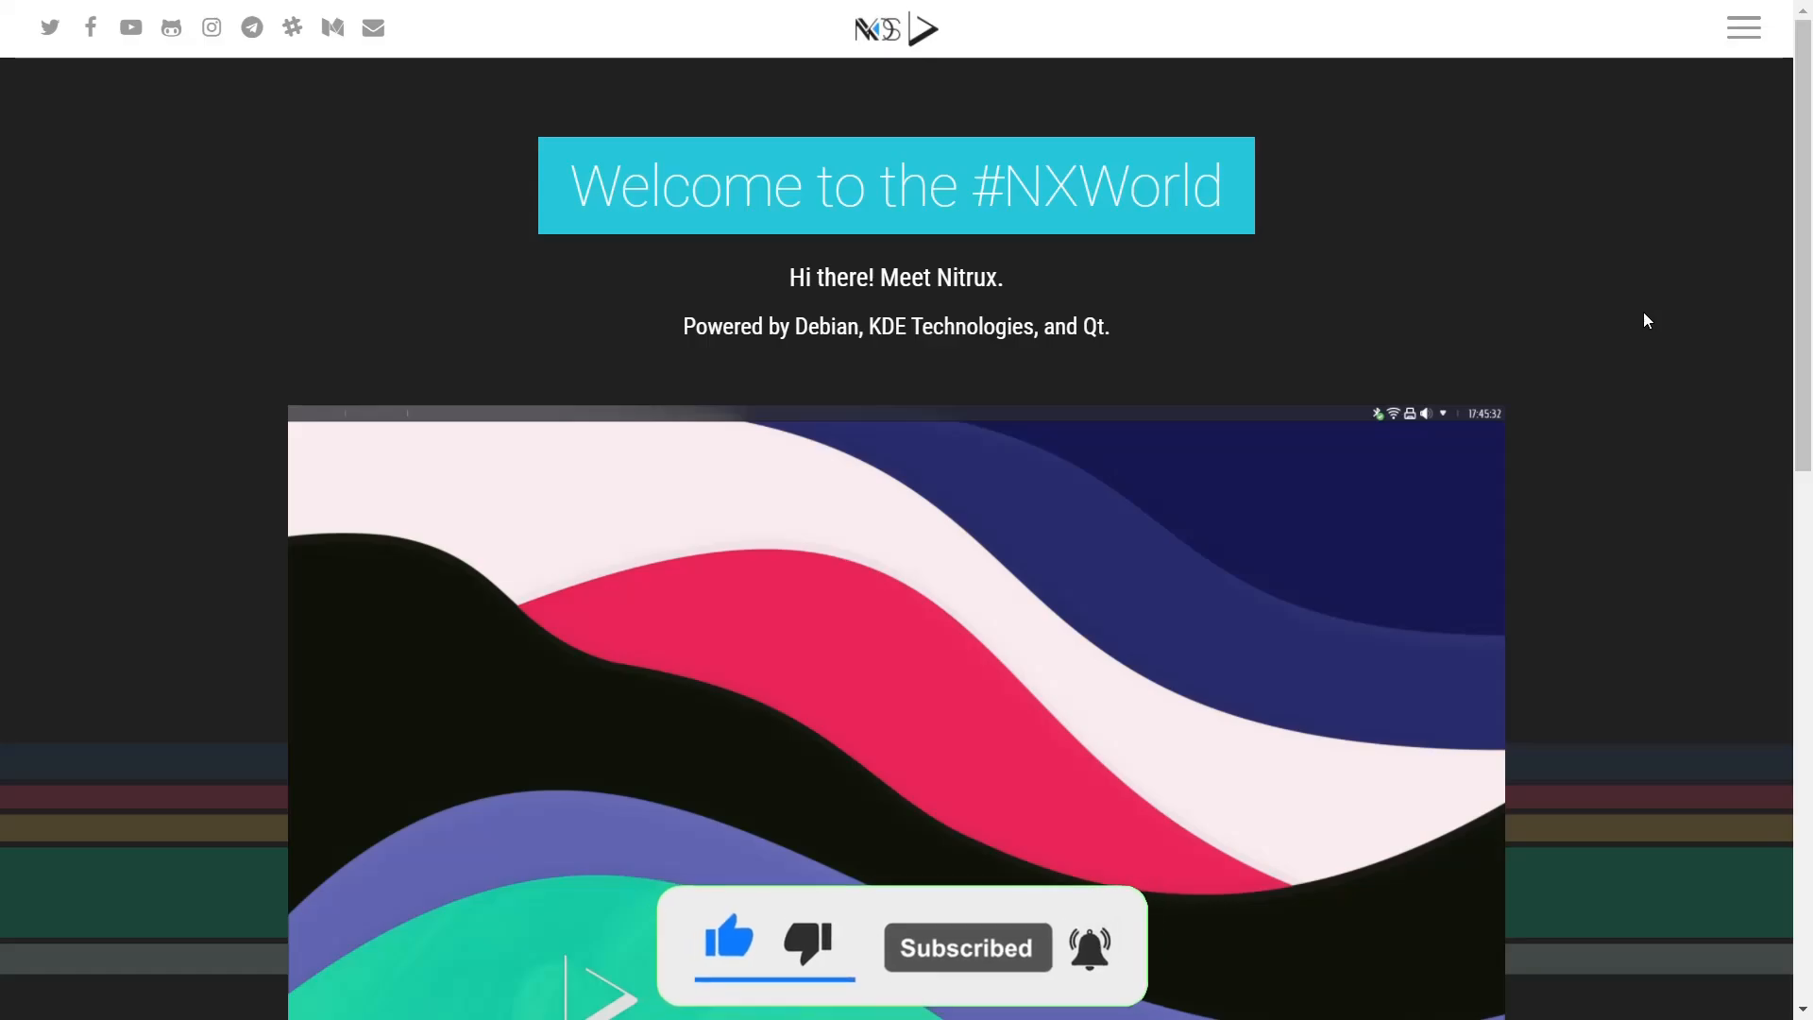
scroll(down, 3)
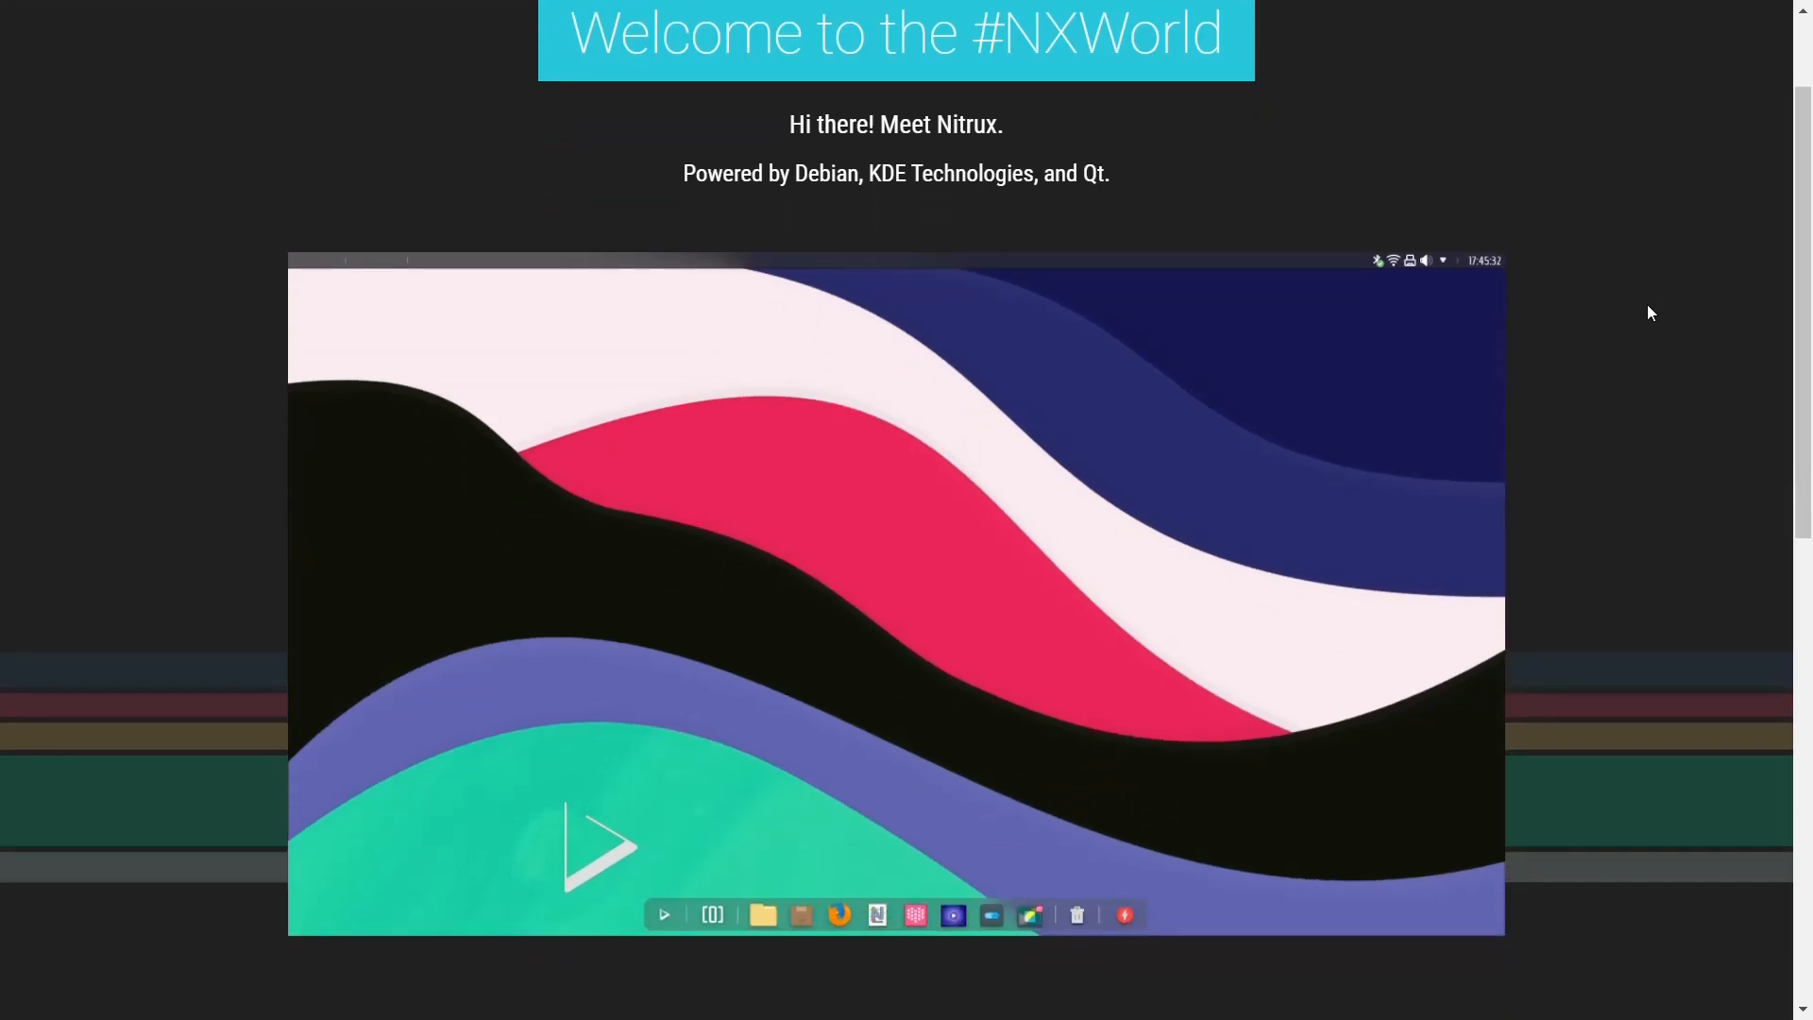
scroll(down, 3)
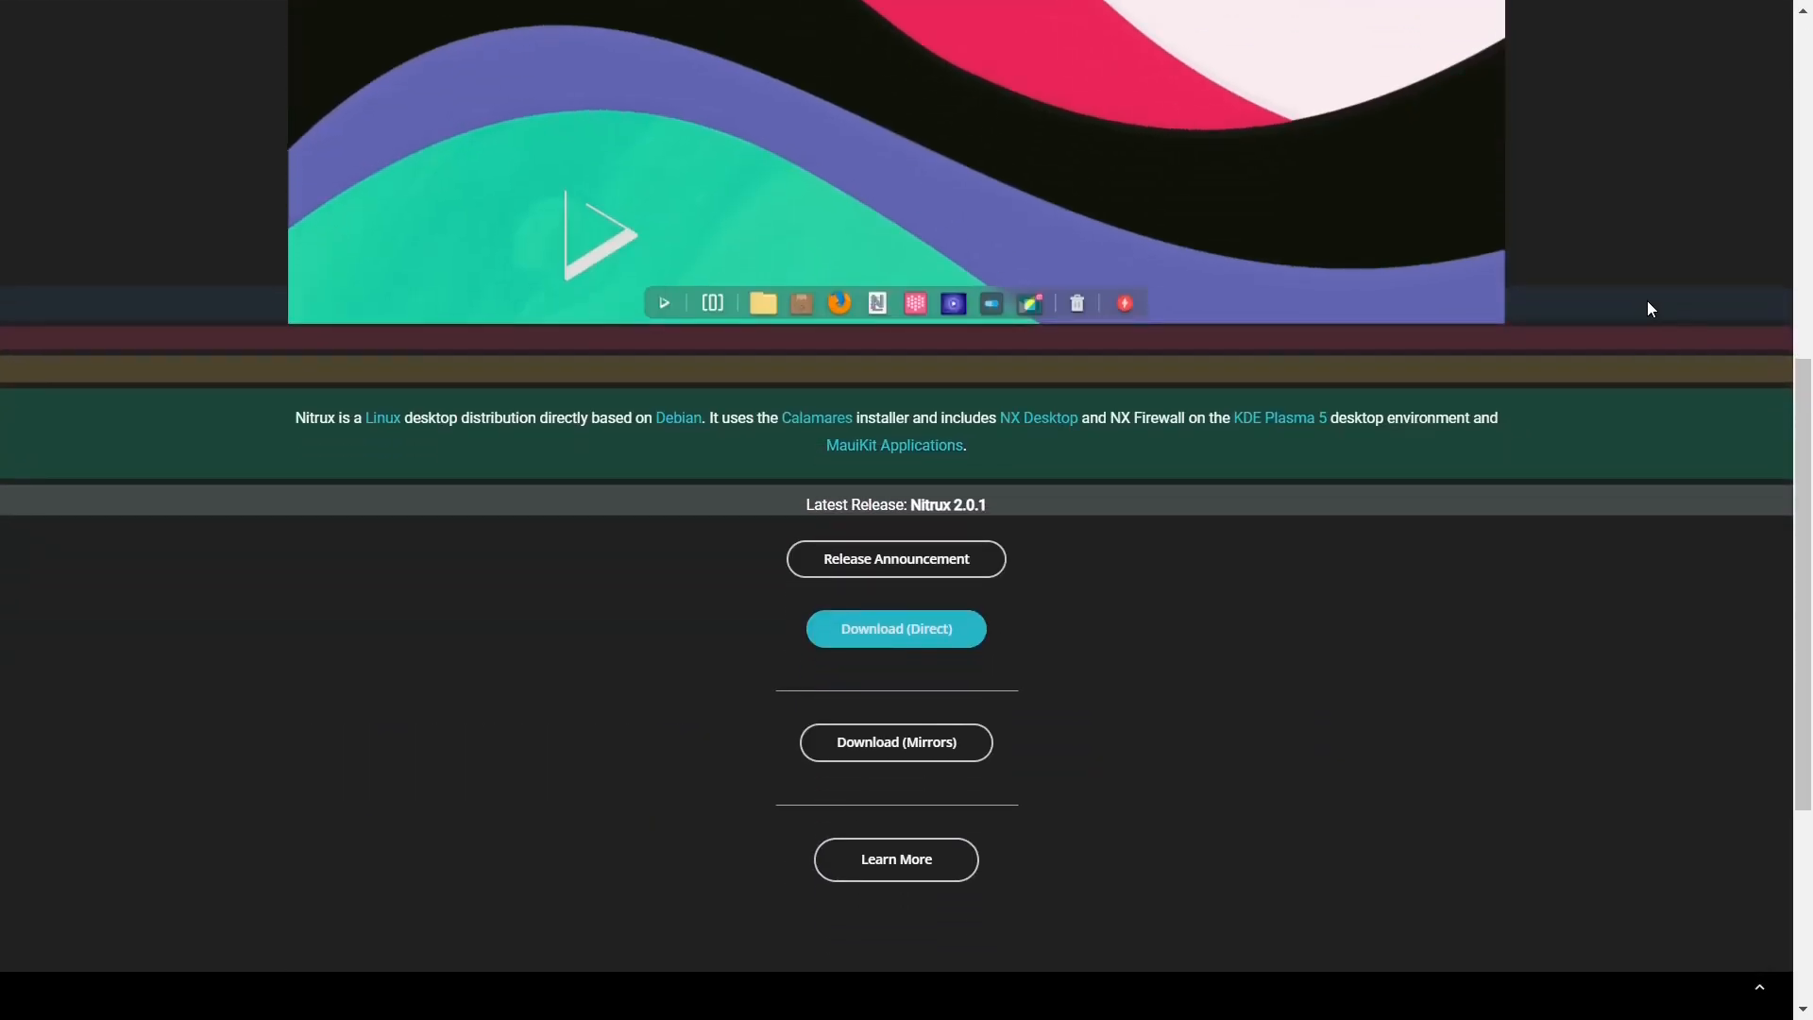
click(895, 558)
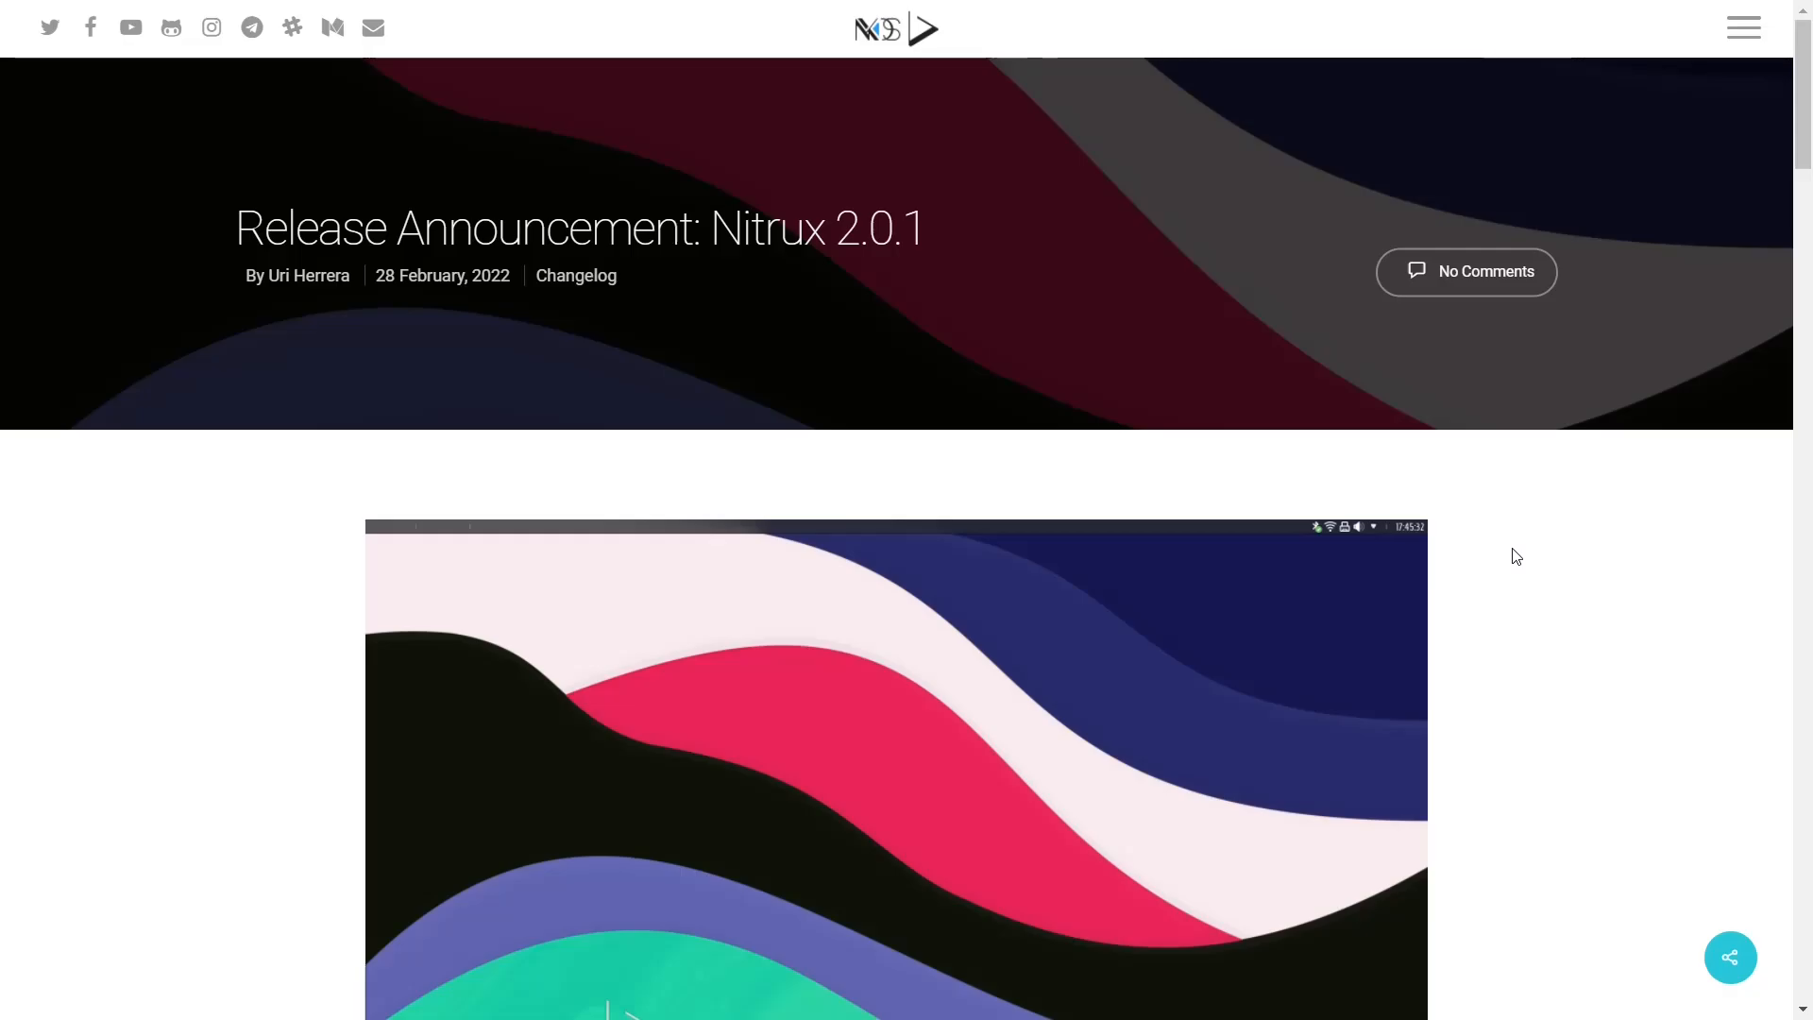
Step: Scroll the announcement past the kernel commands and screenshot to the updated, fixed and removed components
scroll(down, 3)
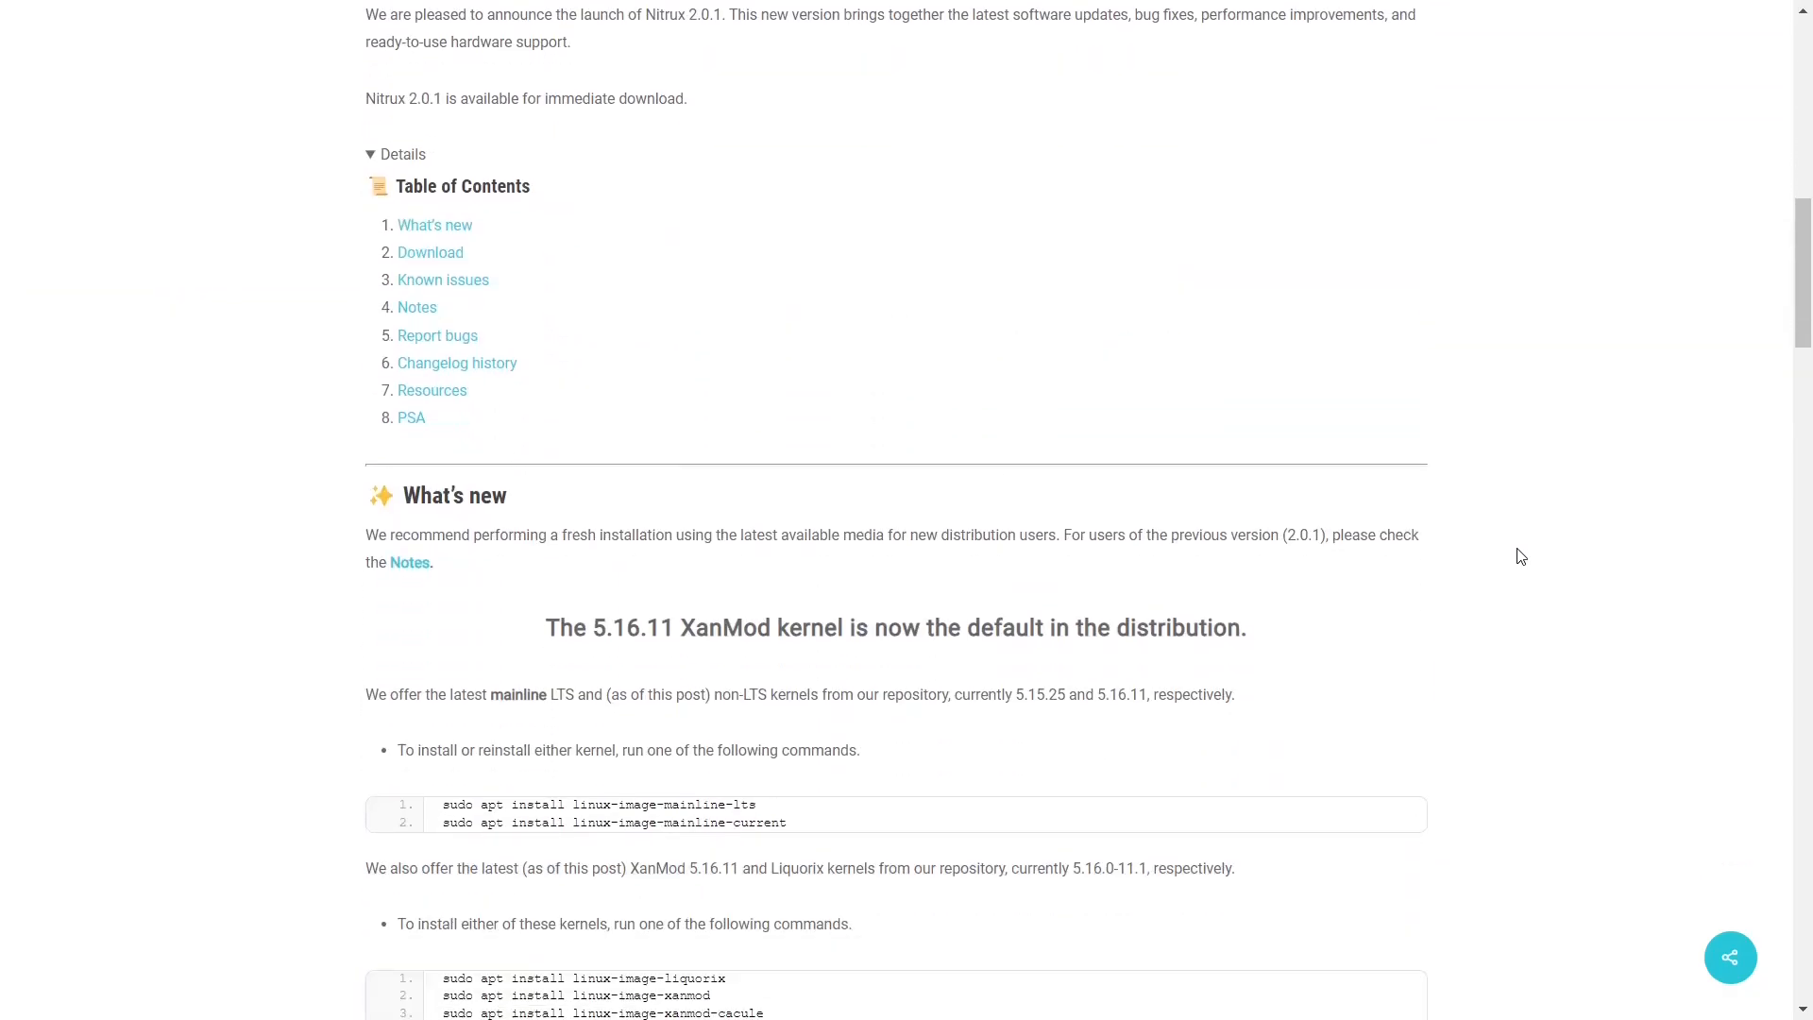
scroll(down, 3)
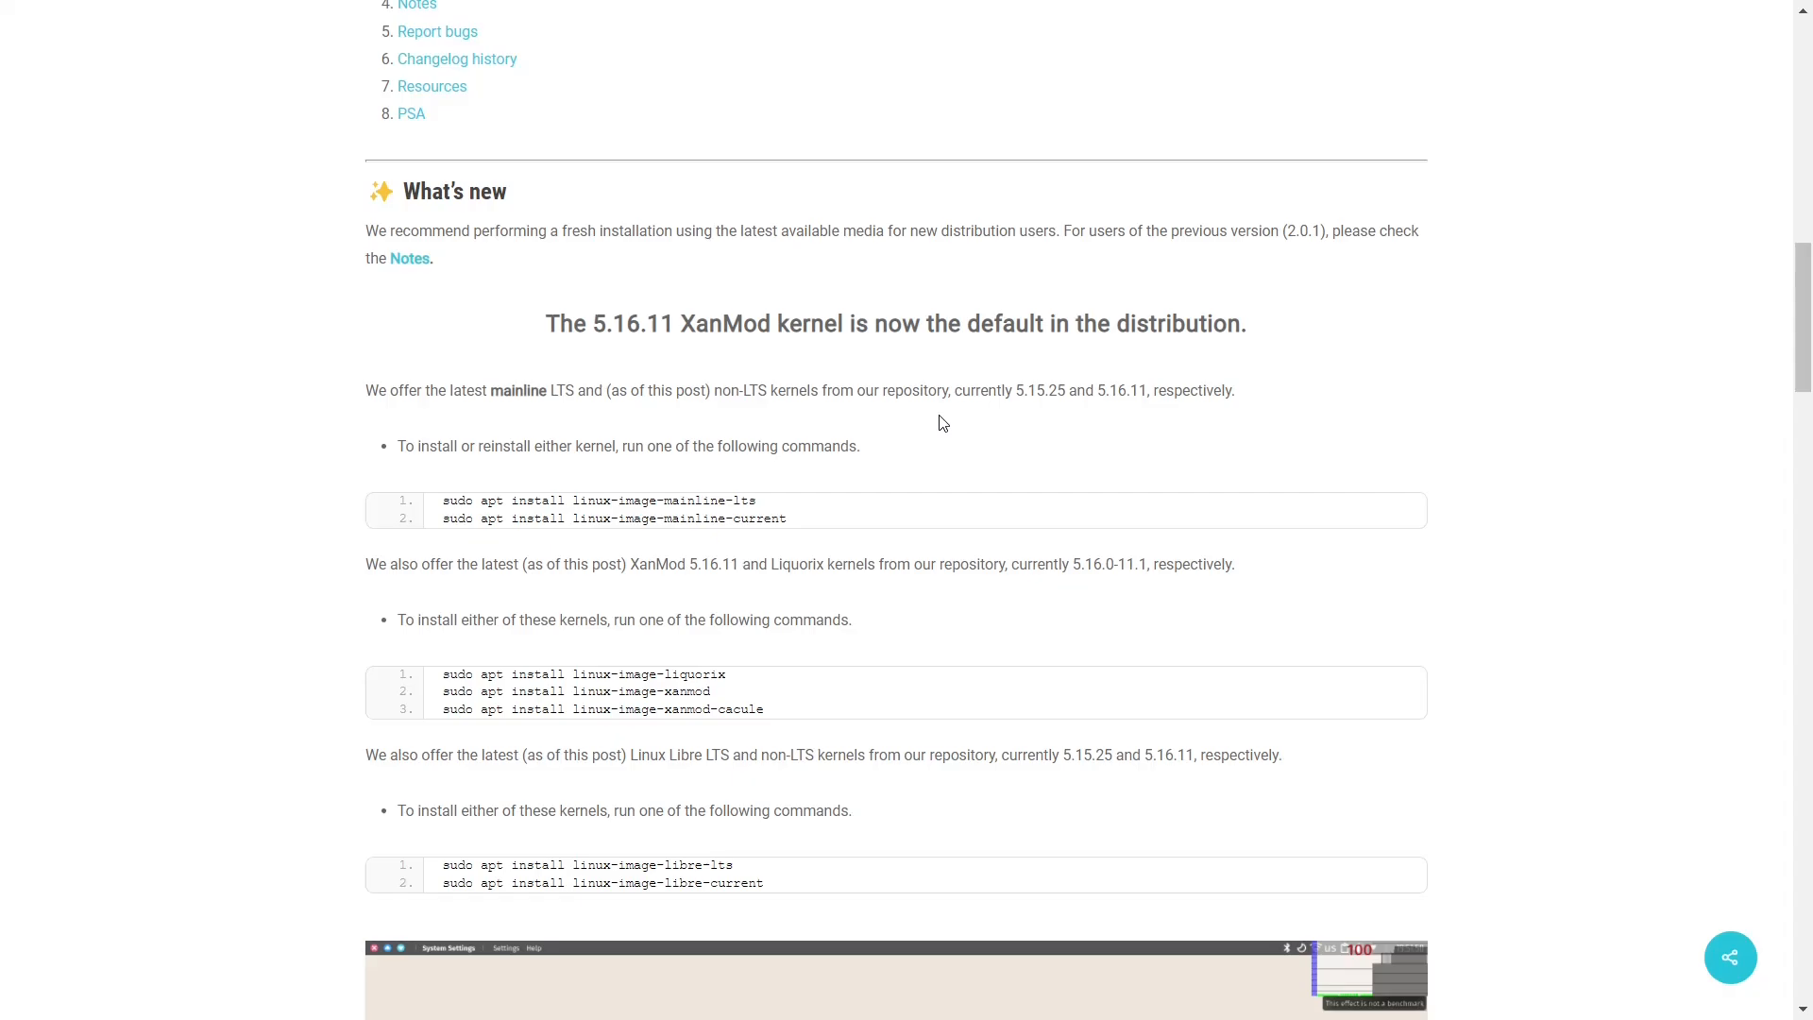
scroll(down, 3)
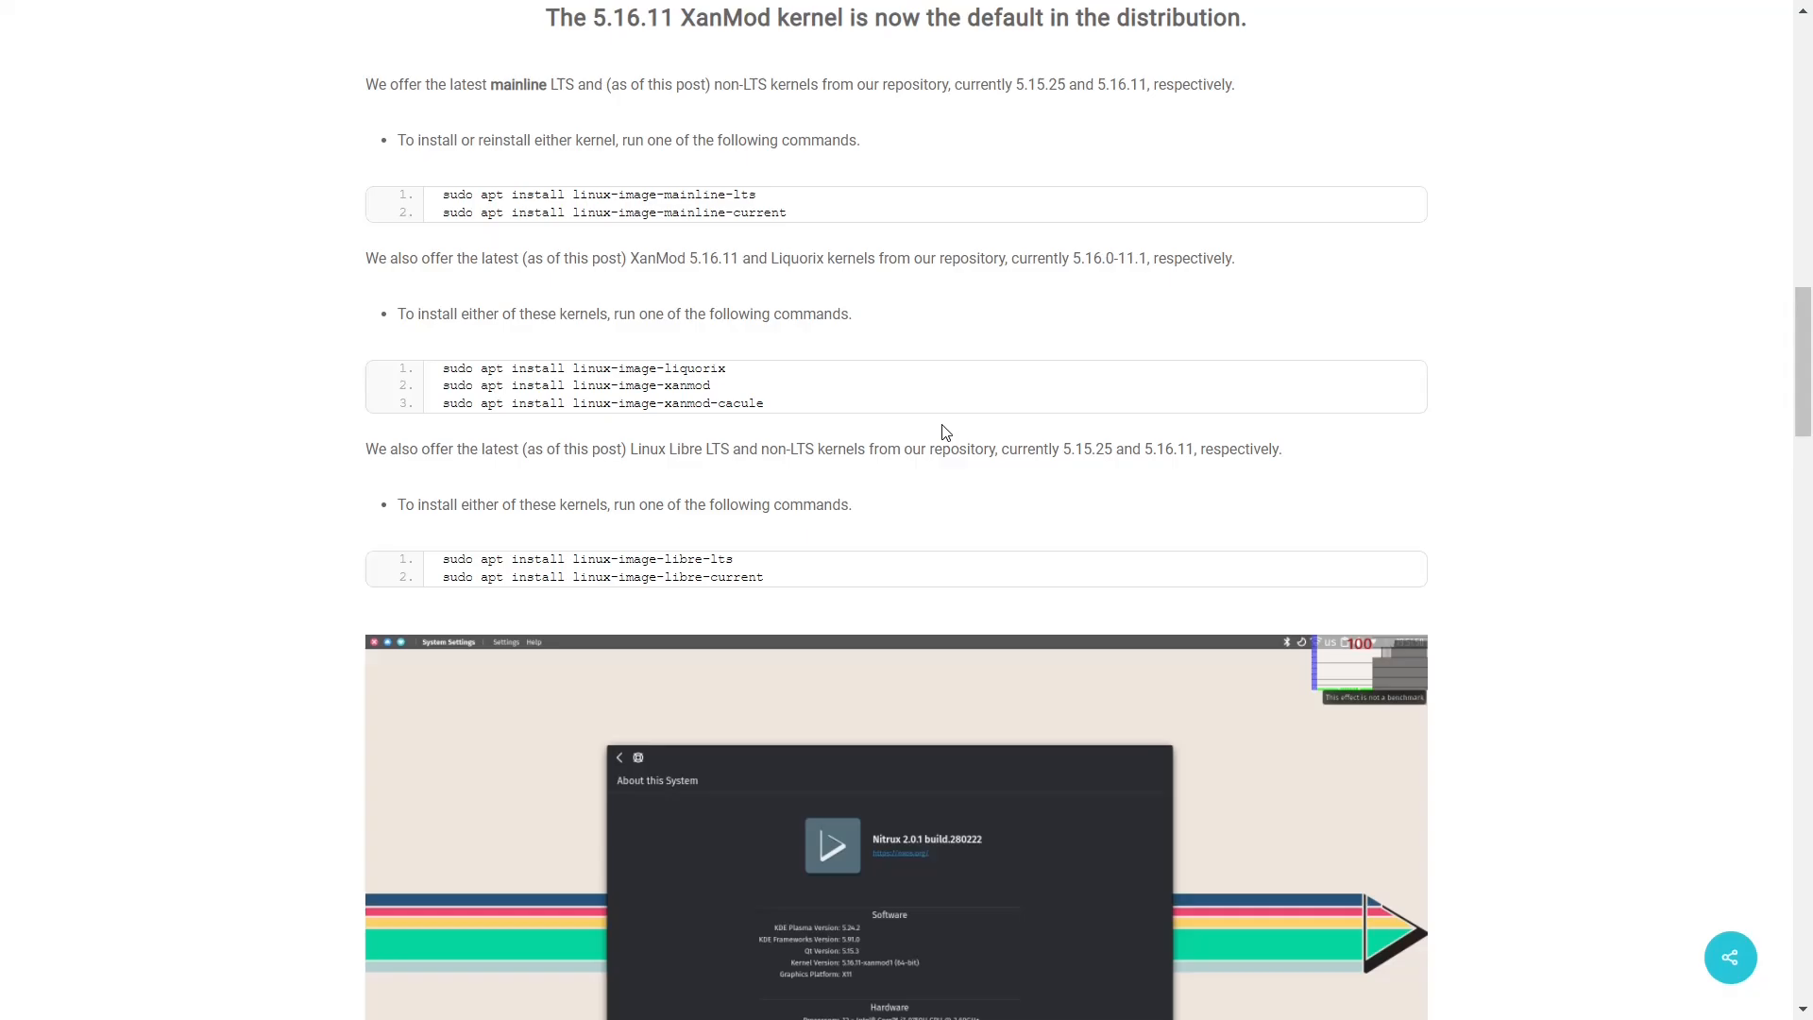
scroll(down, 3)
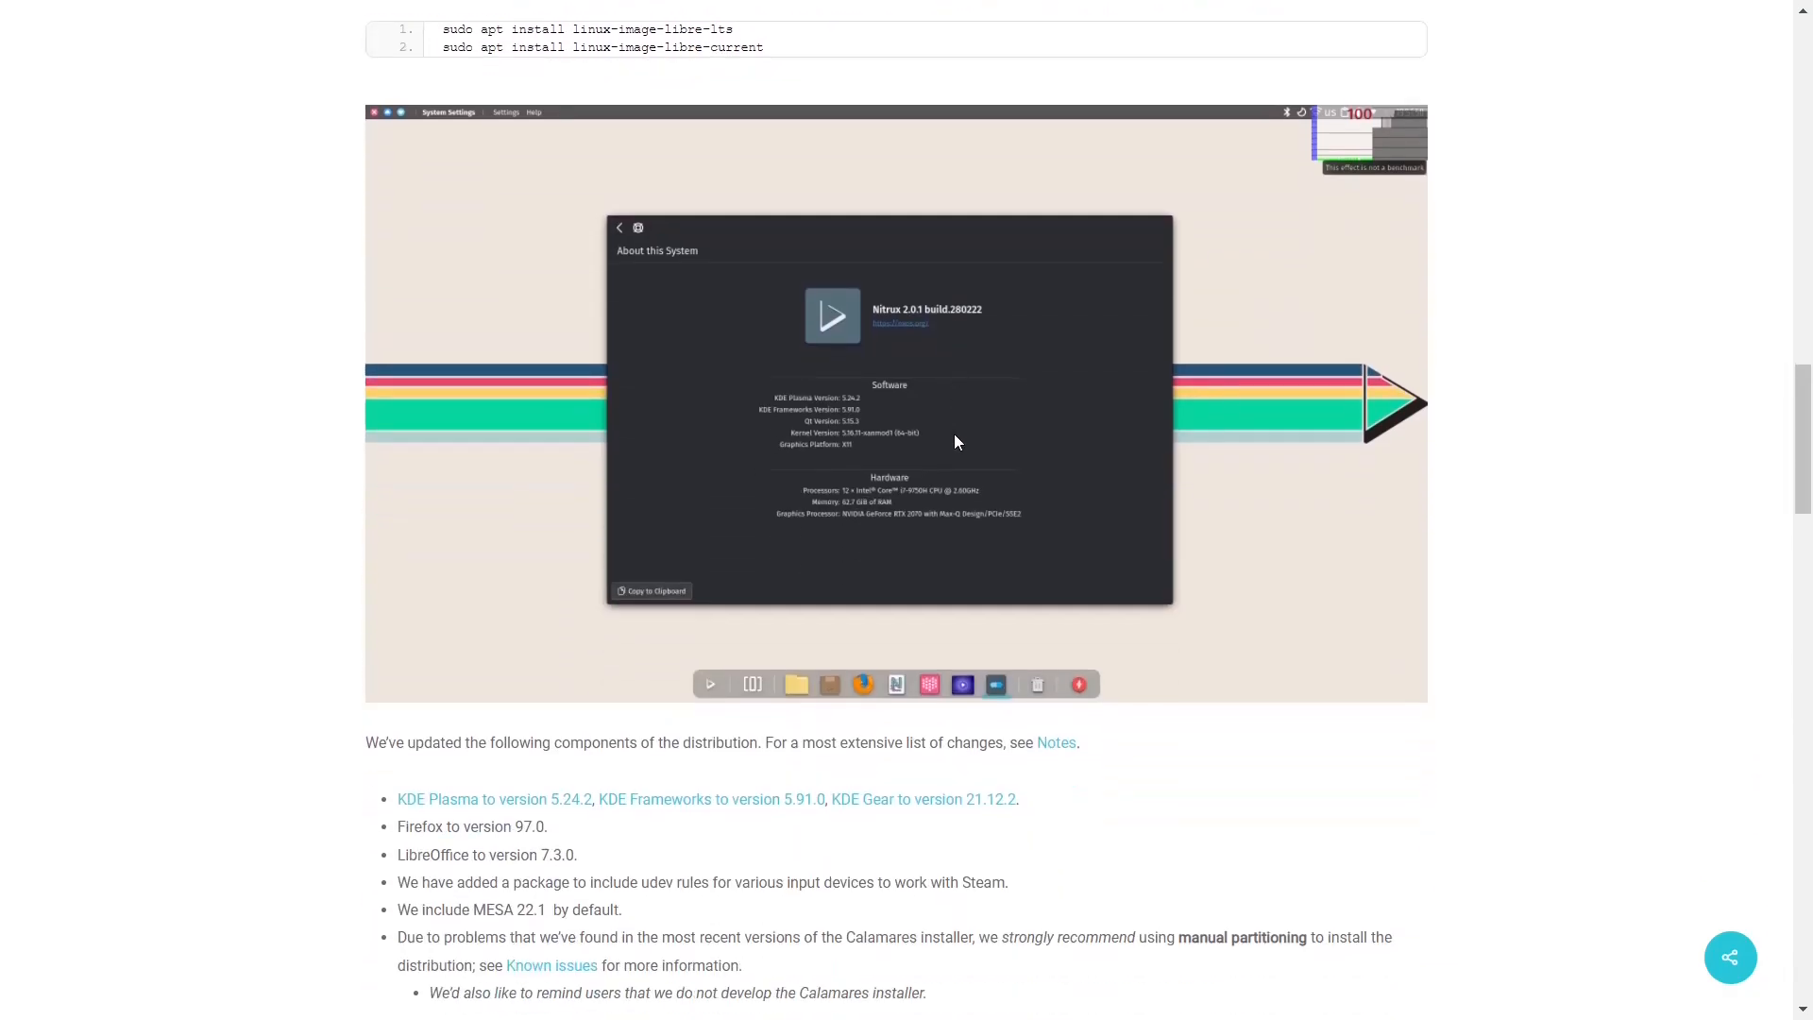
scroll(down, 3)
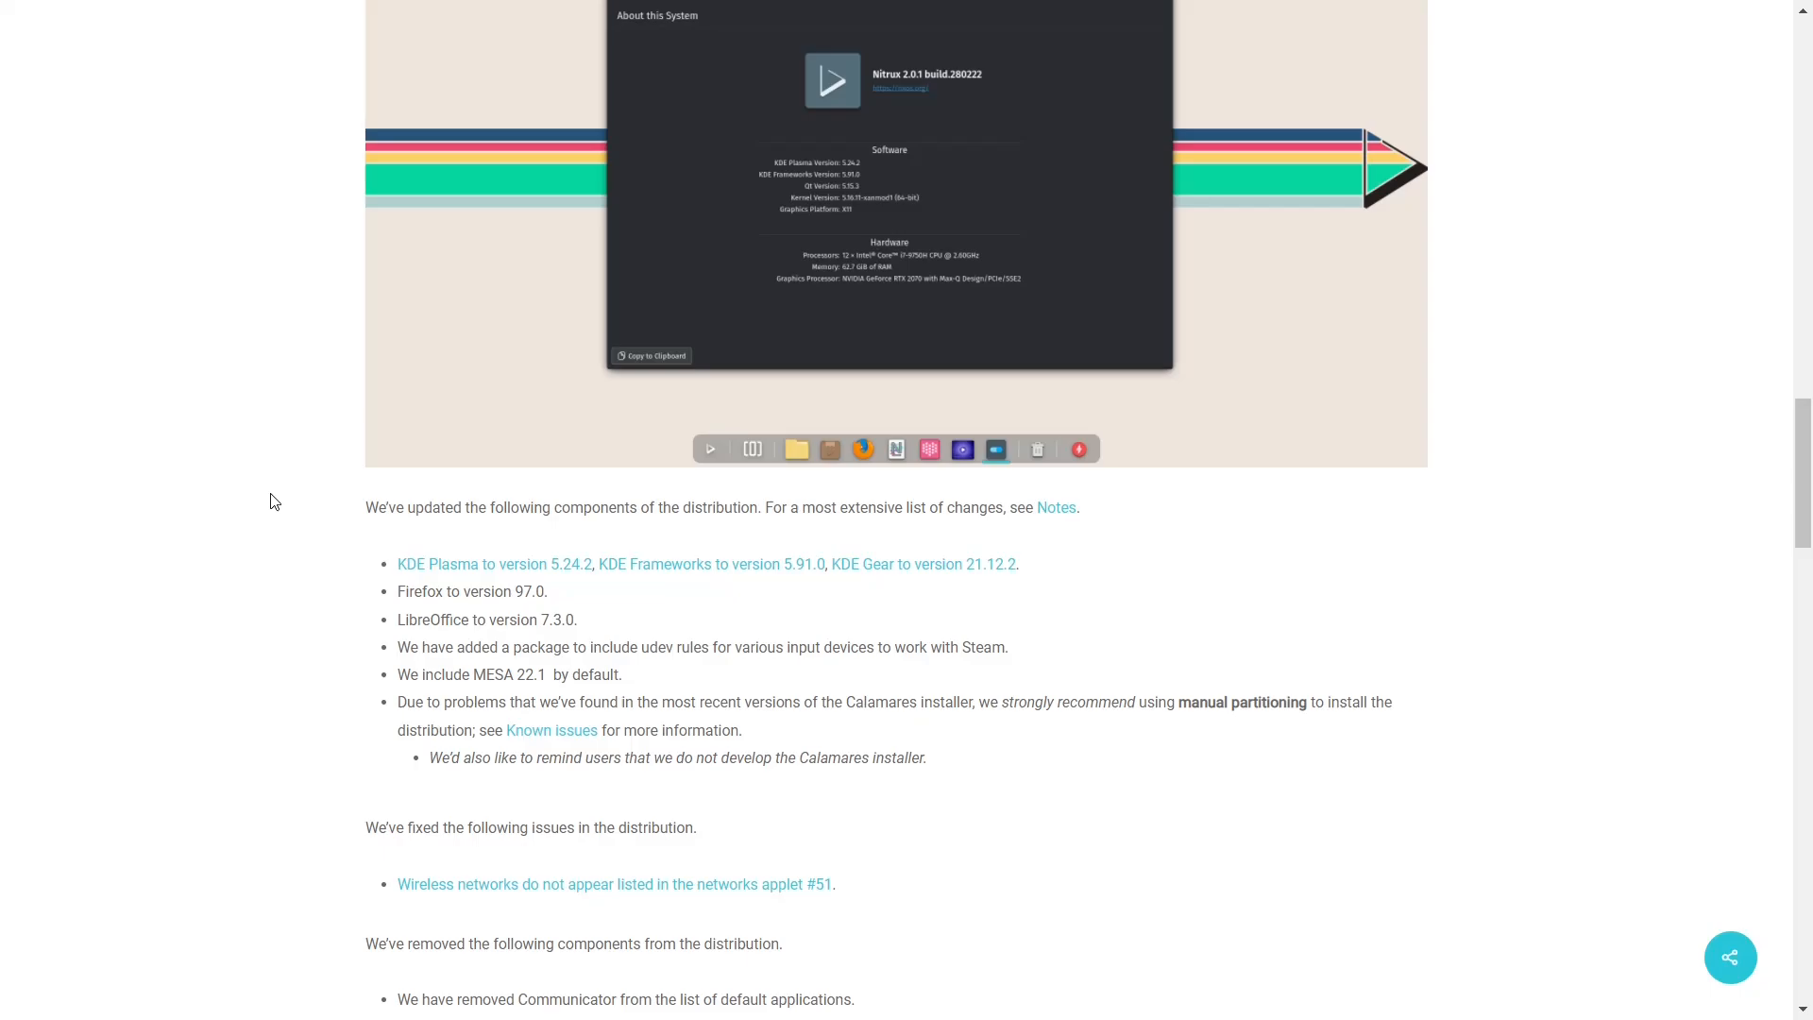
mouse_move(195, 426)
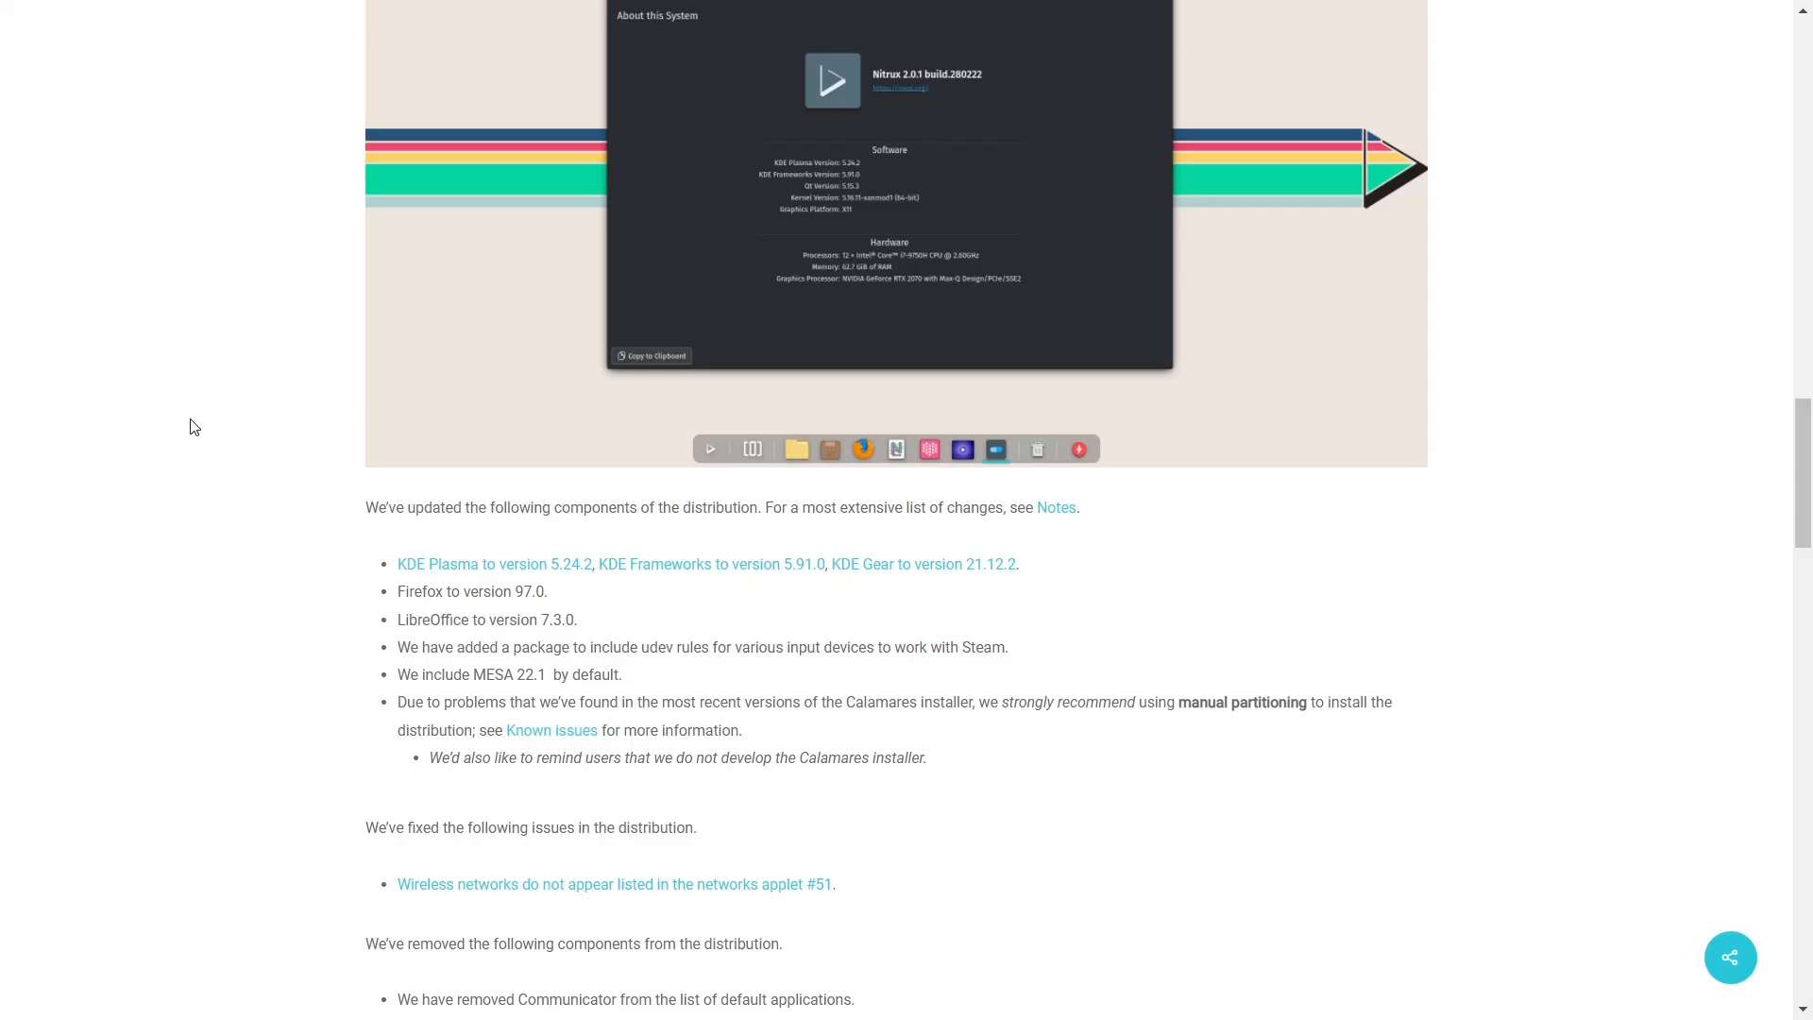
mouse_move(210, 448)
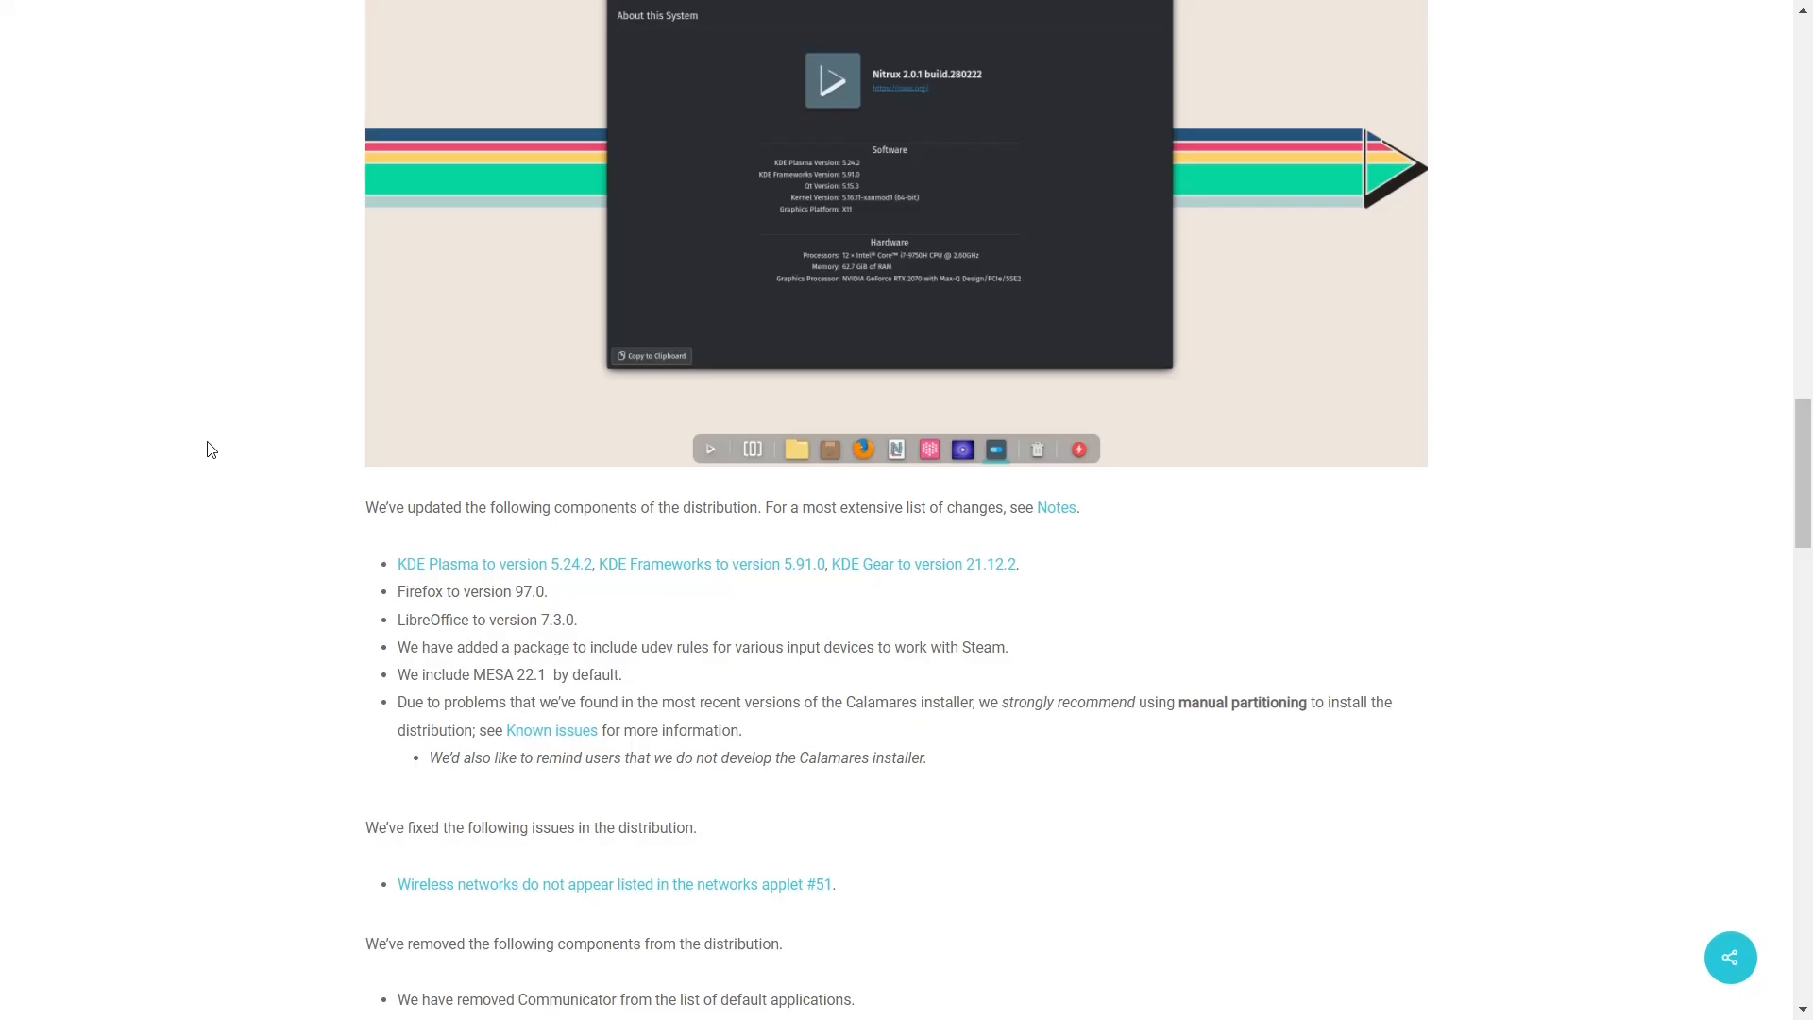
scroll(down, 3)
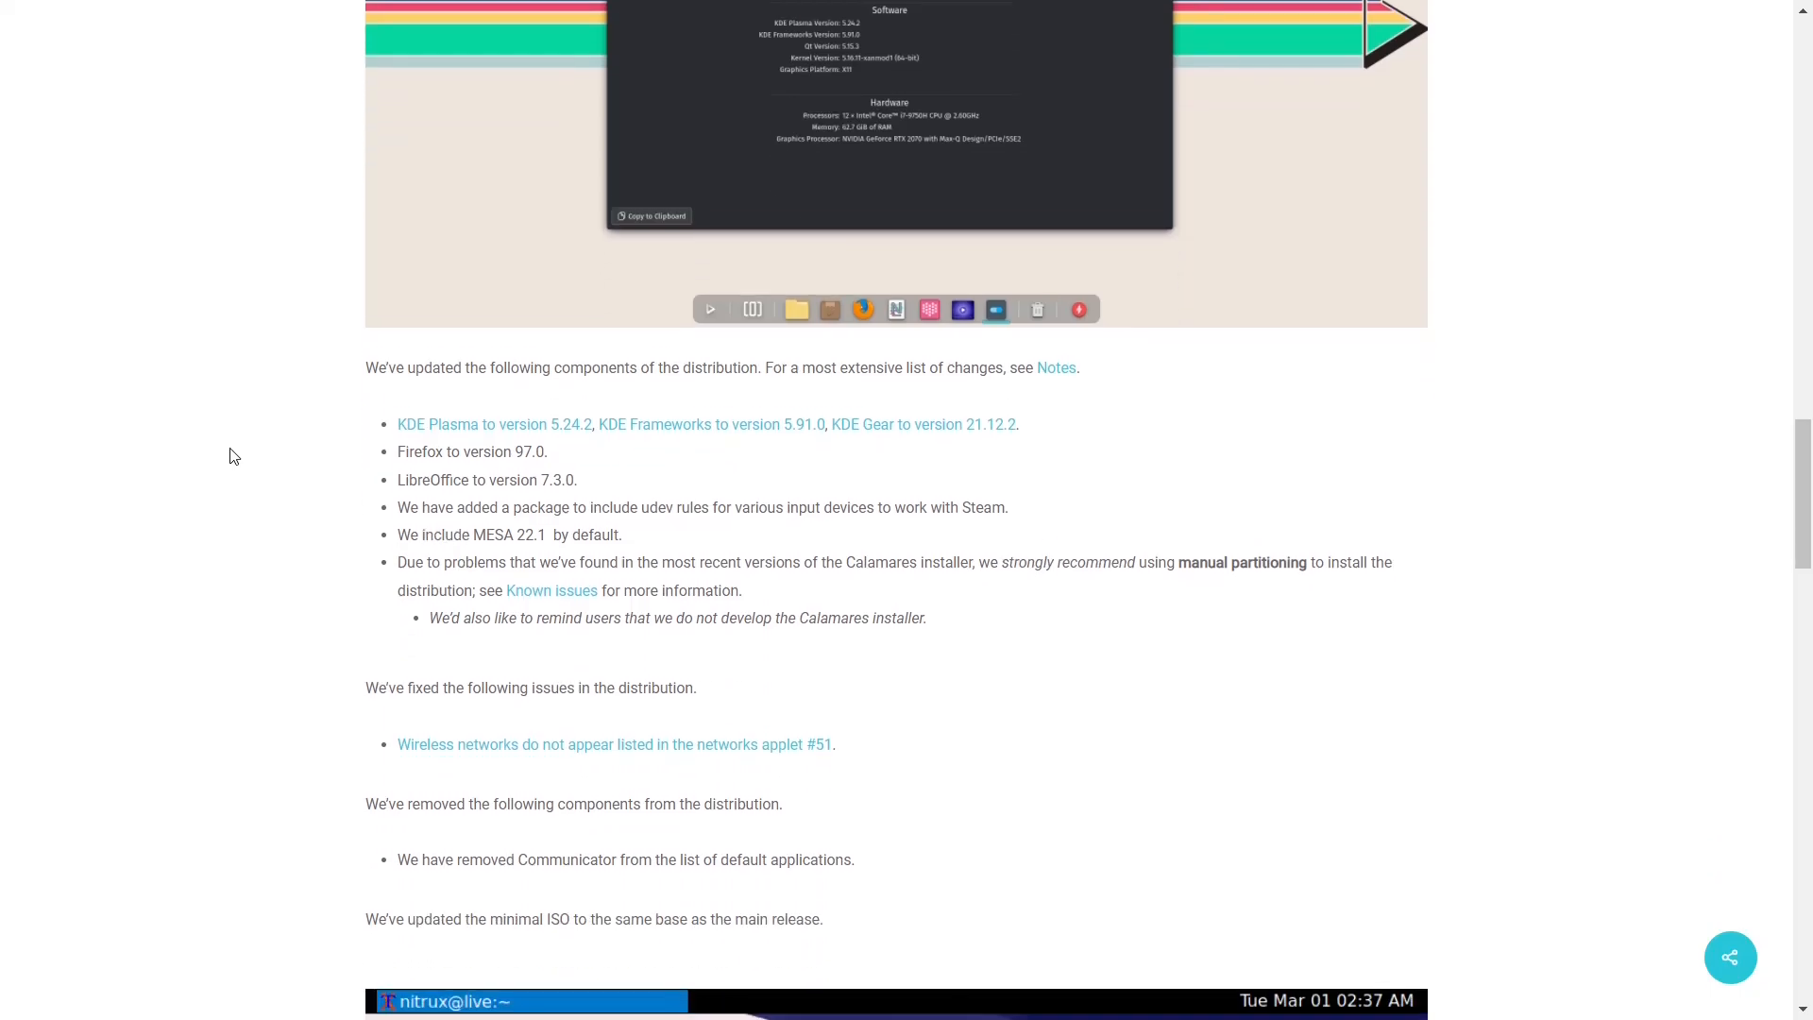
scroll(down, 3)
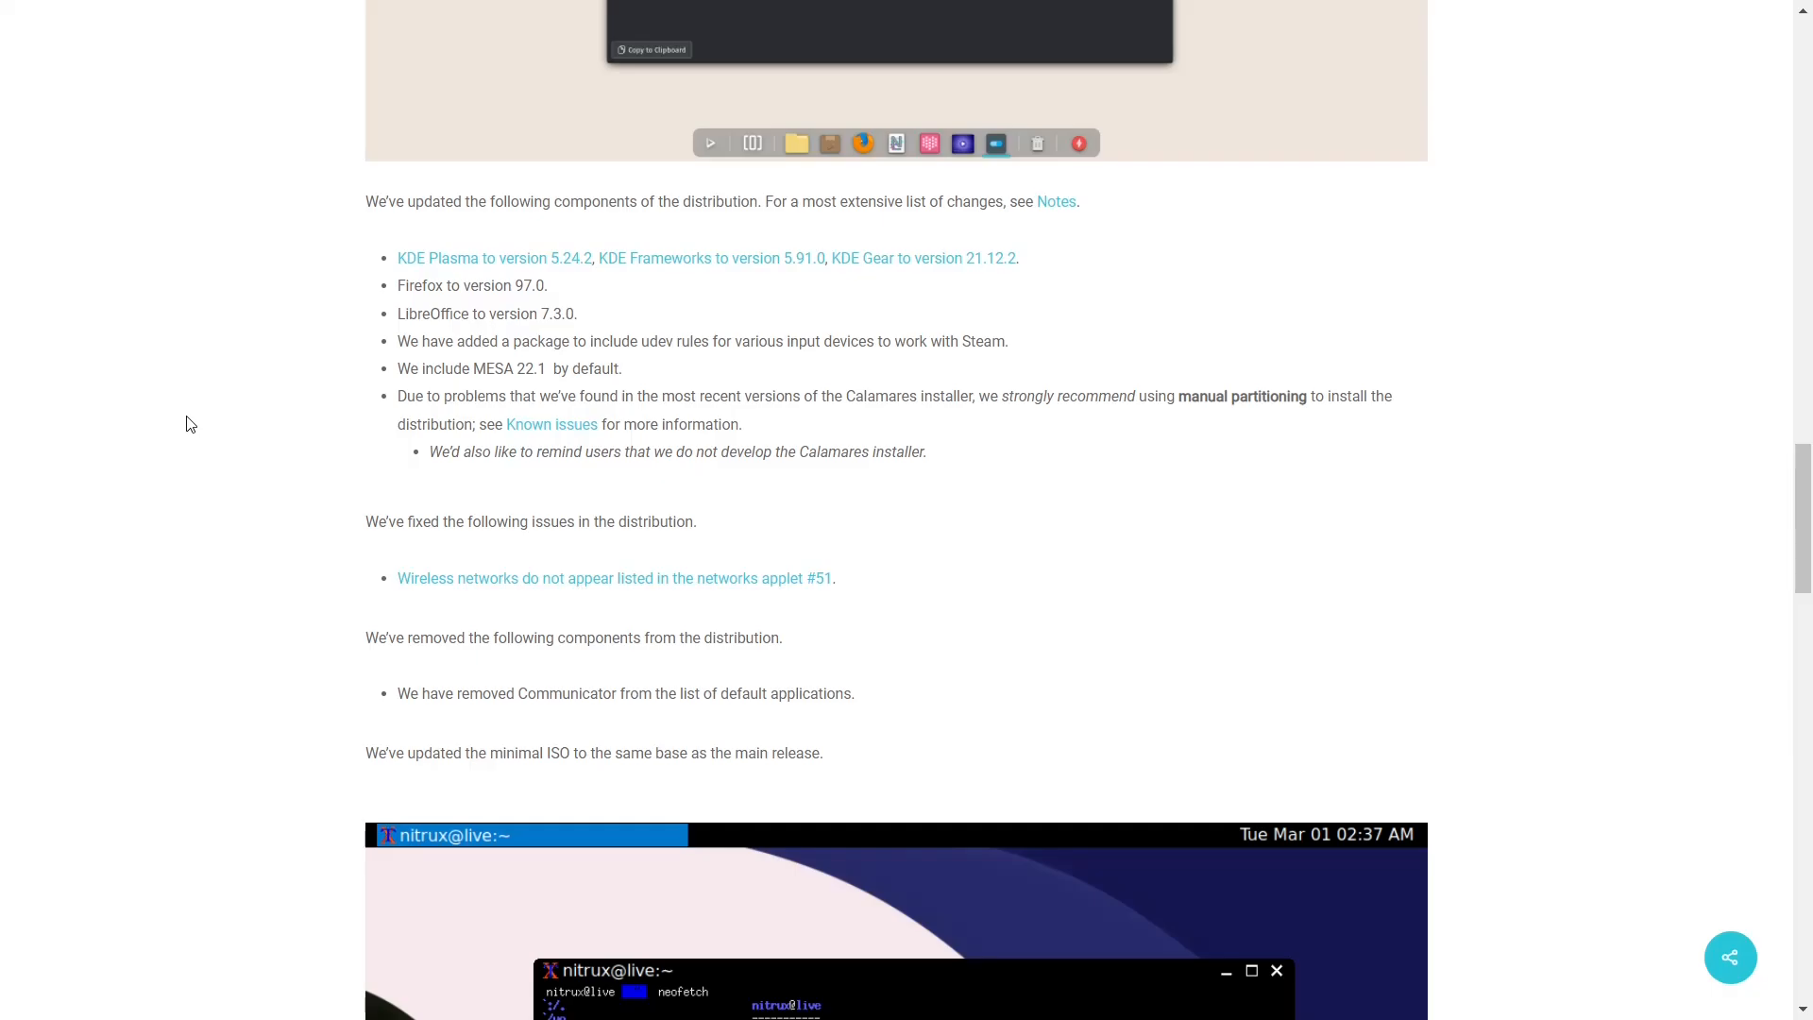
scroll(down, 3)
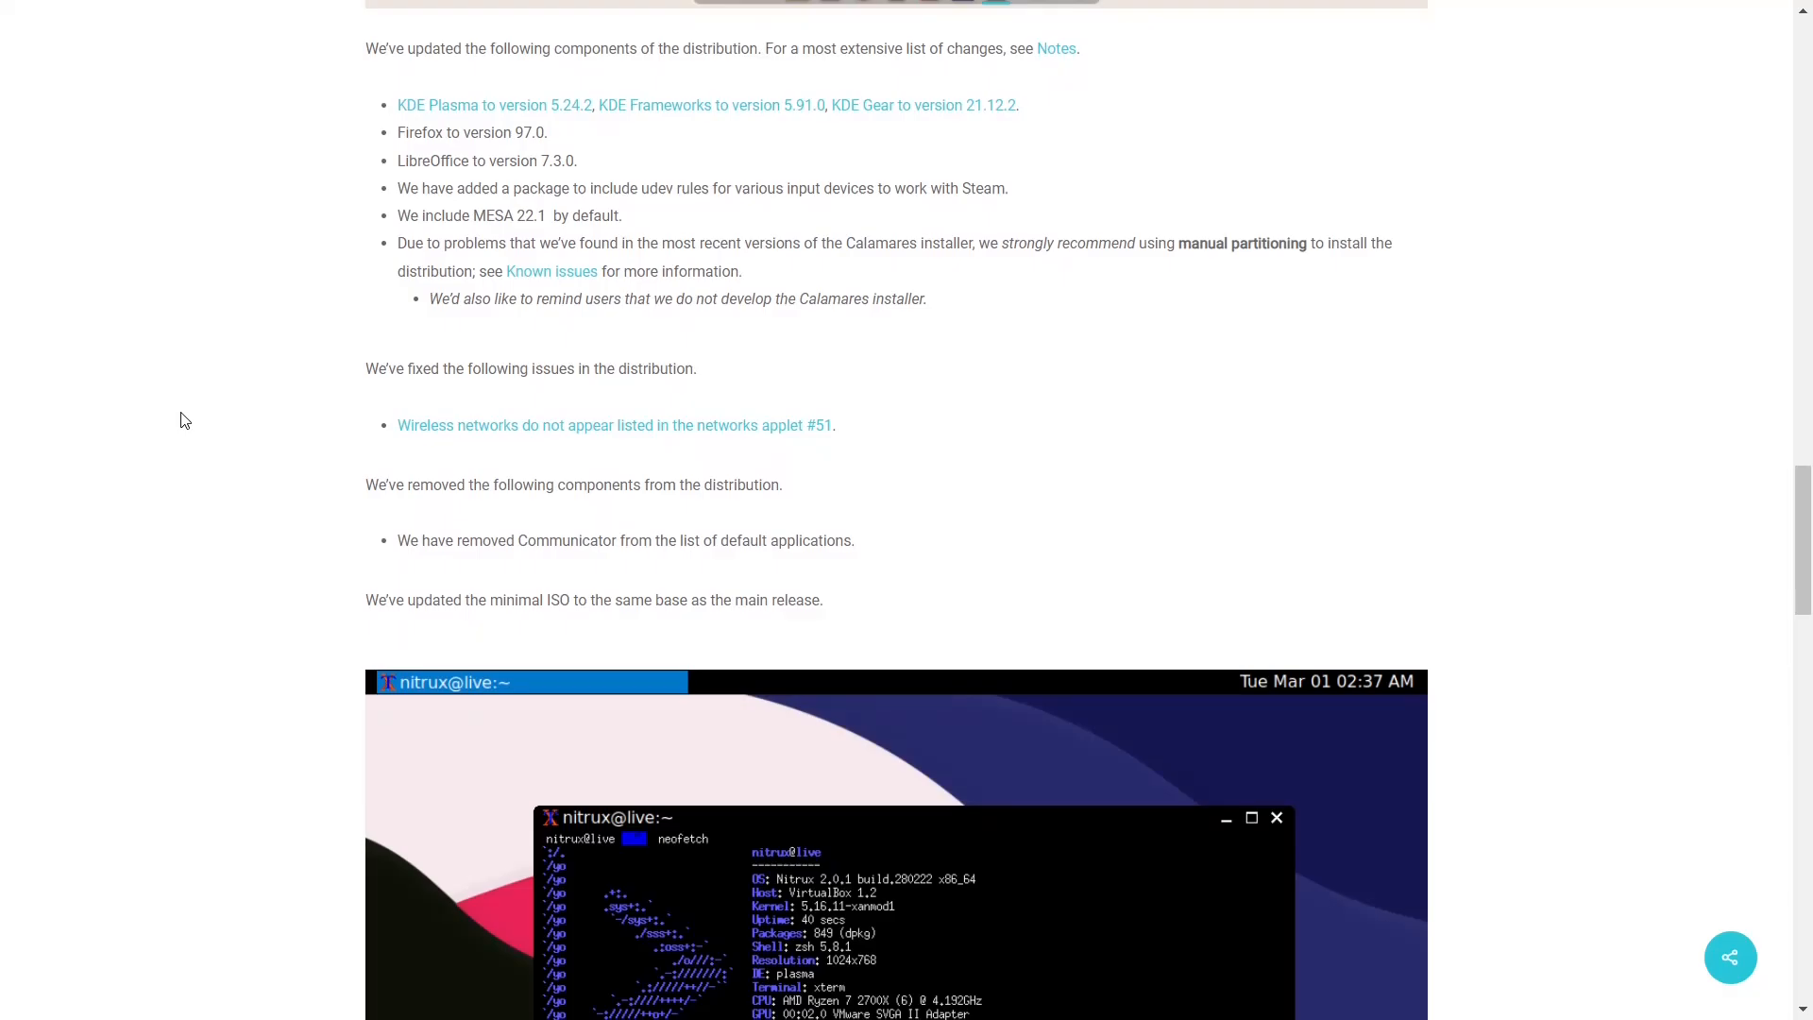
scroll(down, 3)
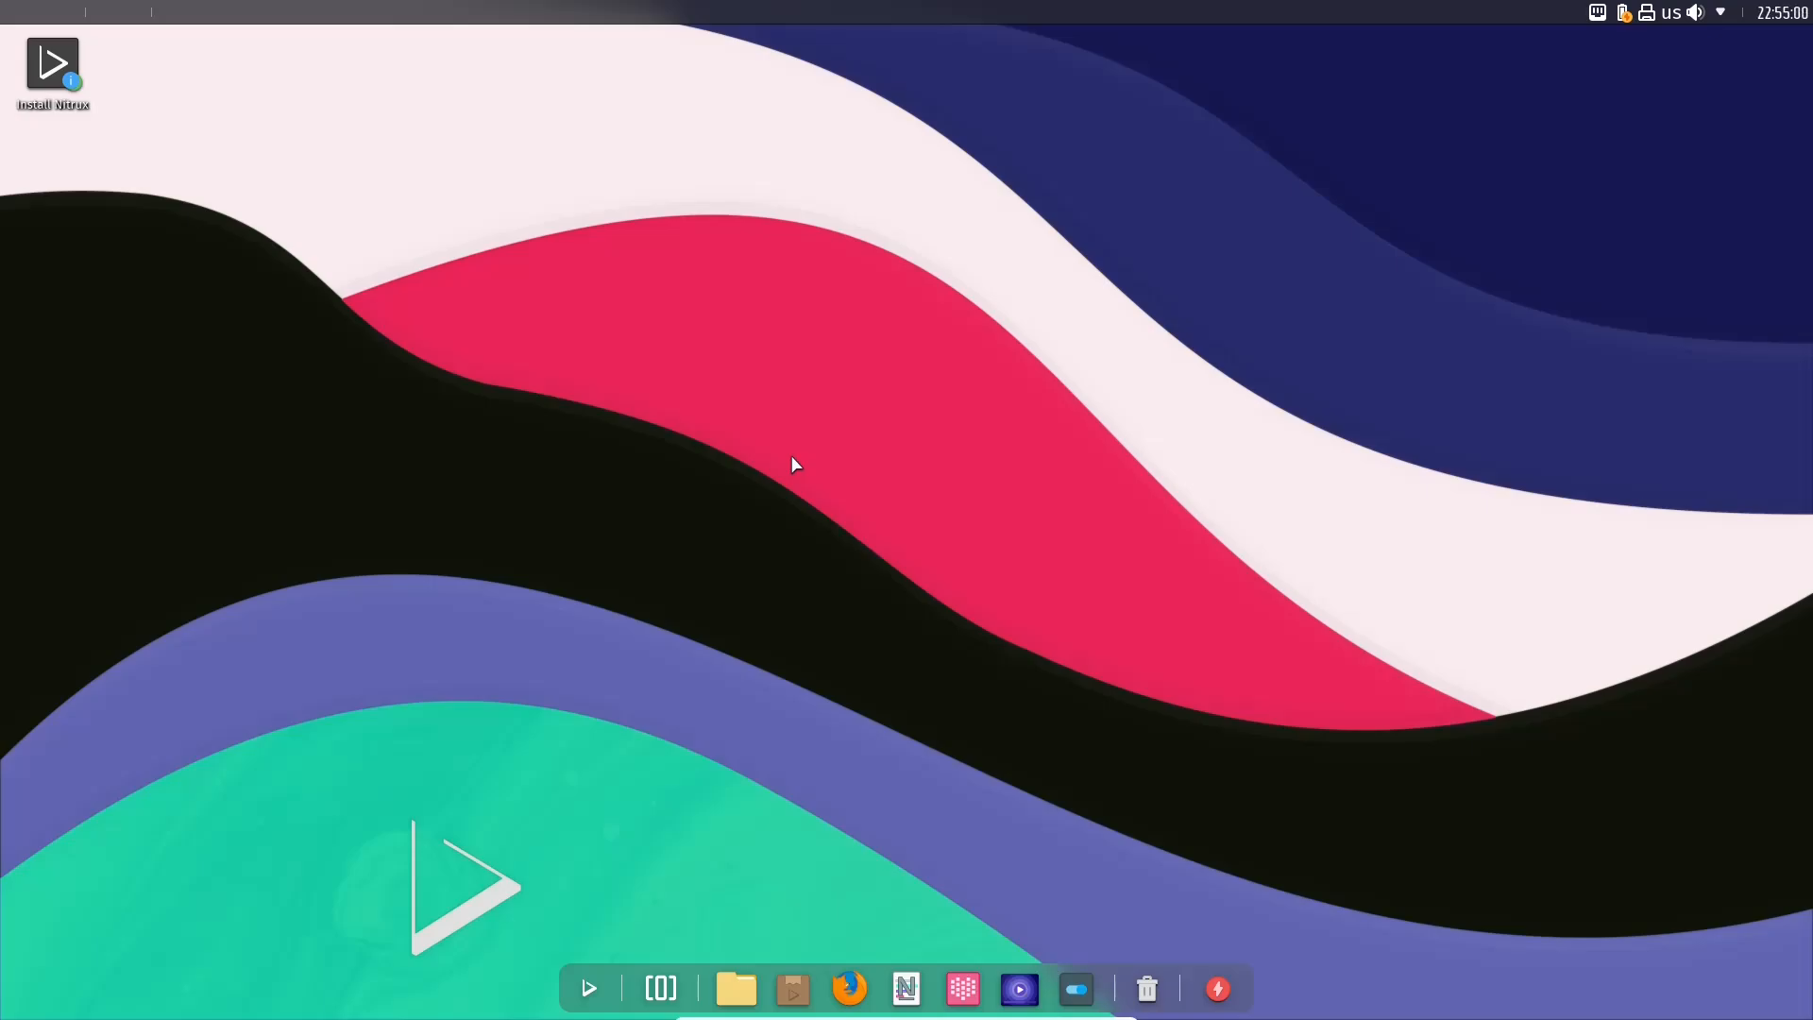
mouse_move(1242, 8)
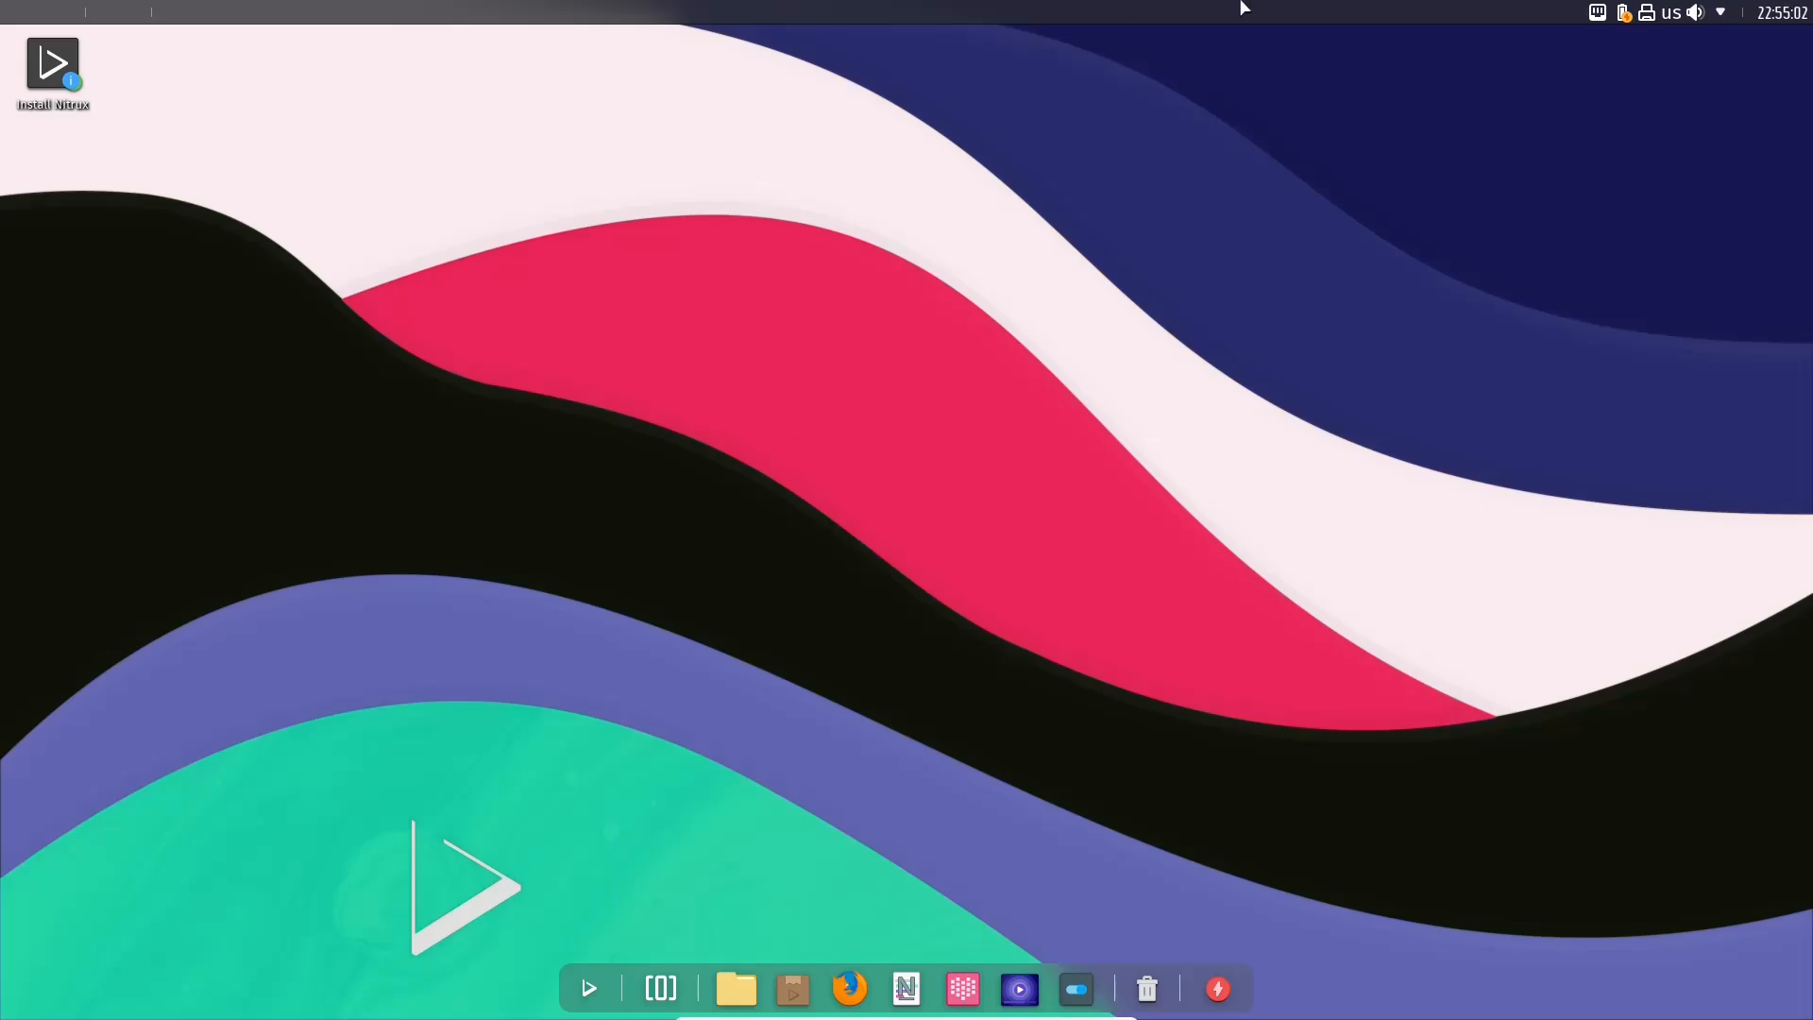
mouse_move(613, 977)
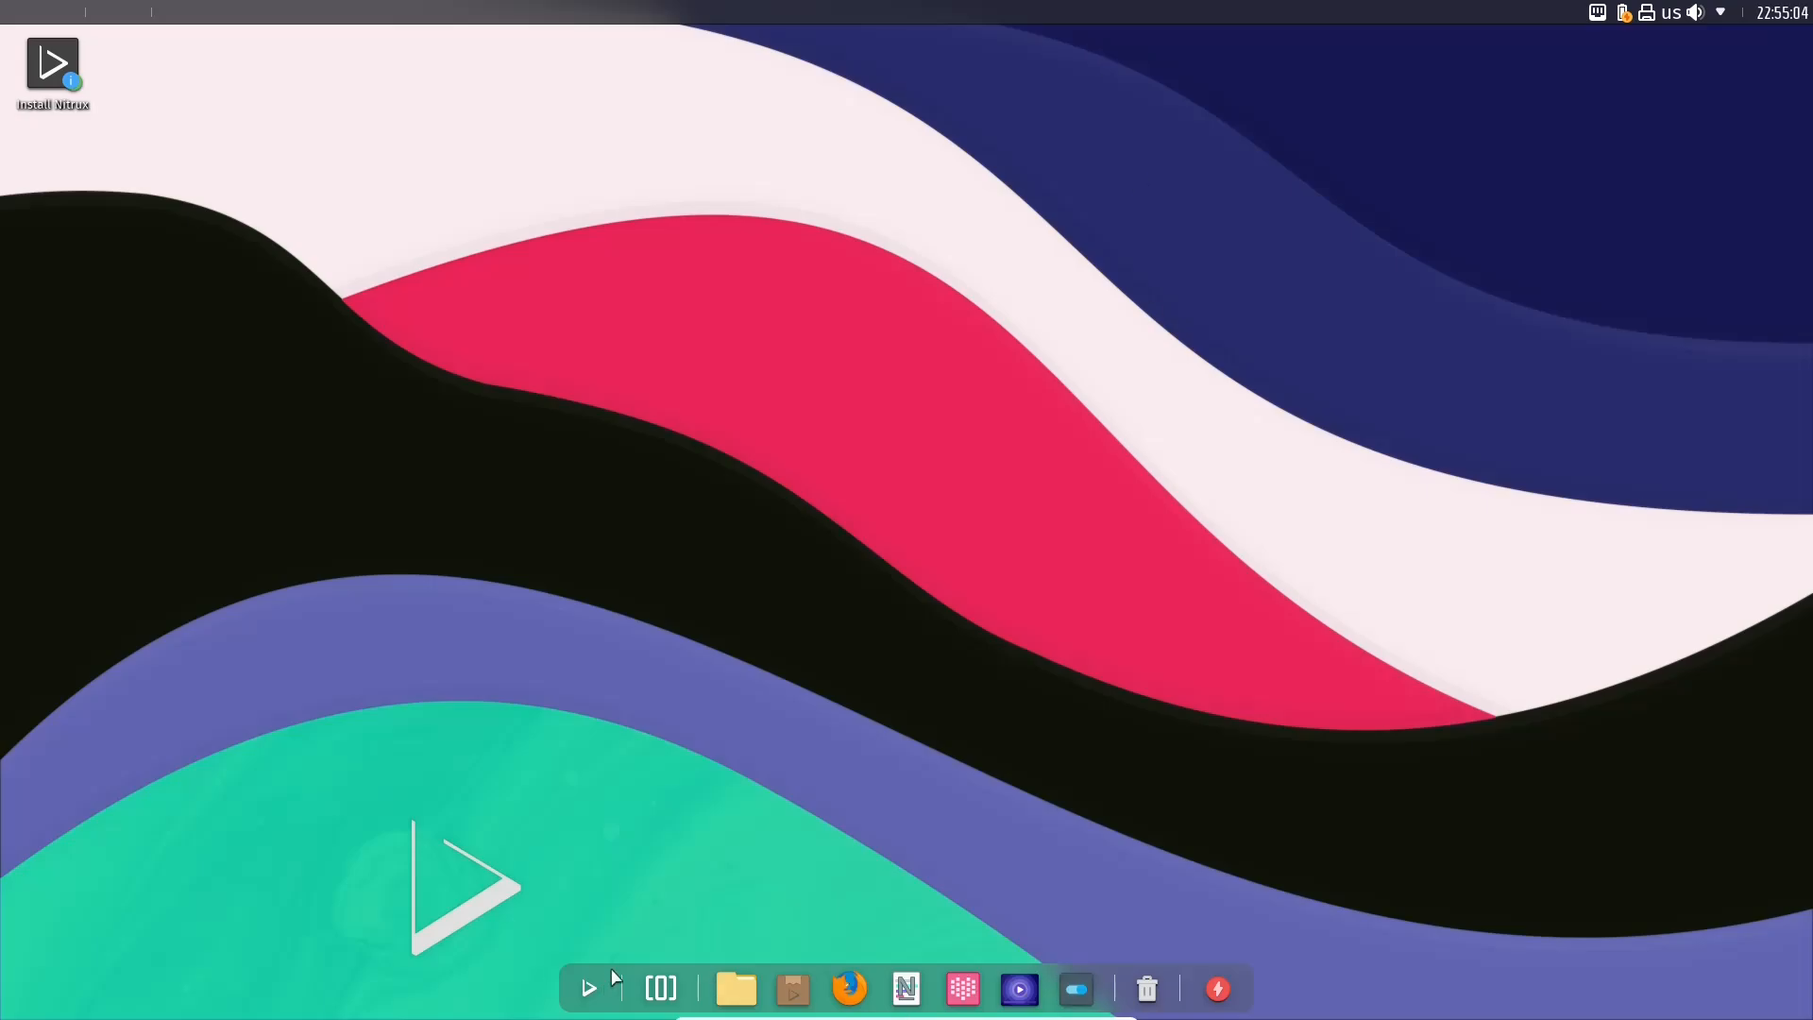
mouse_move(1690, 588)
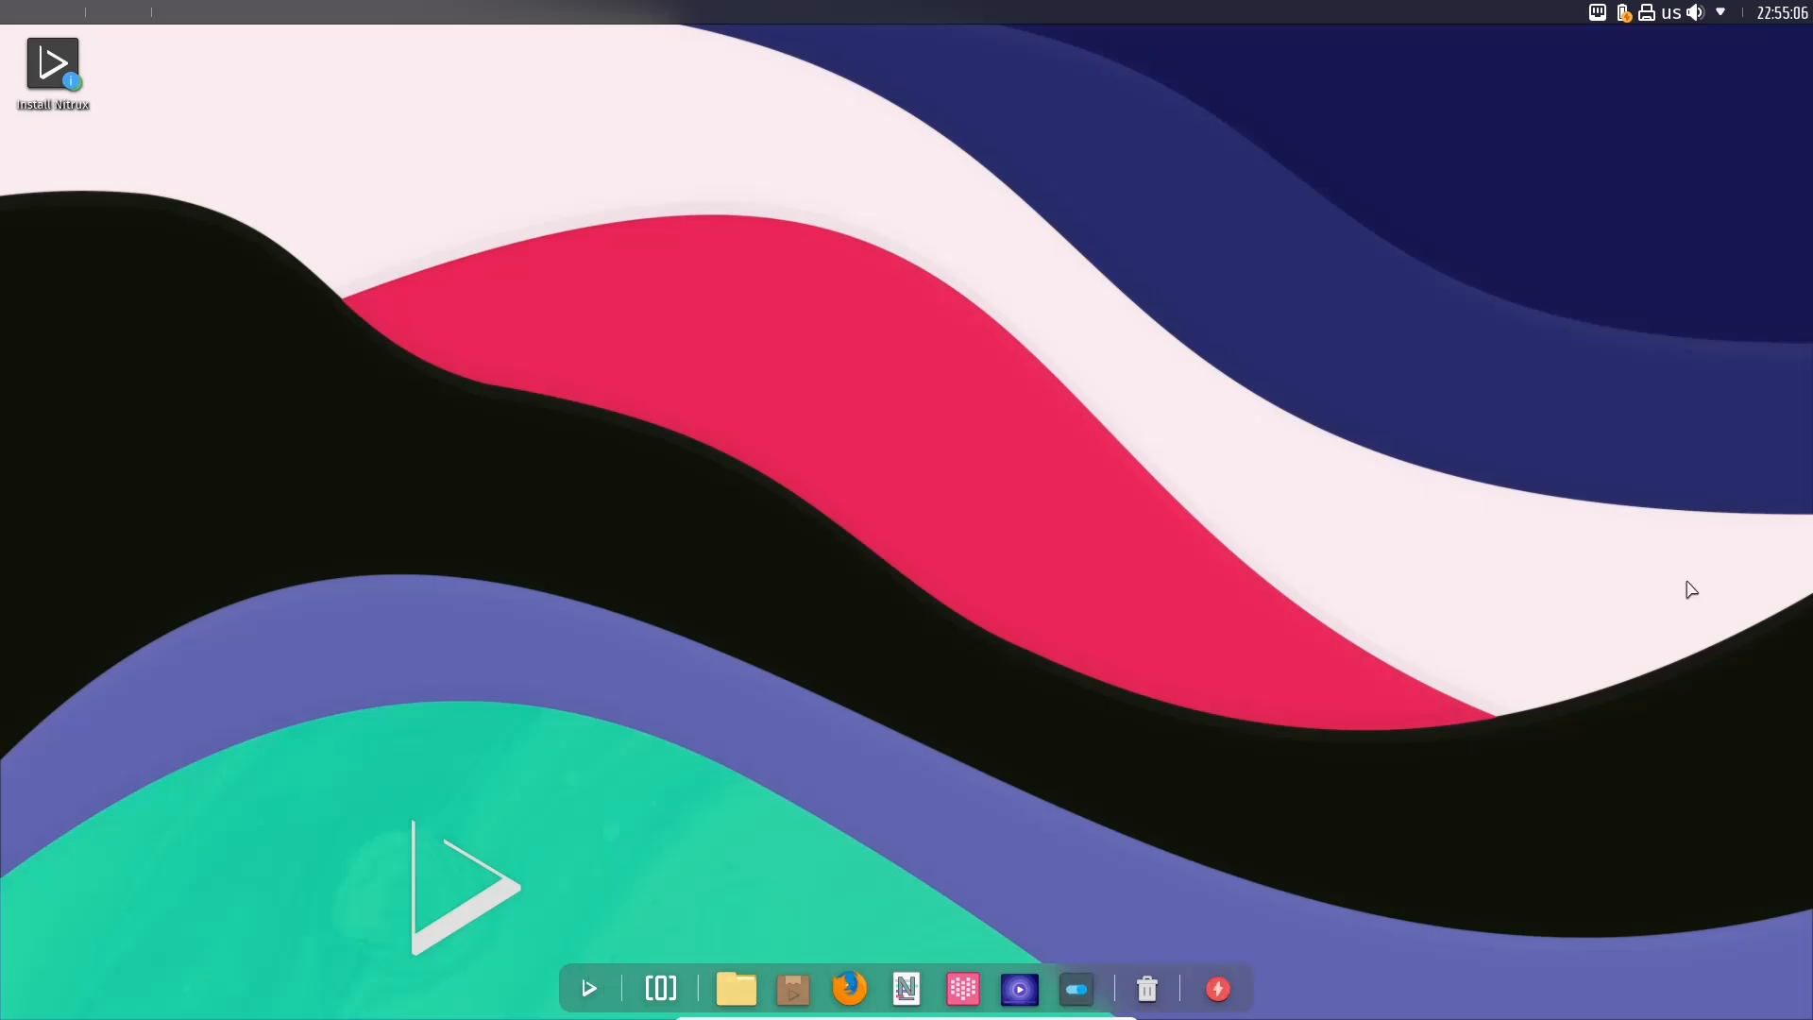
mouse_move(1028, 346)
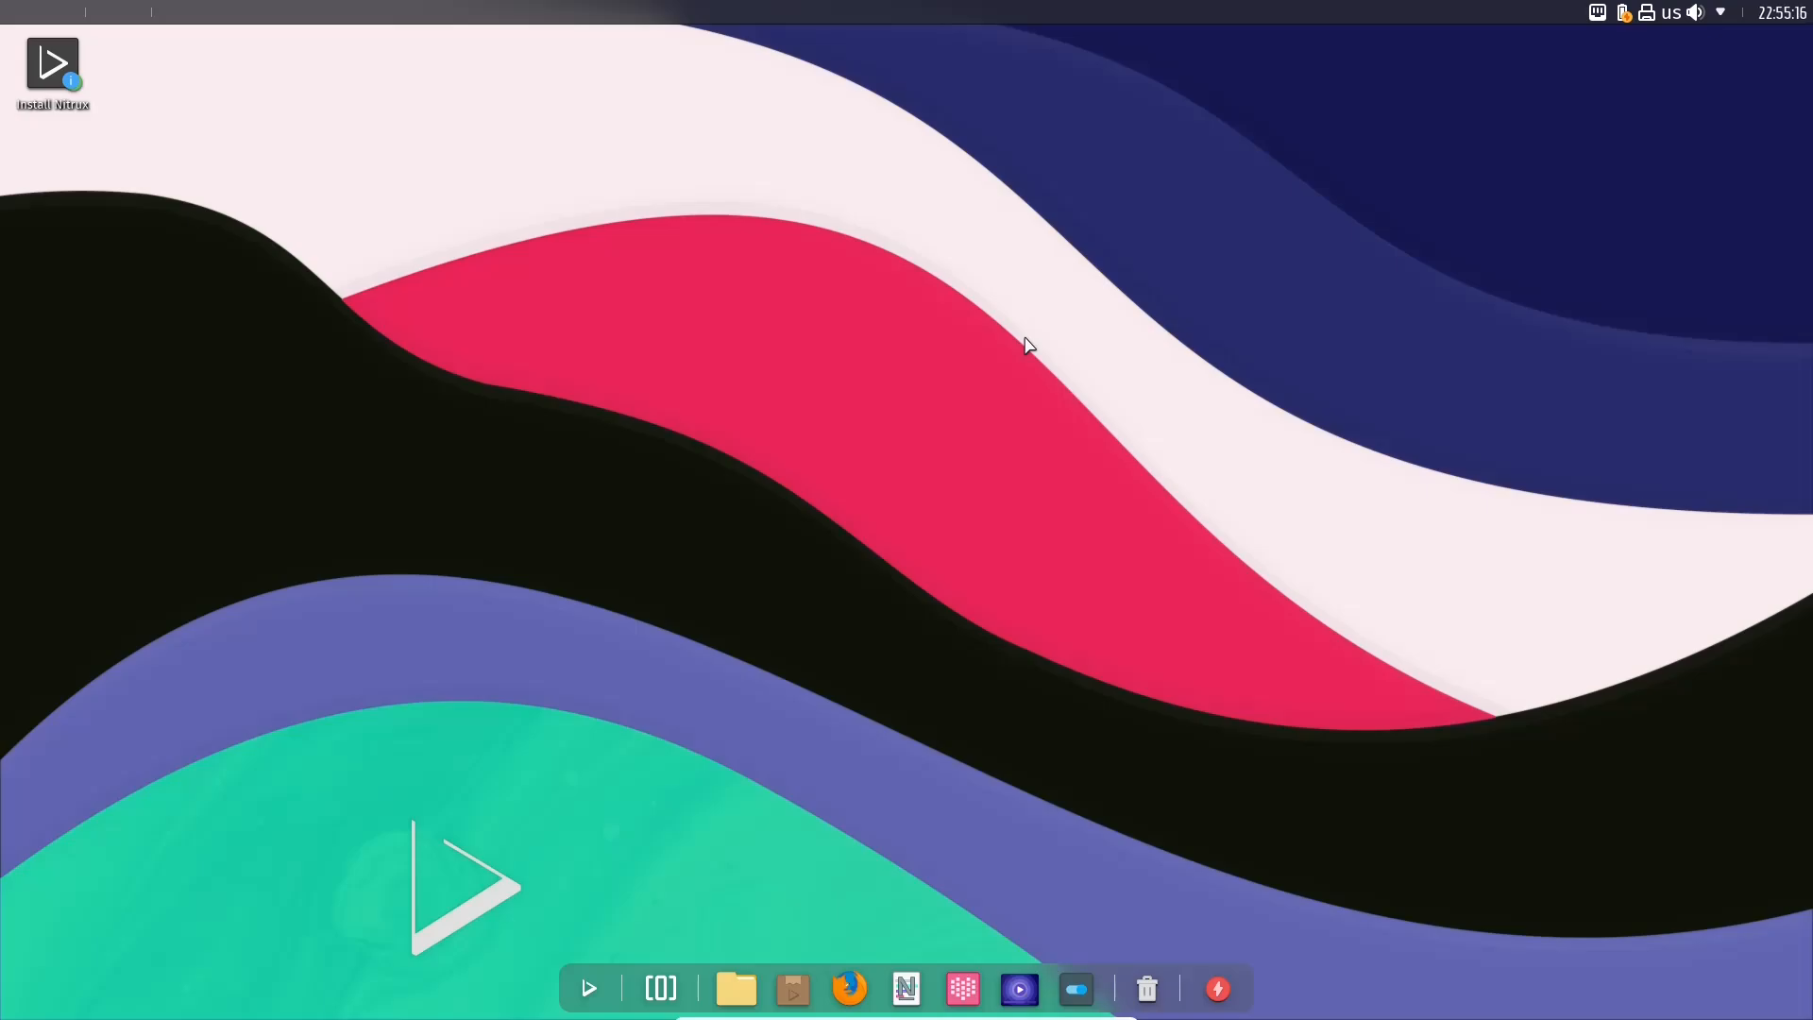
mouse_move(1798, 26)
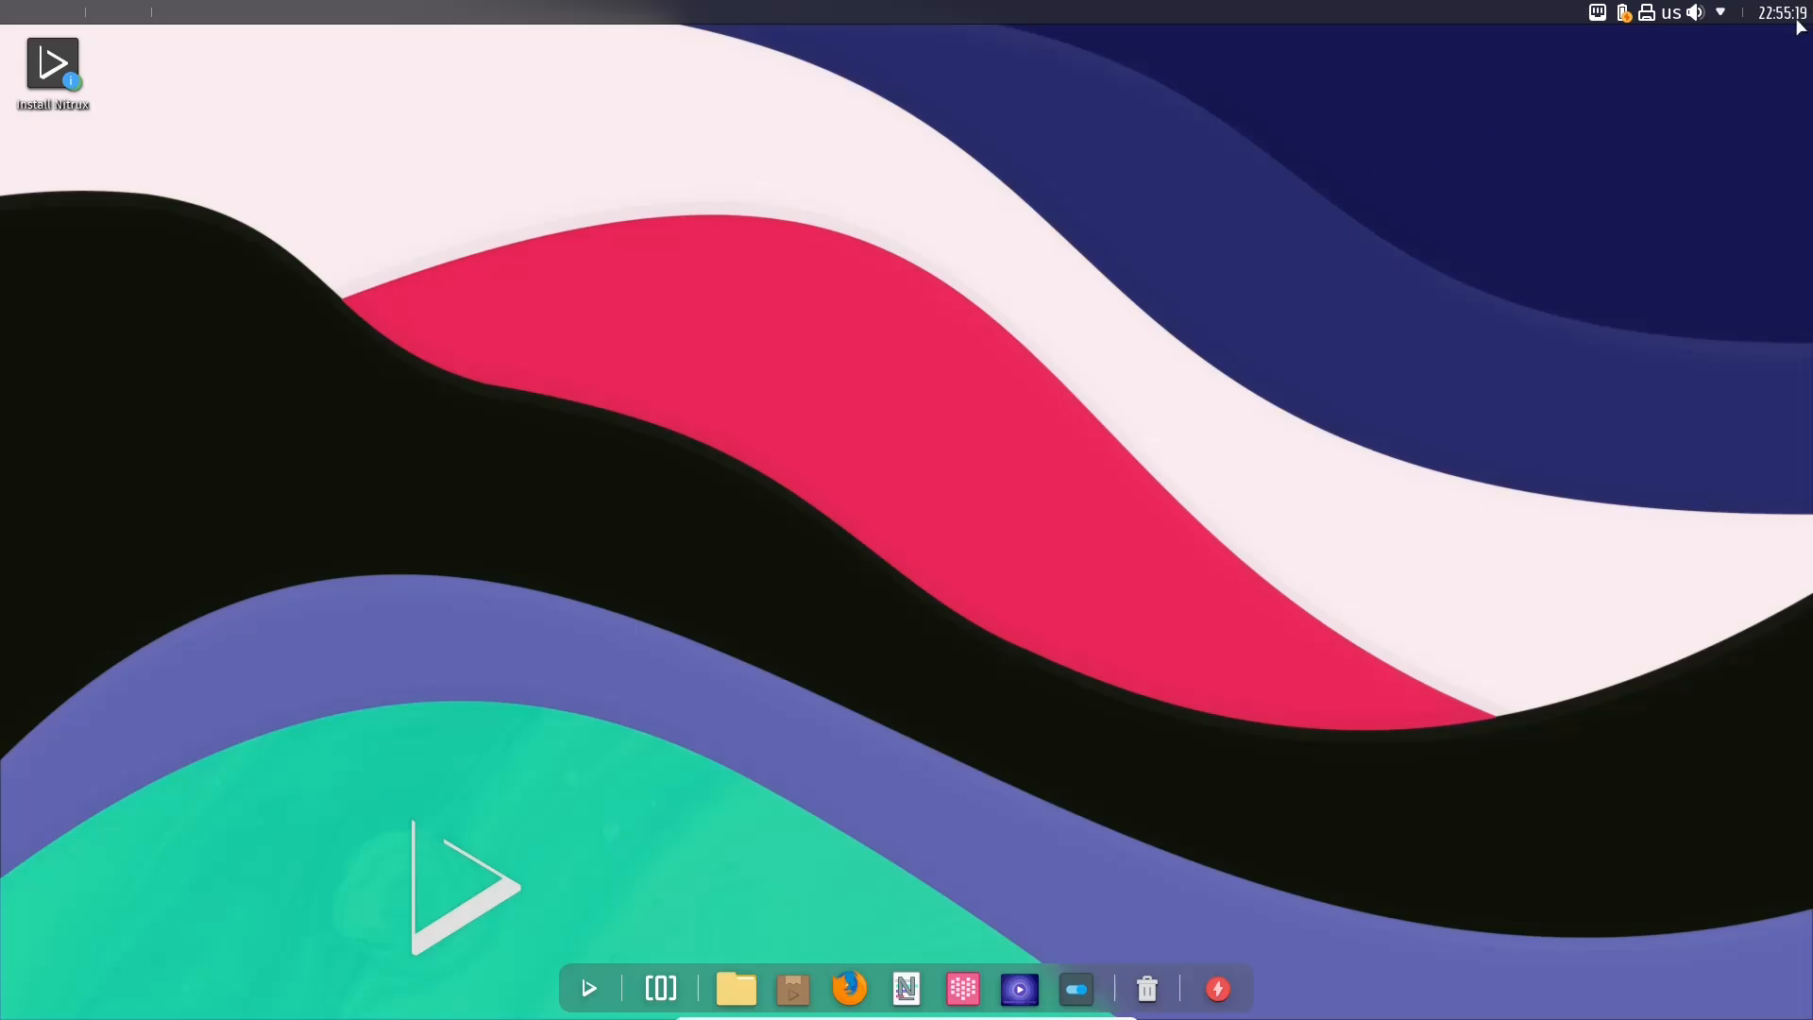
click(1781, 13)
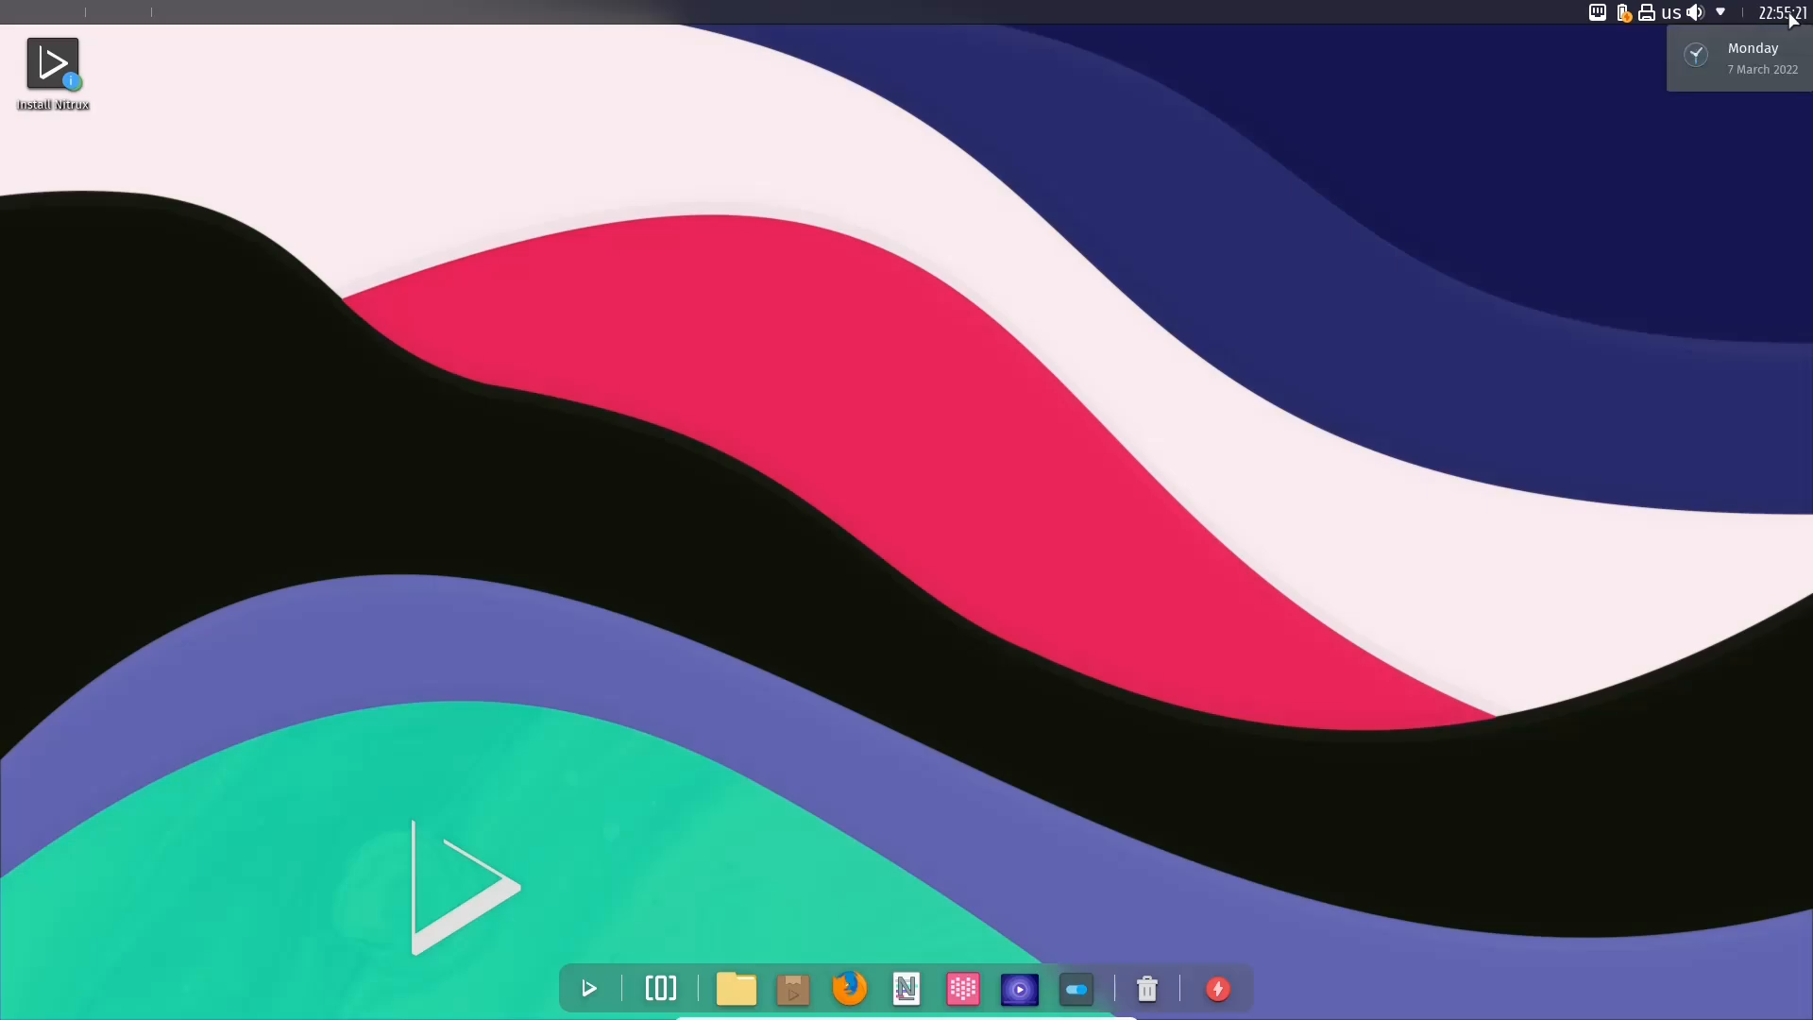
click(1721, 12)
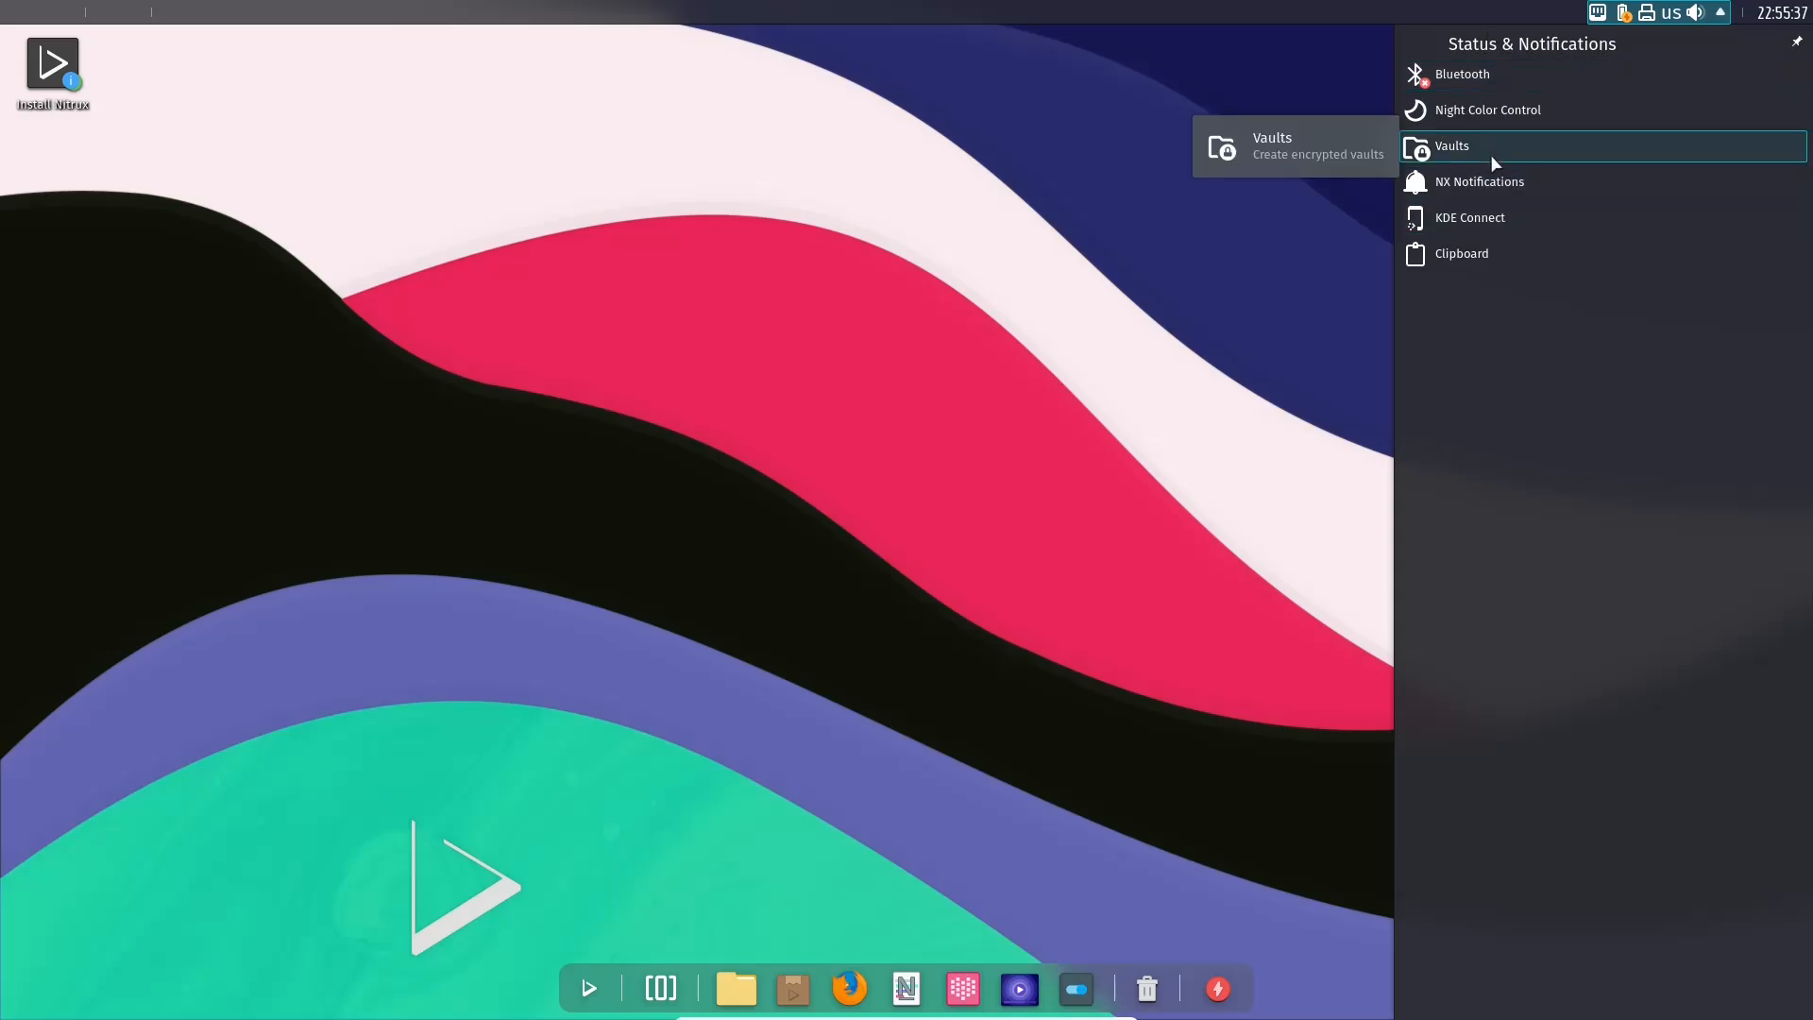
mouse_move(1488, 217)
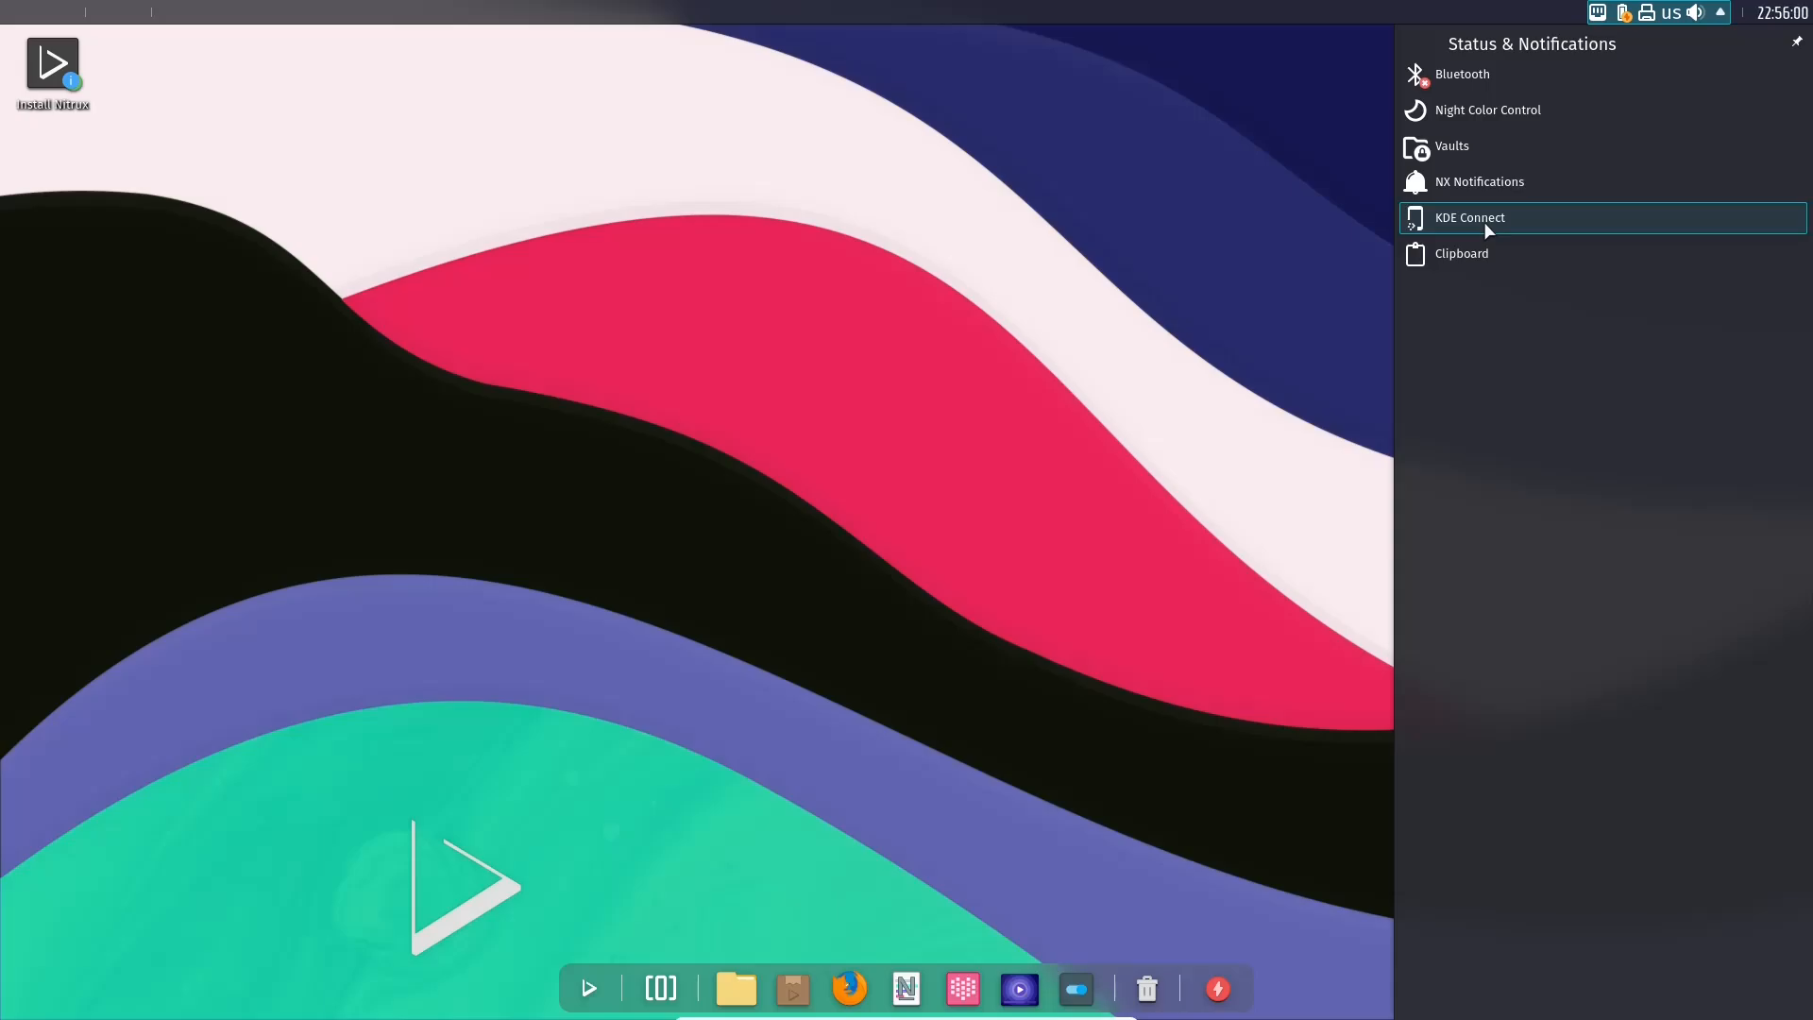
click(1695, 12)
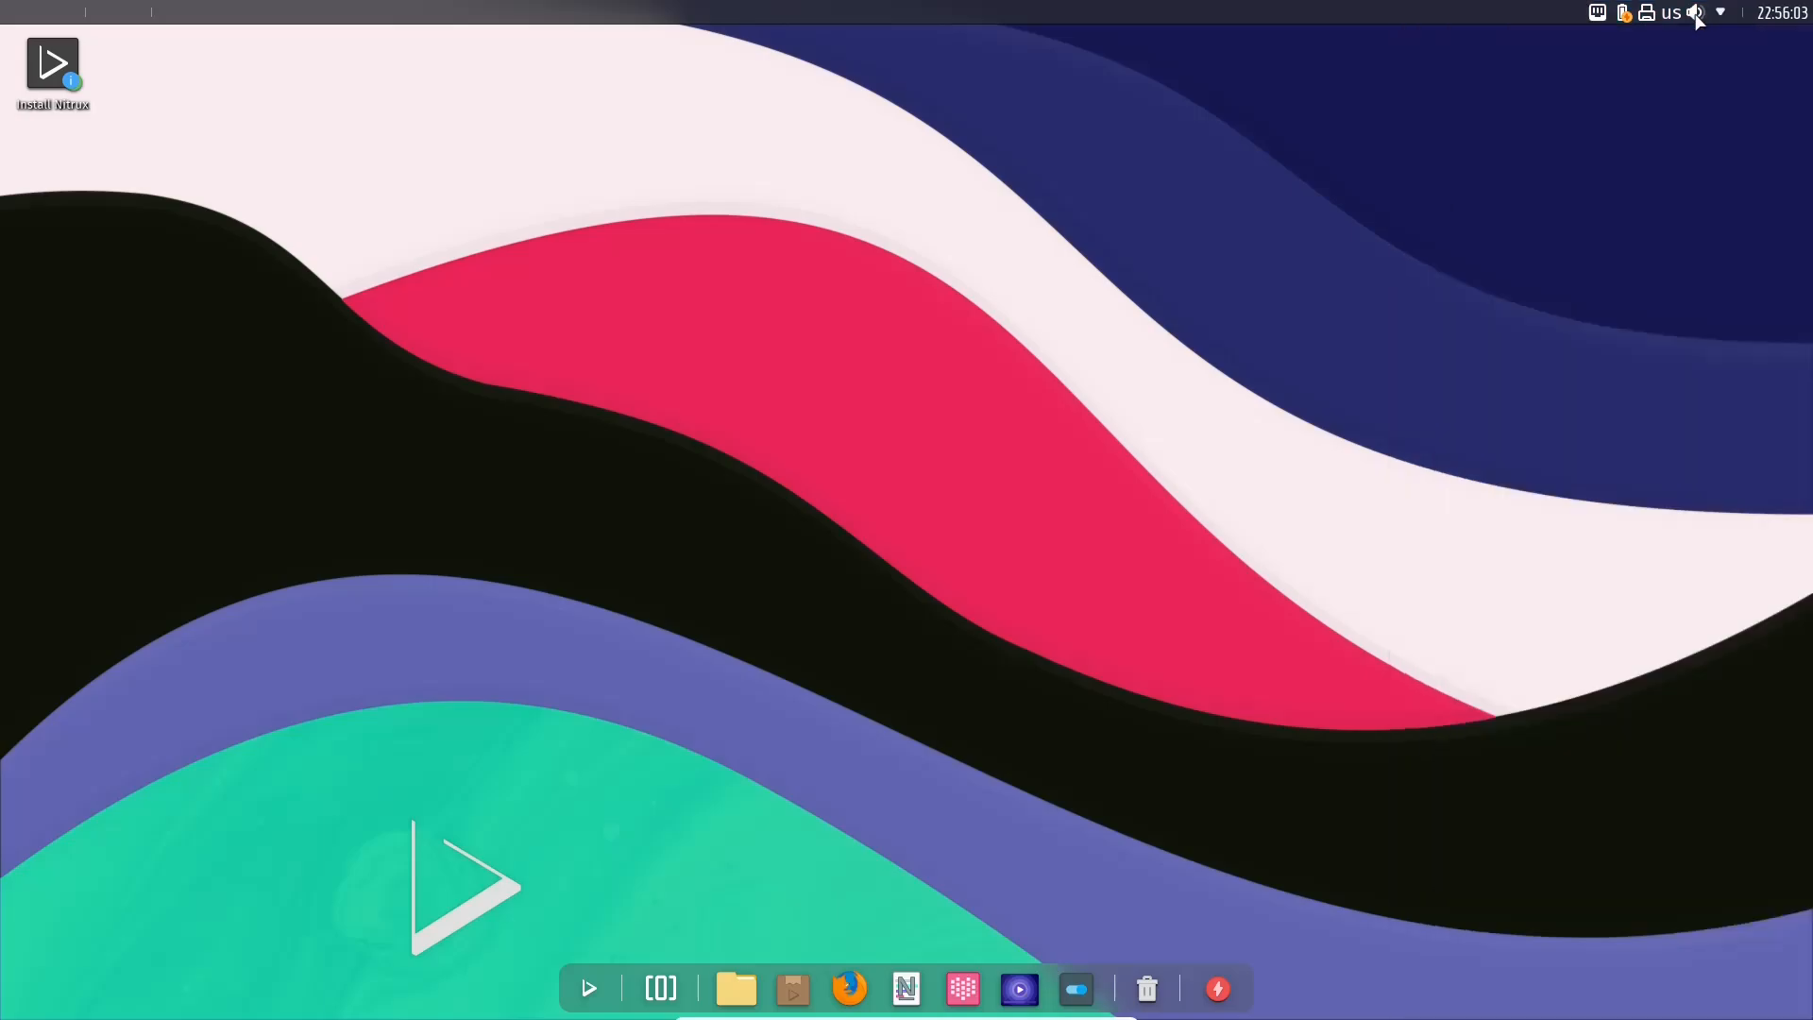
click(1647, 12)
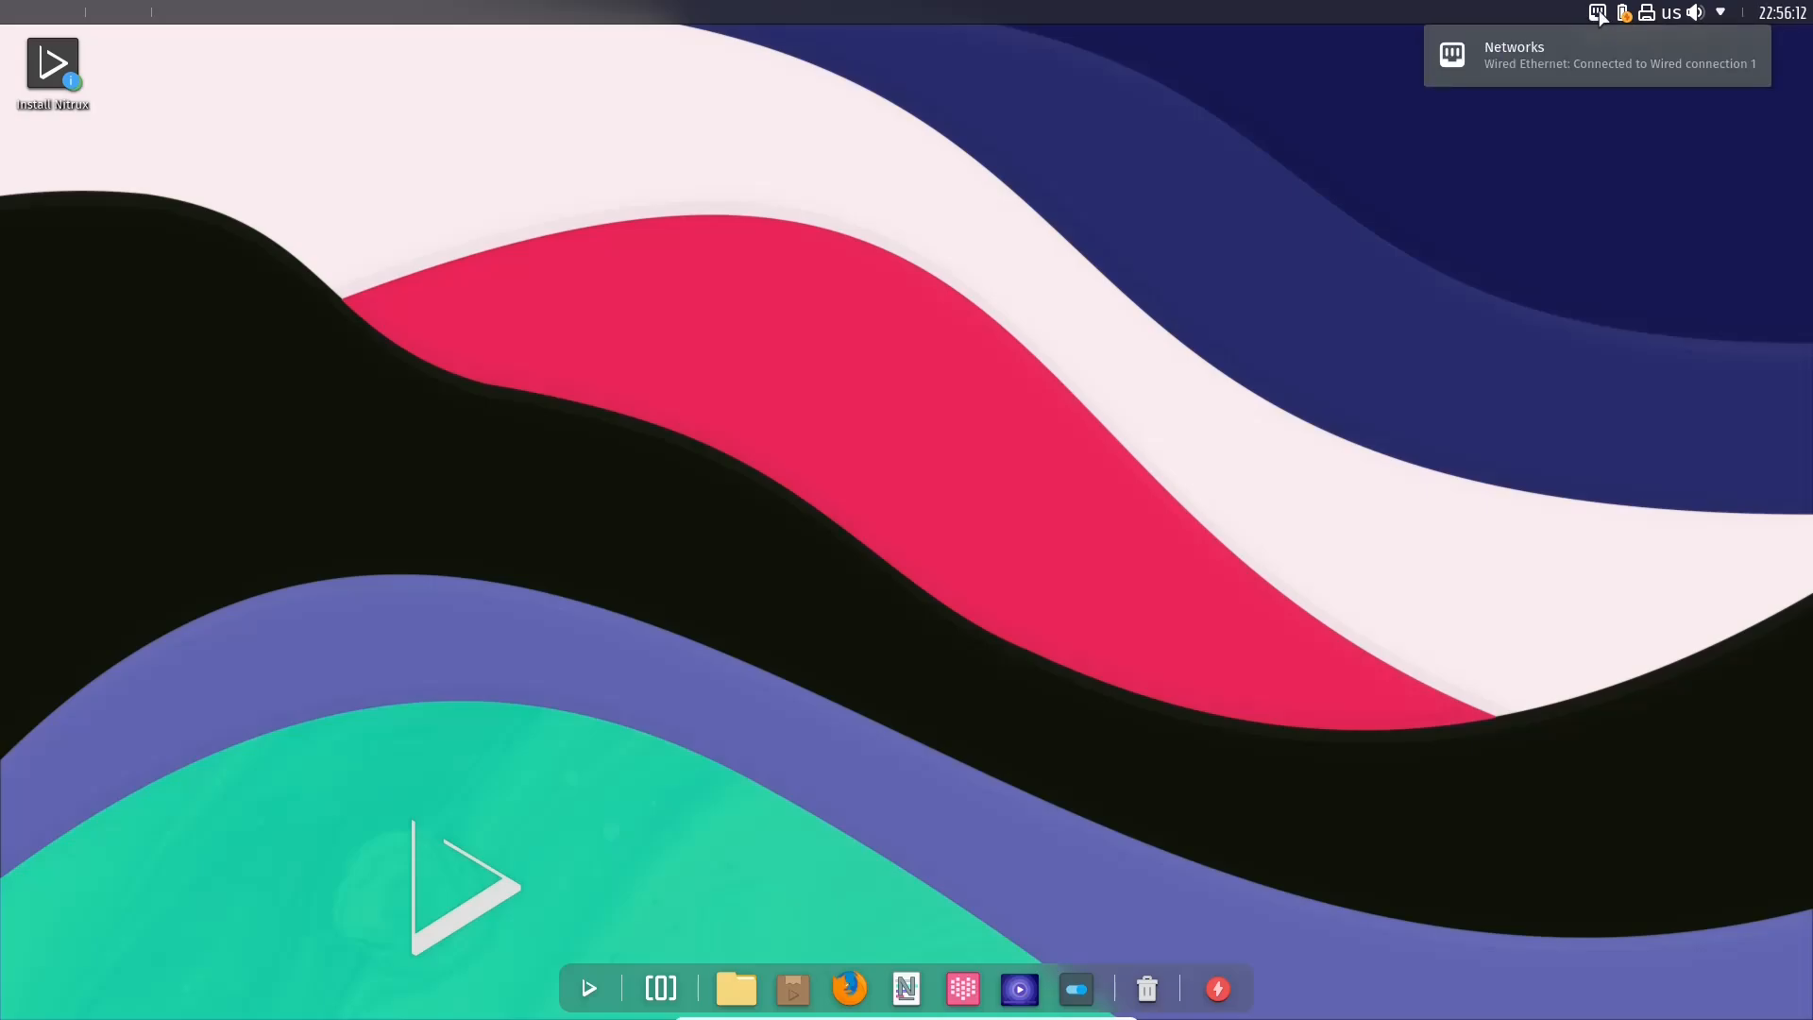
mouse_move(837, 290)
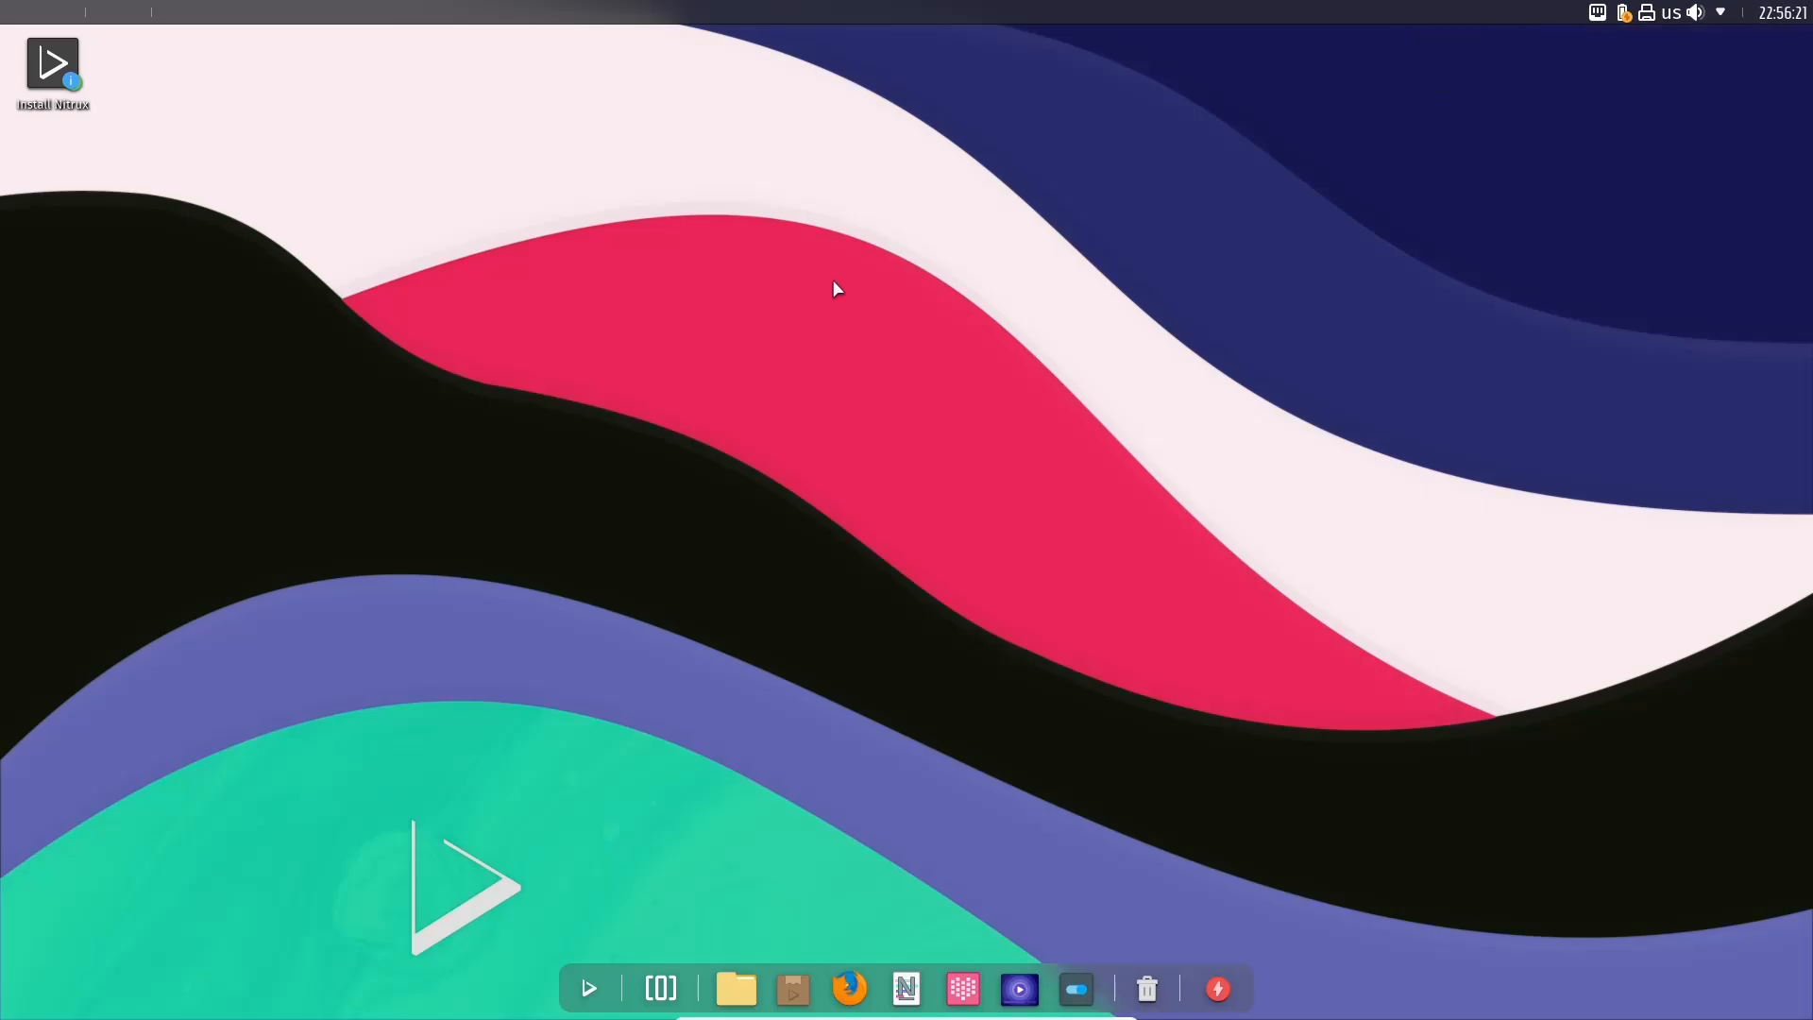
Step: Open Configure Desktop and Wallpaper… from the desktop's right-click menu
right_click(832, 287)
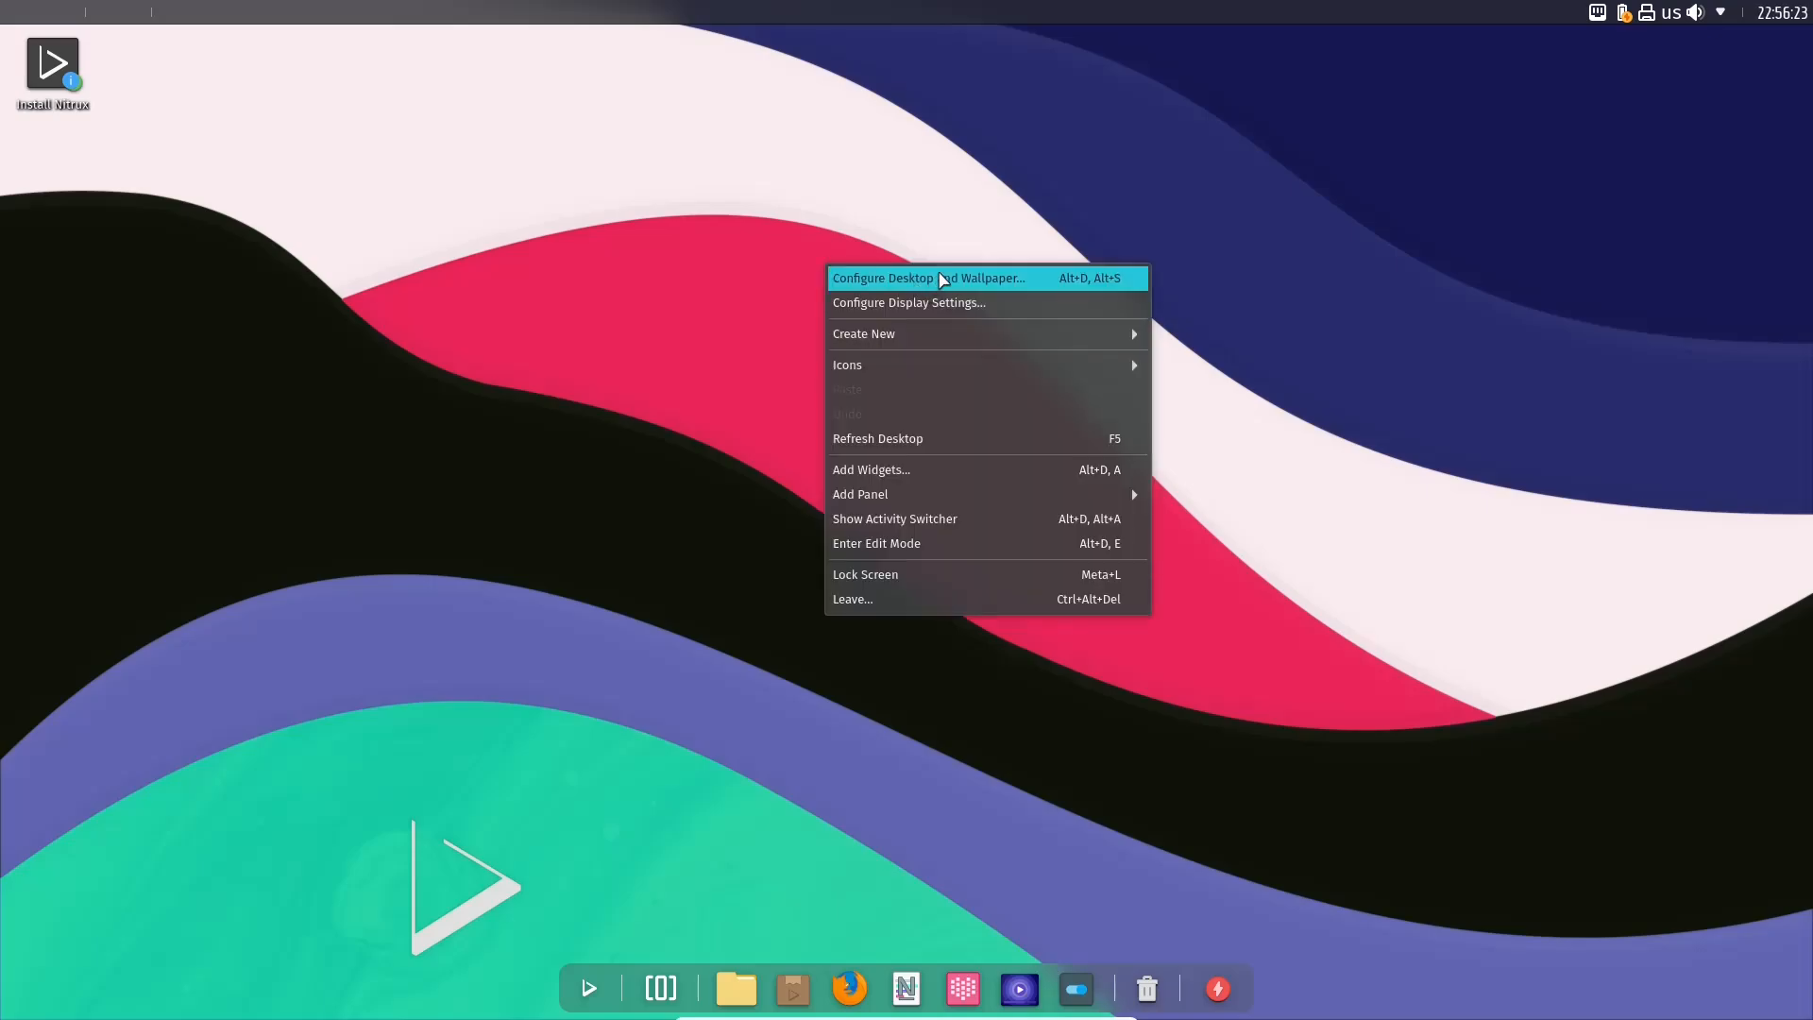
mouse_move(937, 302)
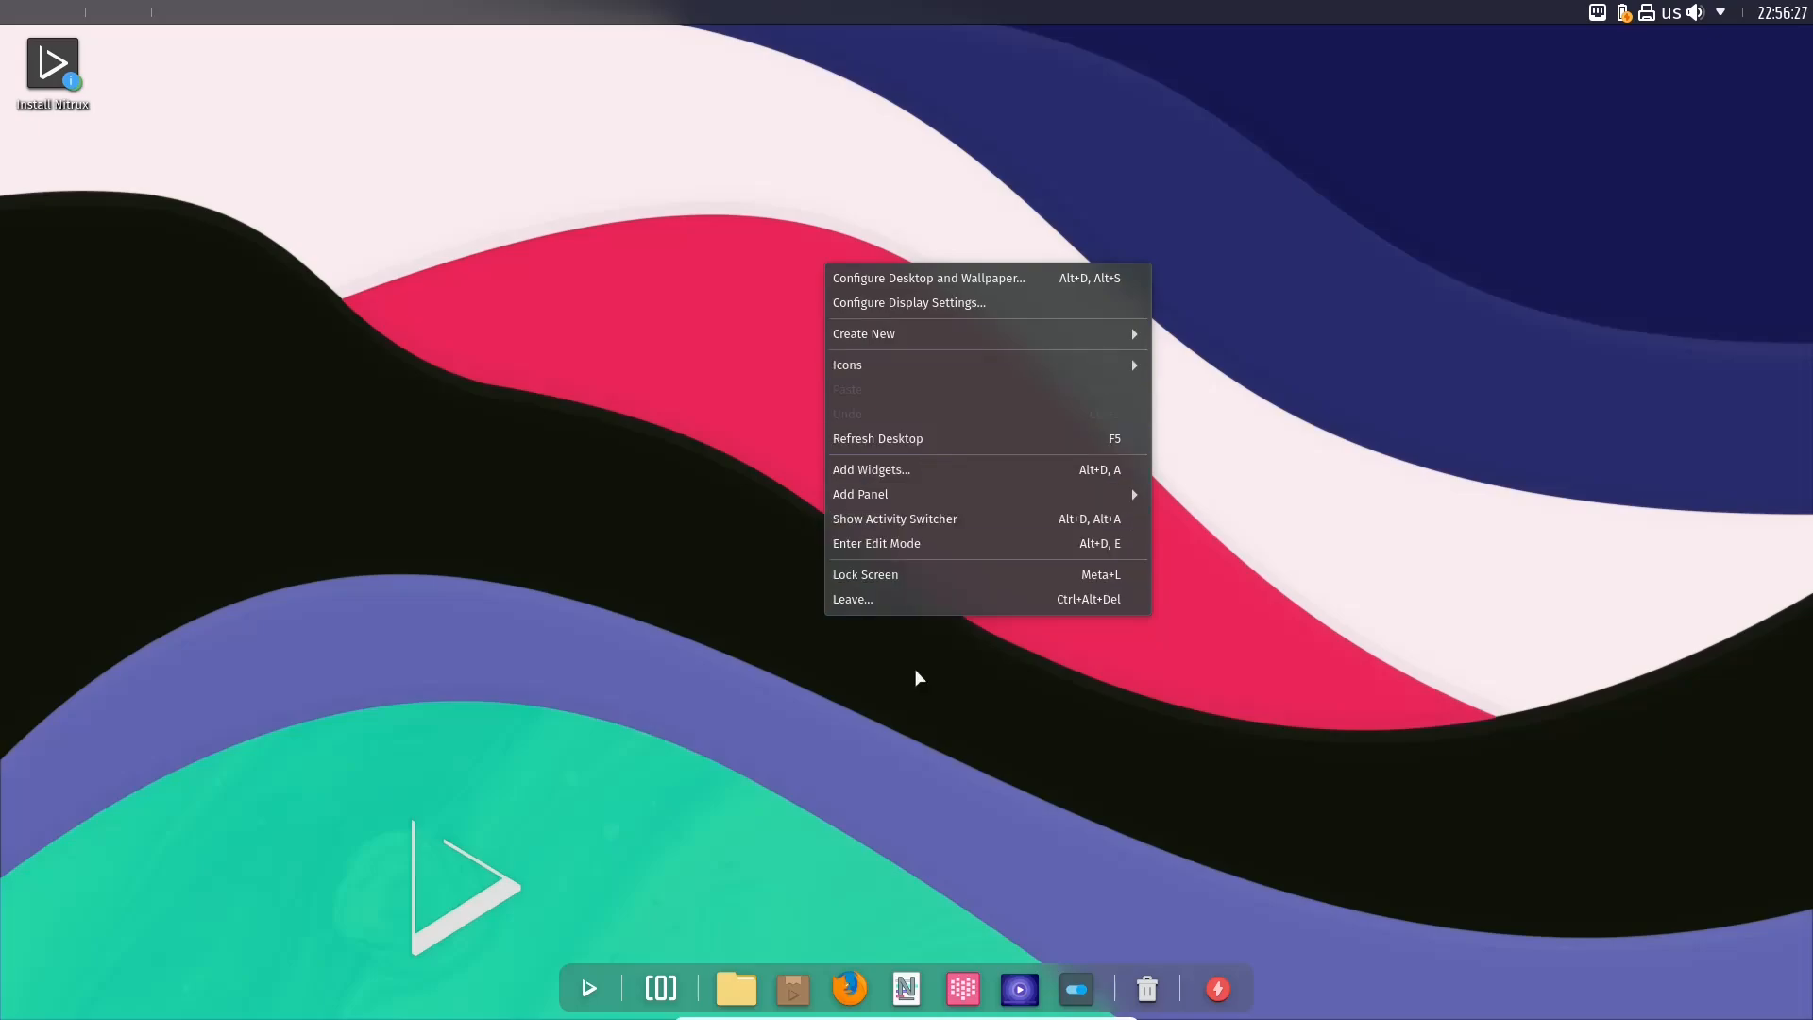
click(919, 678)
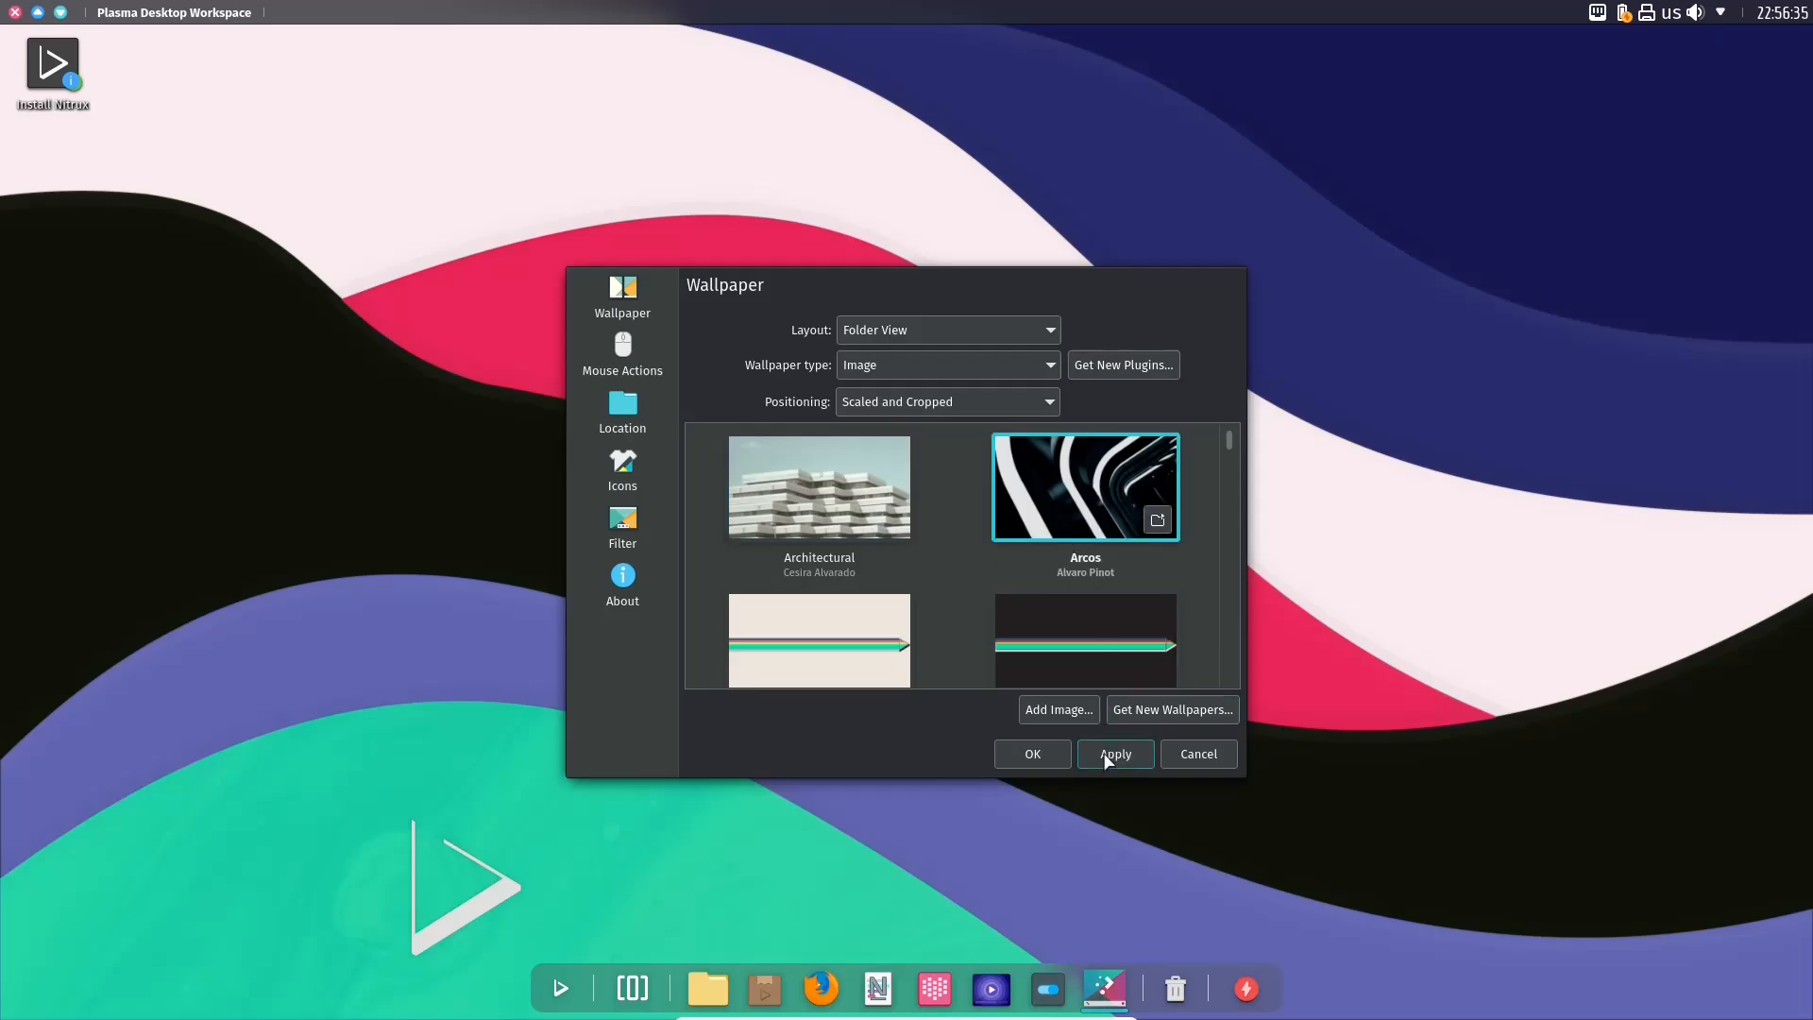
Step: Apply Arcos as the wallpaper, browse the thumbnails, then cancel out of the settings
click(1112, 753)
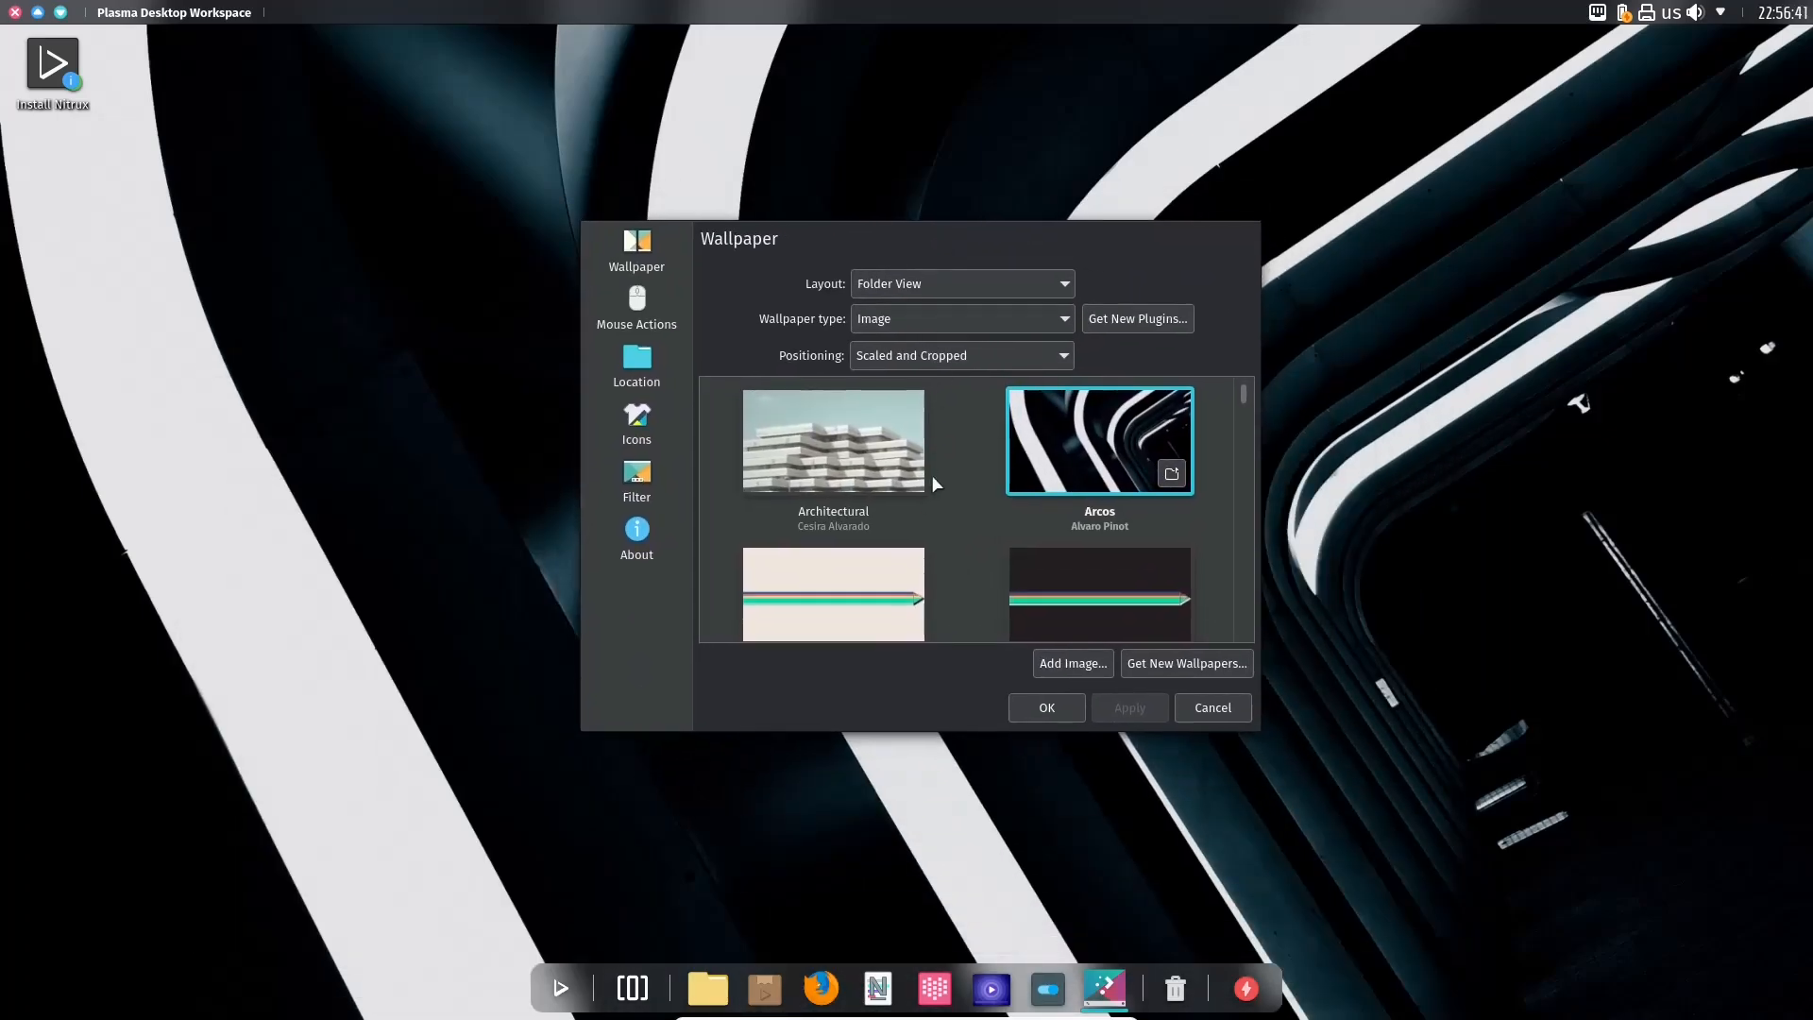
scroll(down, 3)
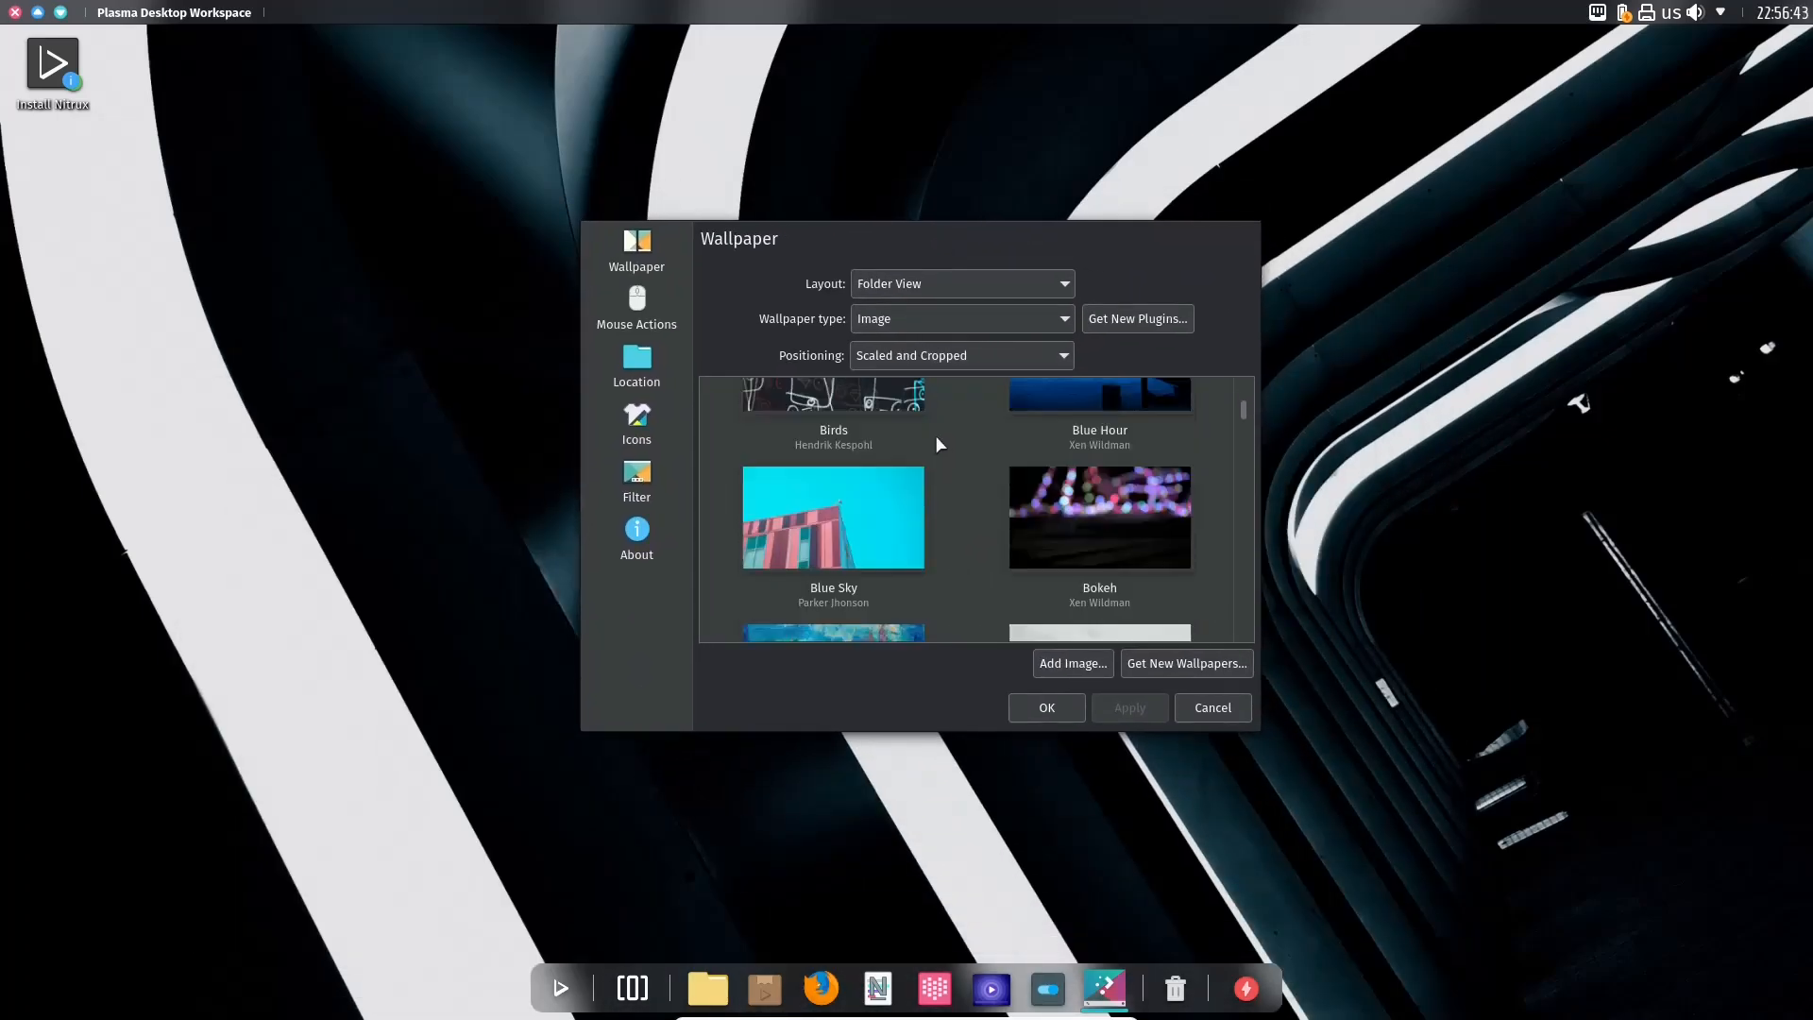
scroll(down, 3)
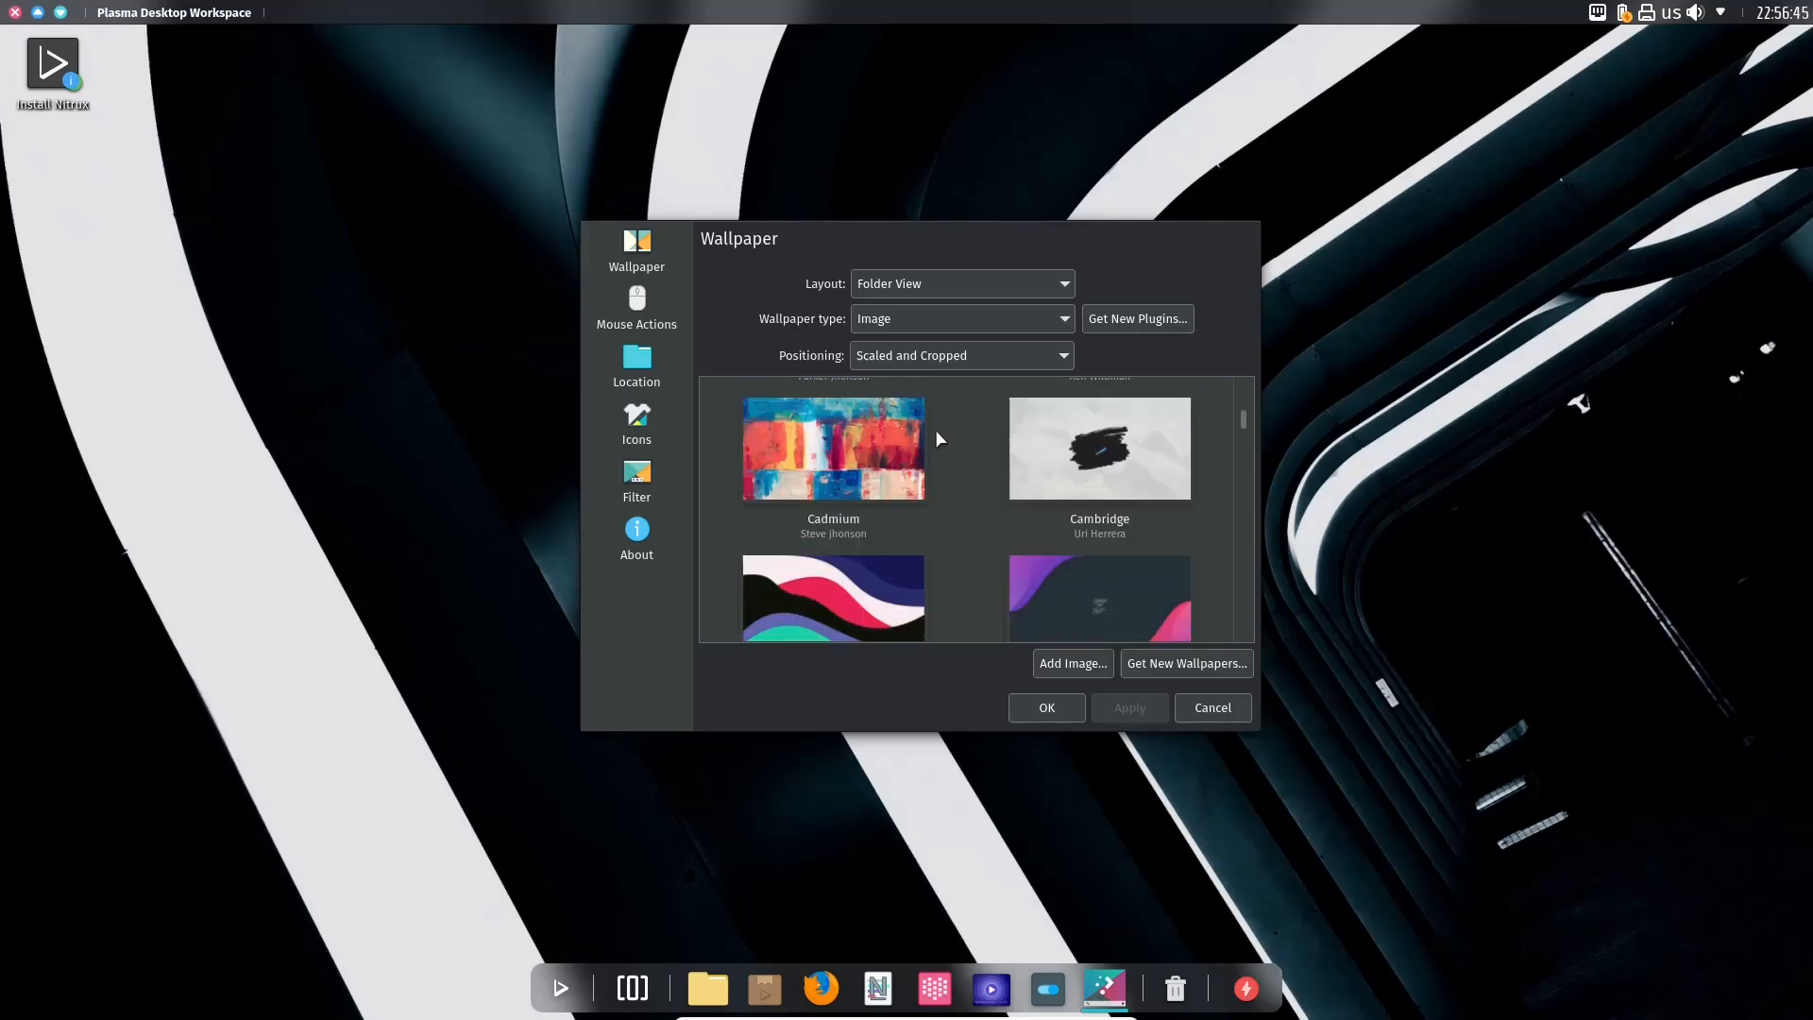
scroll(down, 3)
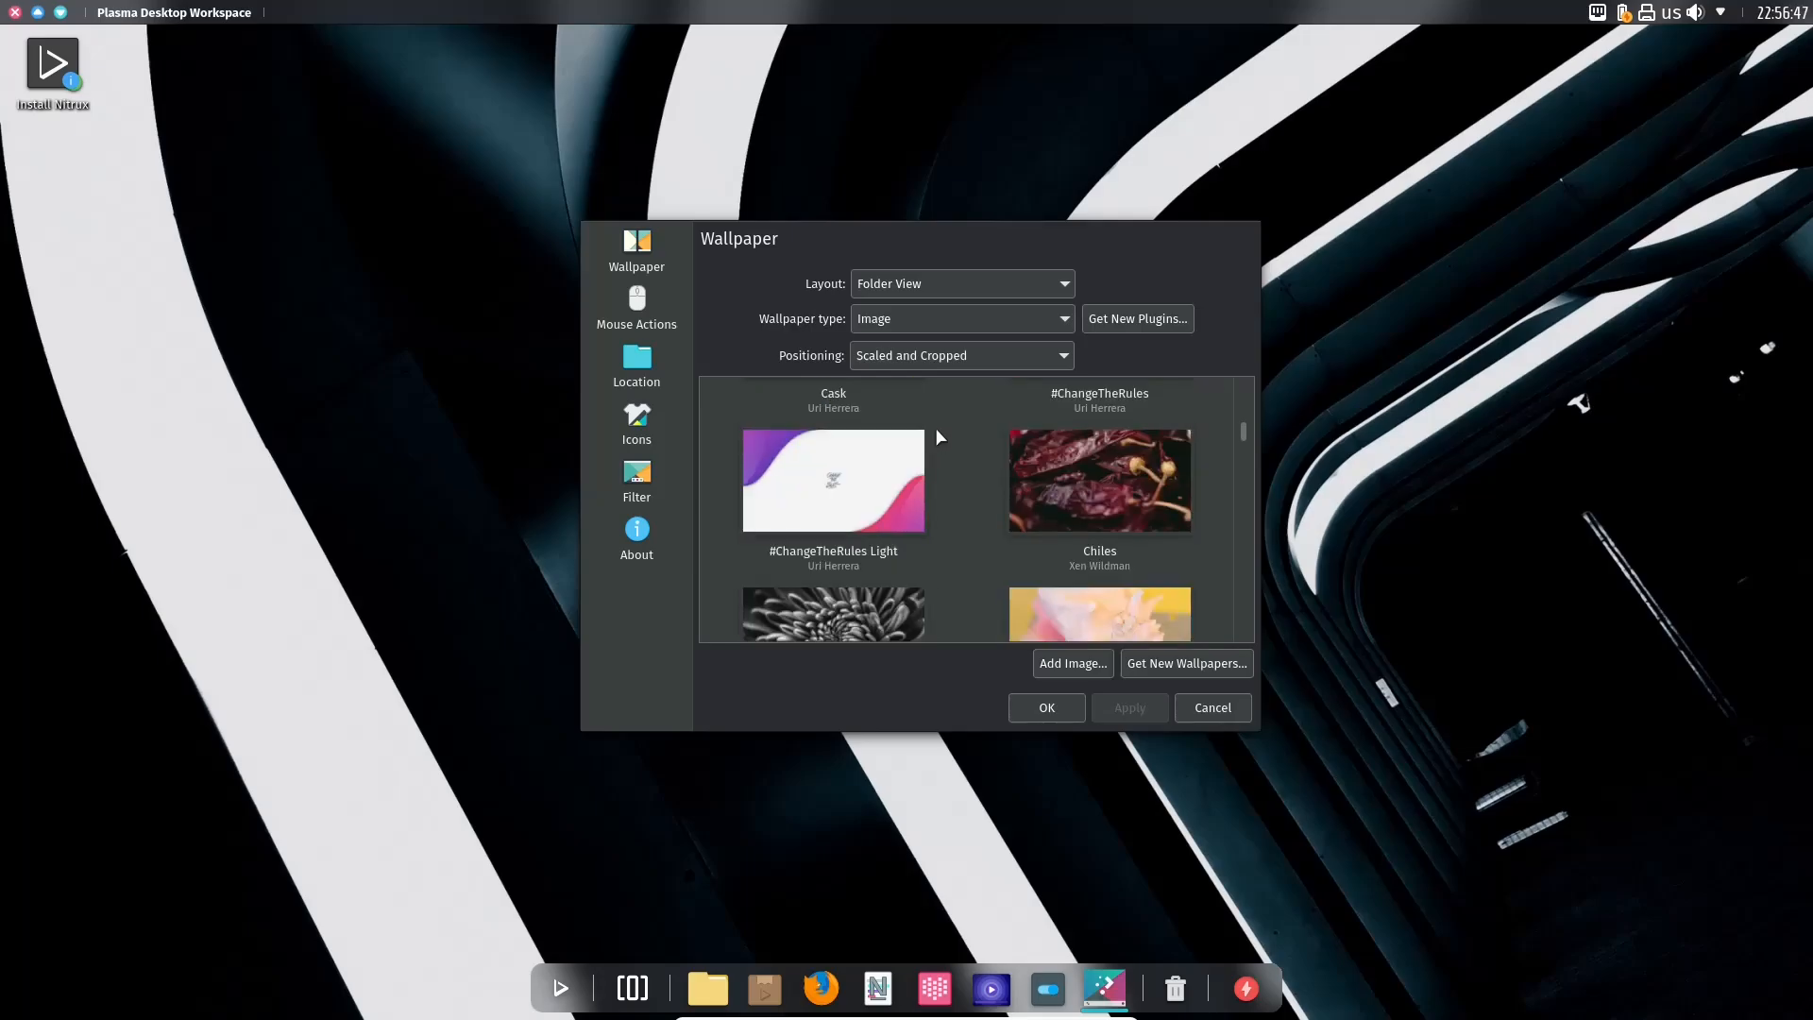
scroll(down, 3)
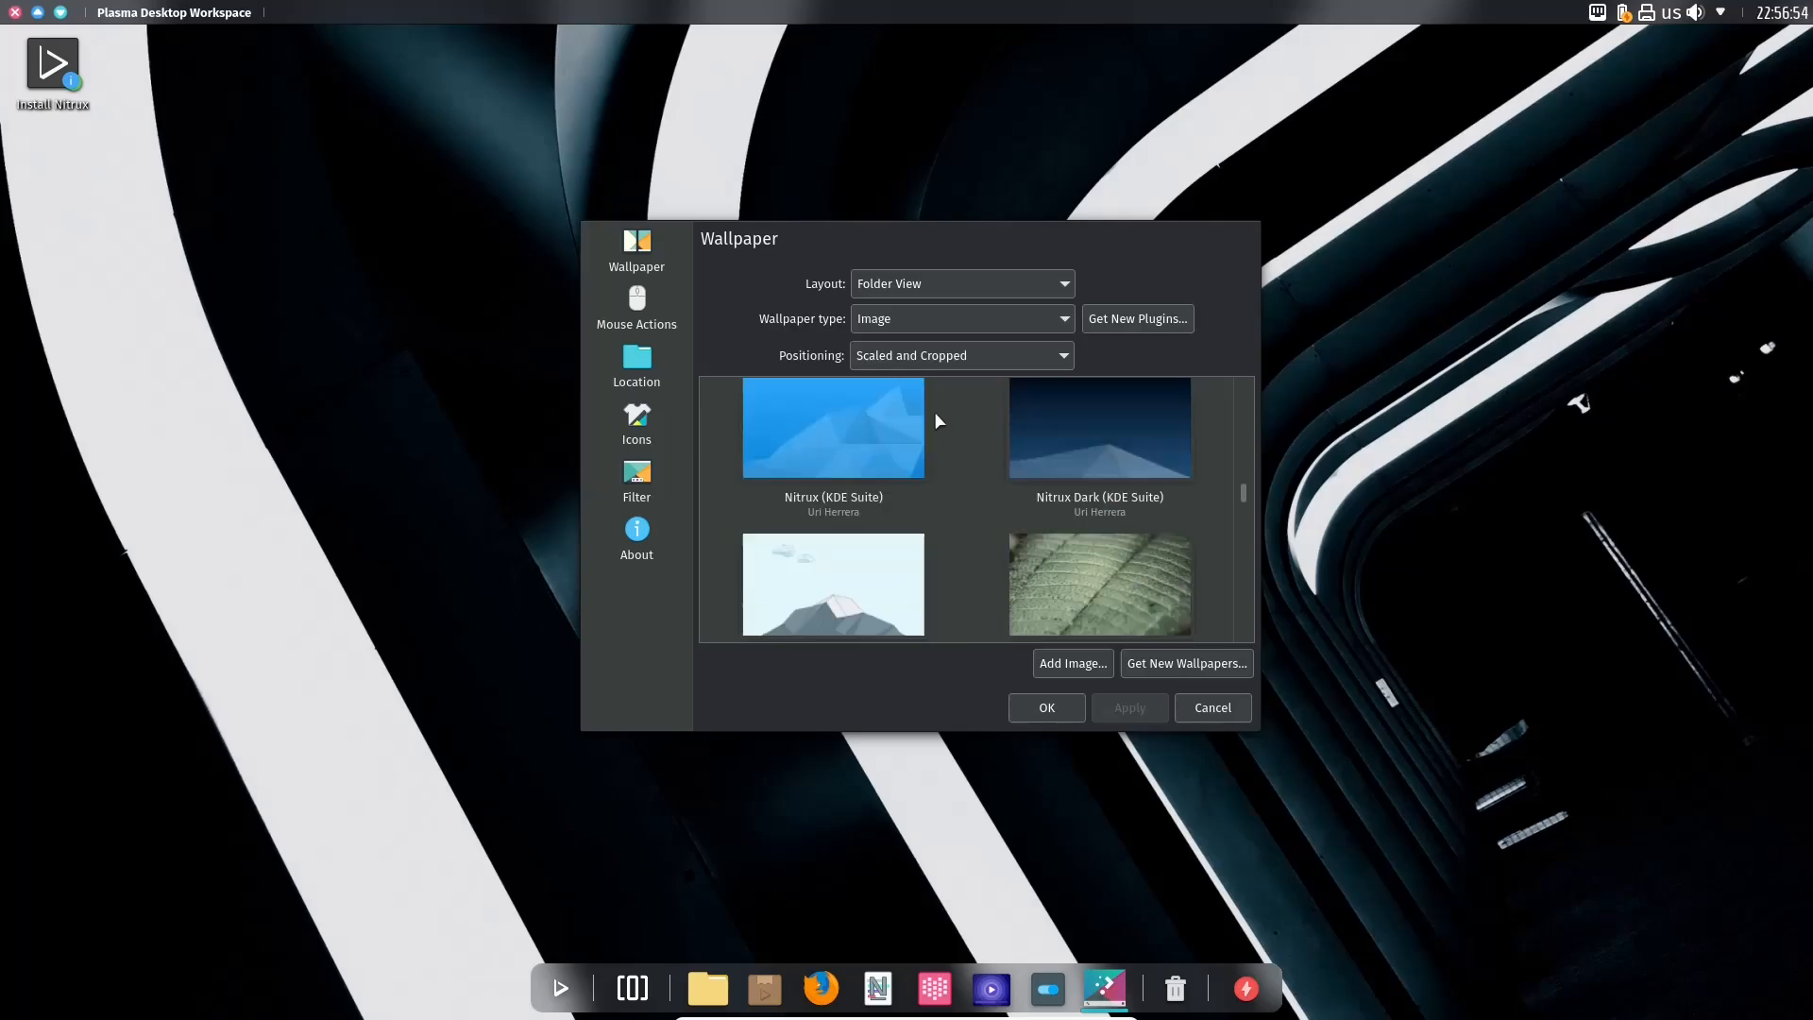
scroll(down, 3)
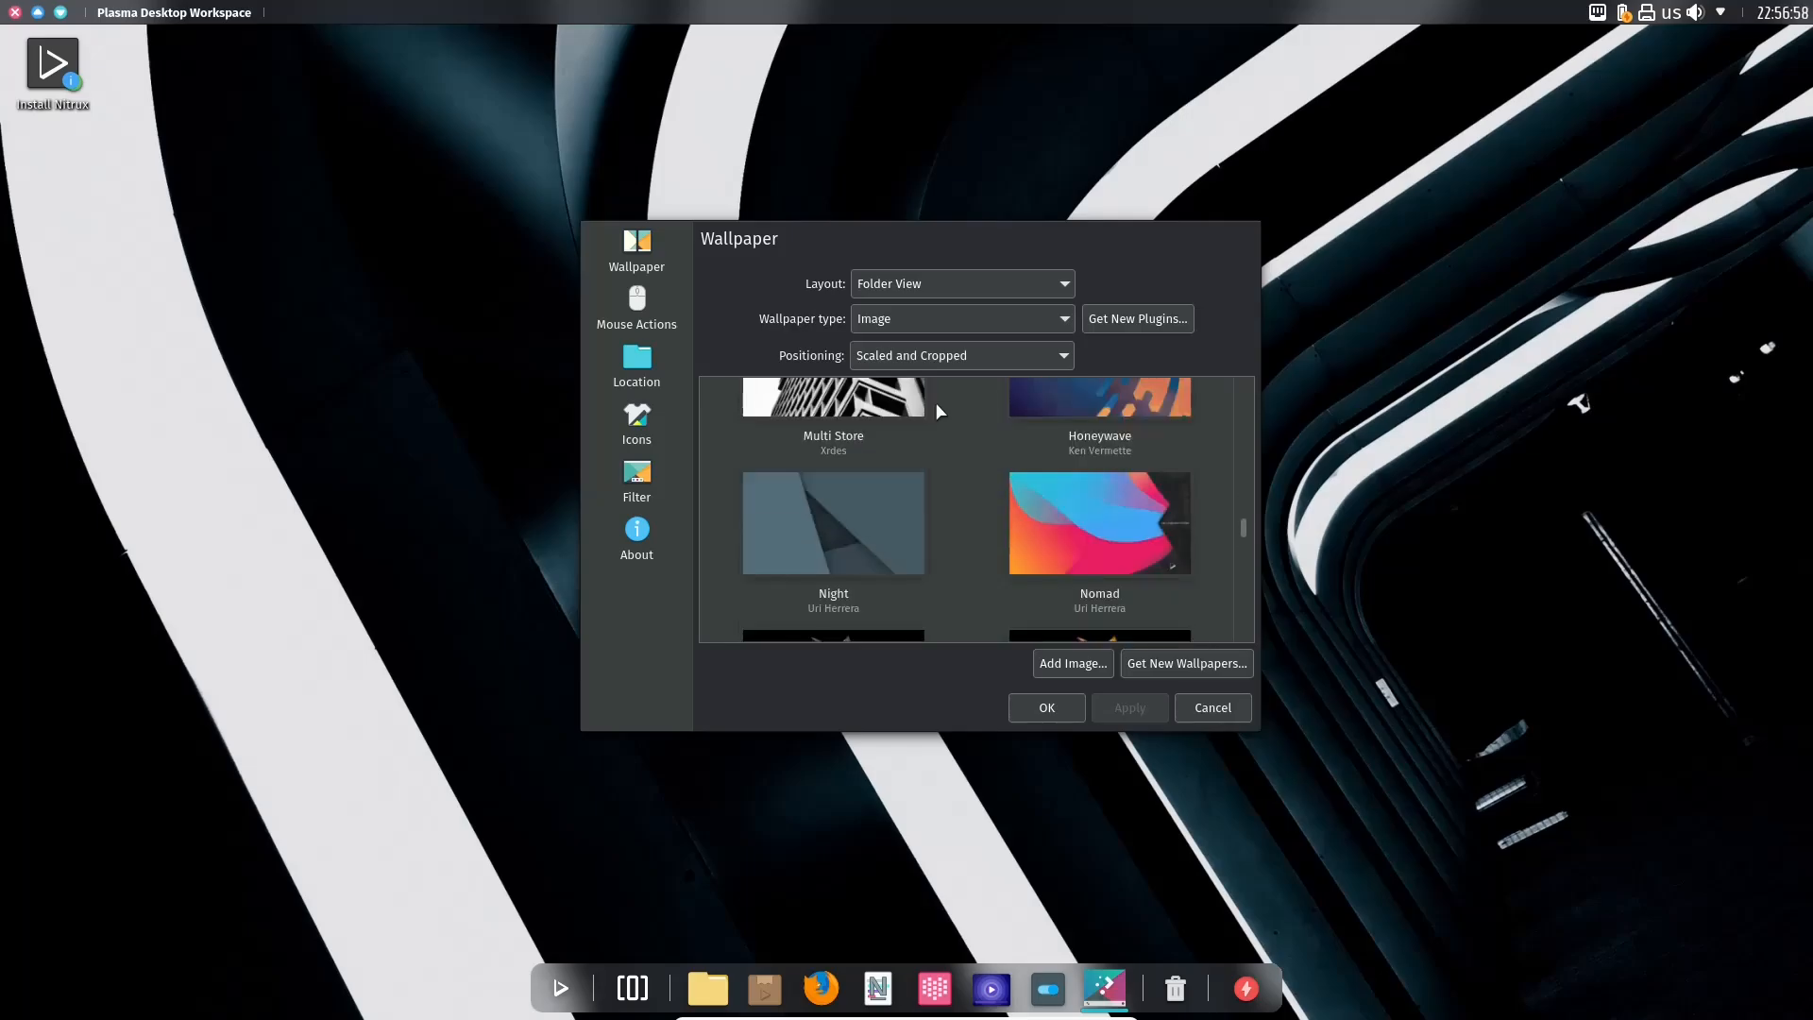
scroll(down, 3)
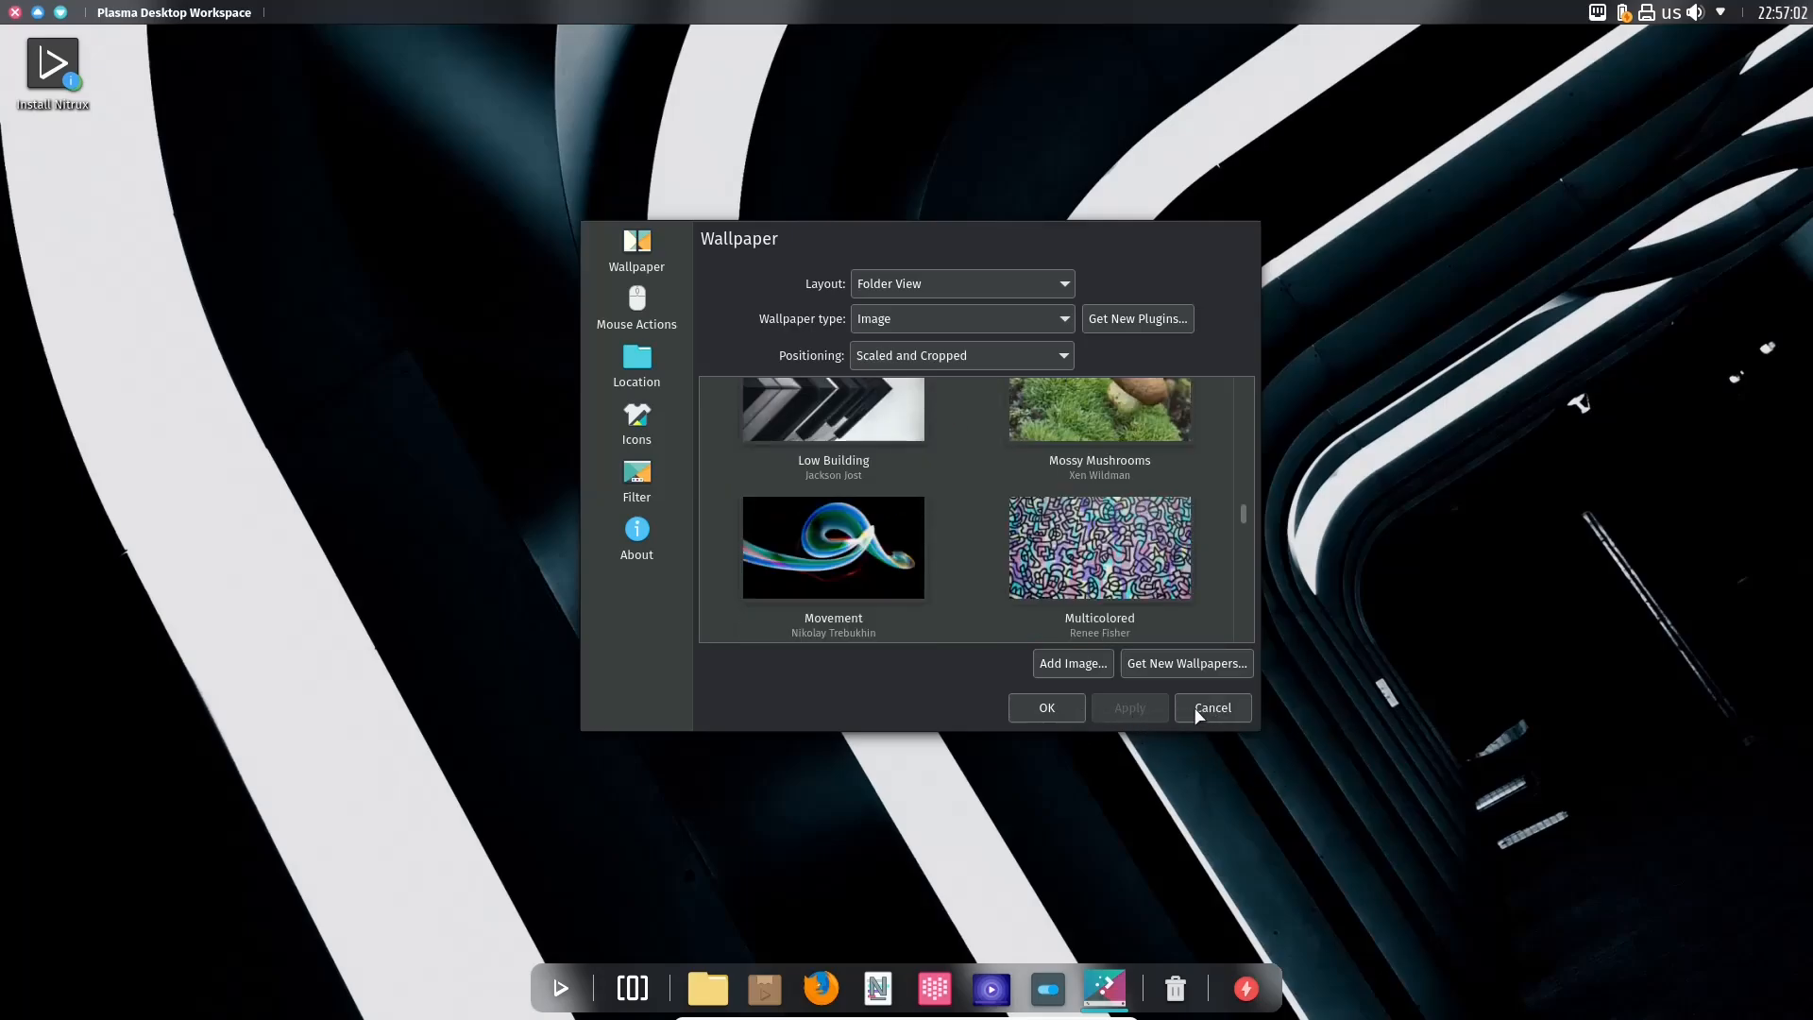
click(1210, 706)
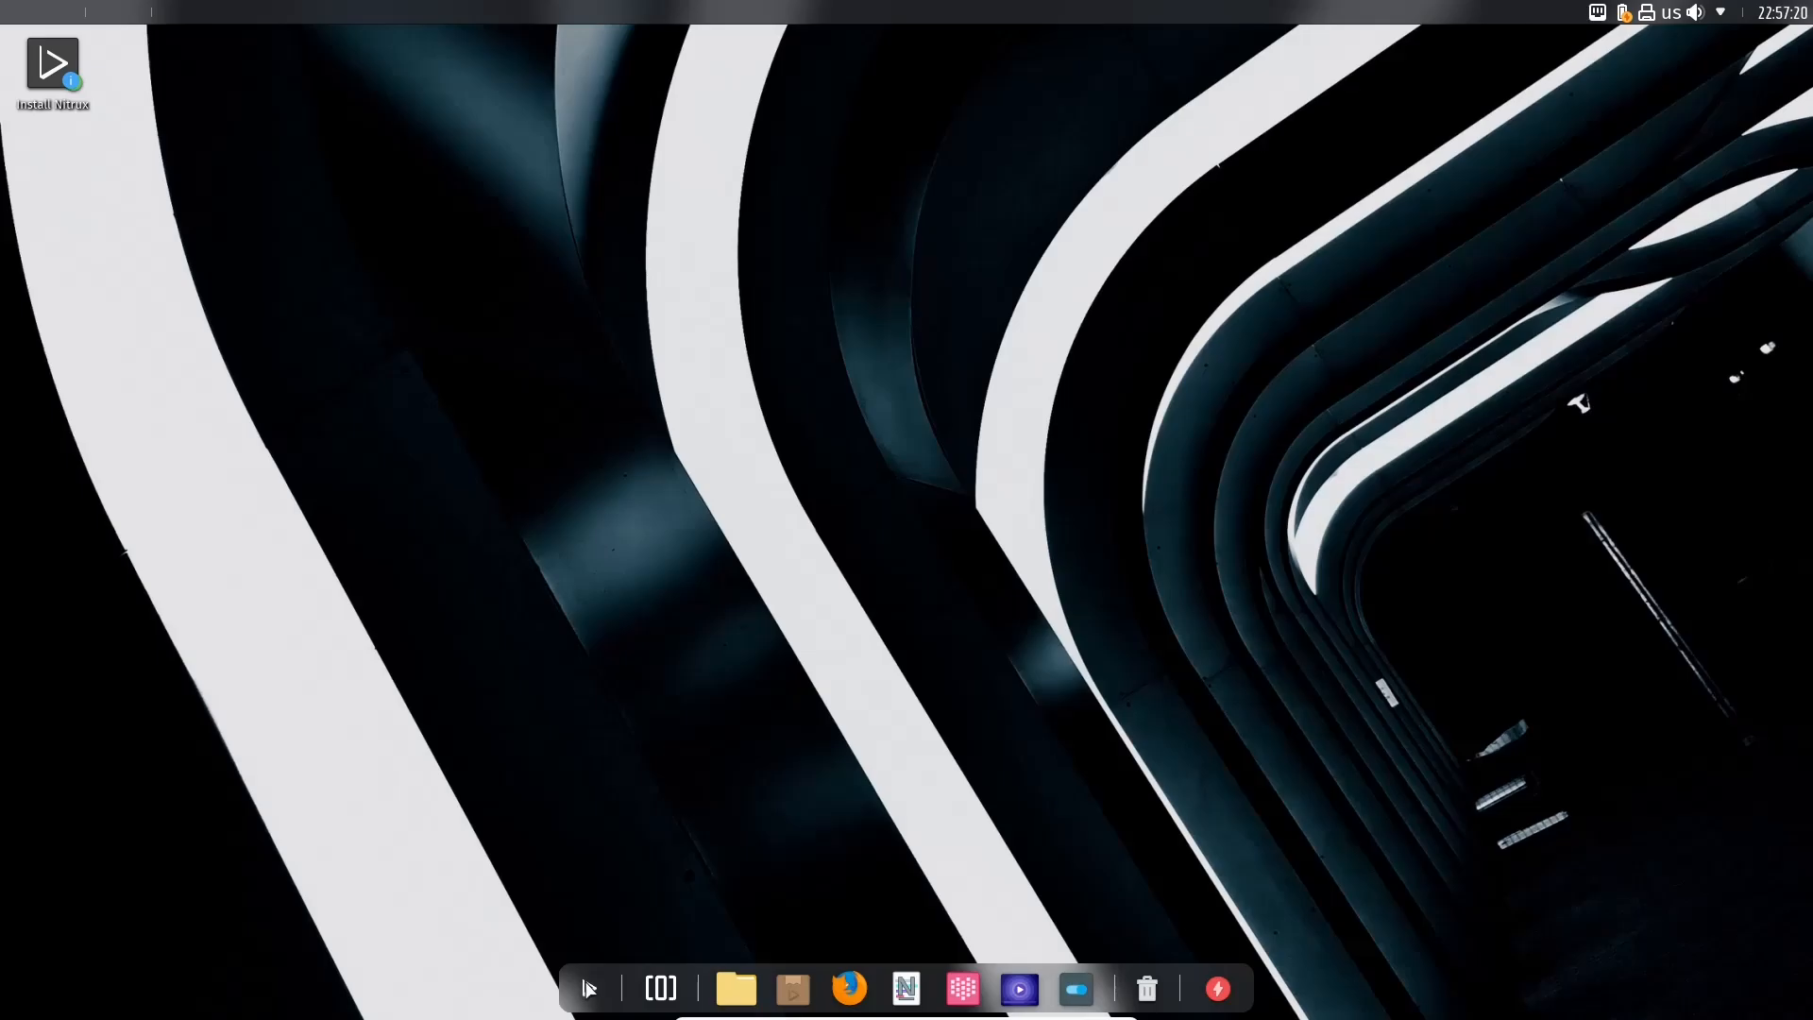
Step: Open the dock launcher to show installed apps like Ark, Firefox, Nota and System Settings
click(659, 989)
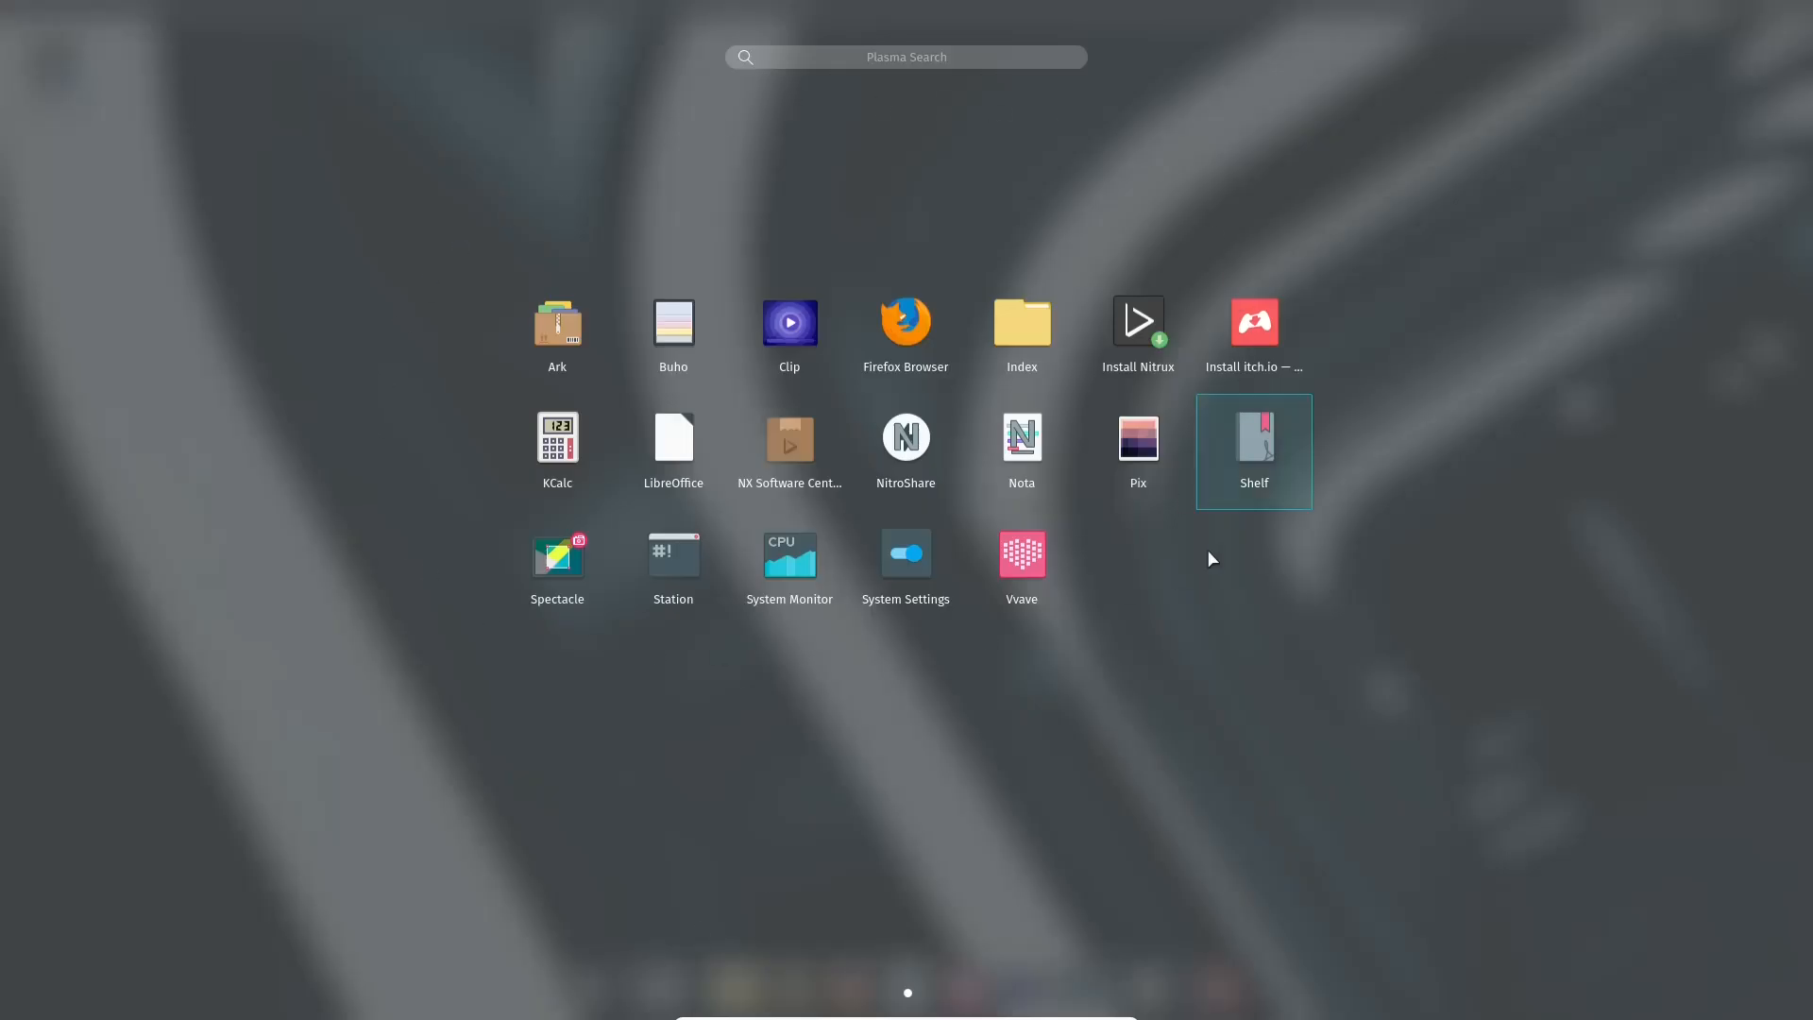
mouse_move(350, 911)
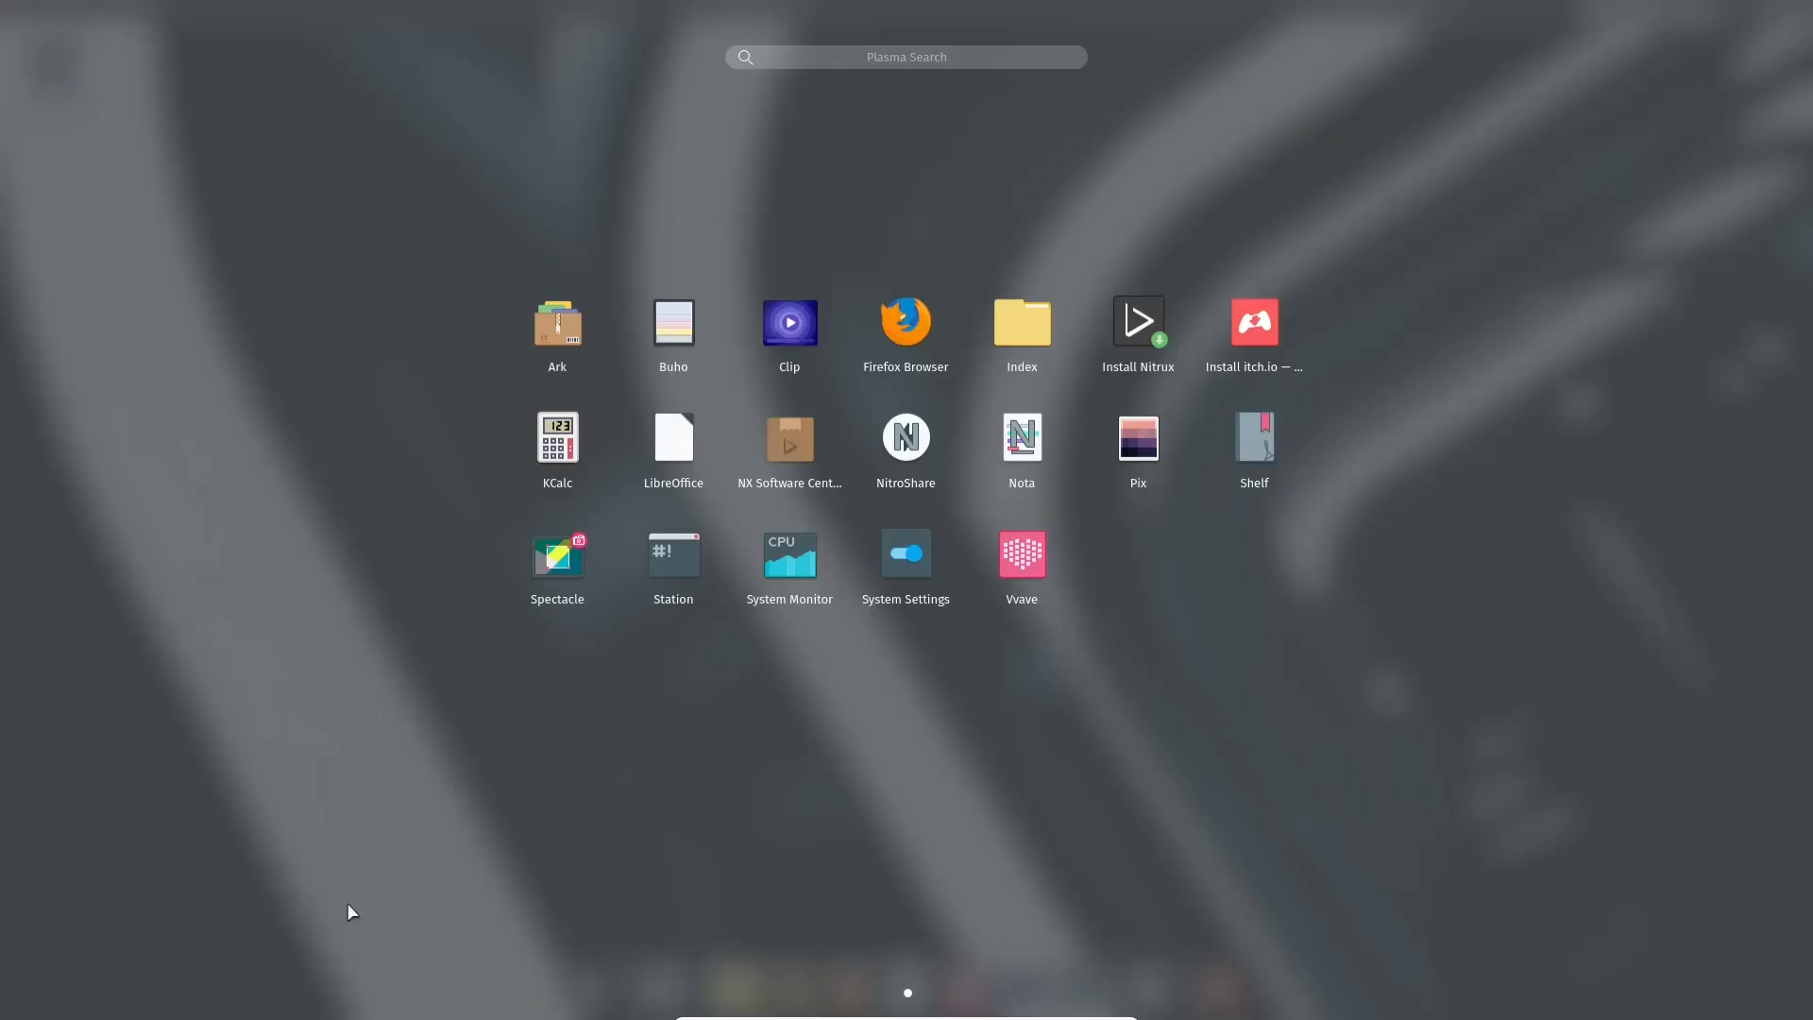
mouse_move(1531, 516)
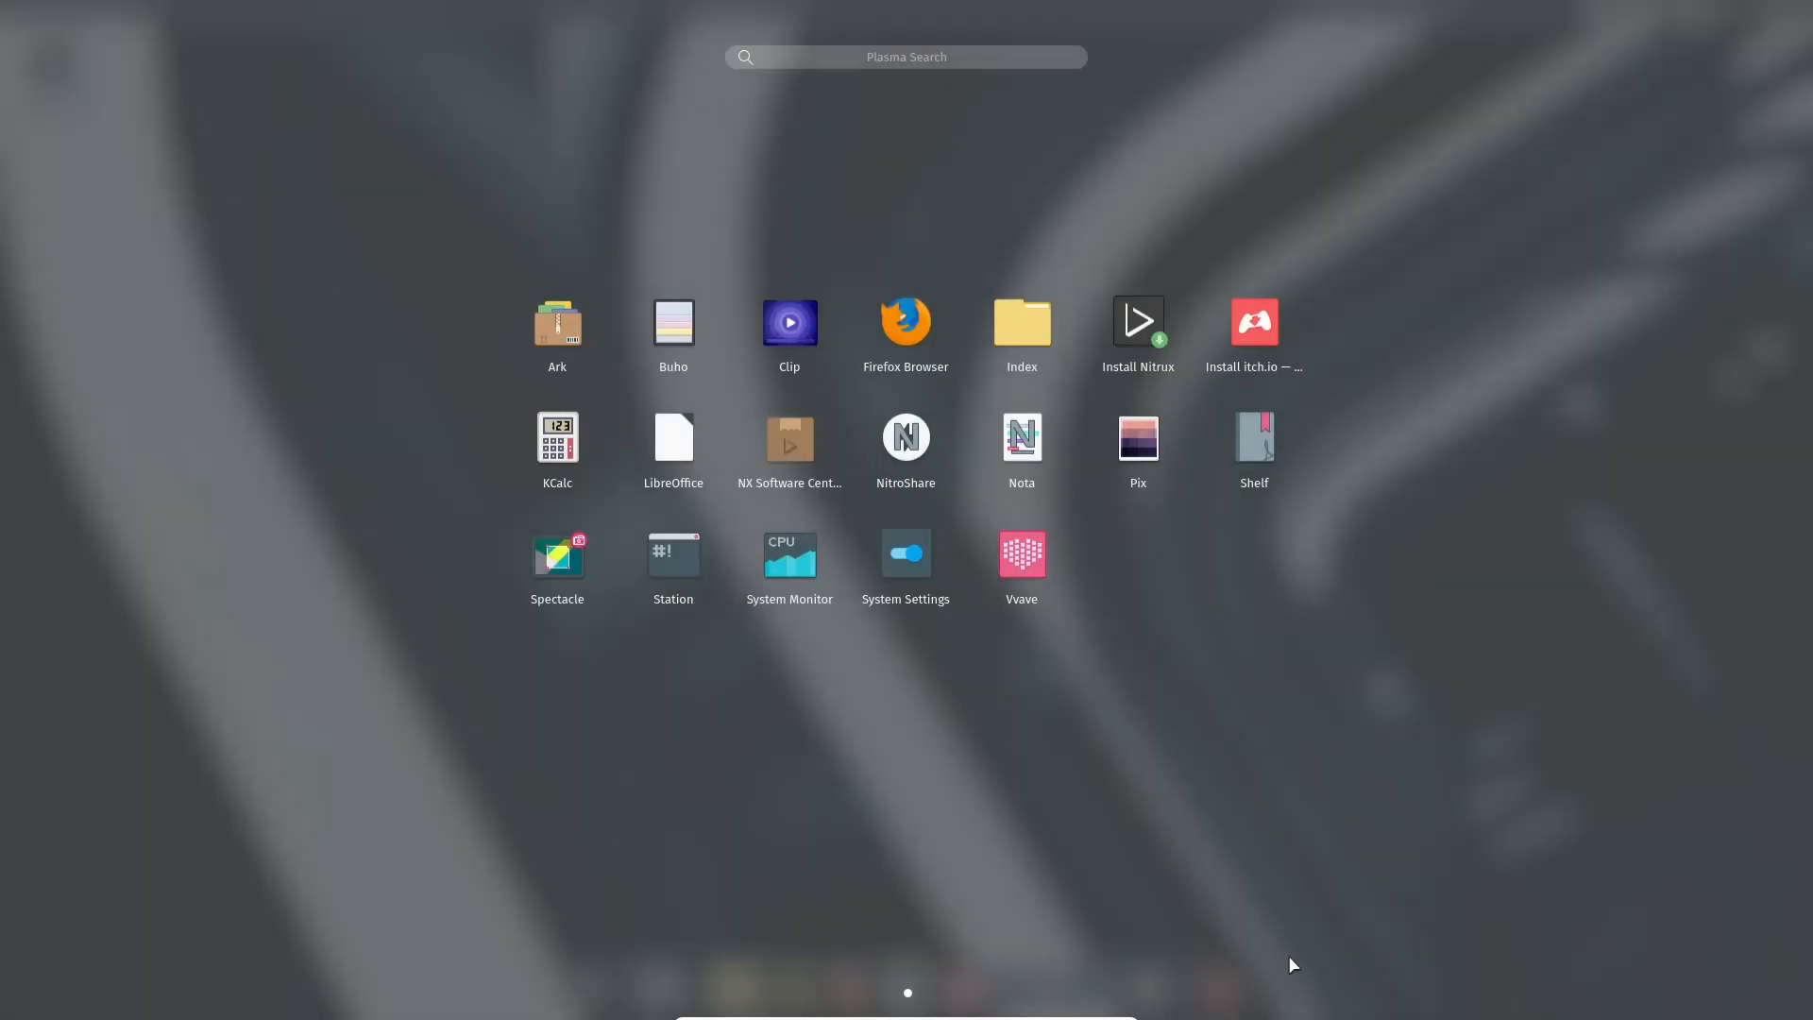
mouse_move(556, 334)
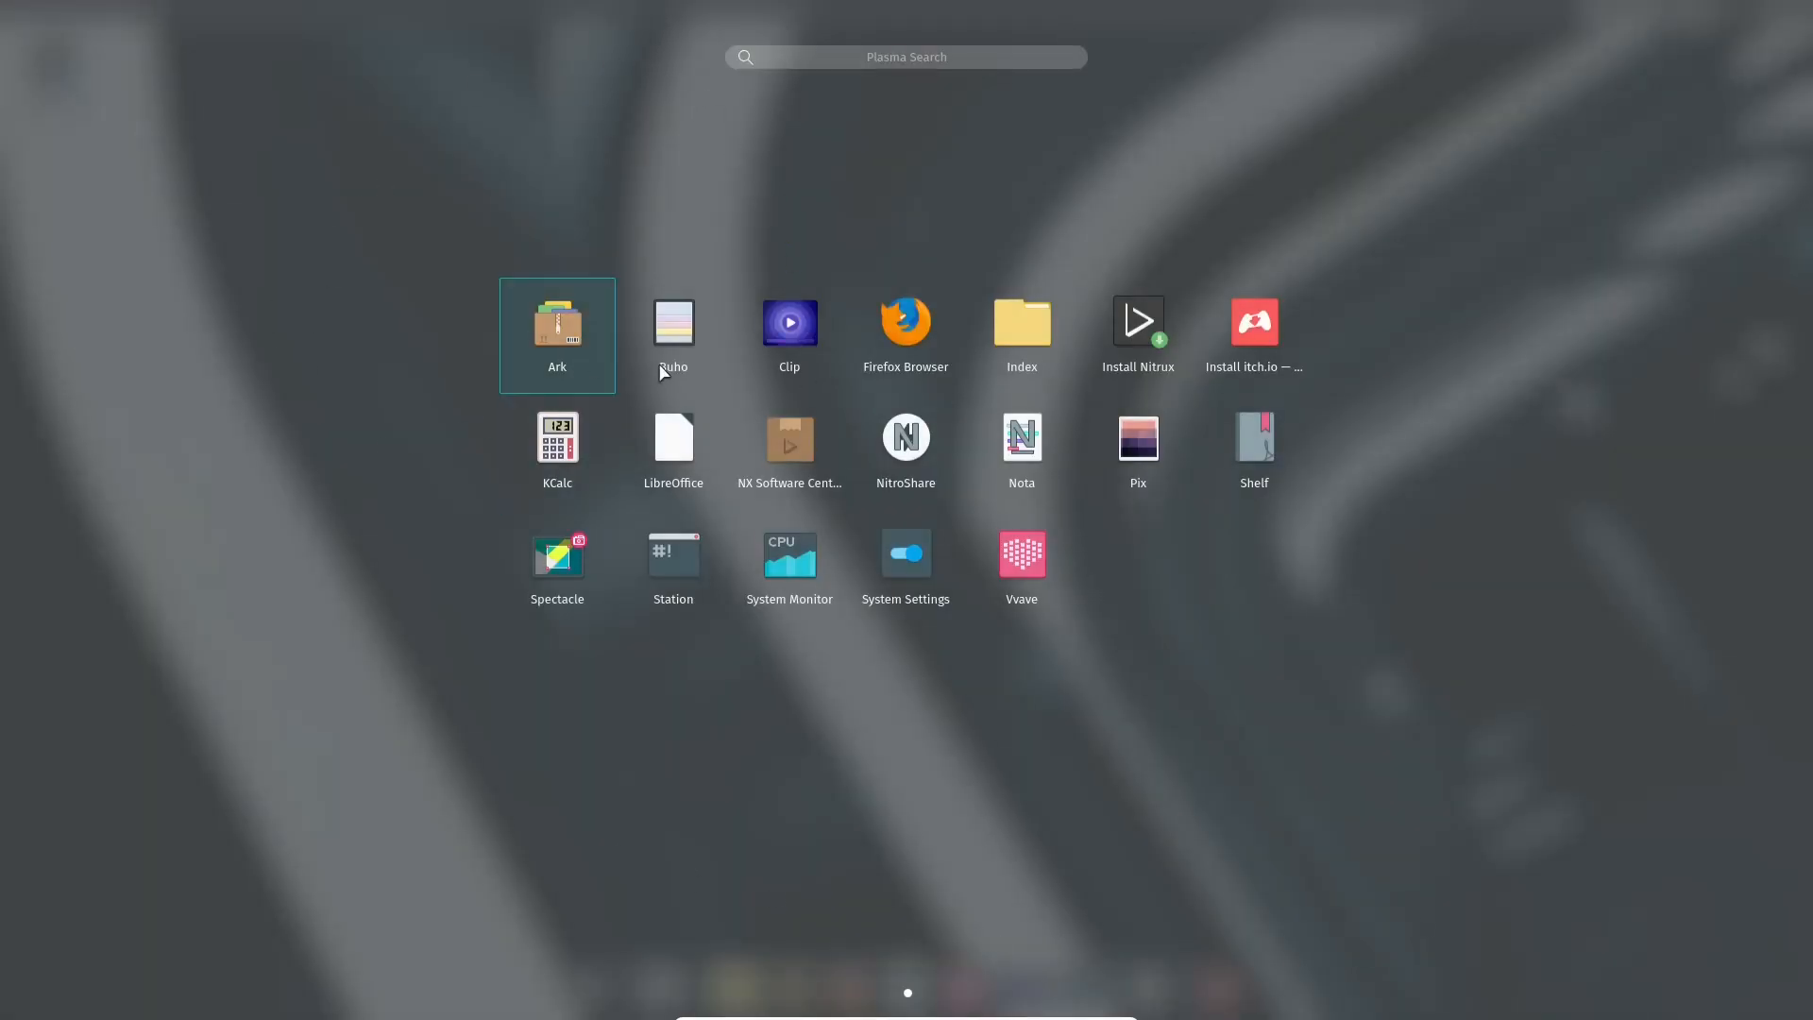
mouse_move(905, 334)
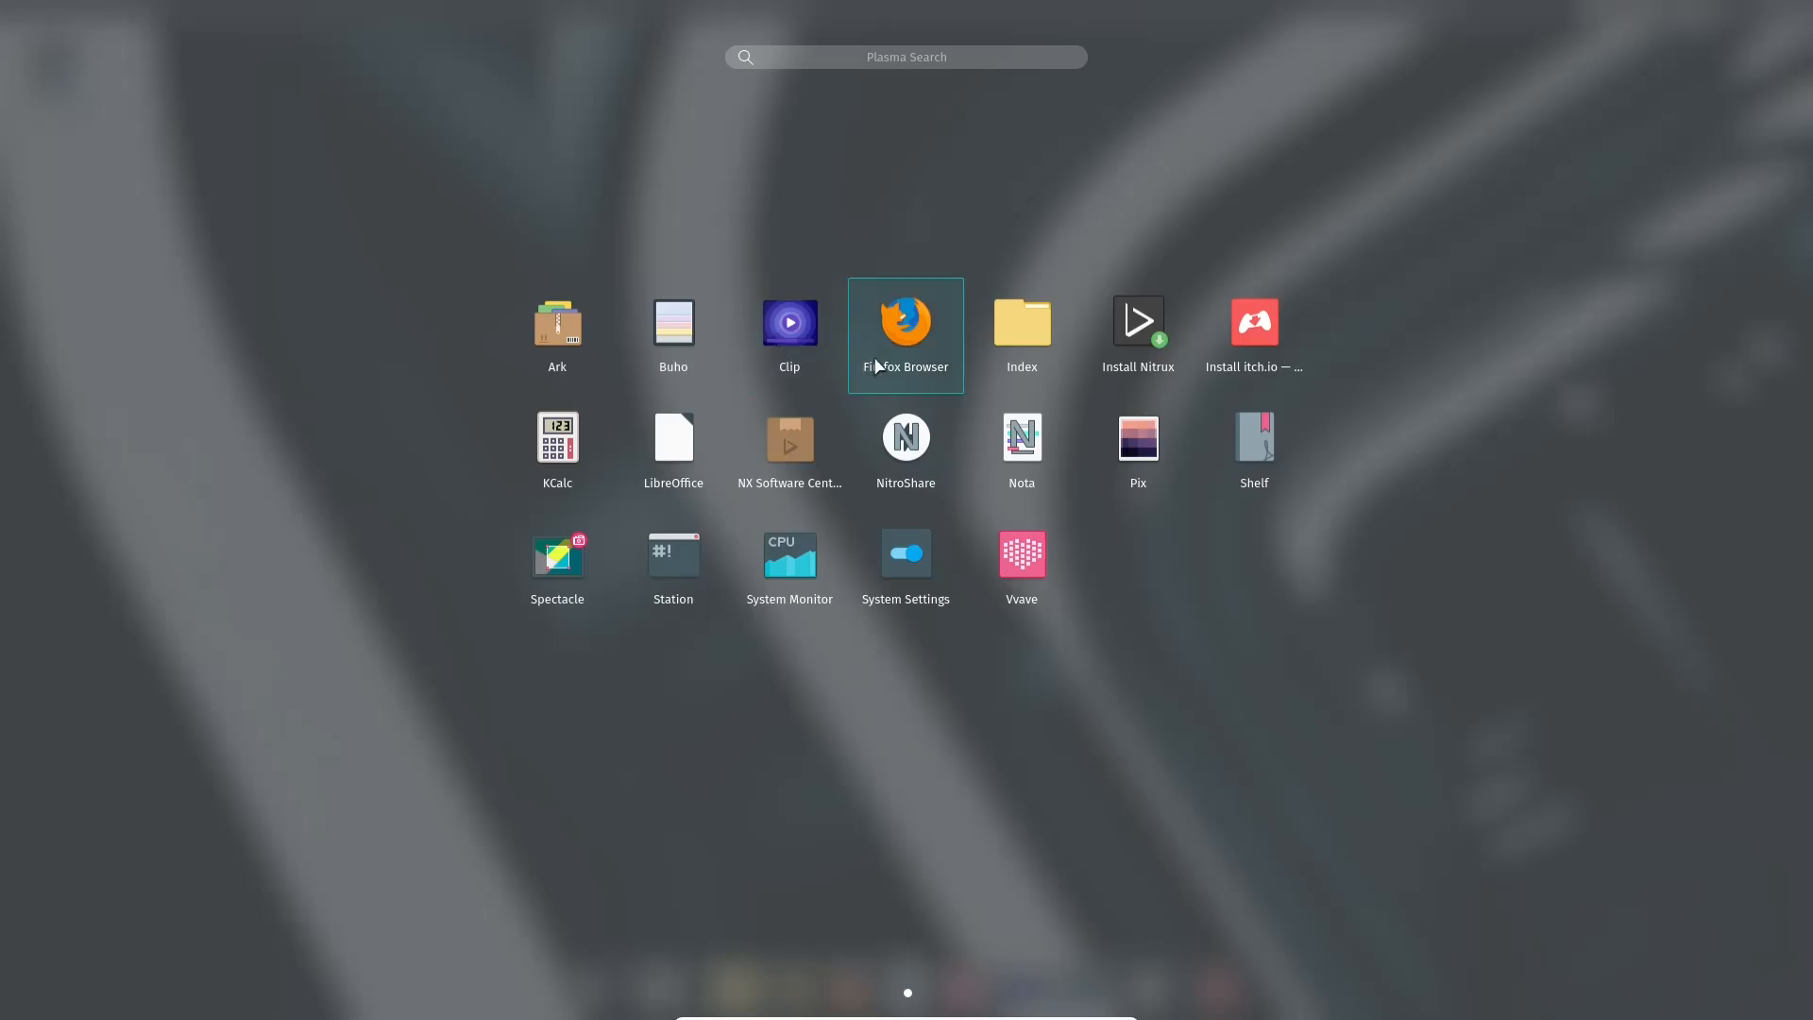
mouse_move(1136, 335)
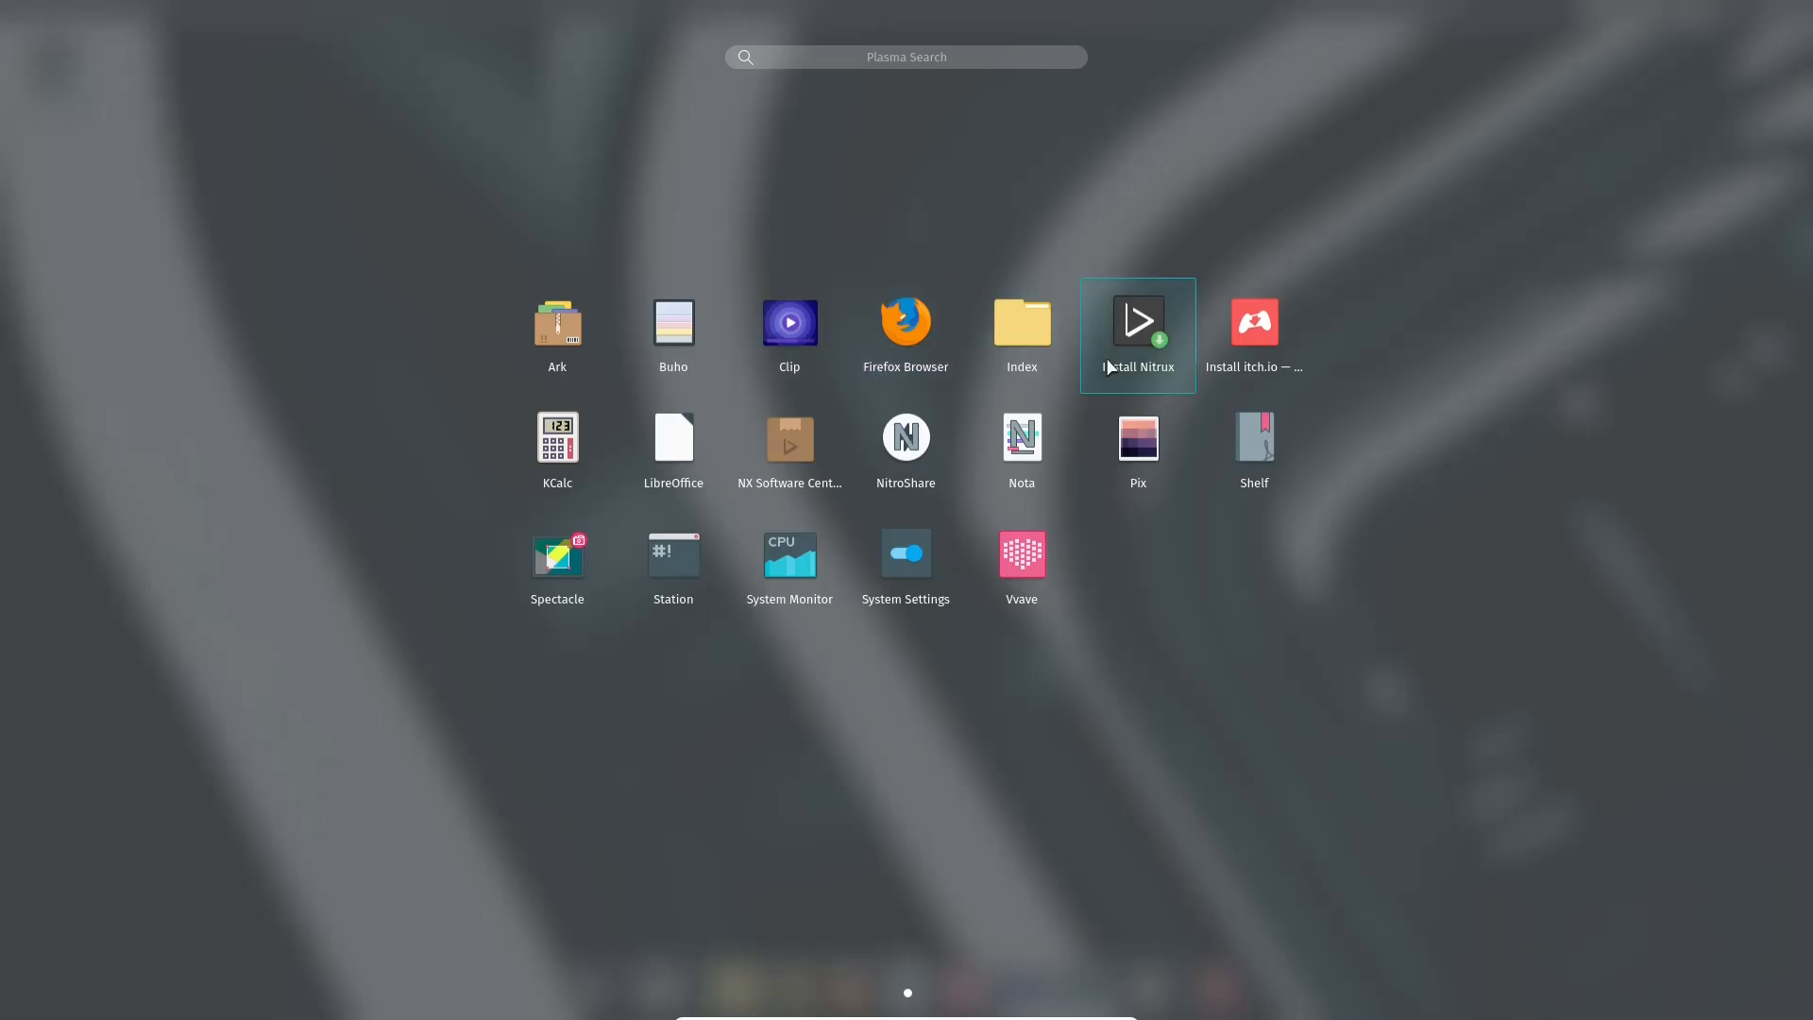
mouse_move(1251, 334)
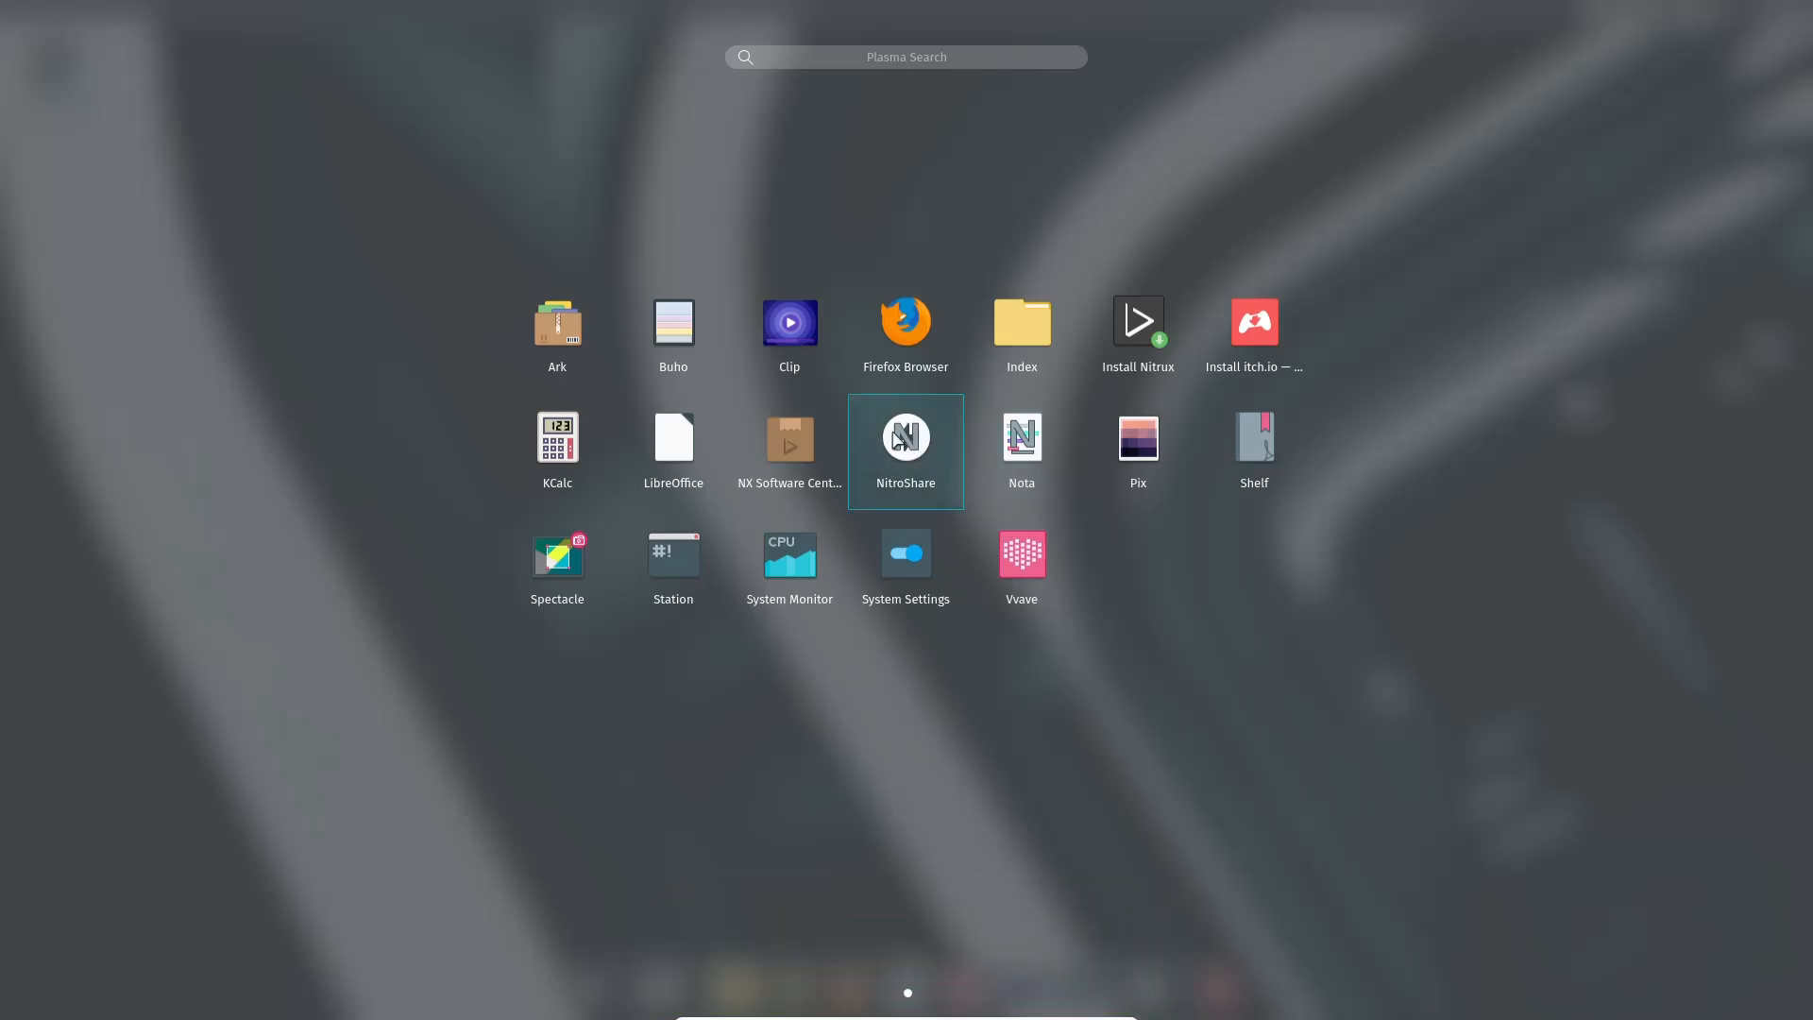
mouse_move(789, 449)
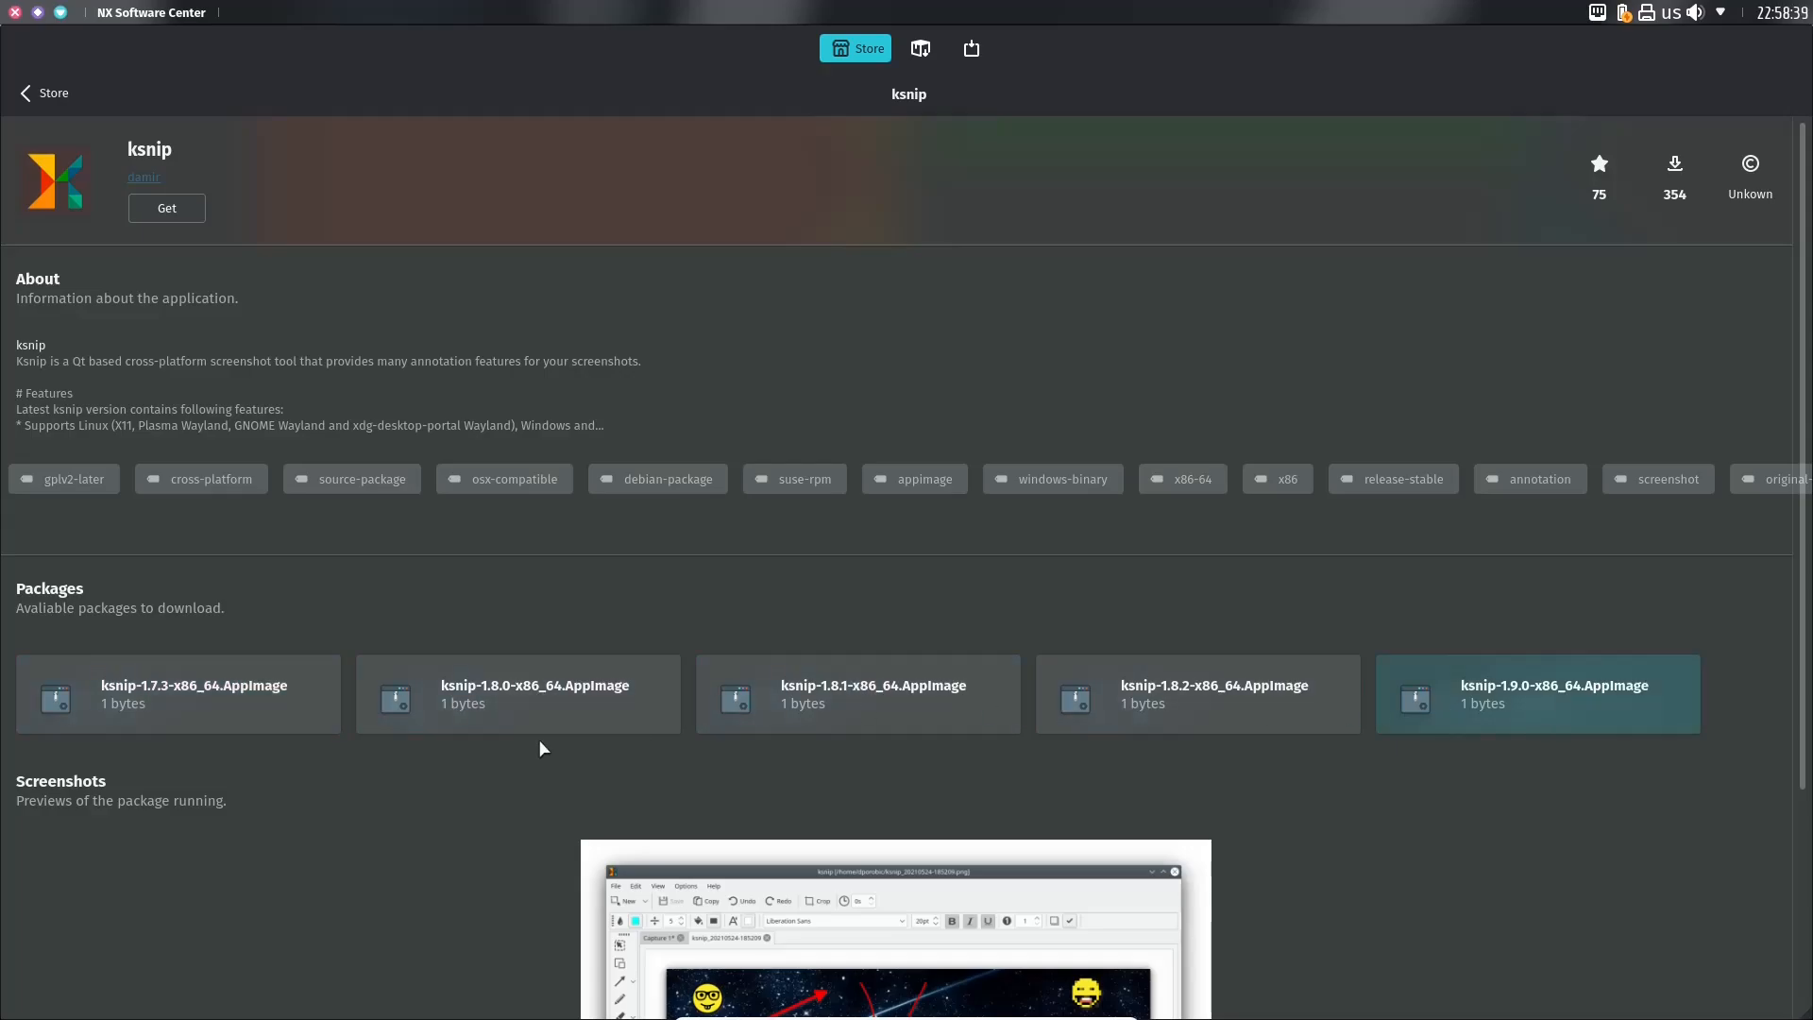
mouse_move(1653, 657)
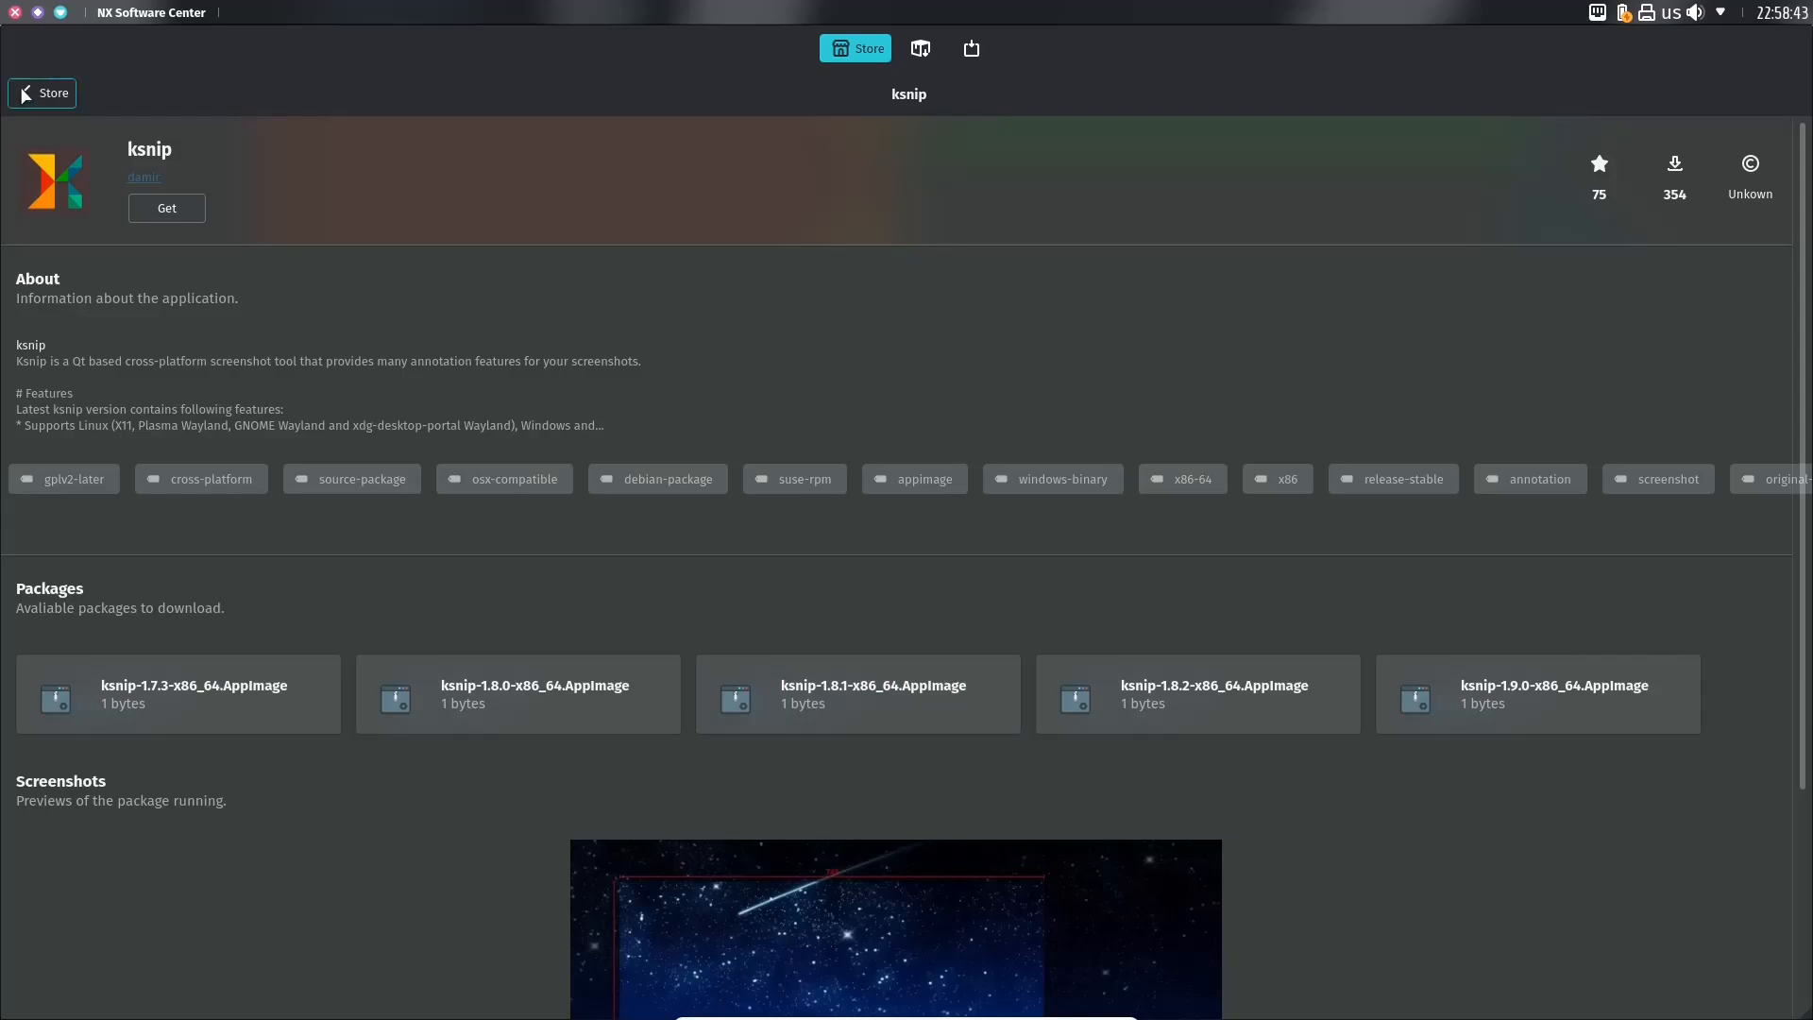
Step: Go back from the ksnip page to the NX Software Center Store home
click(41, 93)
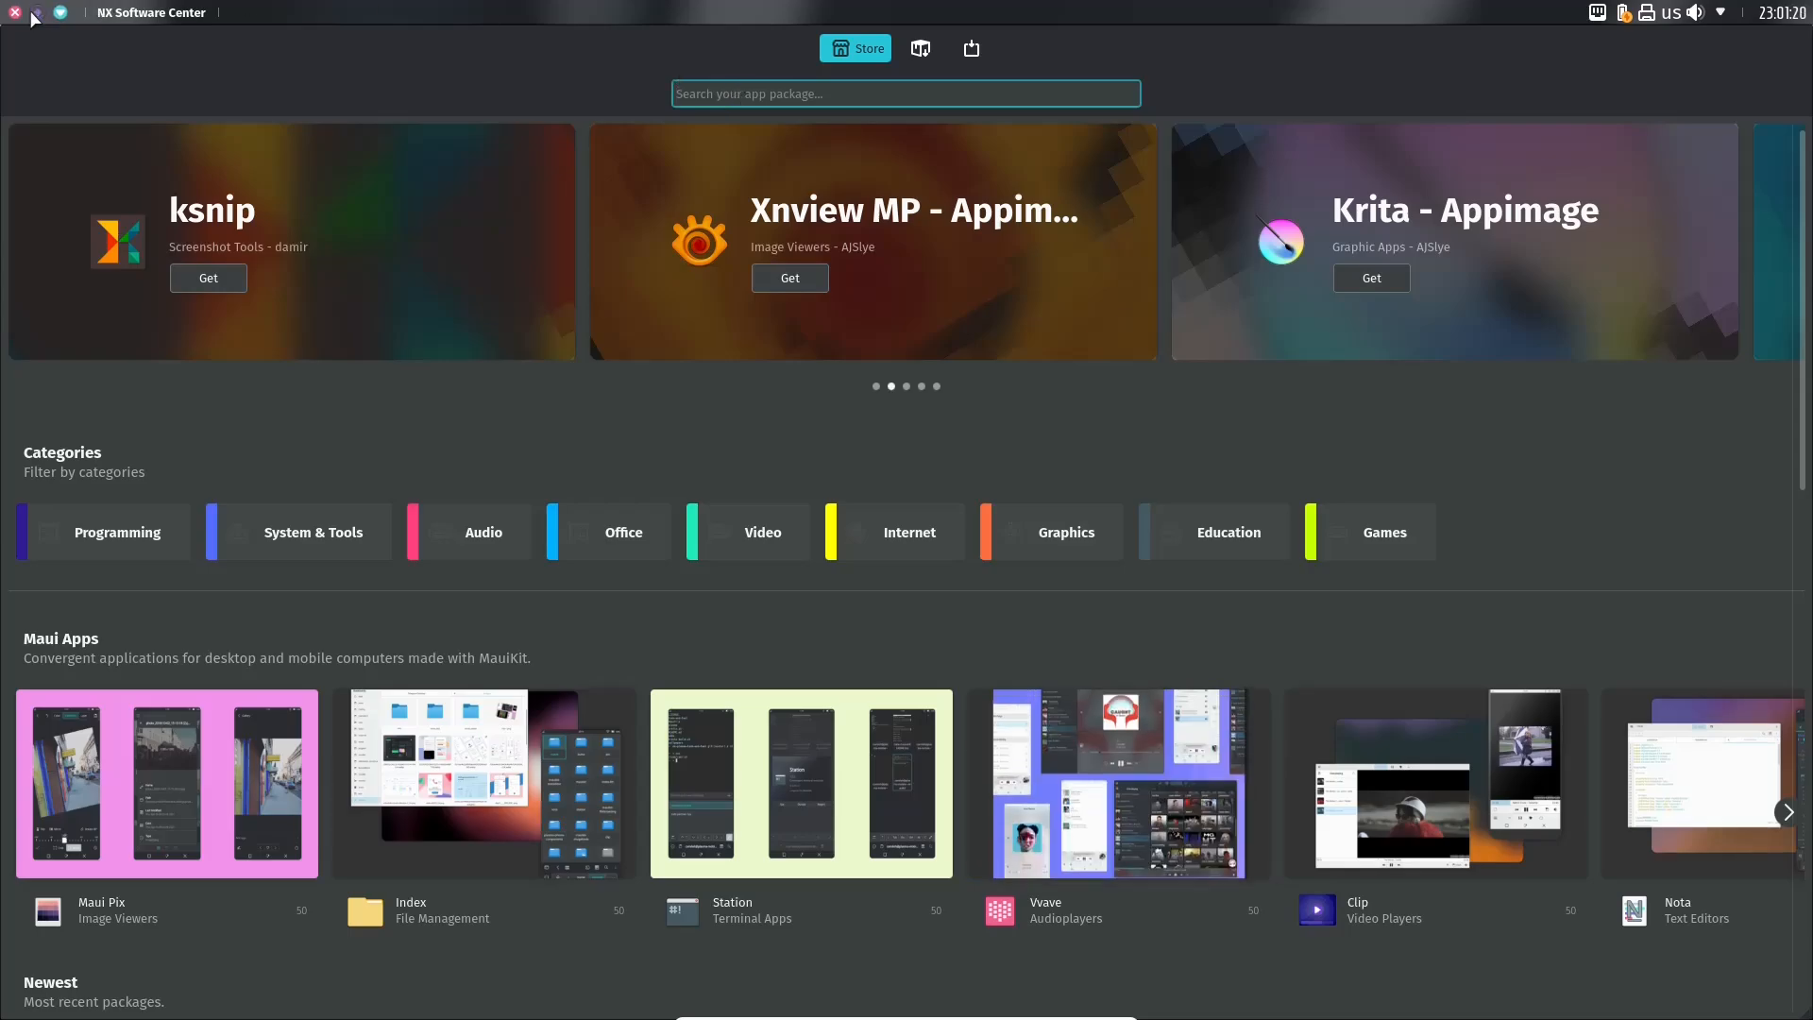
Step: Close NX Software Center and view LibreOffice version 7.3.0.3 under Help > About
click(15, 13)
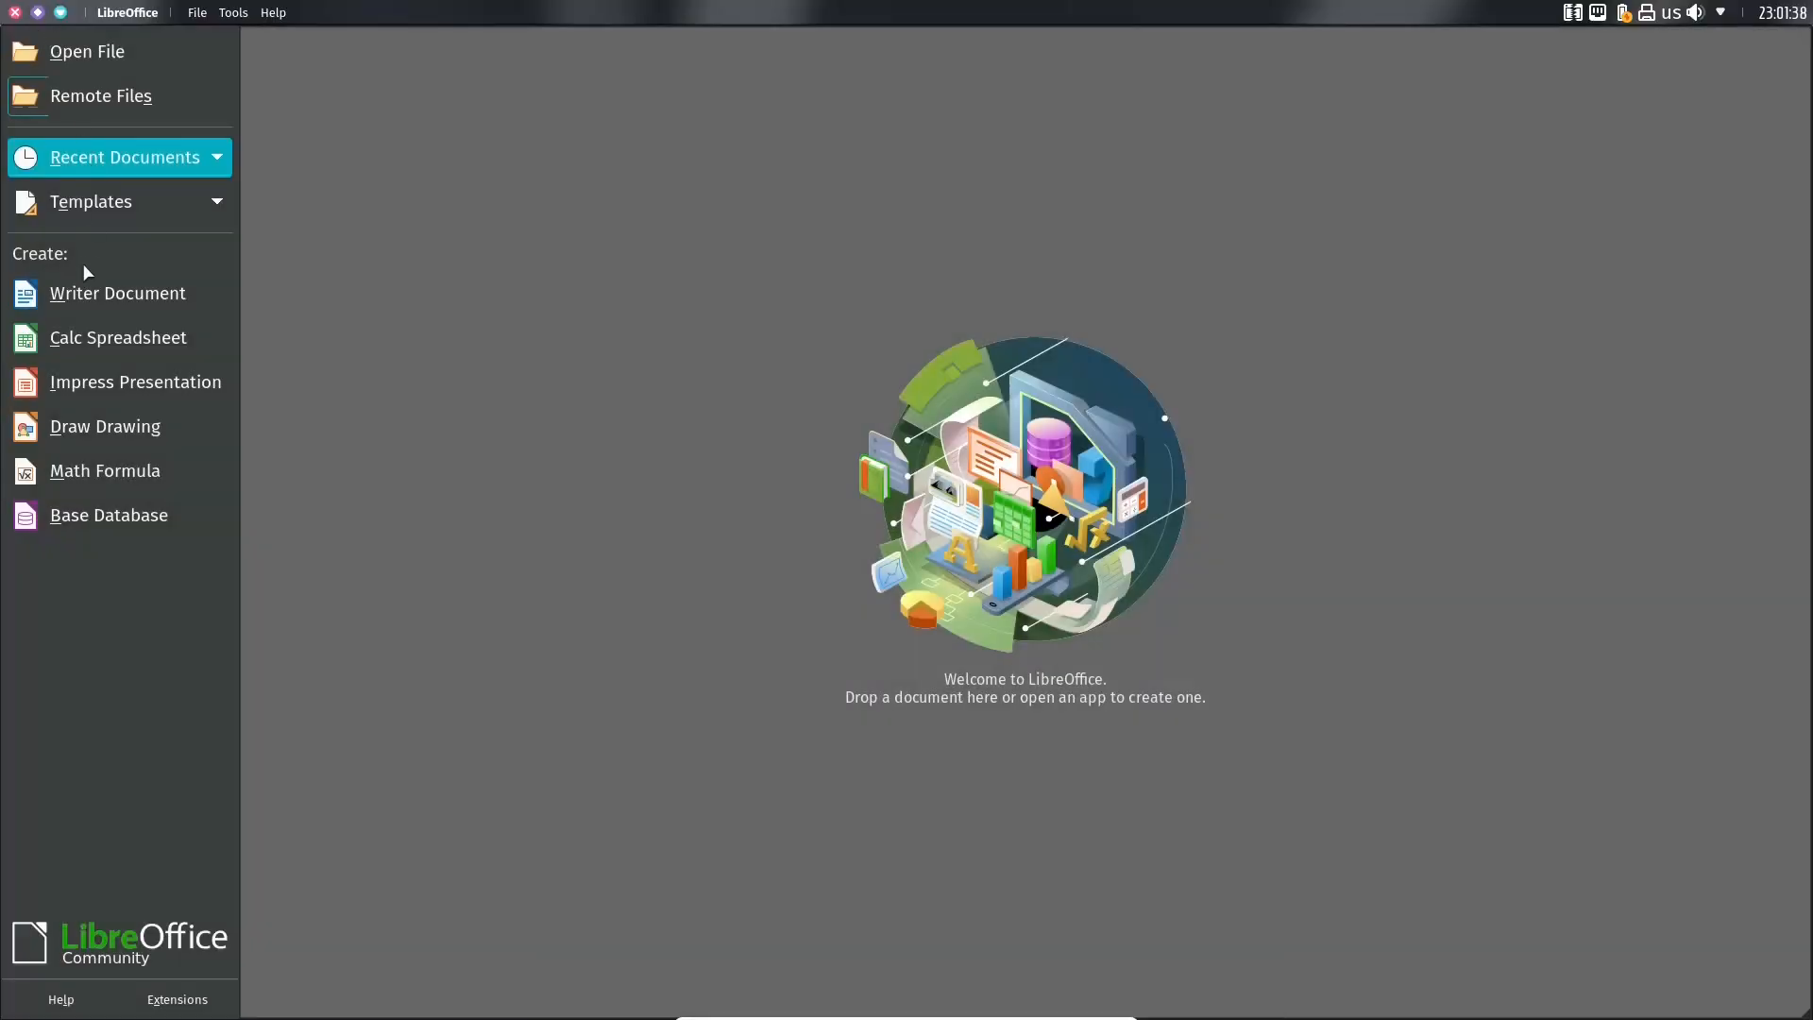
click(273, 12)
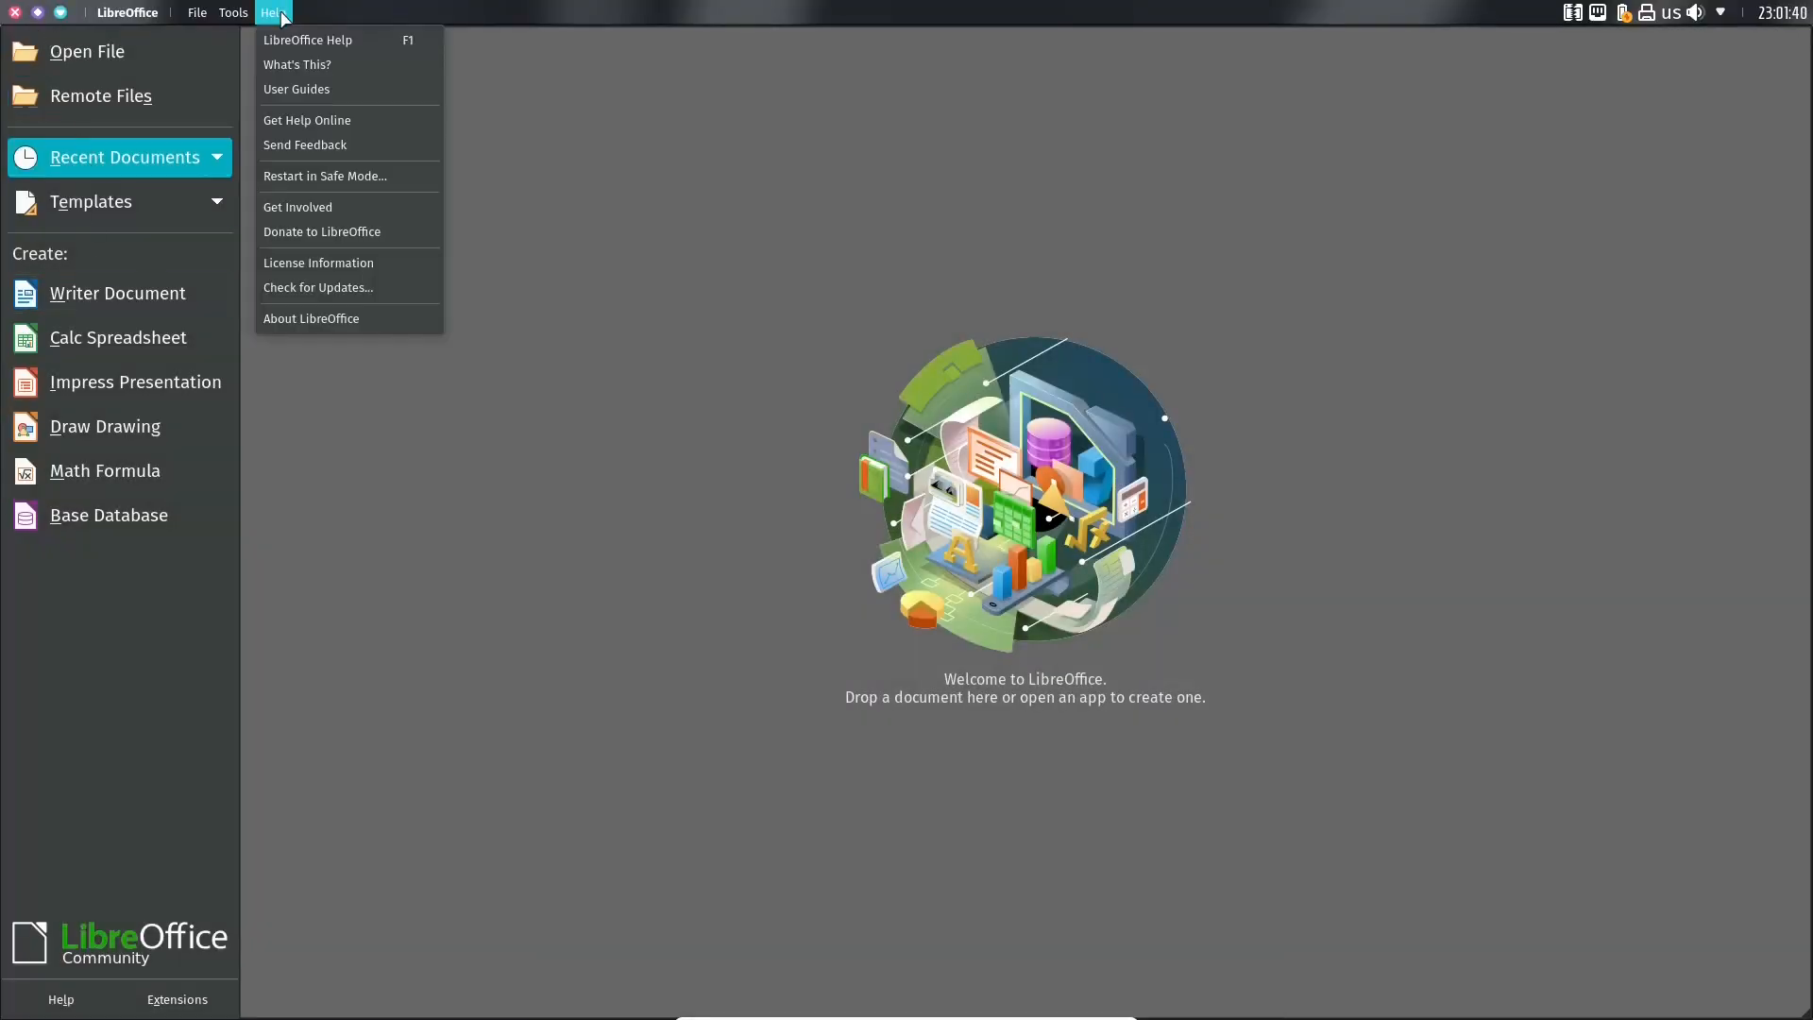
click(308, 333)
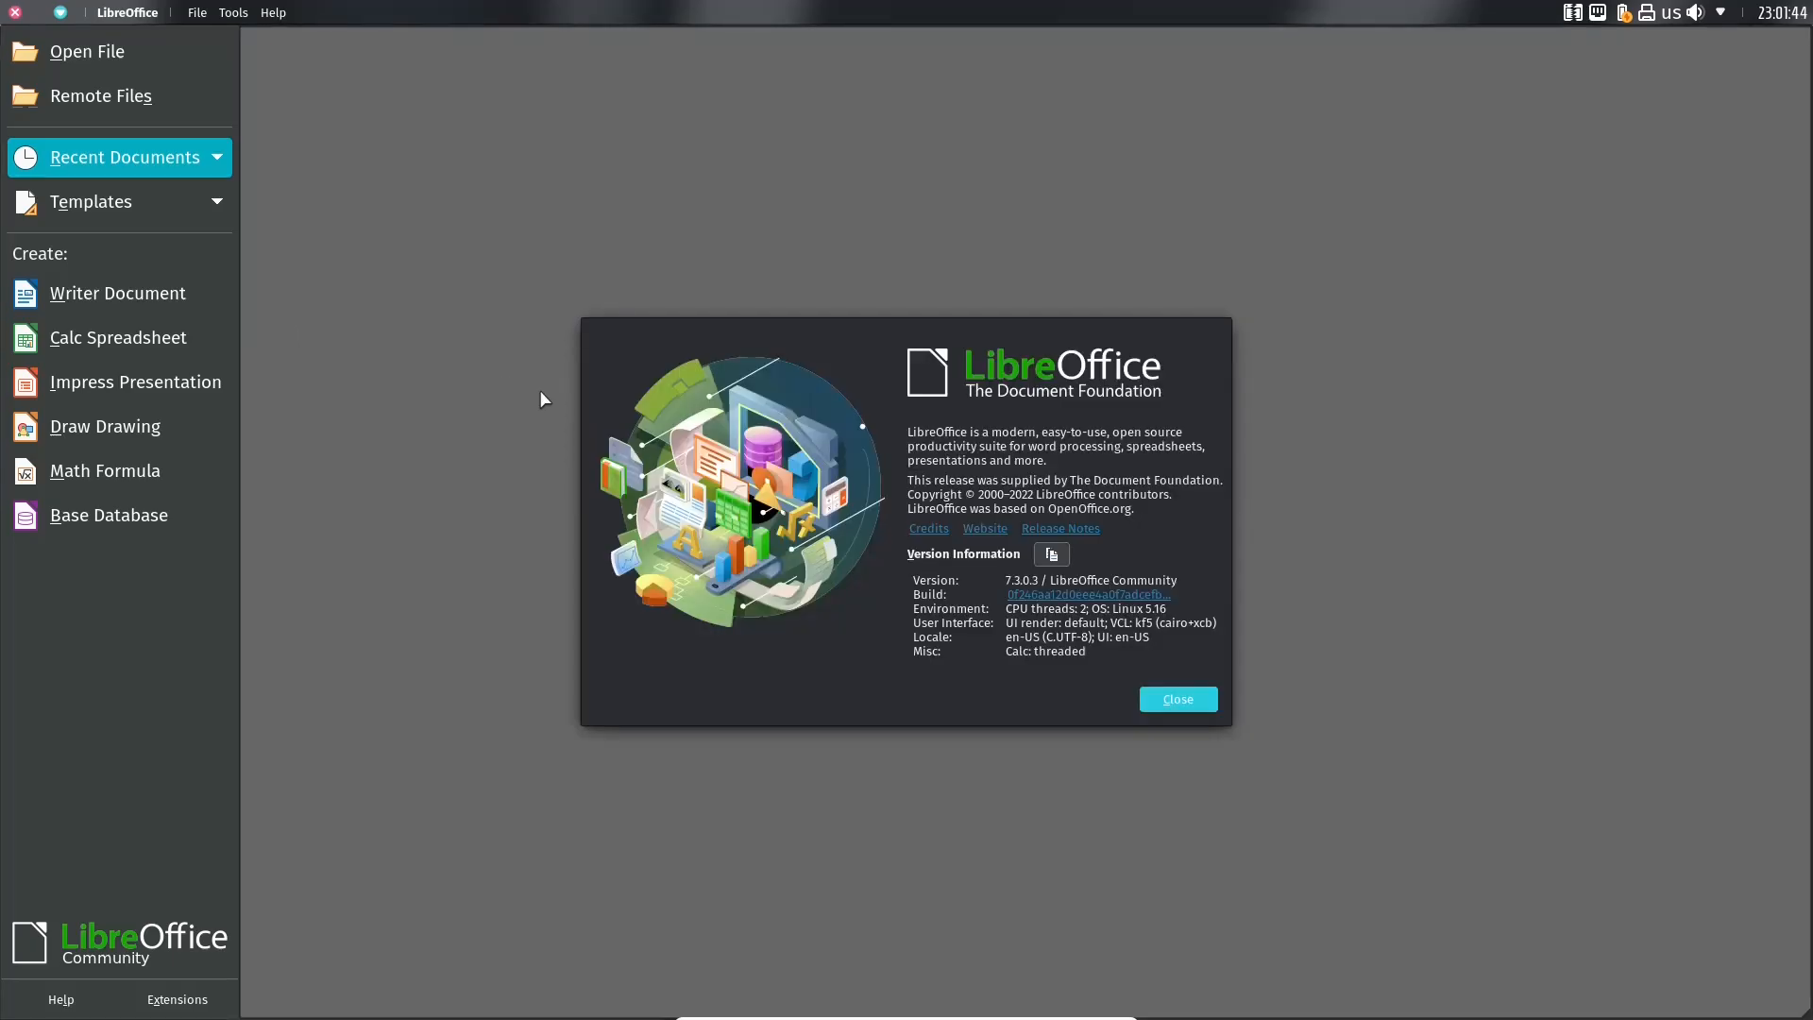
mouse_move(565, 202)
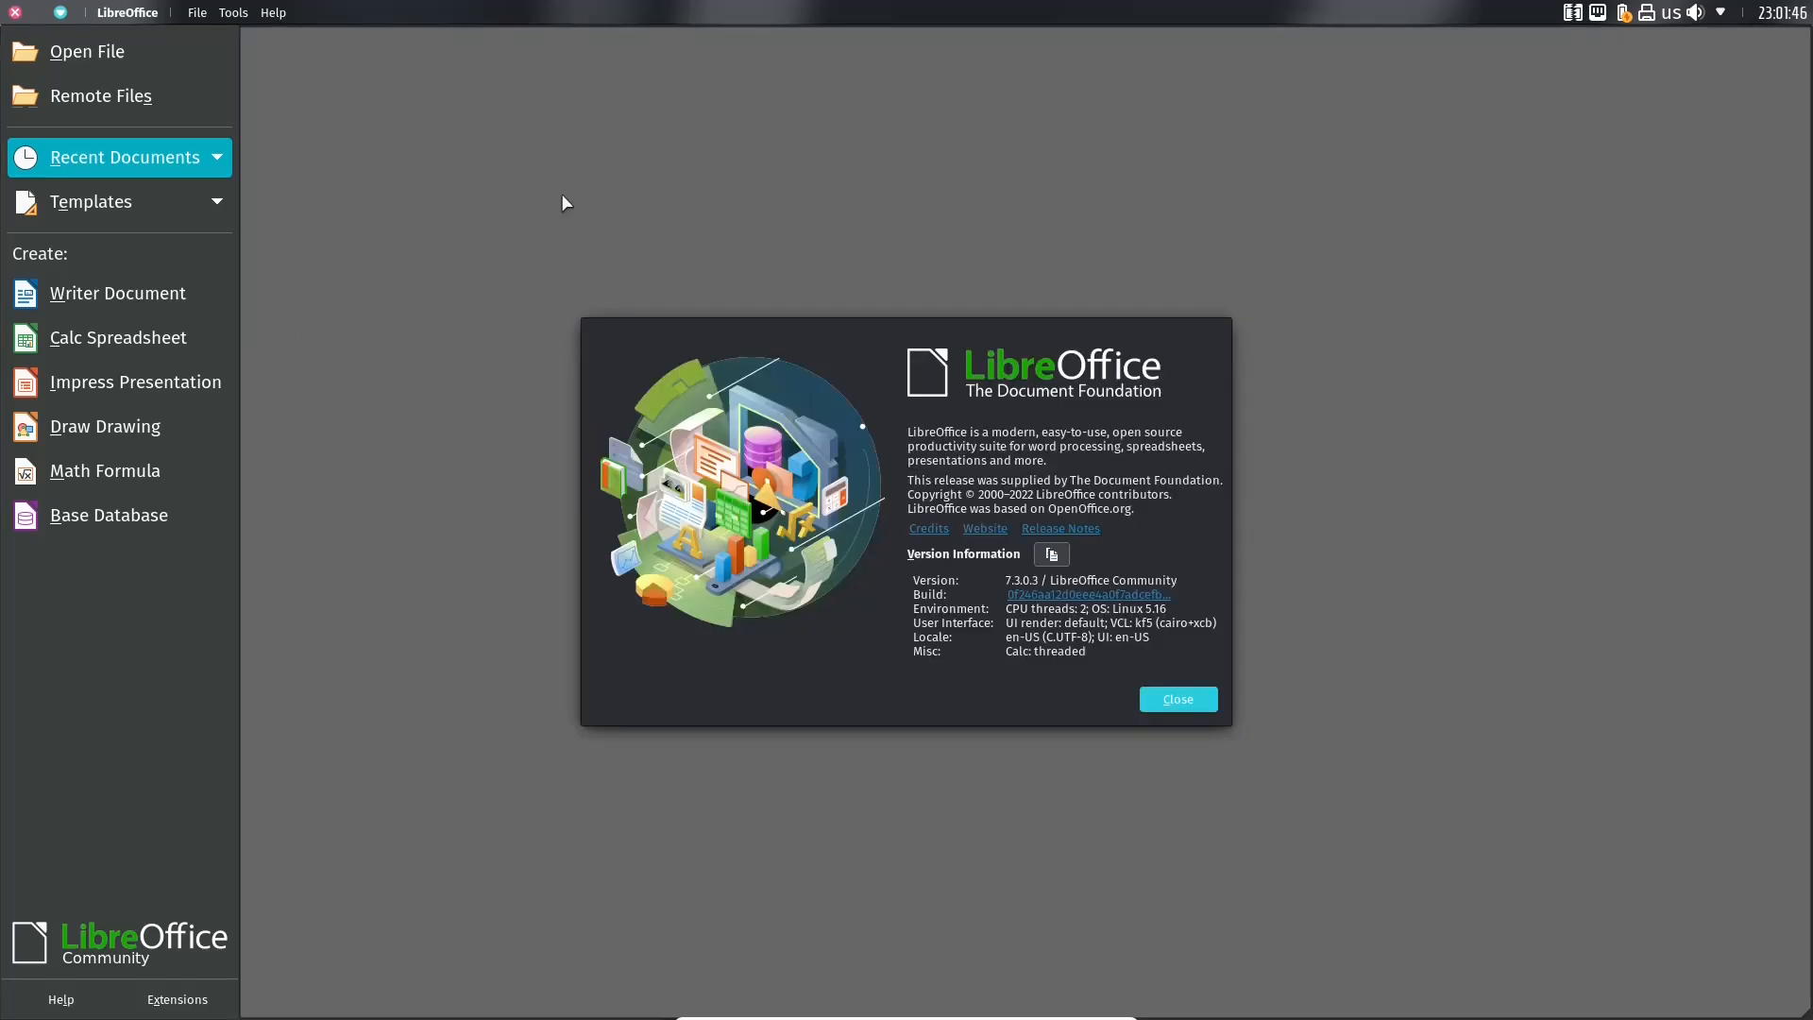
mouse_move(395, 439)
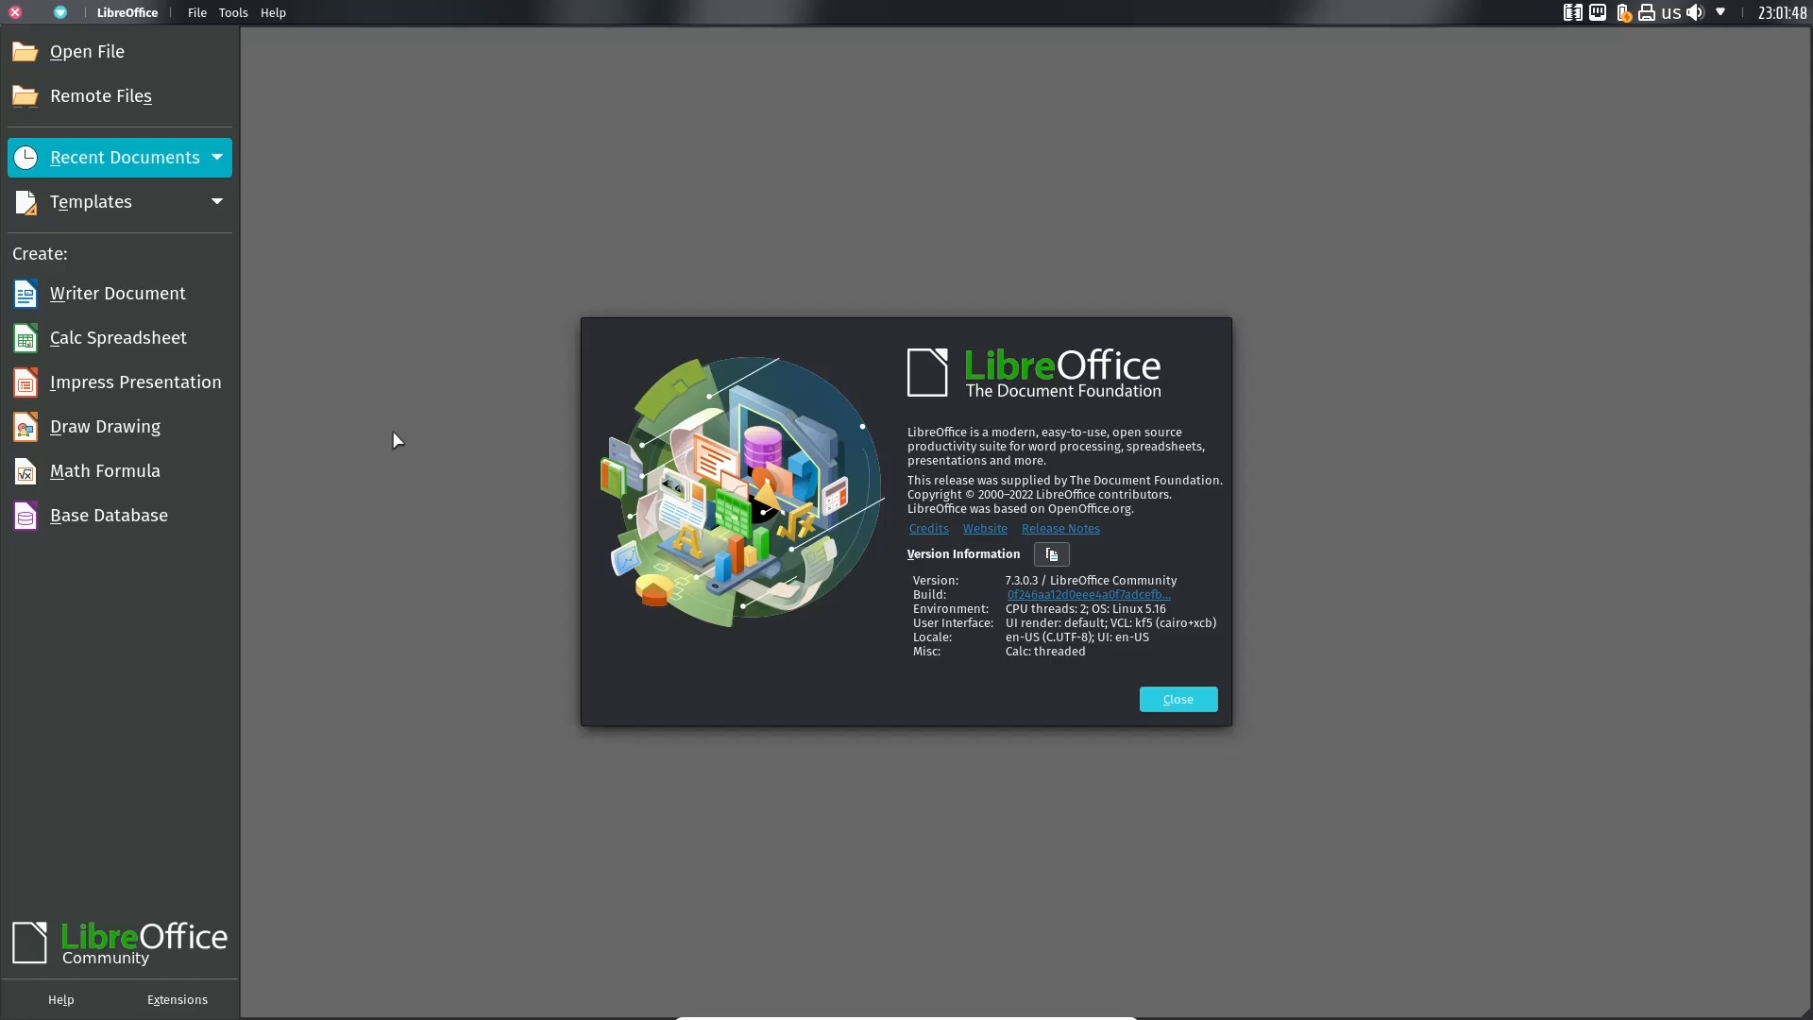
click(1176, 699)
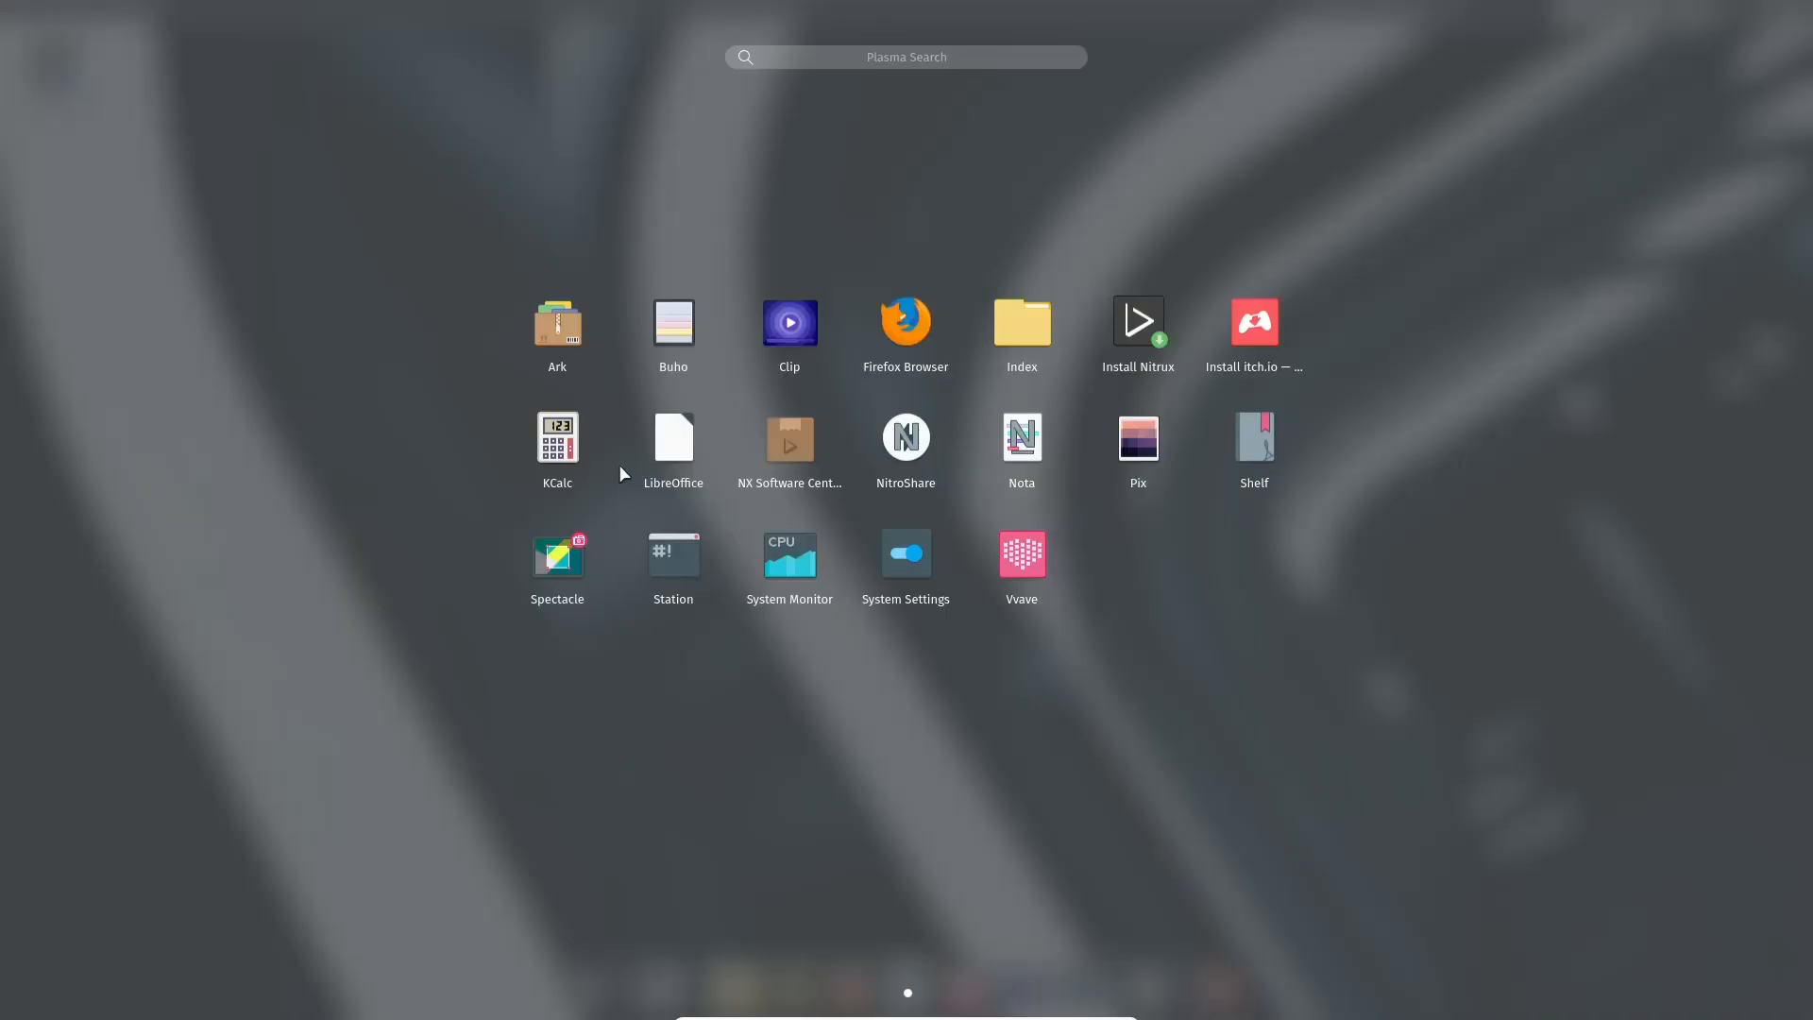
mouse_move(557, 567)
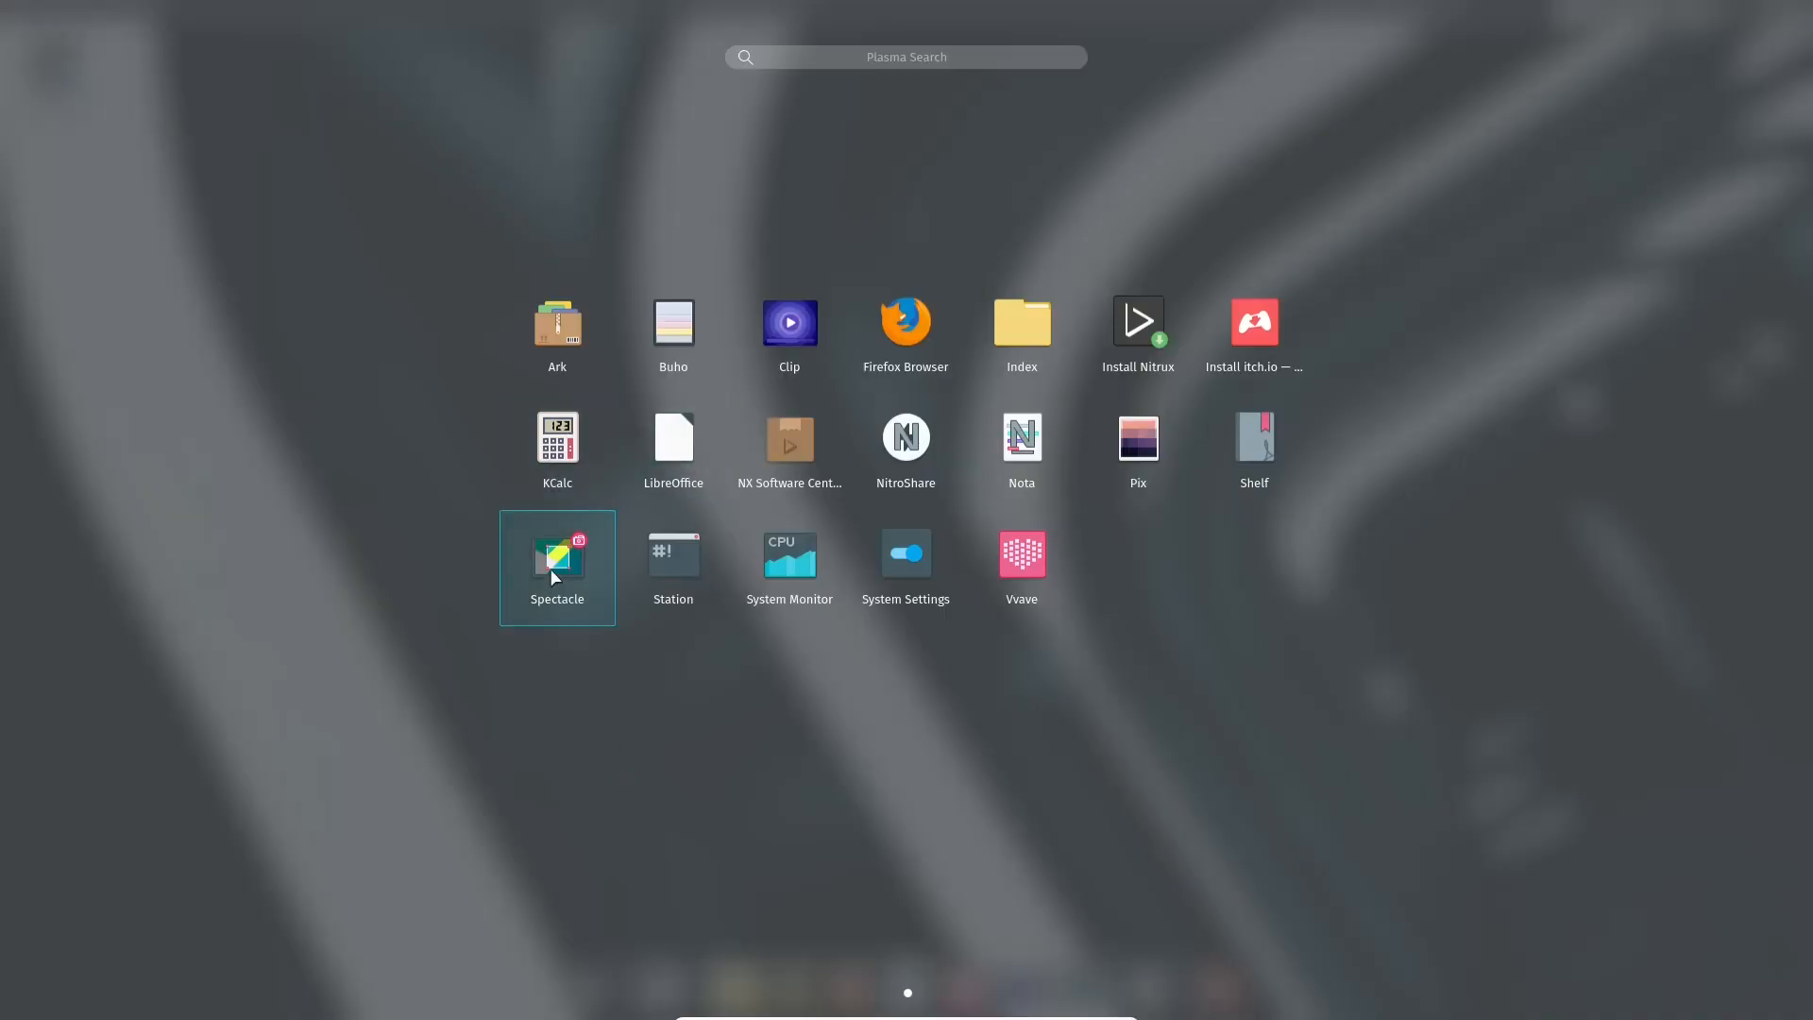
mouse_move(650, 568)
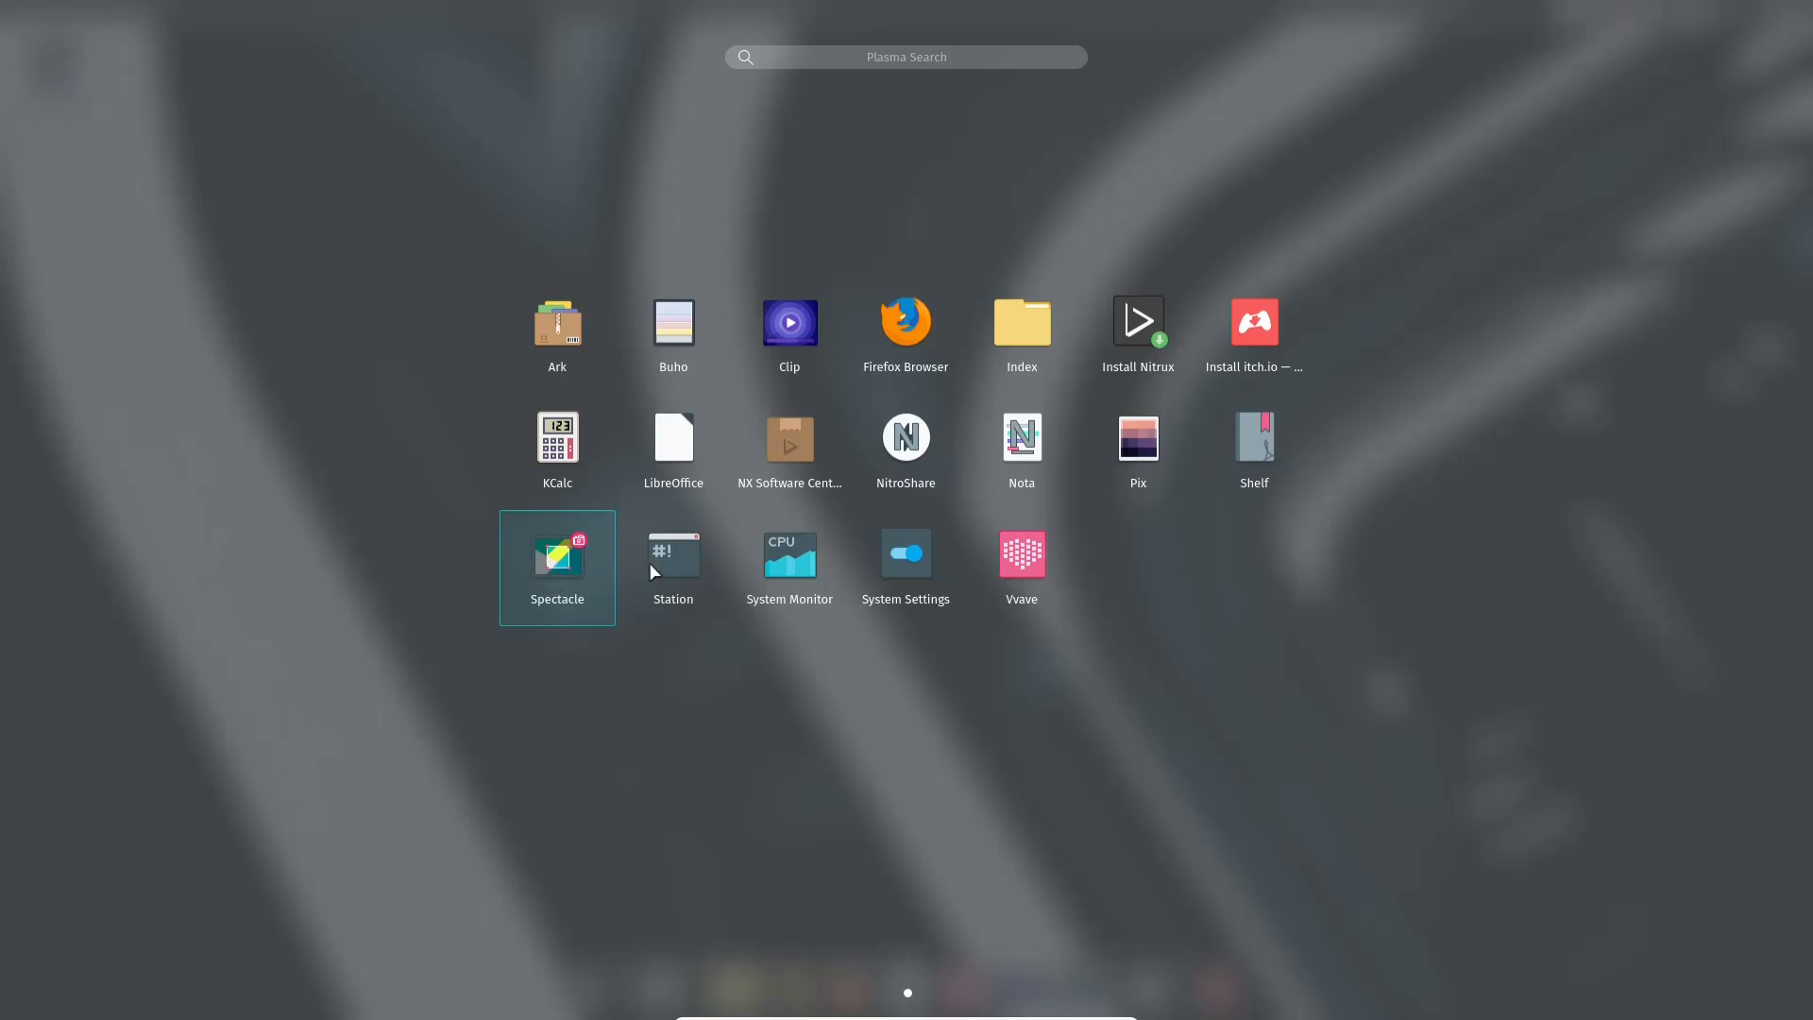
mouse_move(674, 561)
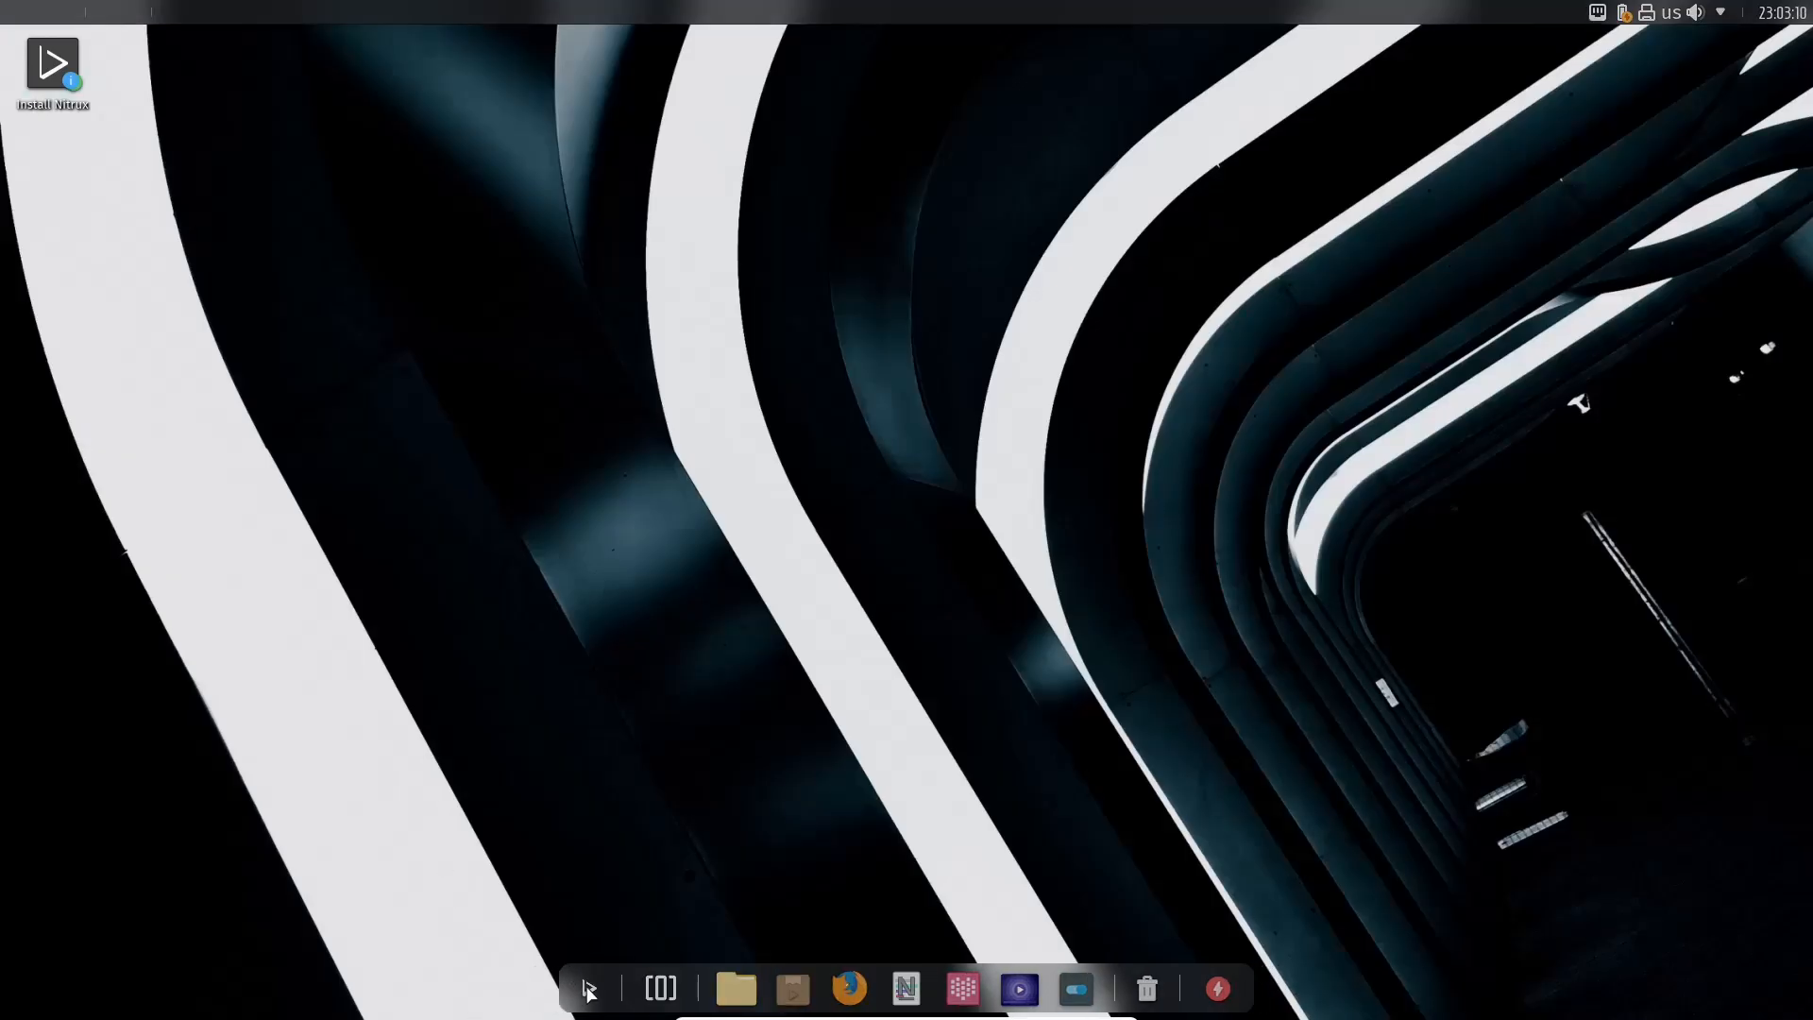
click(658, 989)
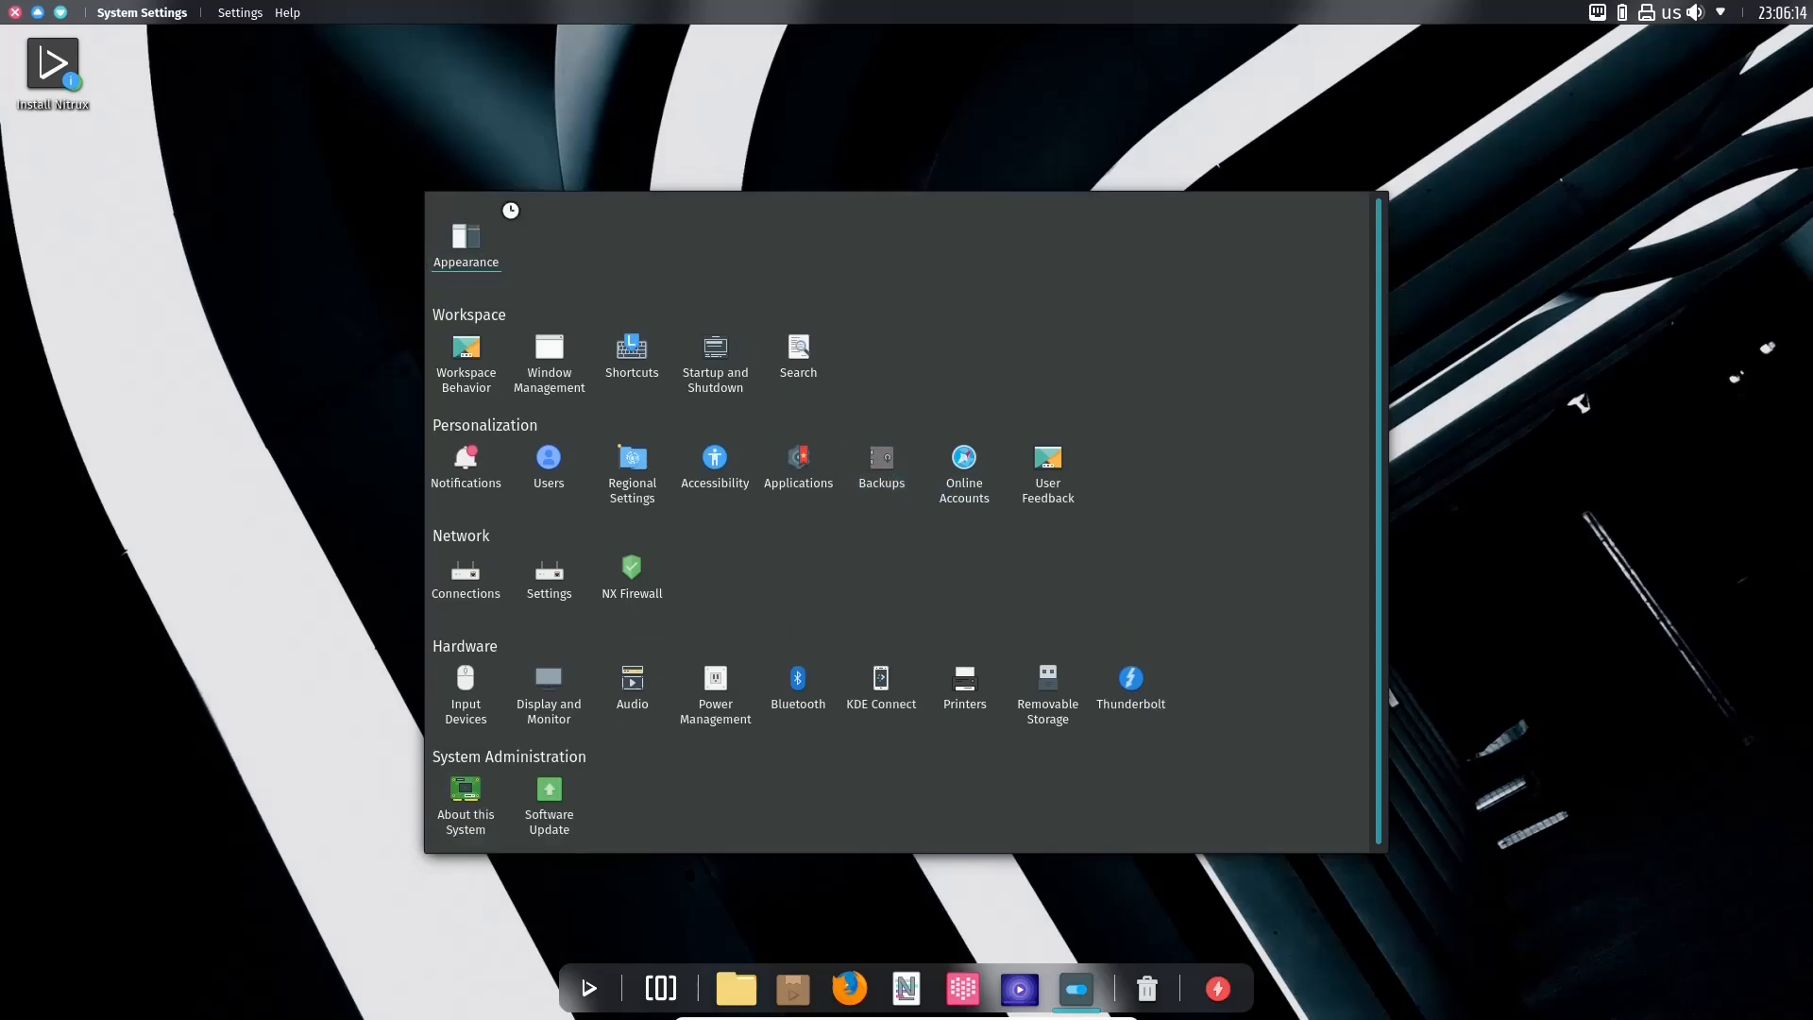
click(546, 577)
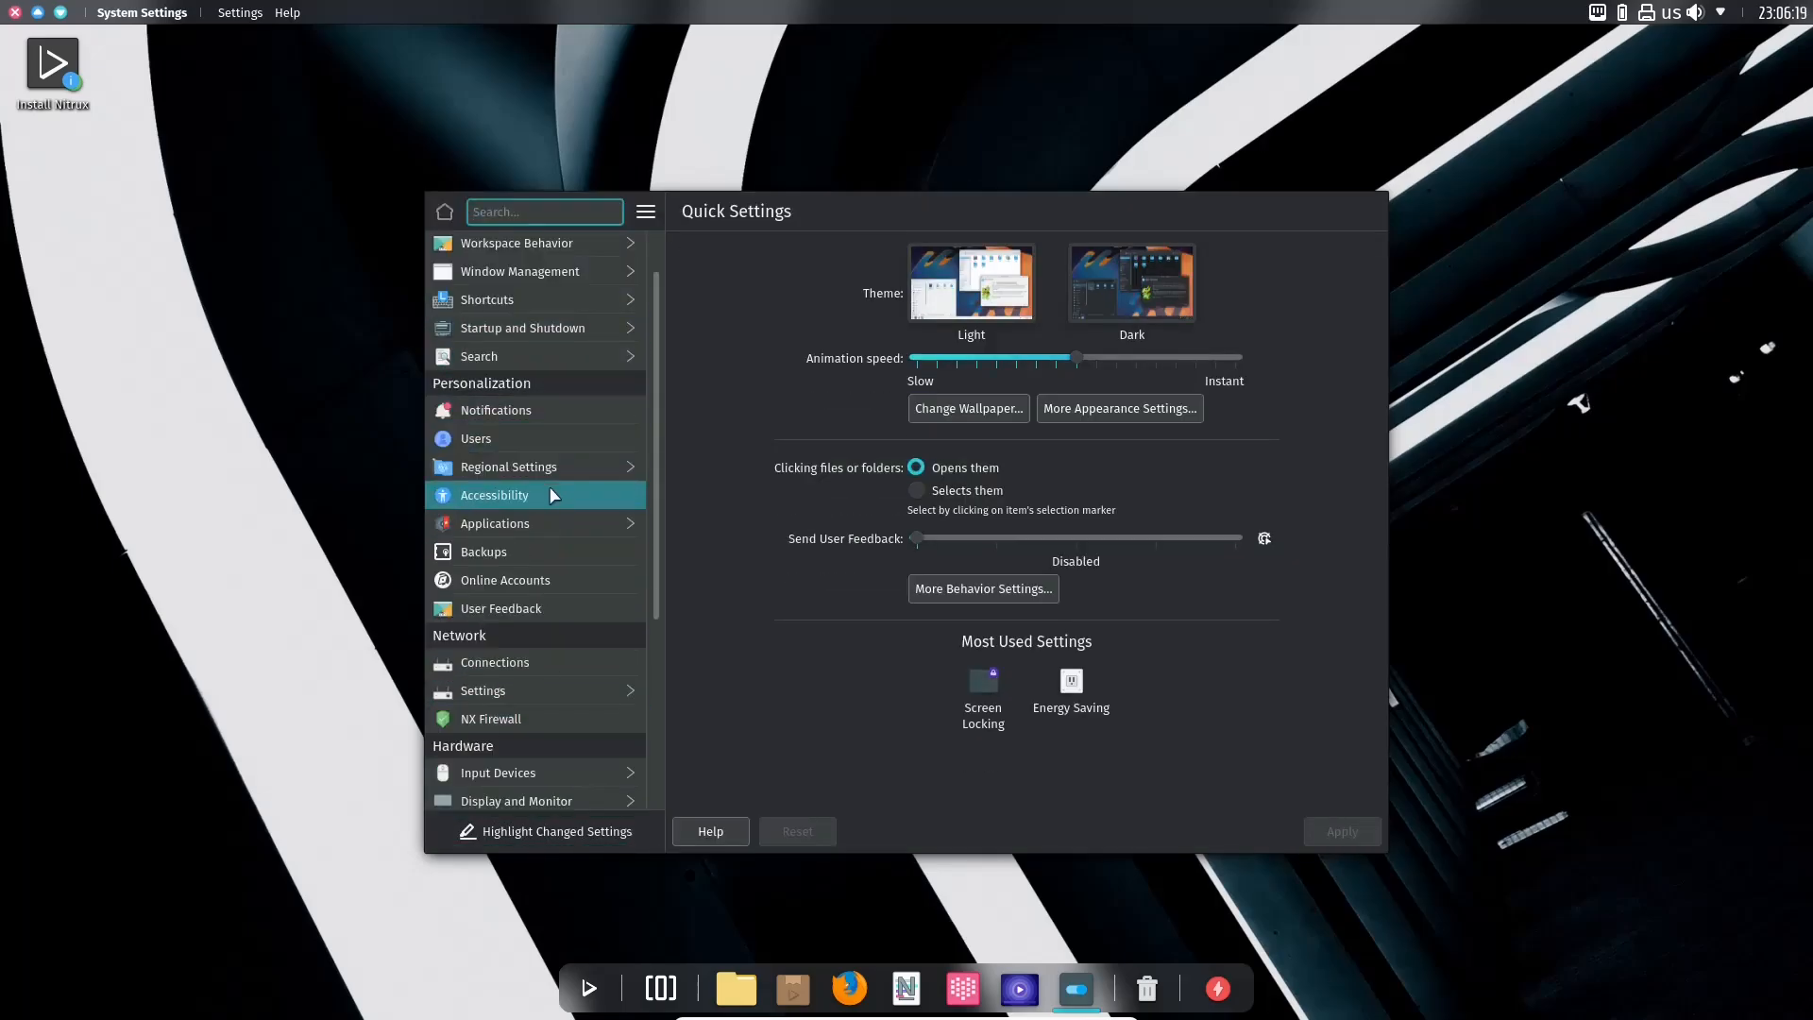
scroll(down, 3)
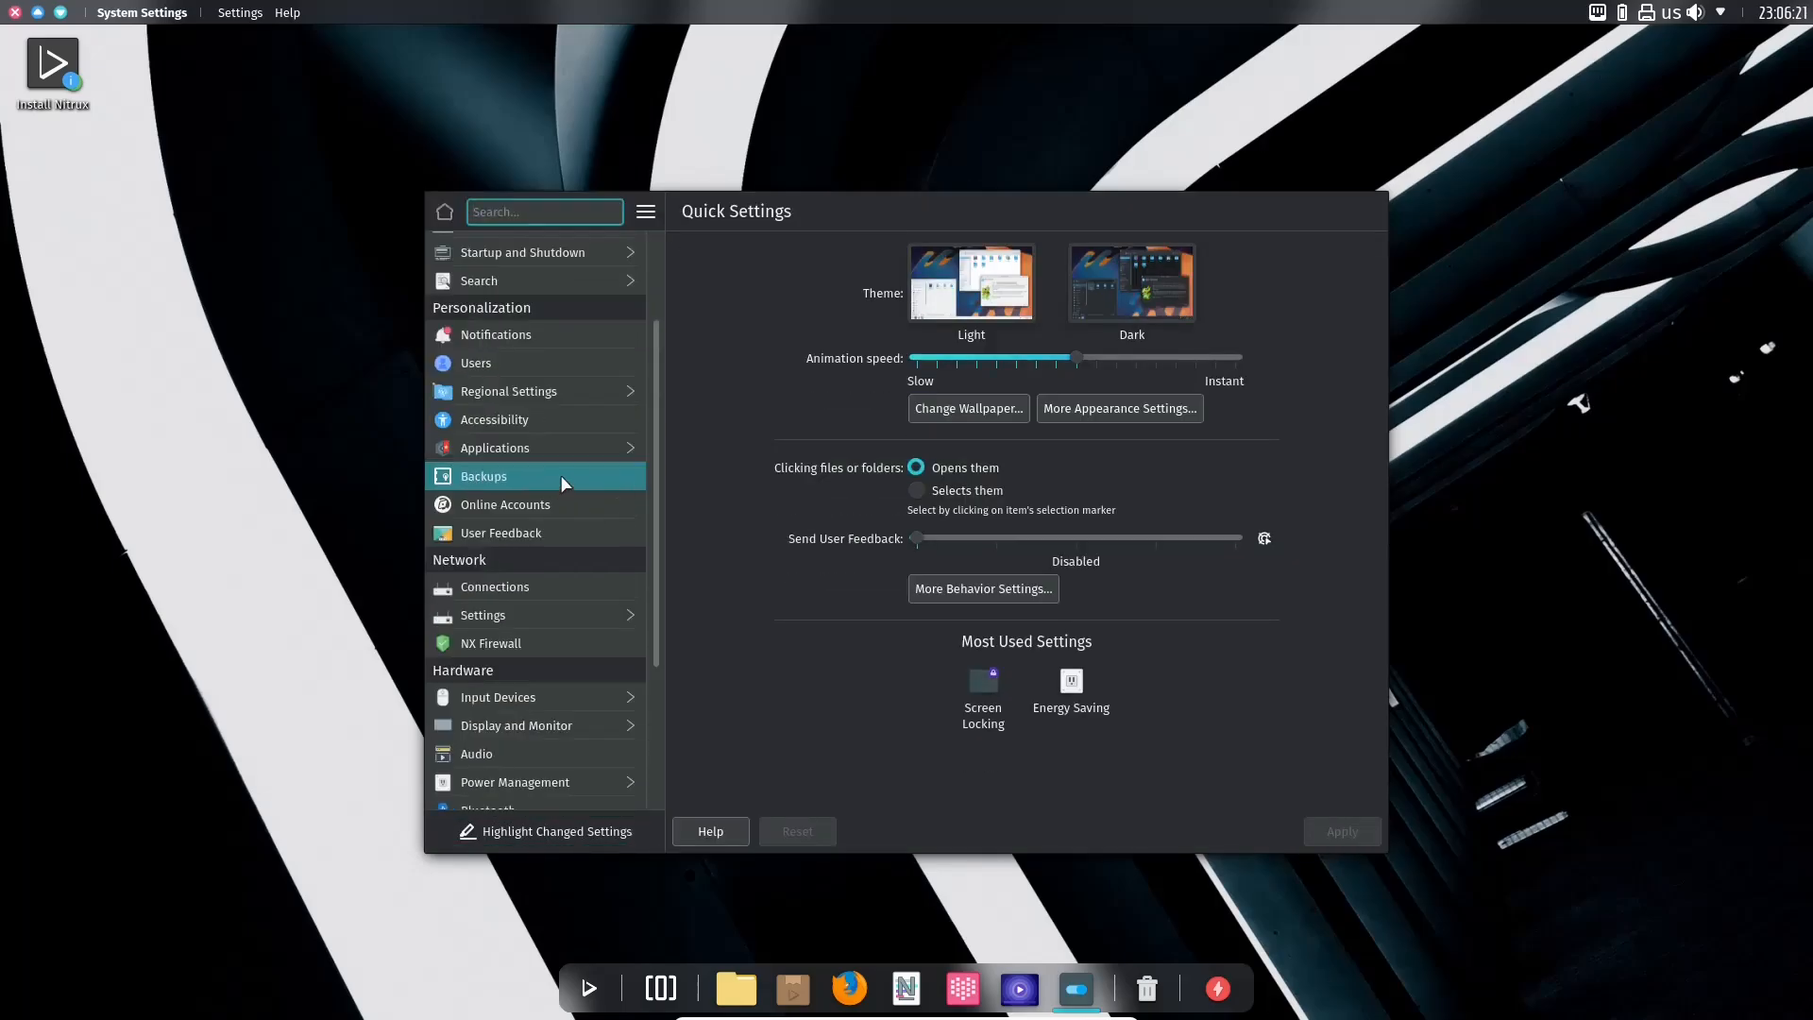
click(644, 211)
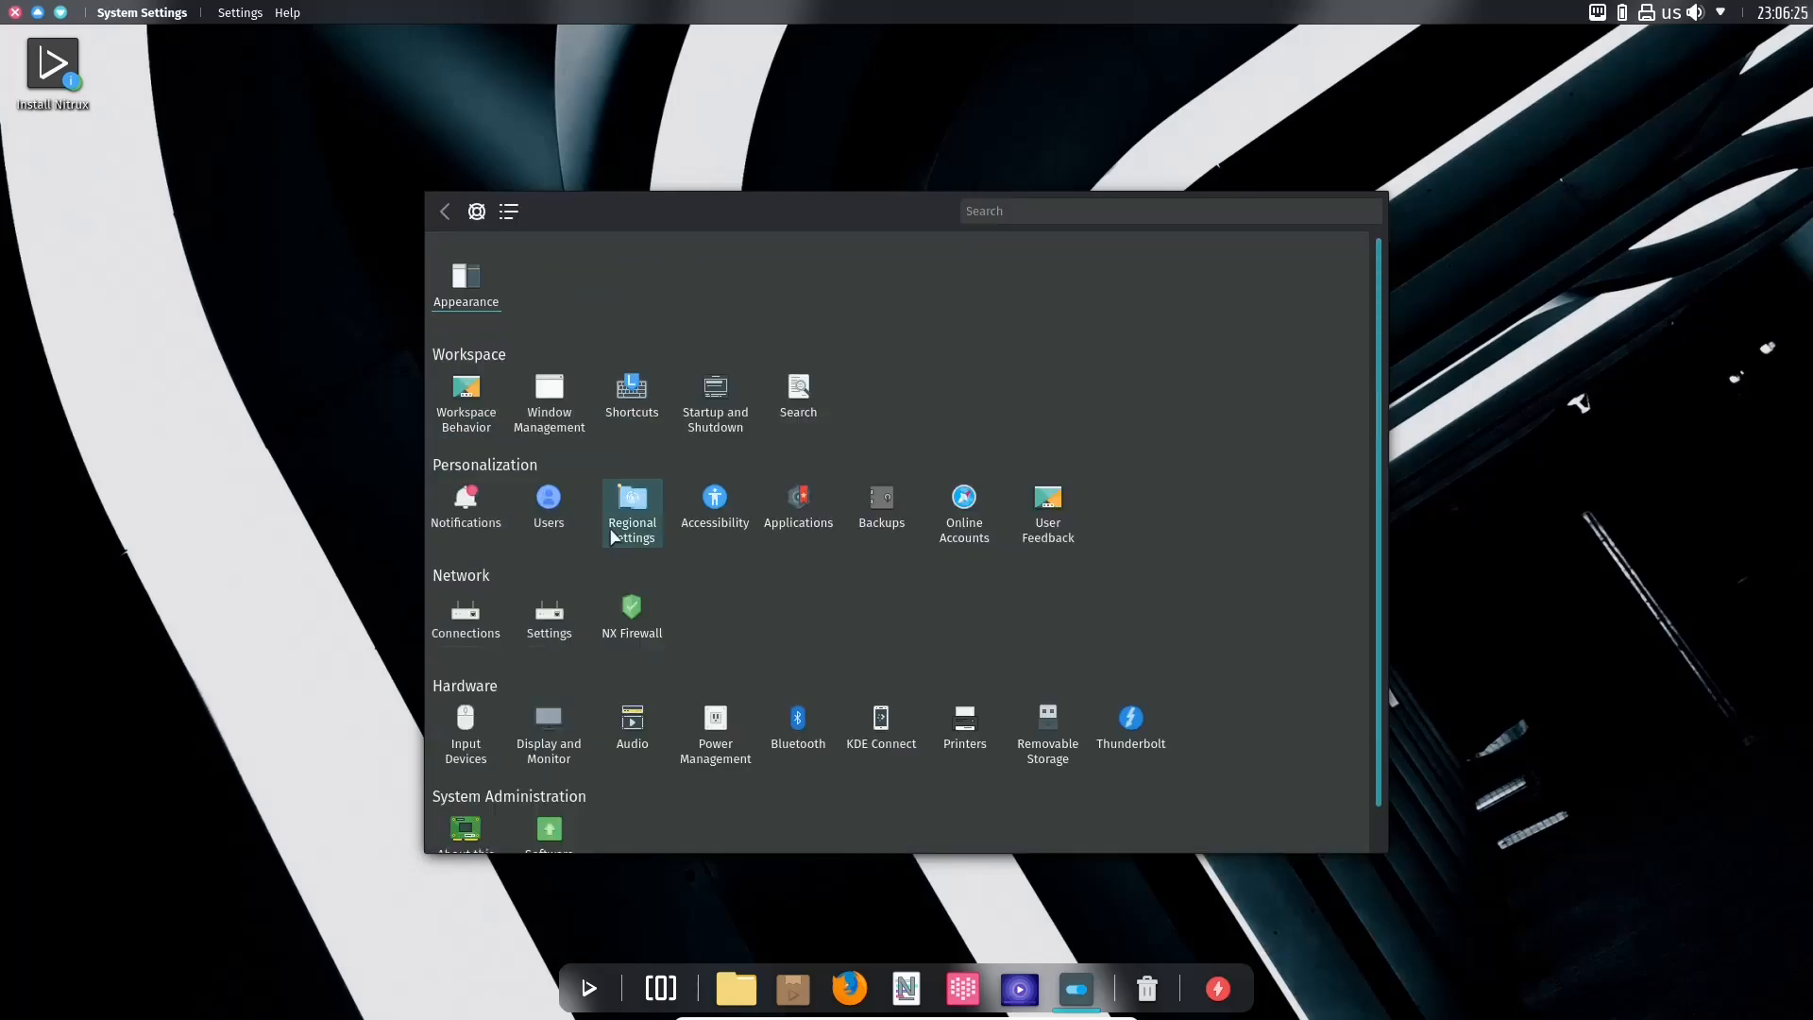
mouse_move(715, 505)
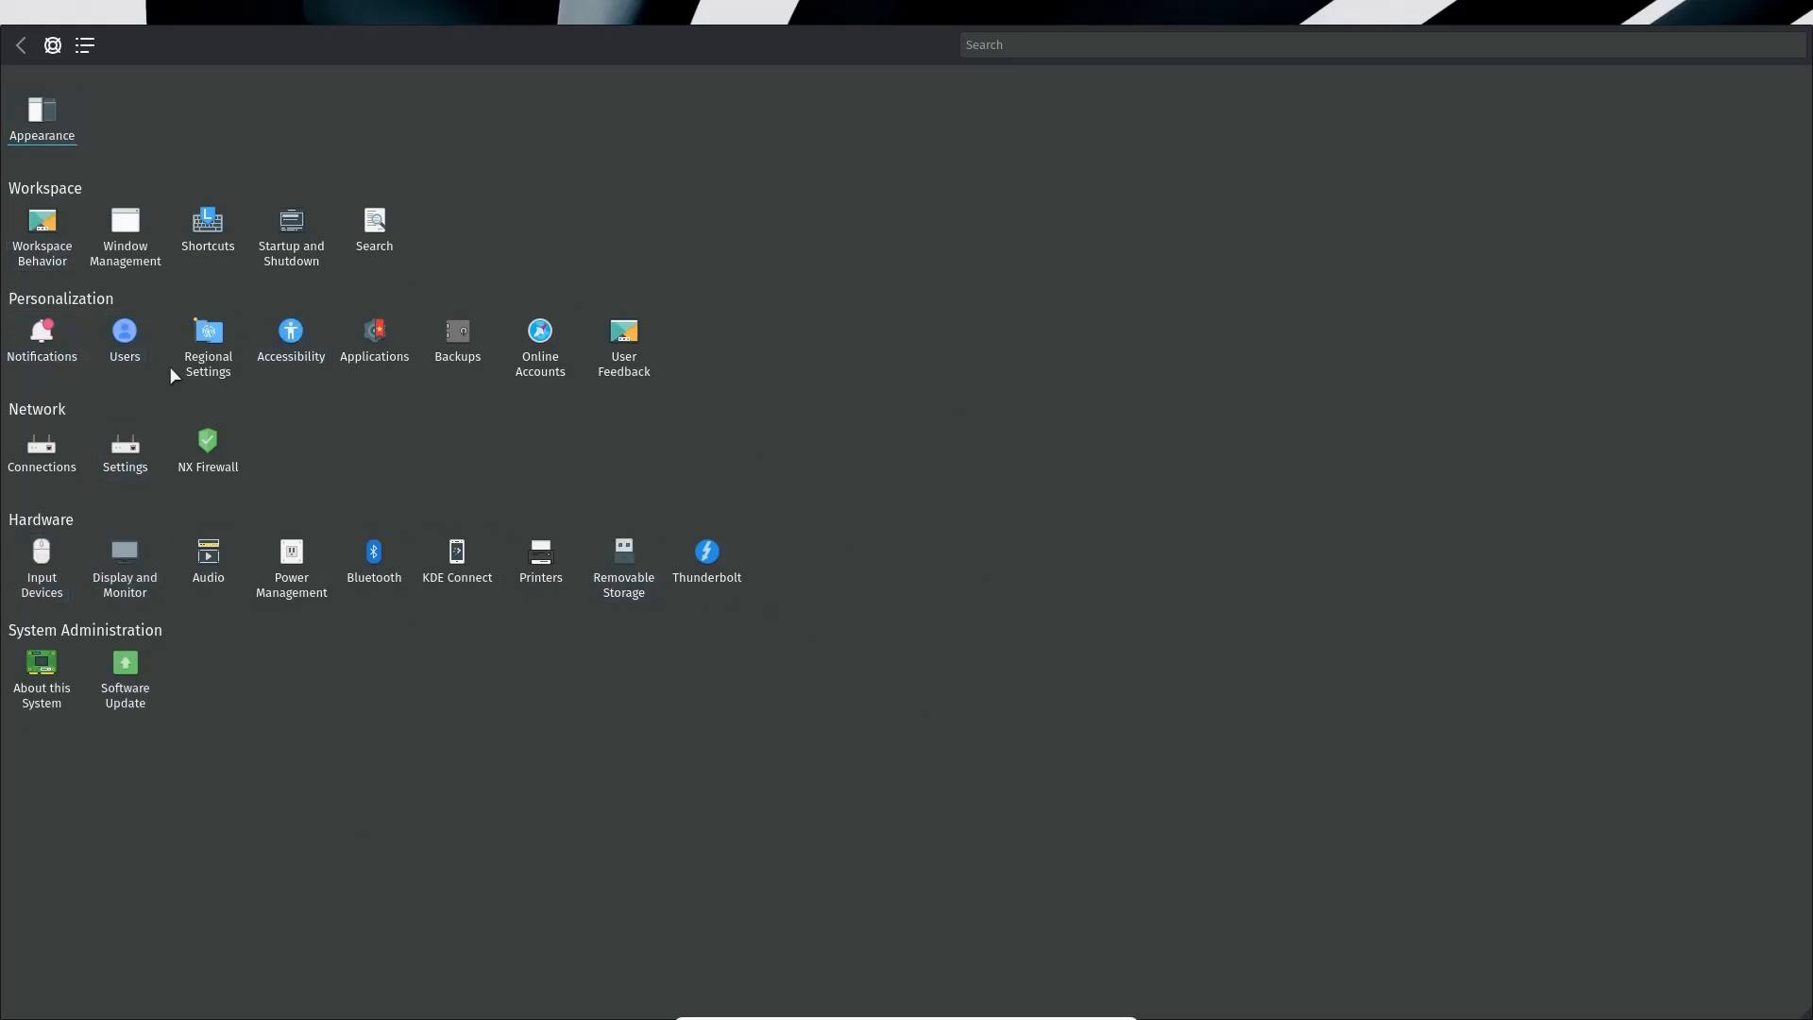
mouse_move(342, 448)
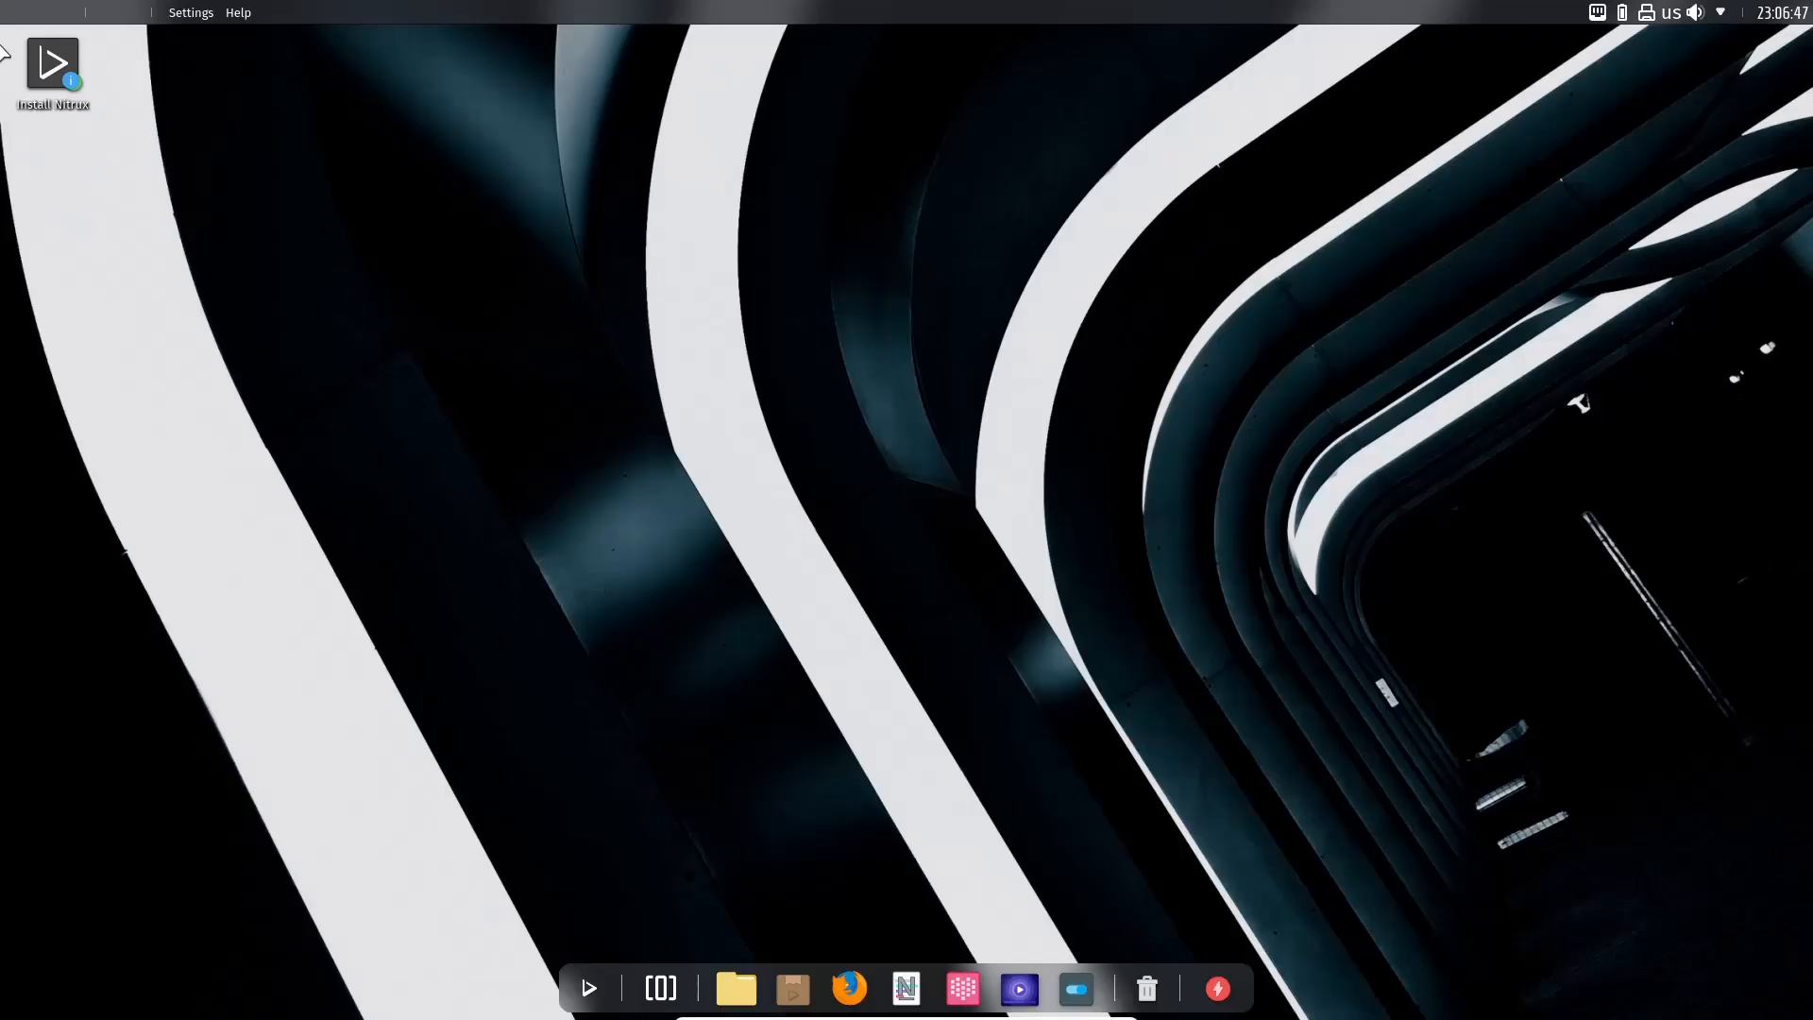
click(52, 64)
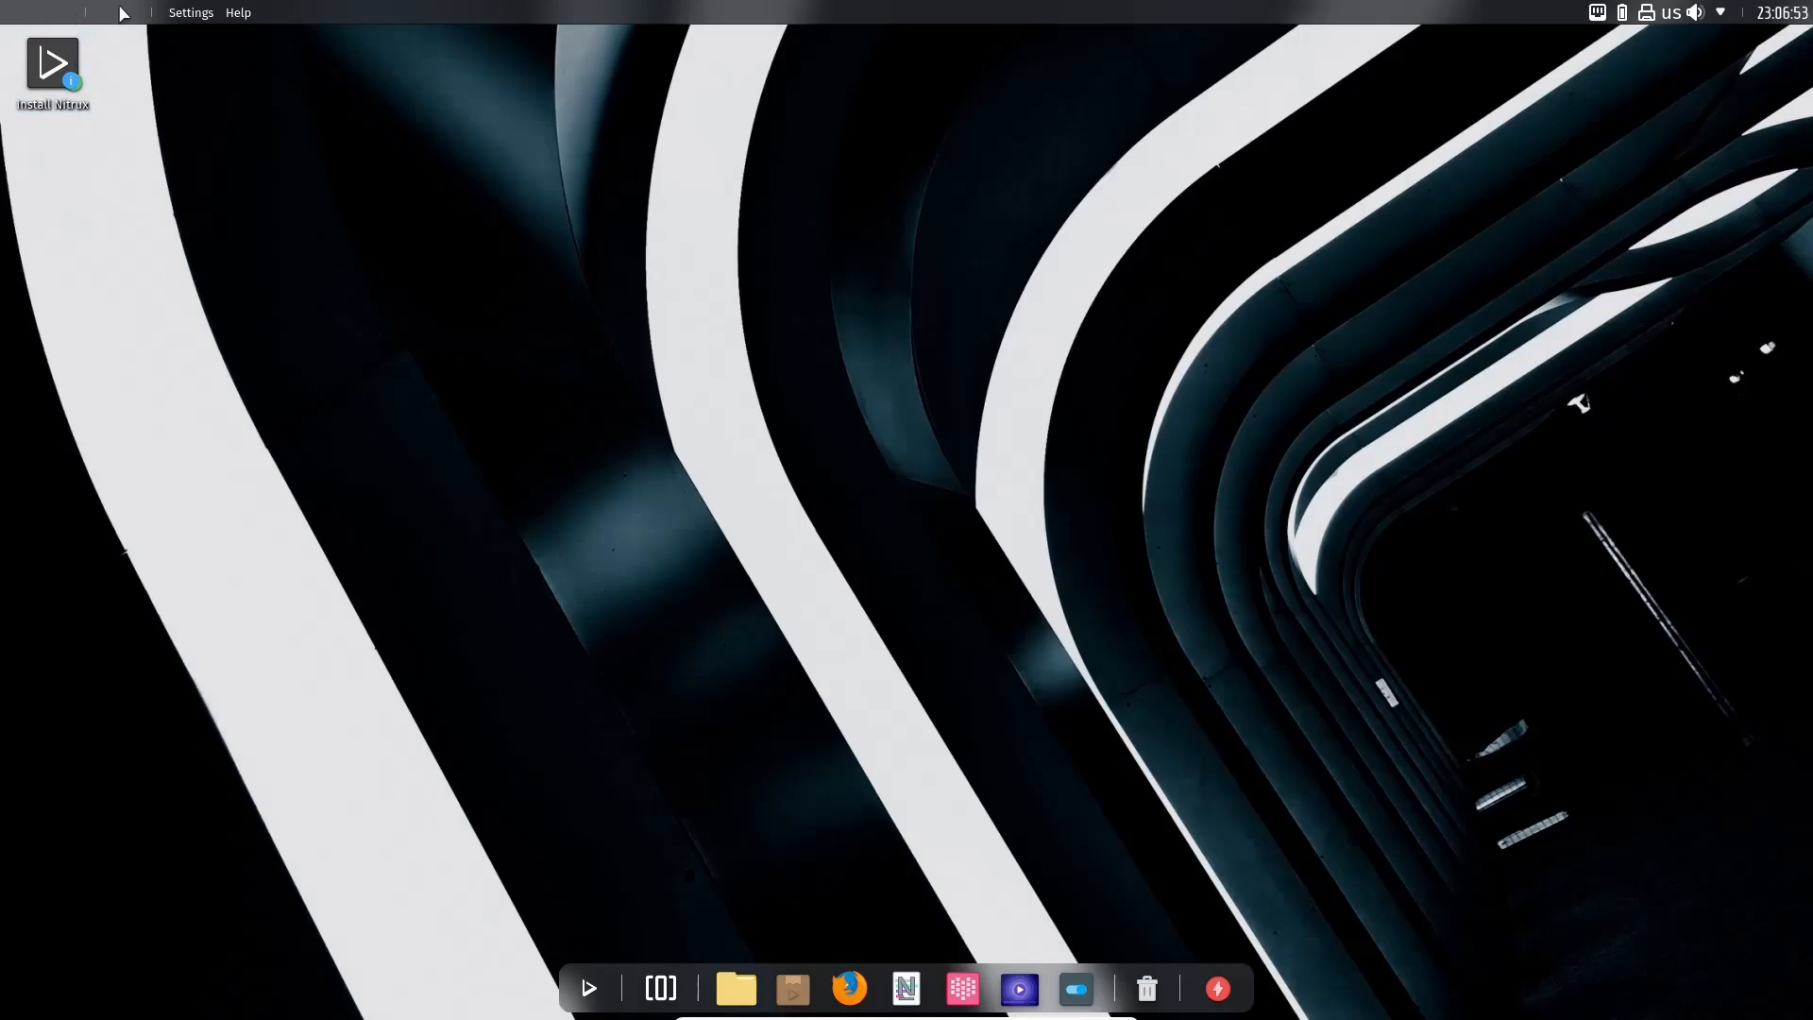
mouse_move(469, 494)
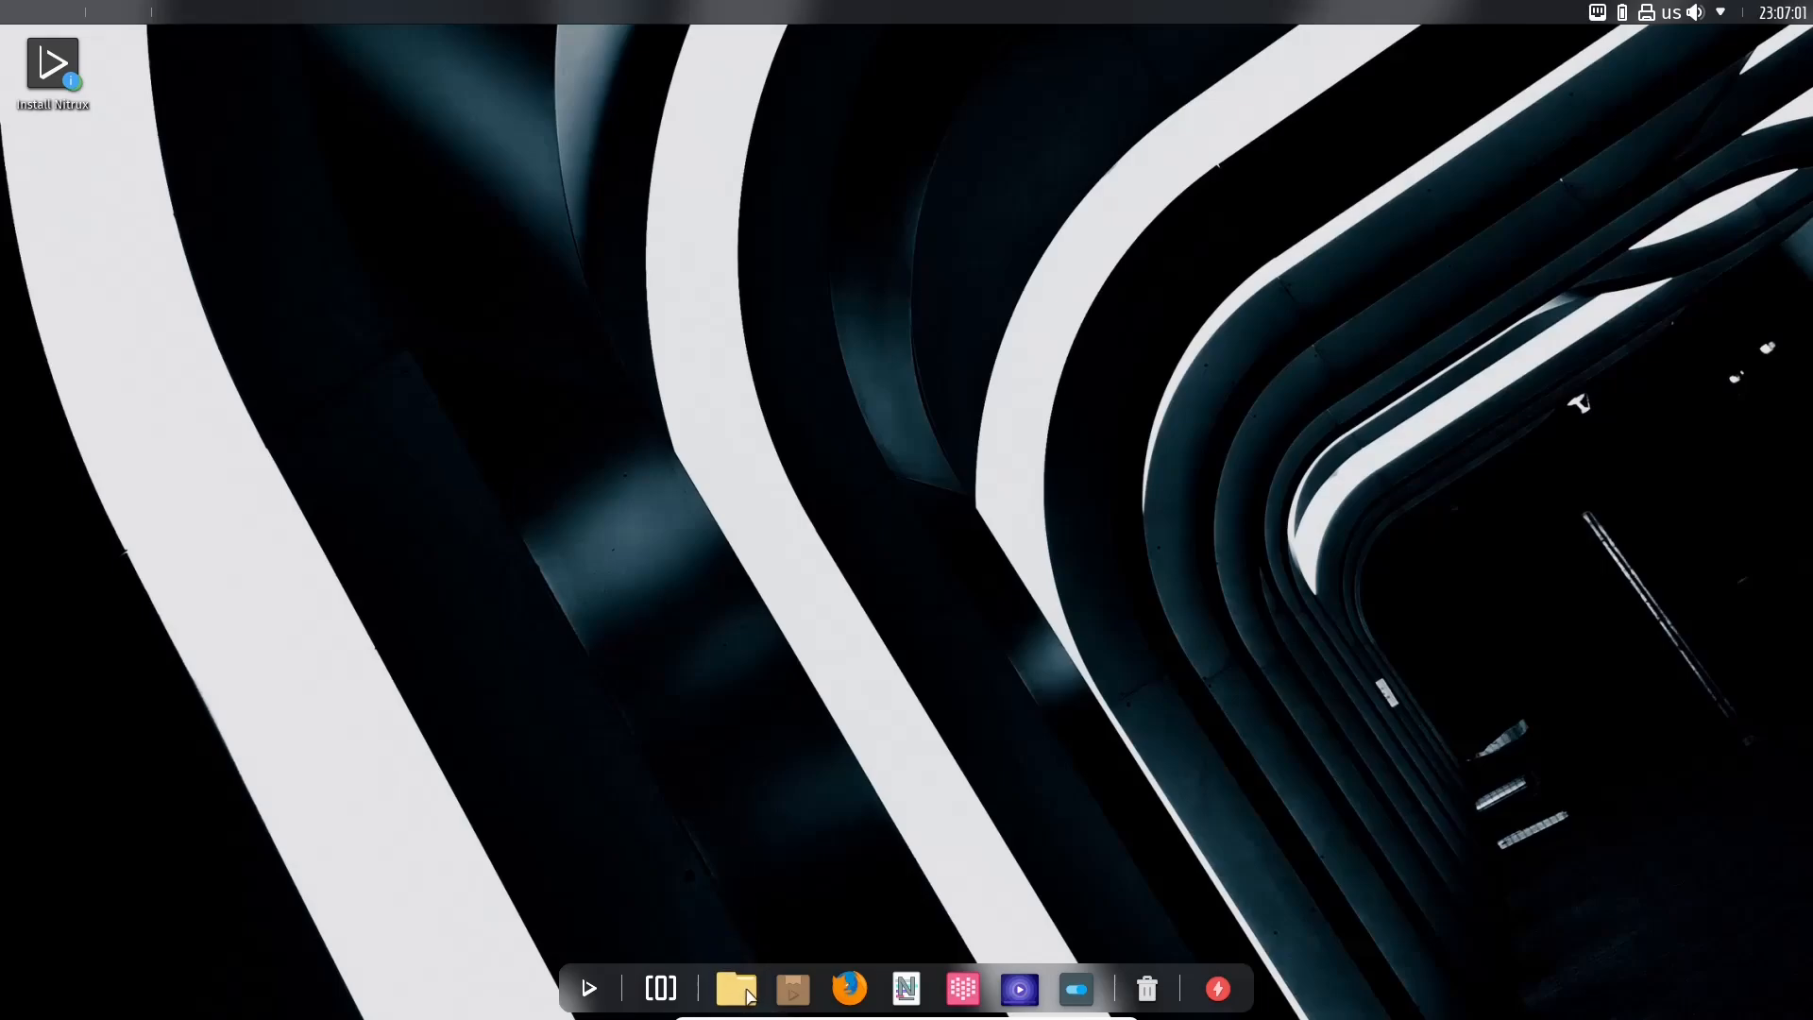
click(735, 988)
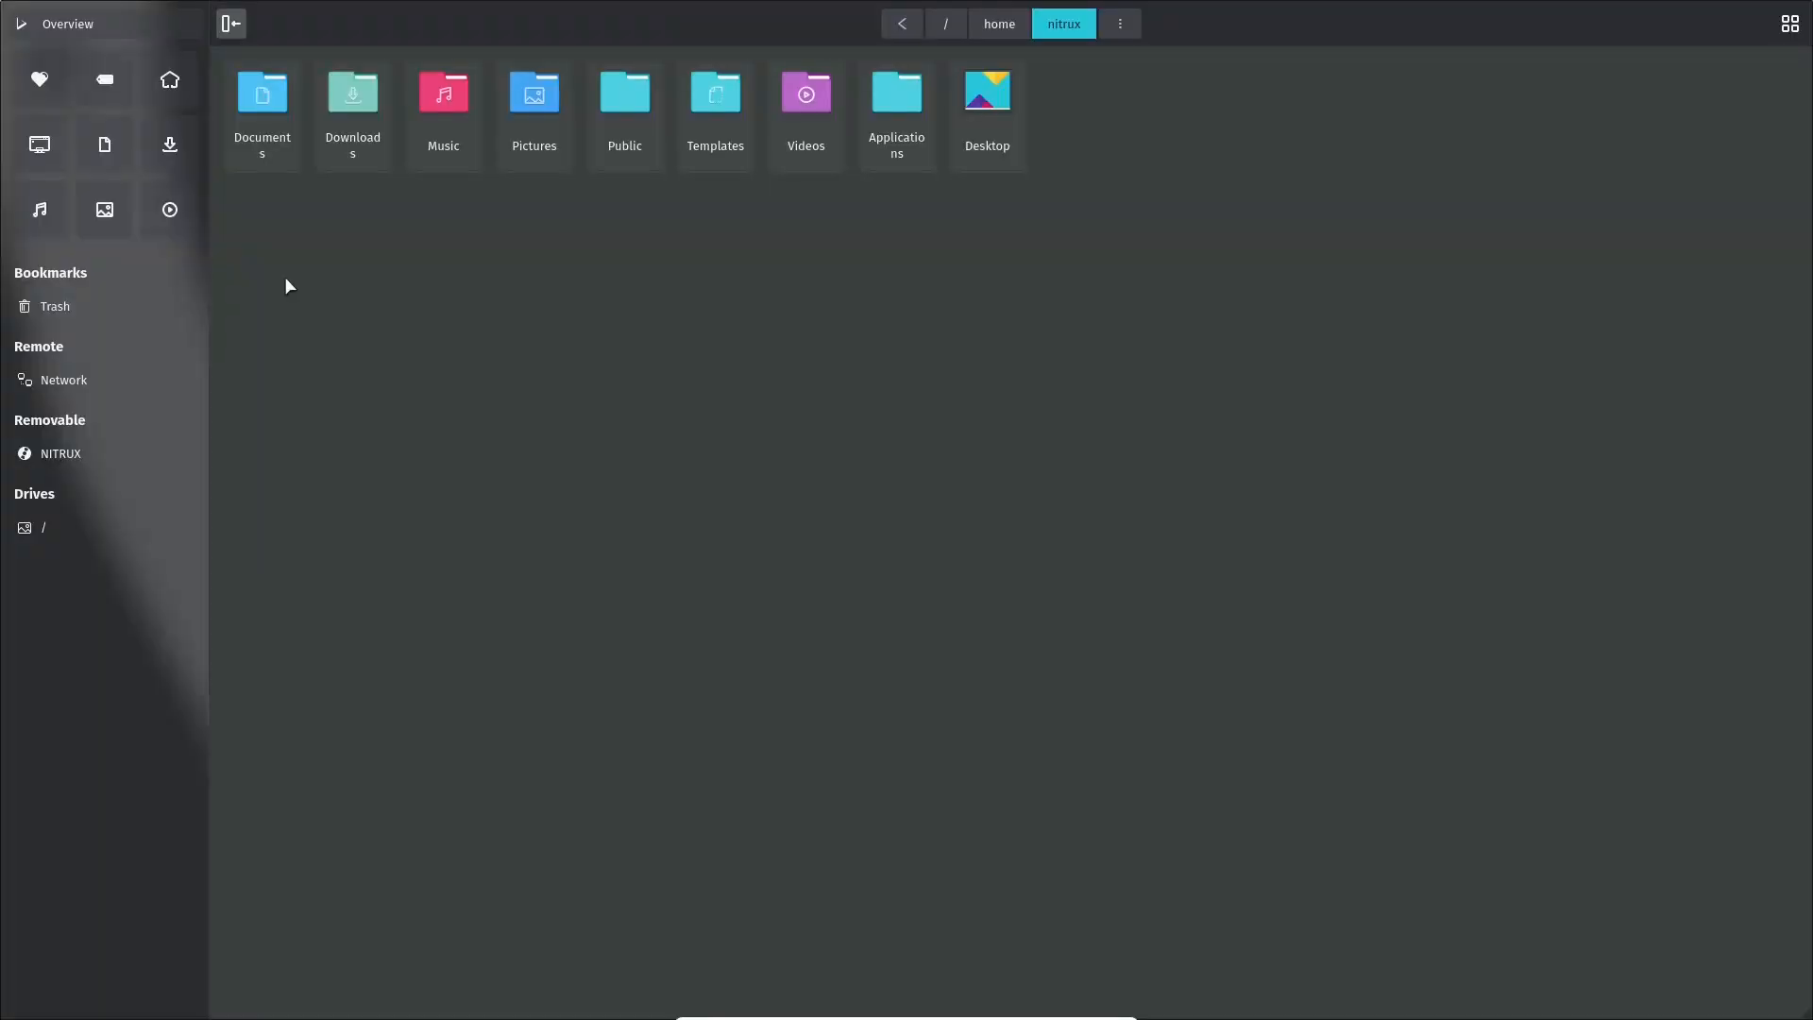
click(40, 79)
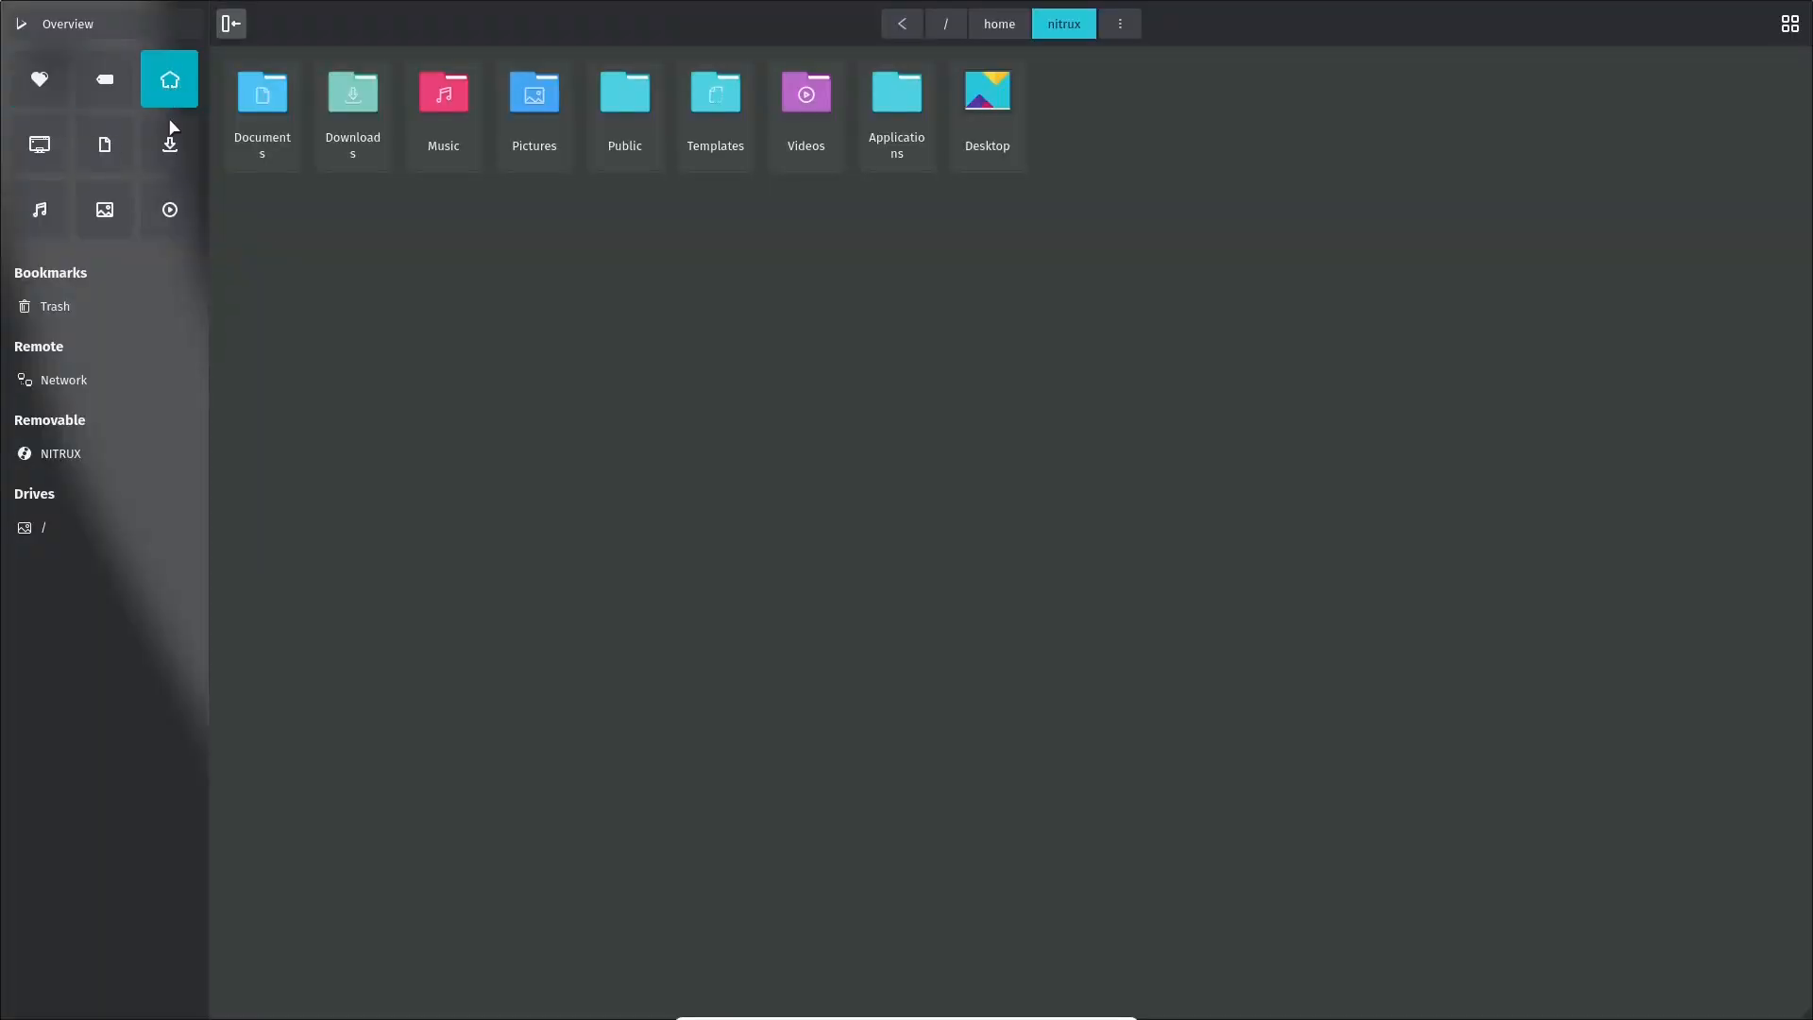
click(104, 145)
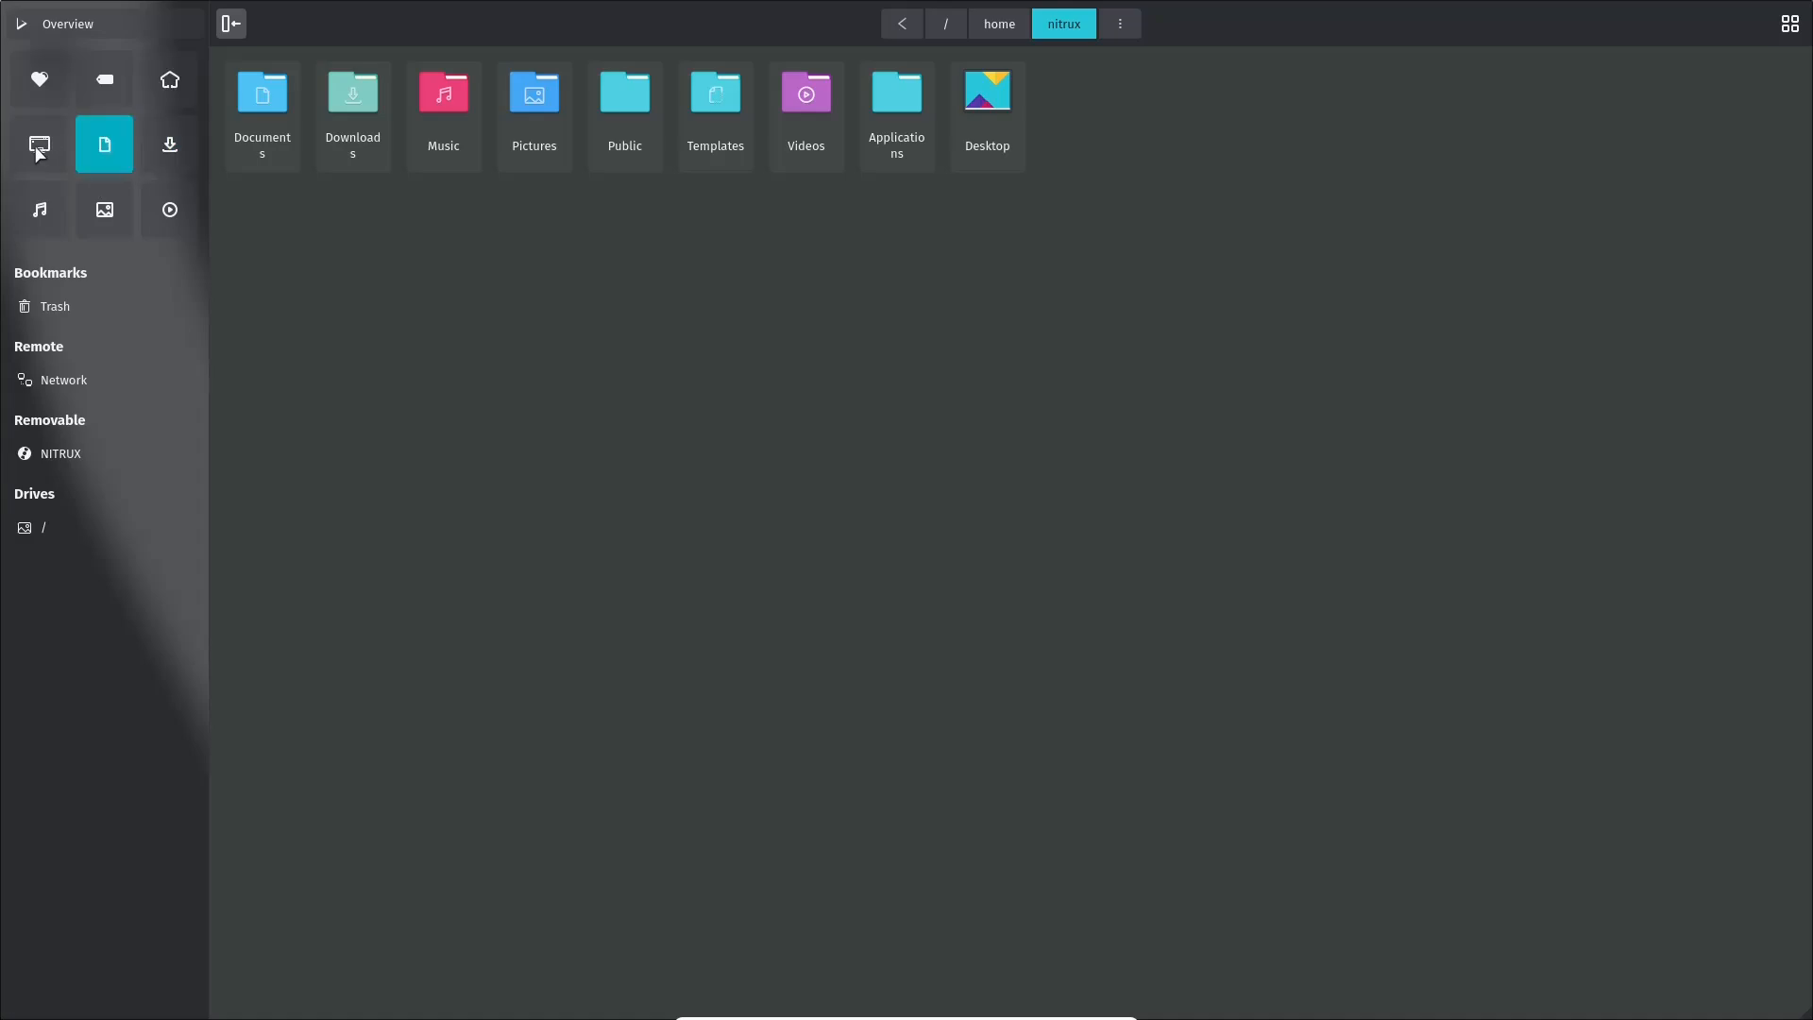
click(104, 209)
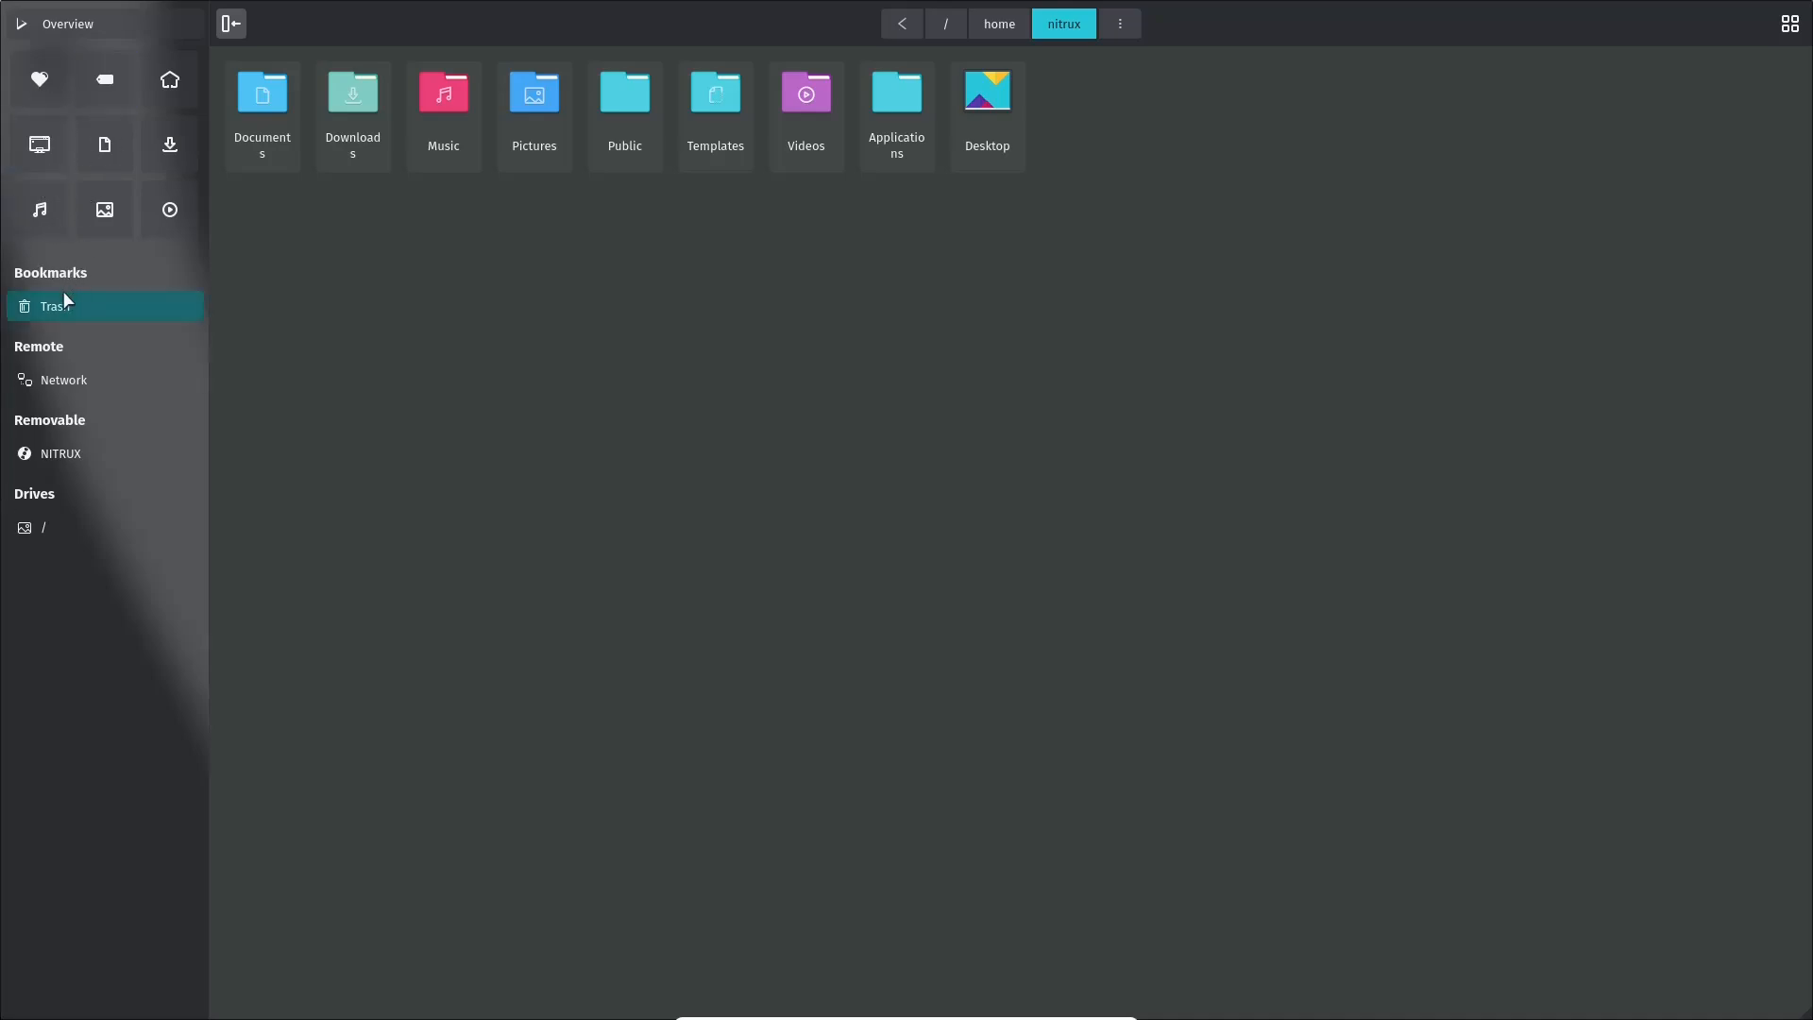
click(63, 380)
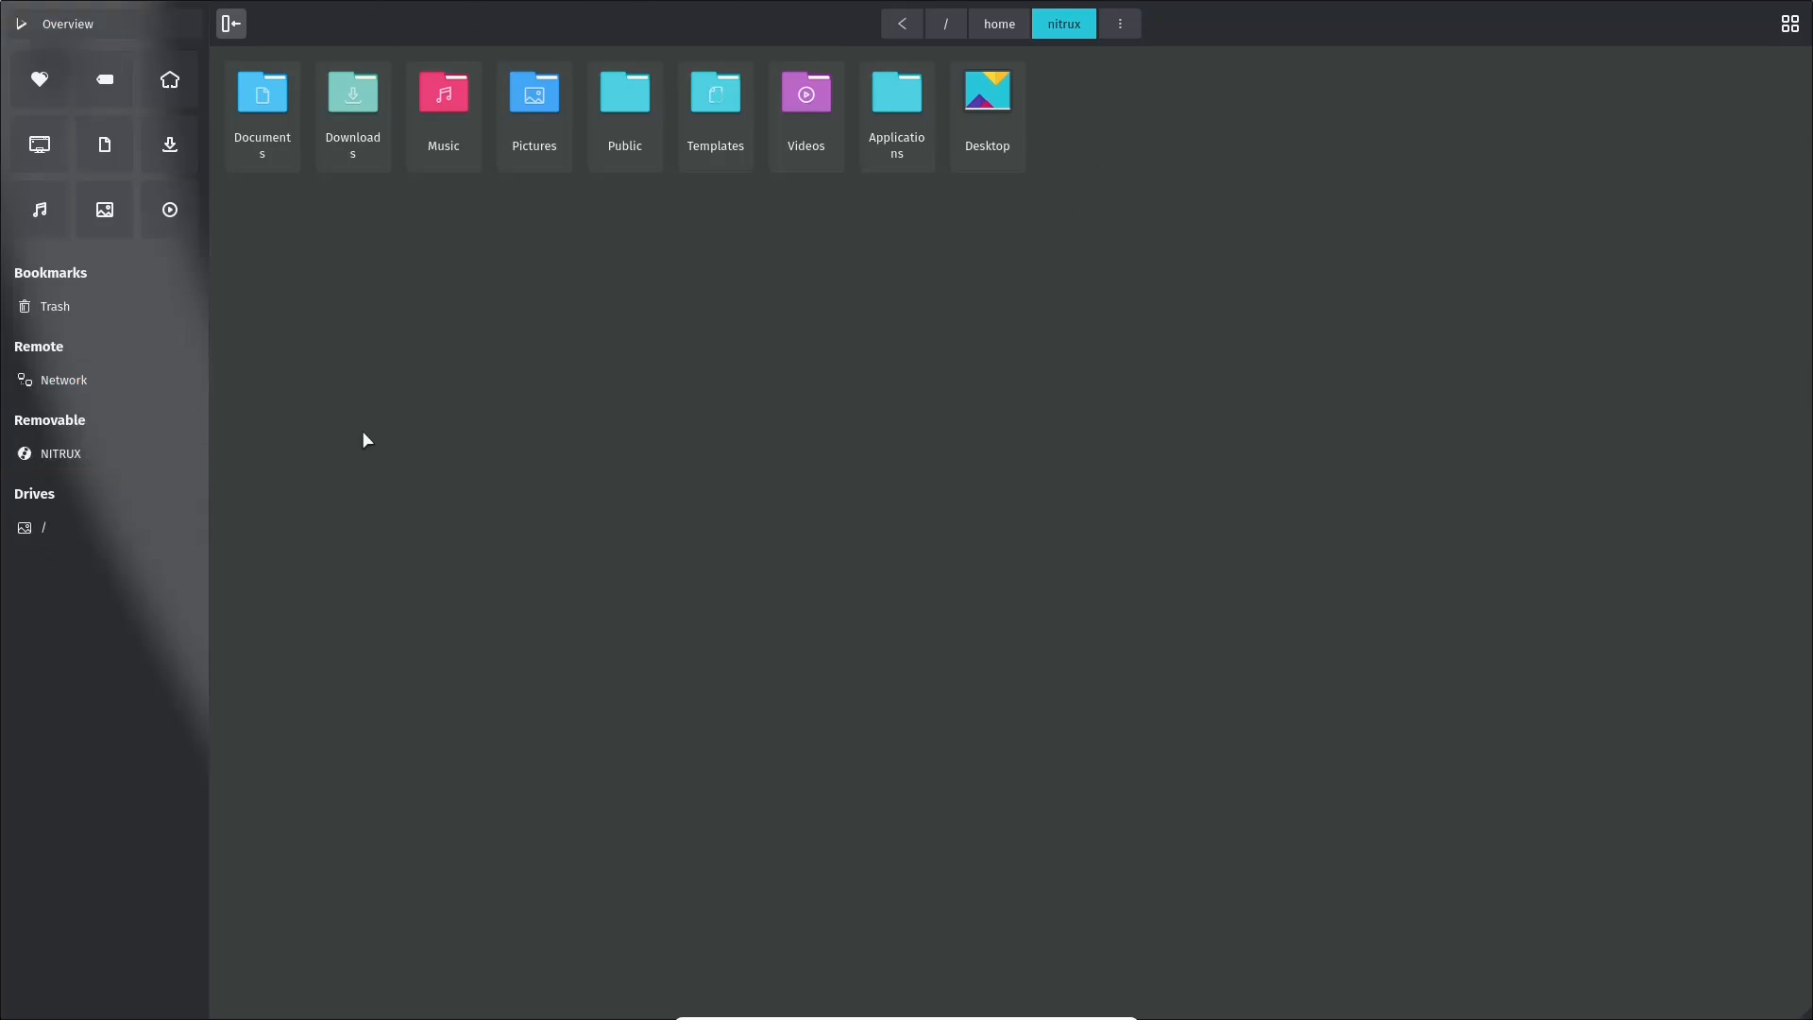
mouse_move(351, 248)
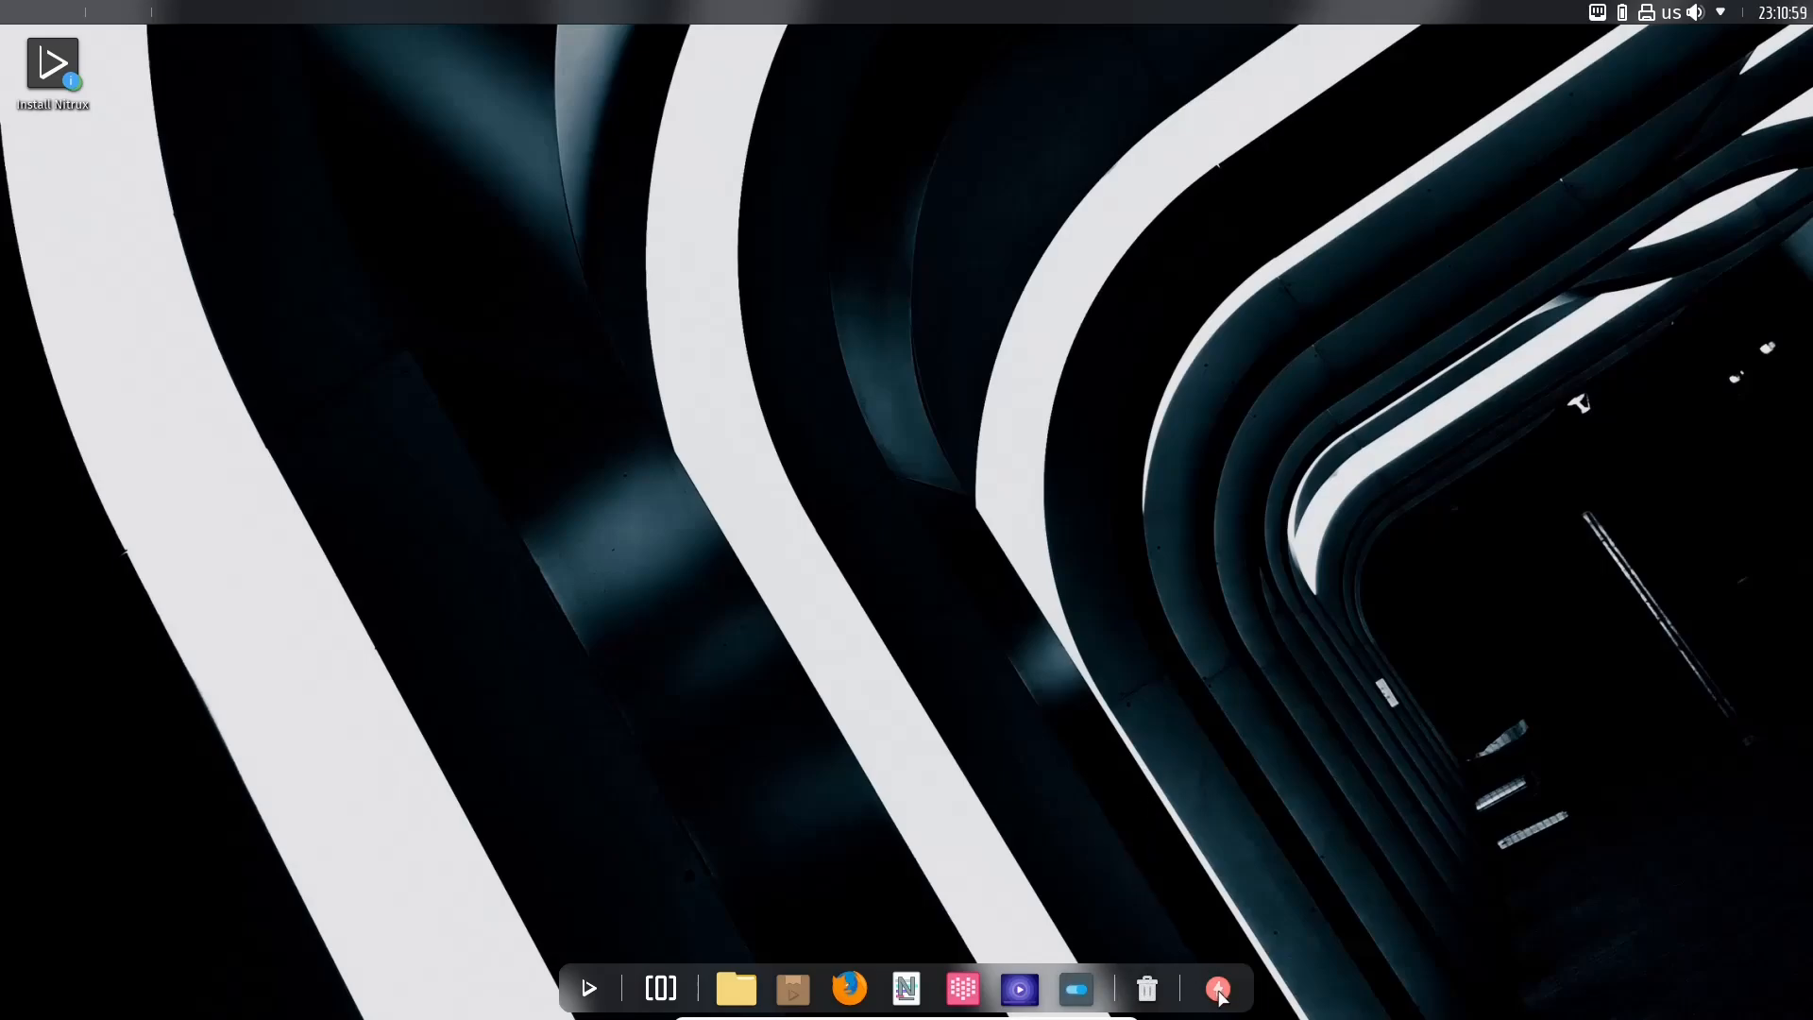
mouse_move(1217, 989)
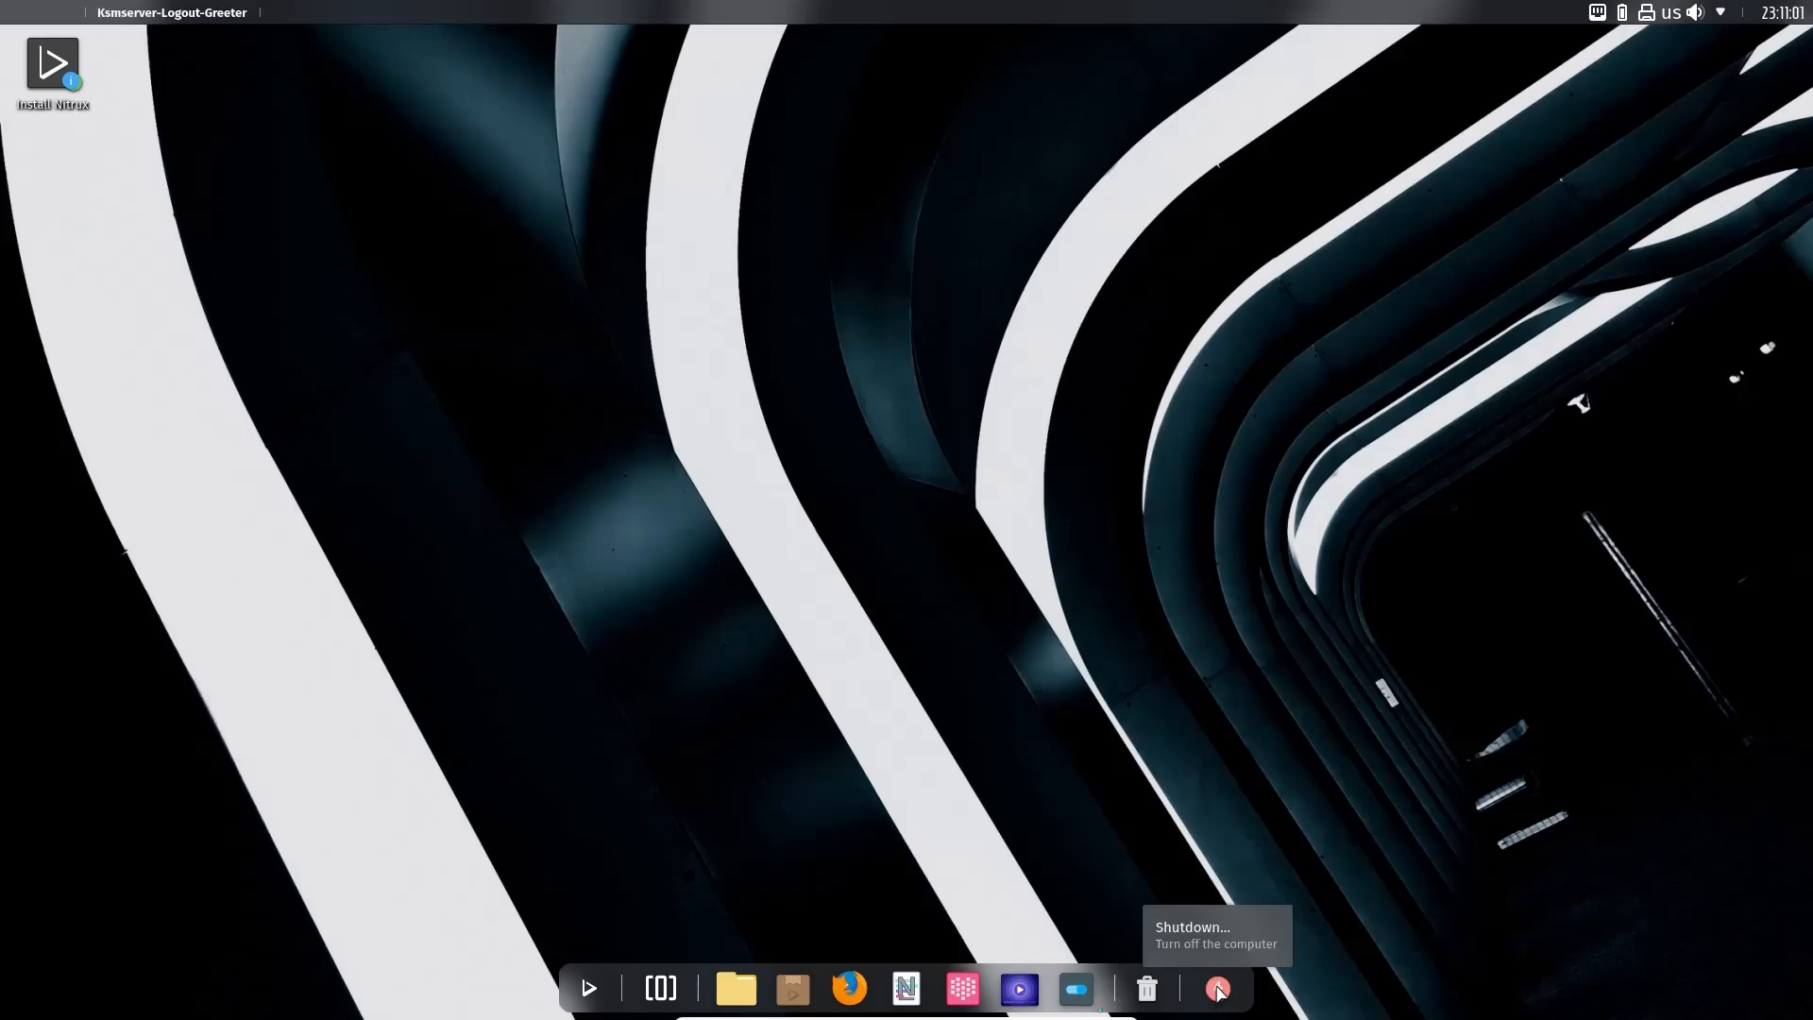
Step: Log out of Plasma and log back in using the Cask (X11) session
click(1216, 988)
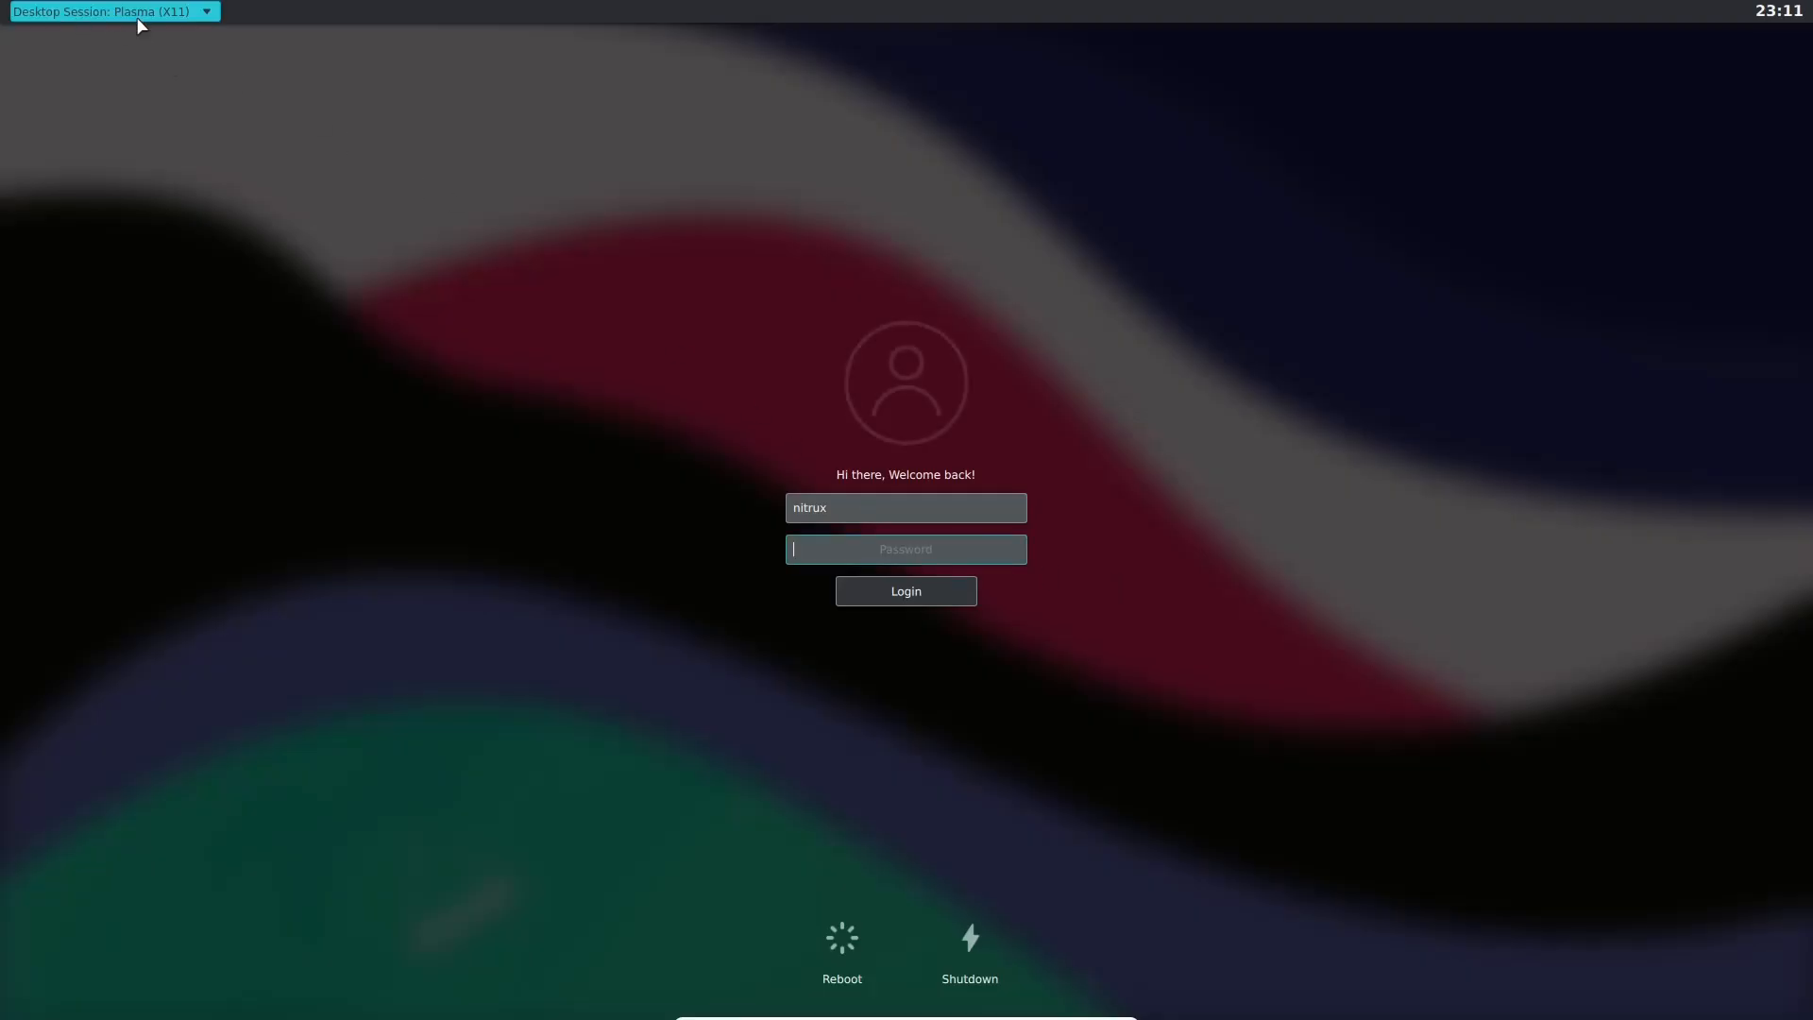
click(113, 11)
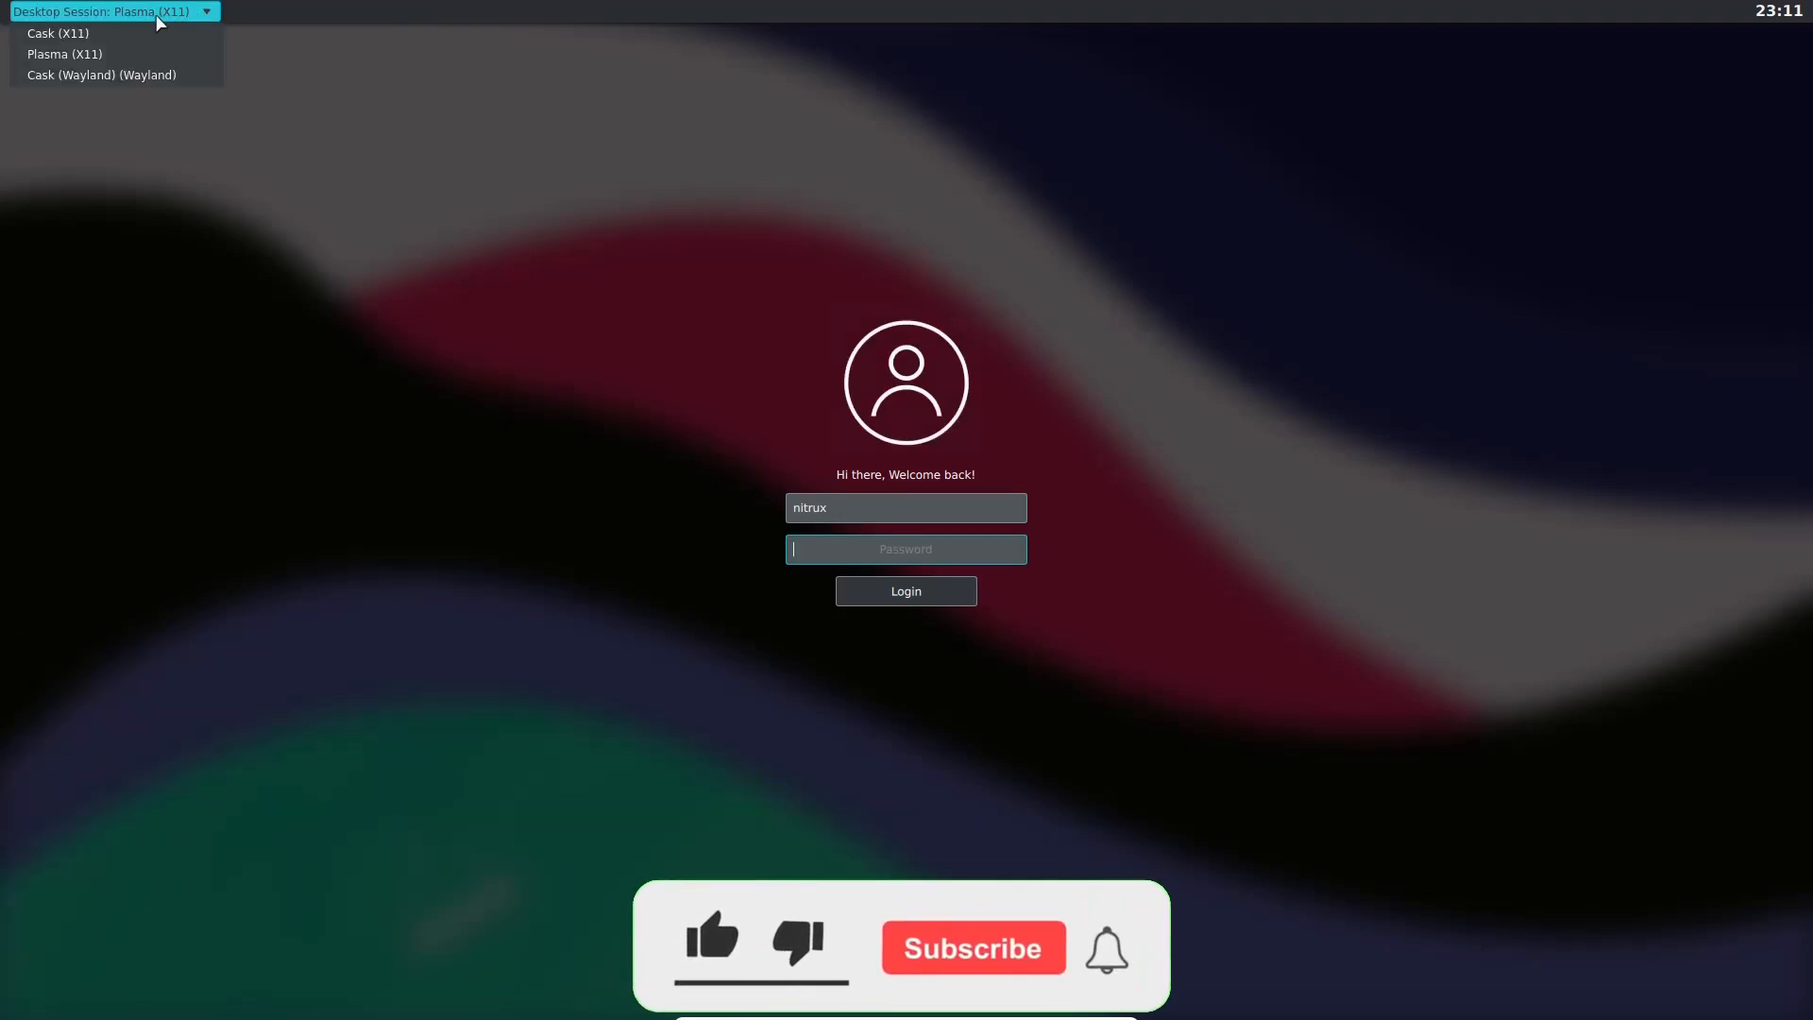
mouse_move(58, 32)
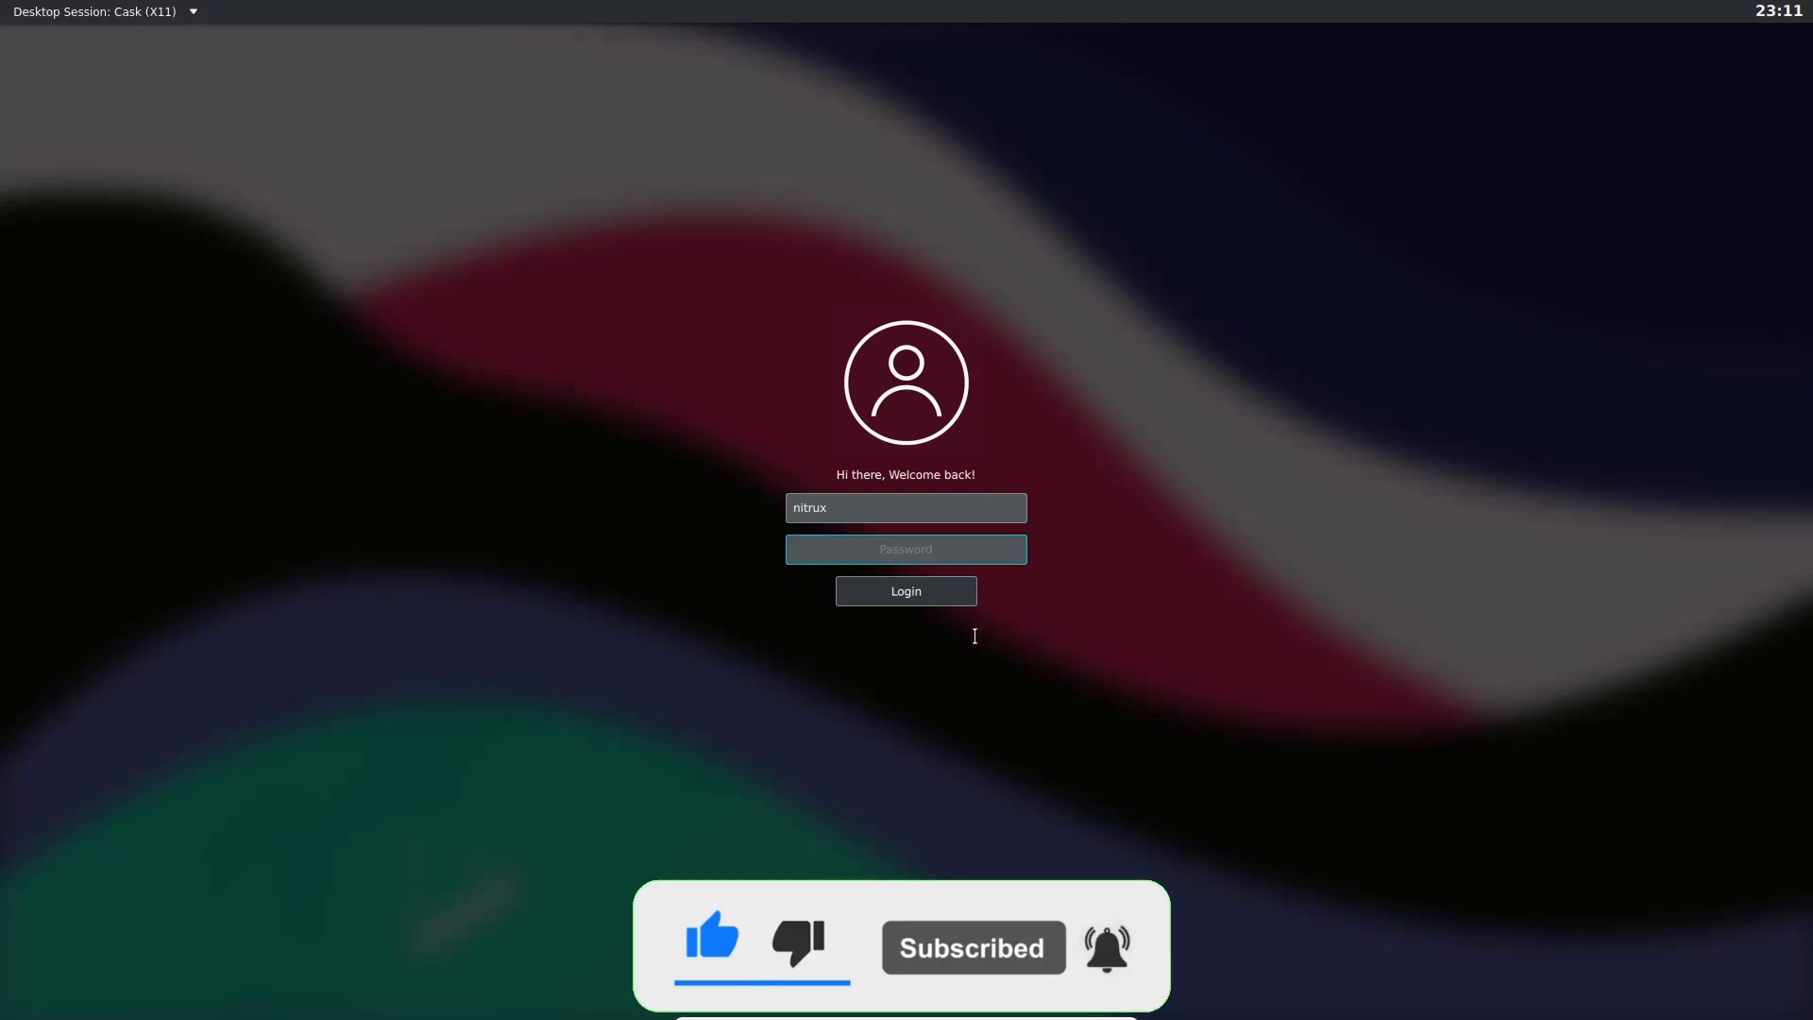
click(906, 591)
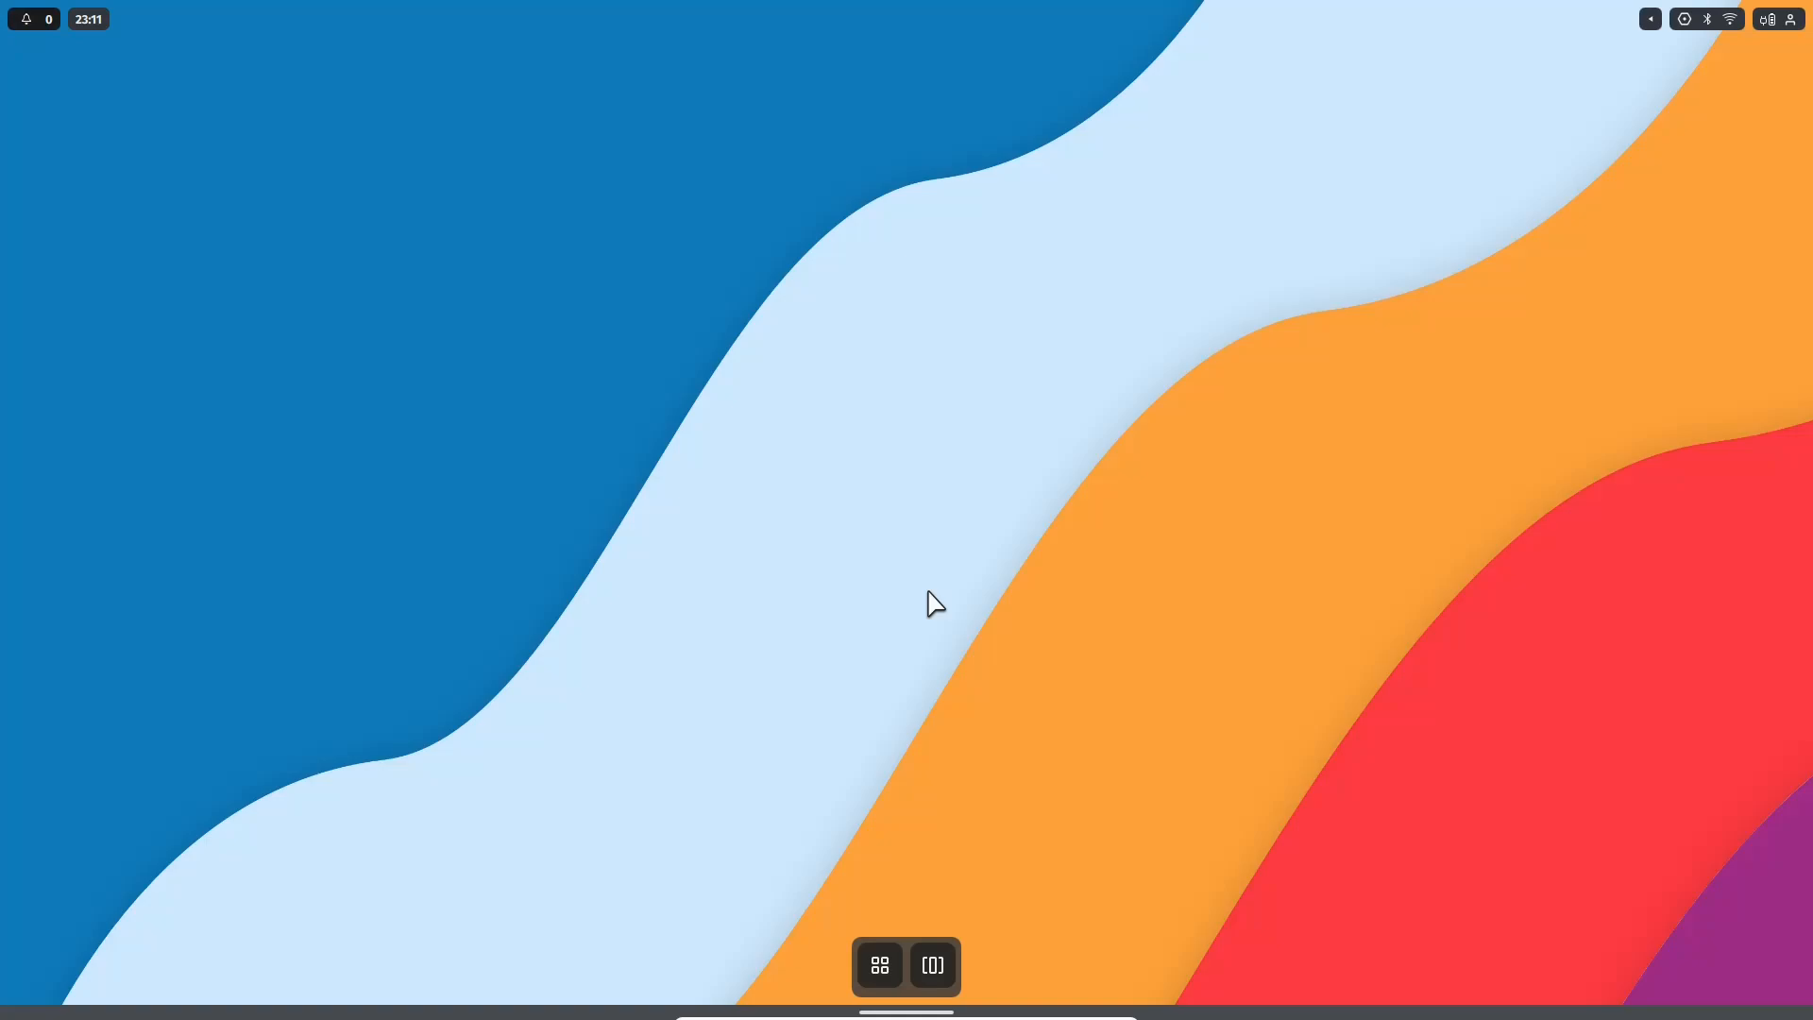
mouse_move(32, 29)
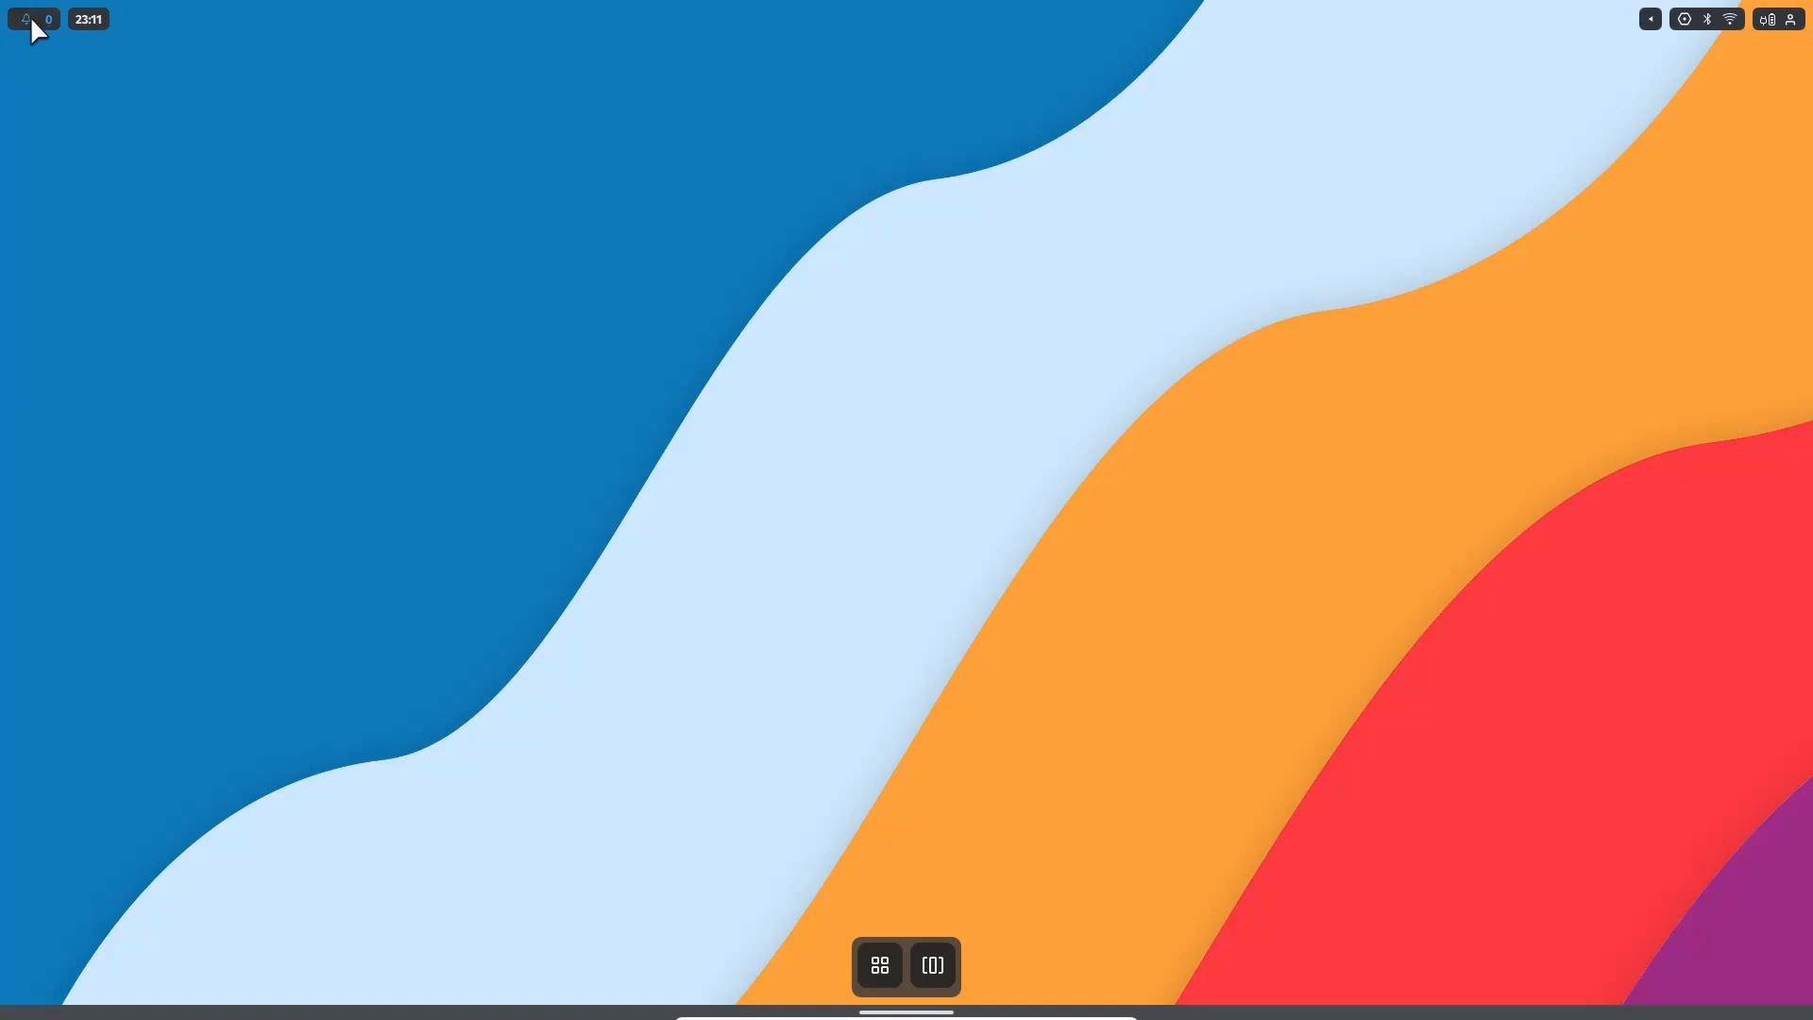
Step: Open the top-bar audio popup with its volume and microphone sliders
click(88, 19)
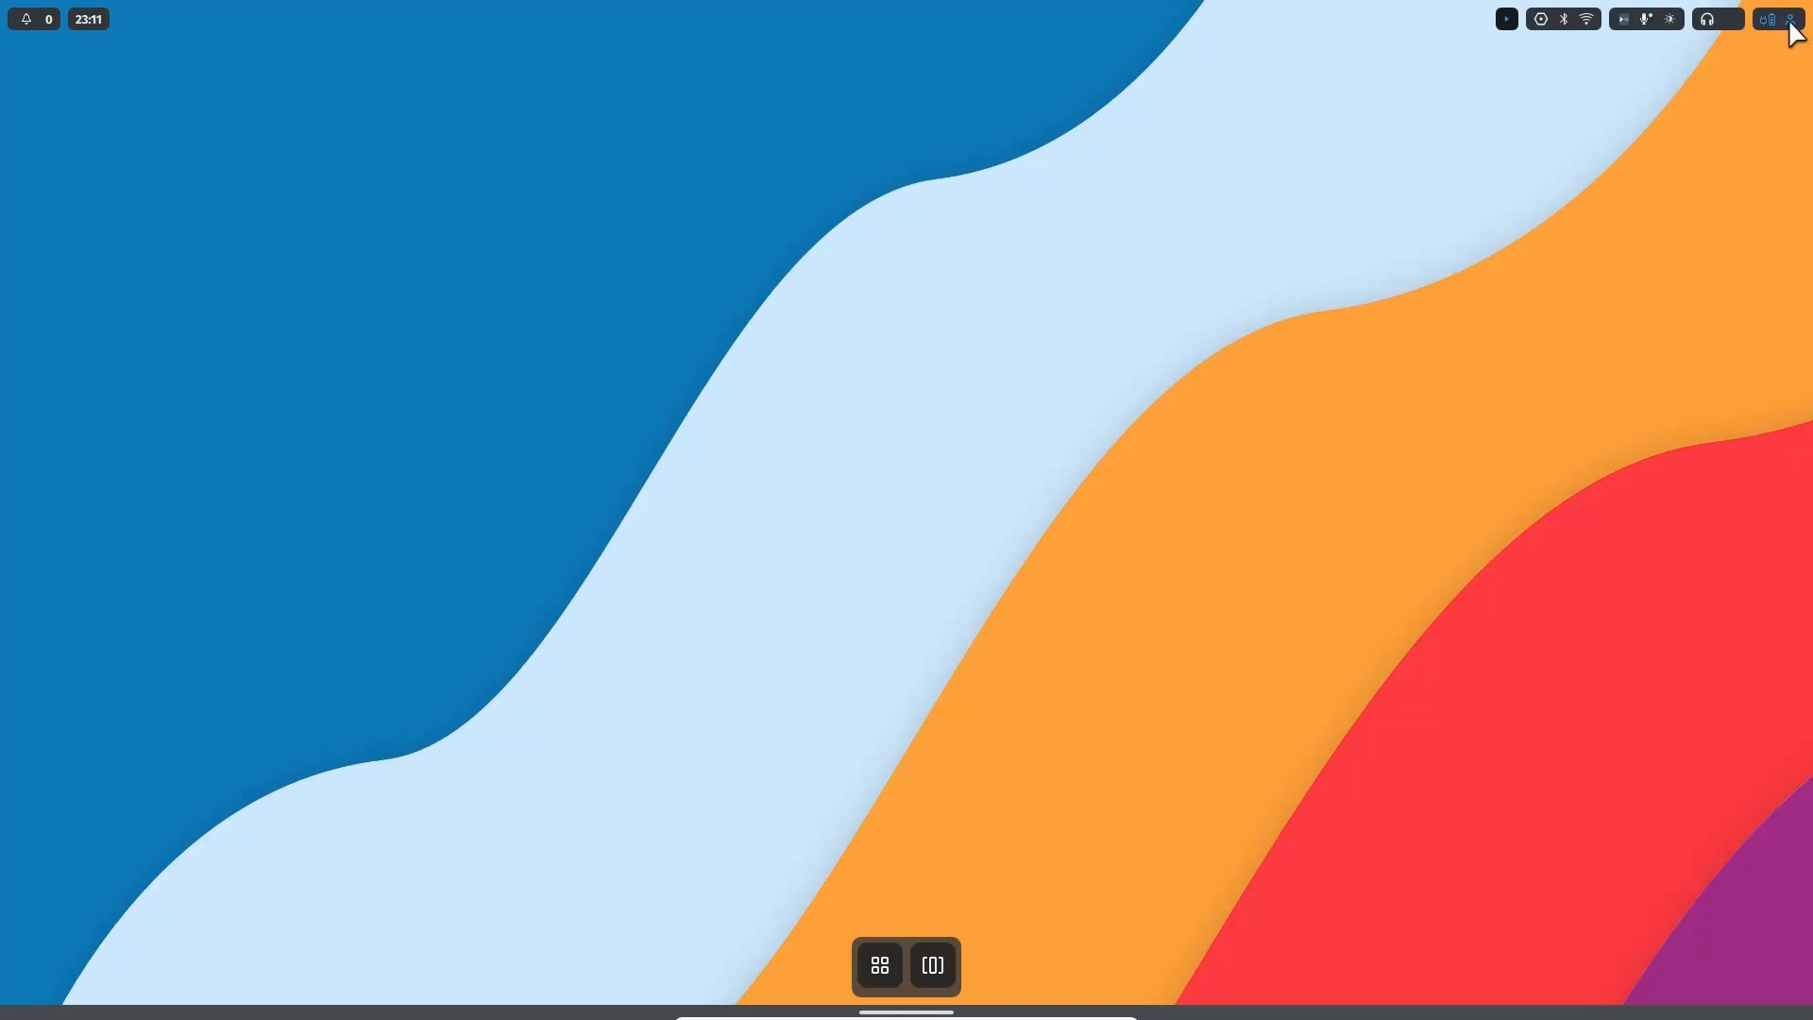
click(1793, 19)
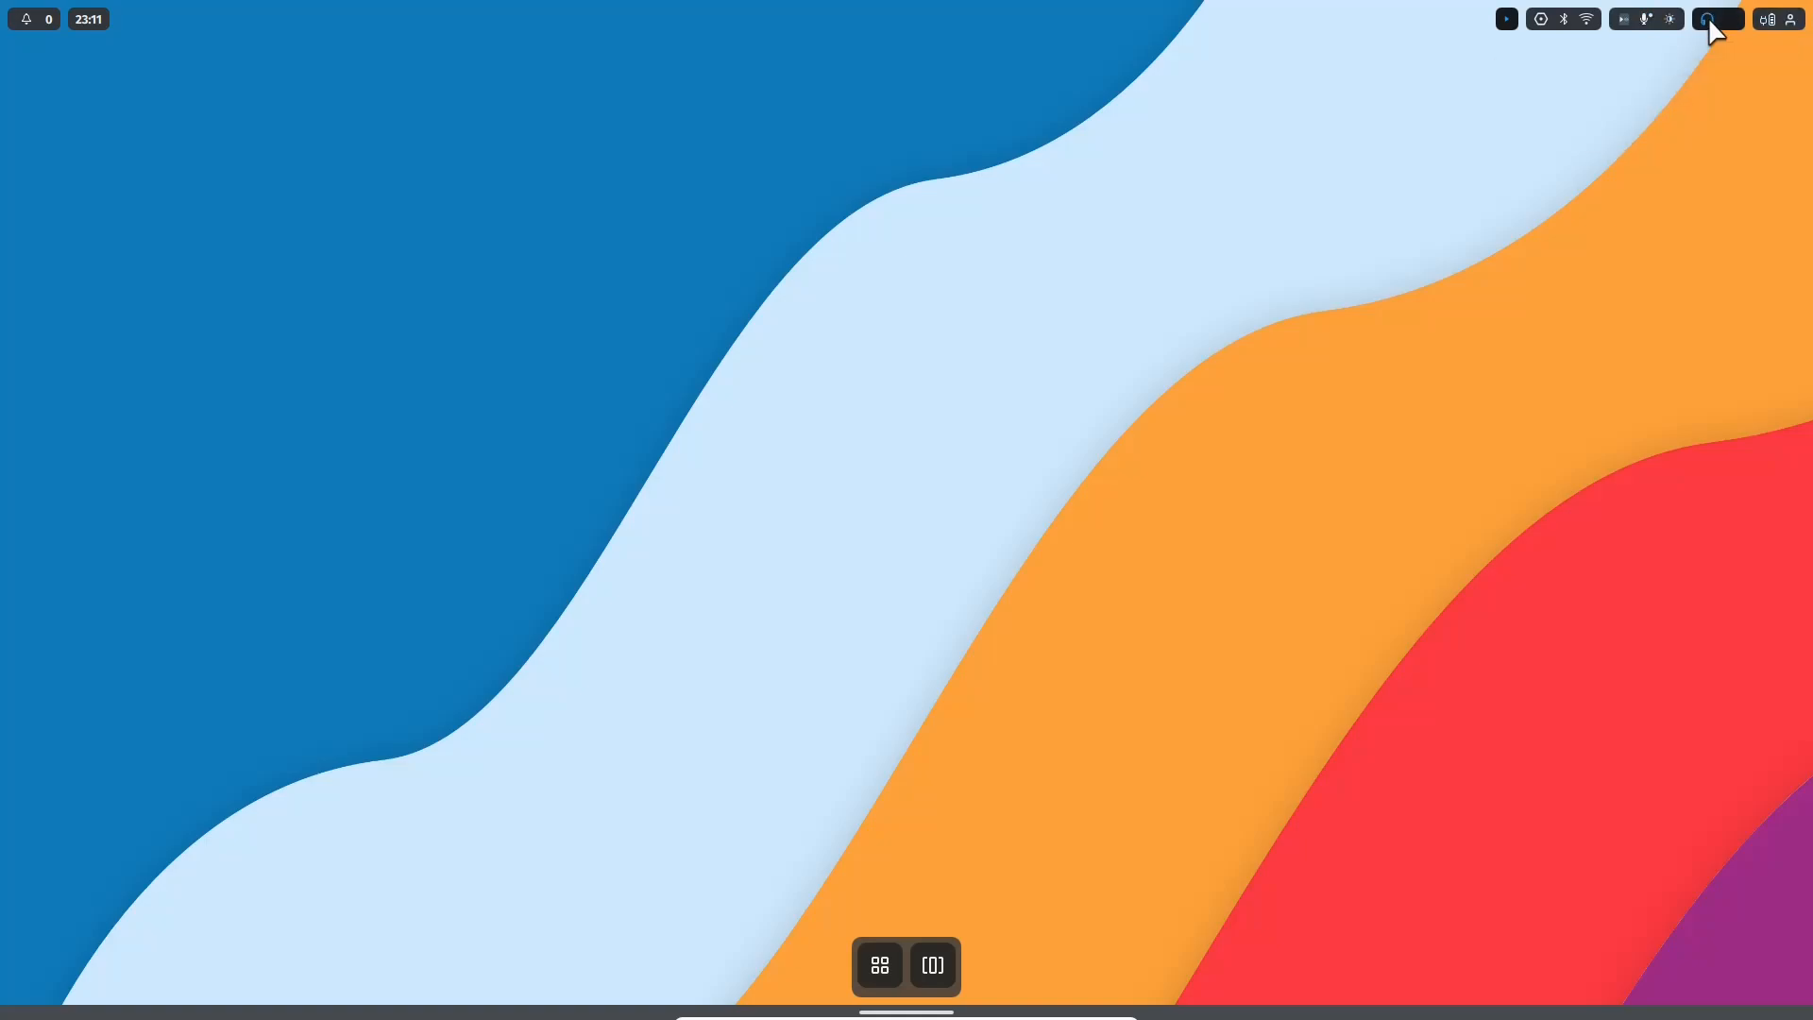
click(1719, 19)
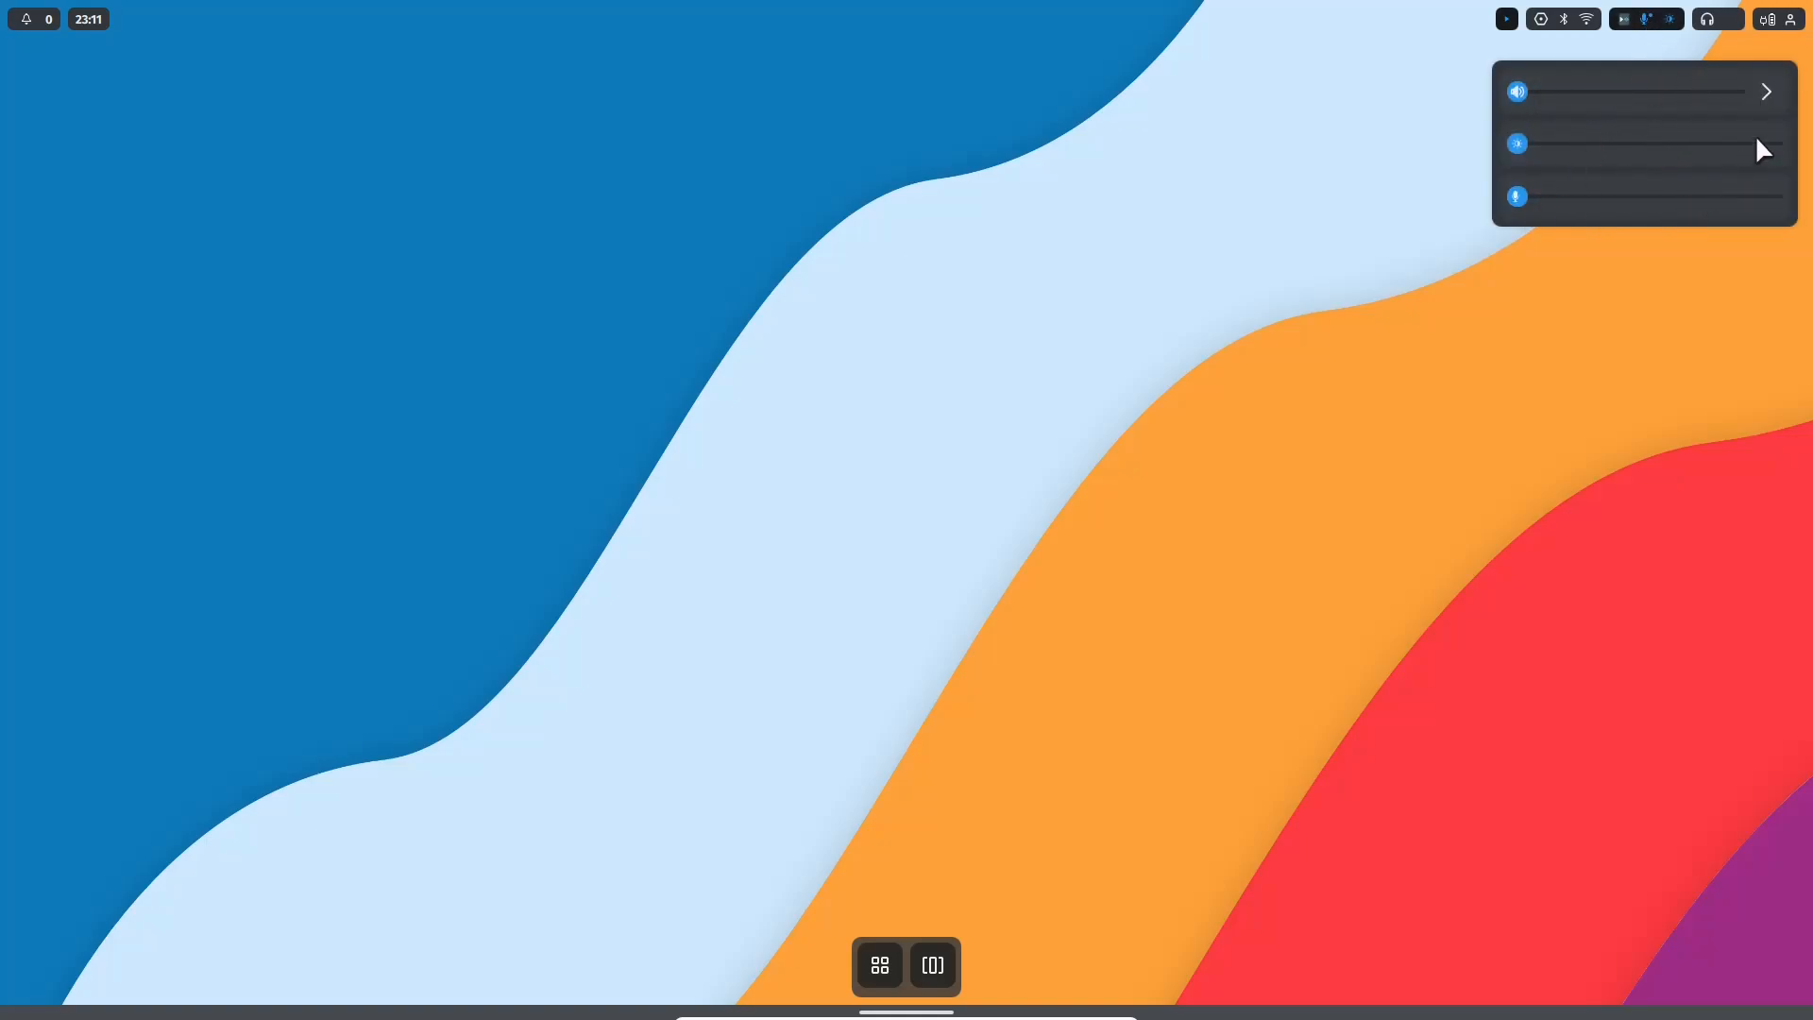
Step: Raise two Maui Shell volume sliders, the middle one to maximum, then bring up the WiFi/Bluetooth quick settings
click(1766, 92)
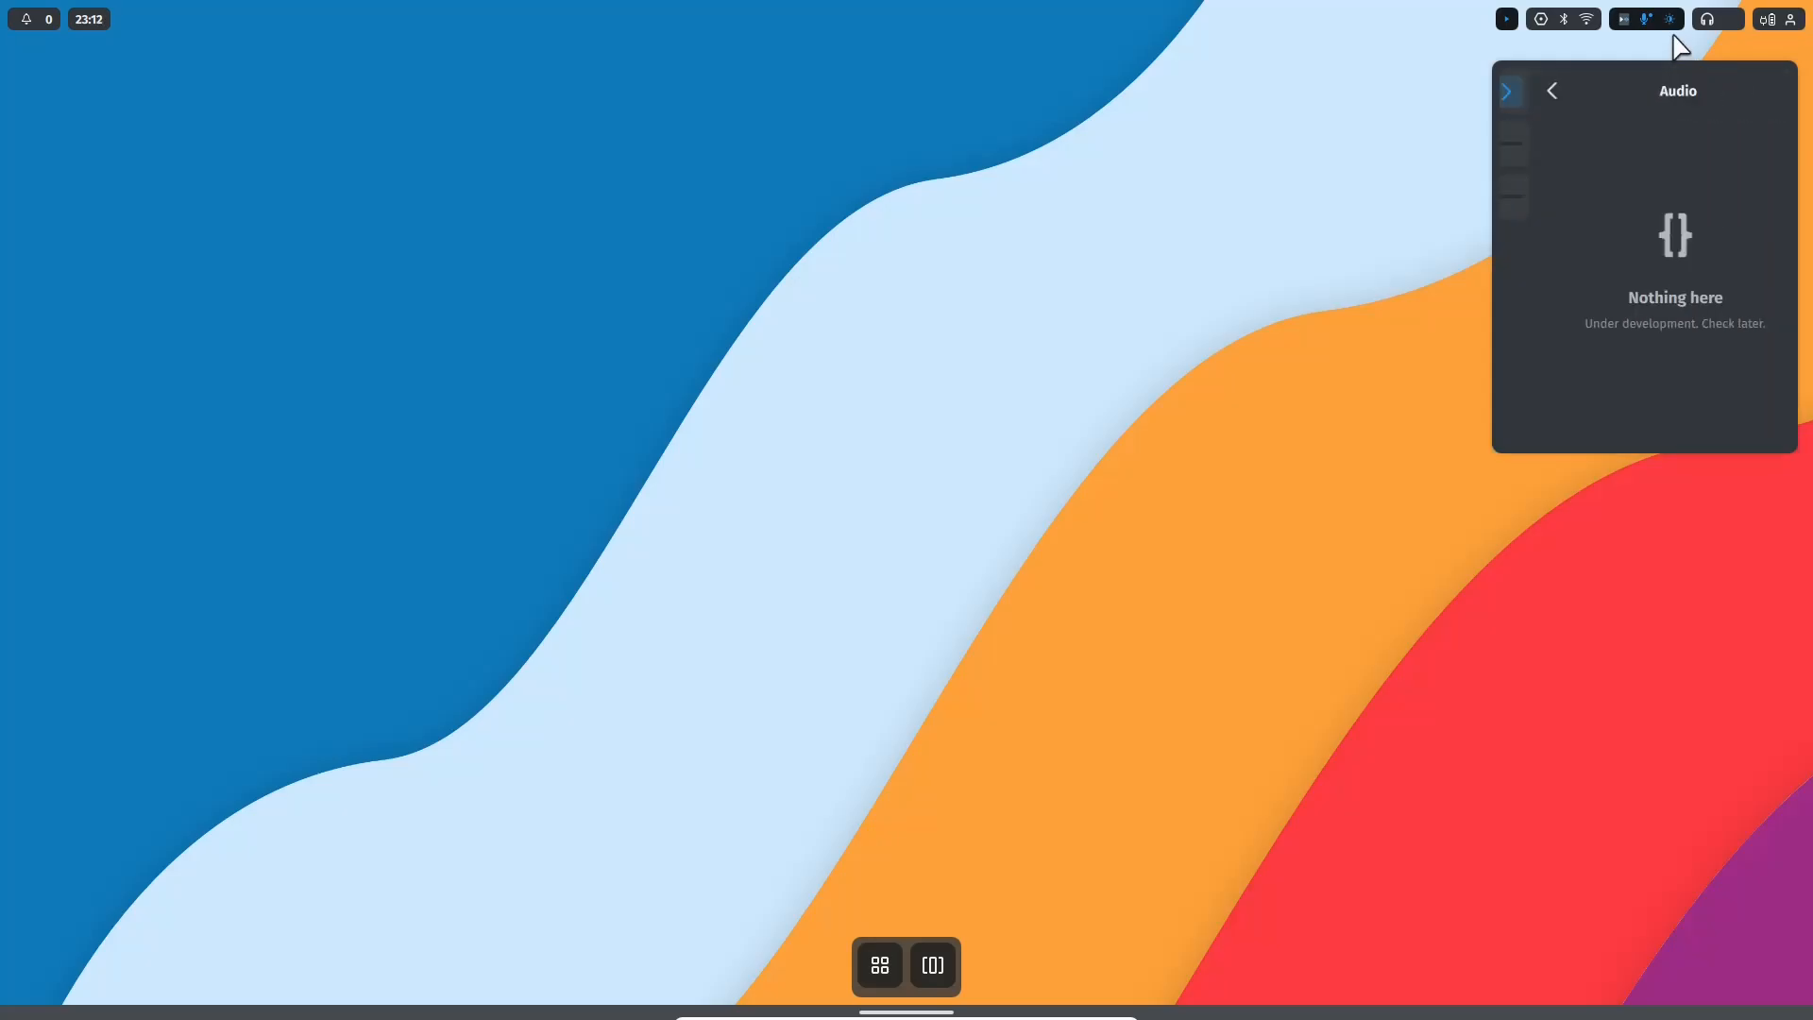
click(1506, 91)
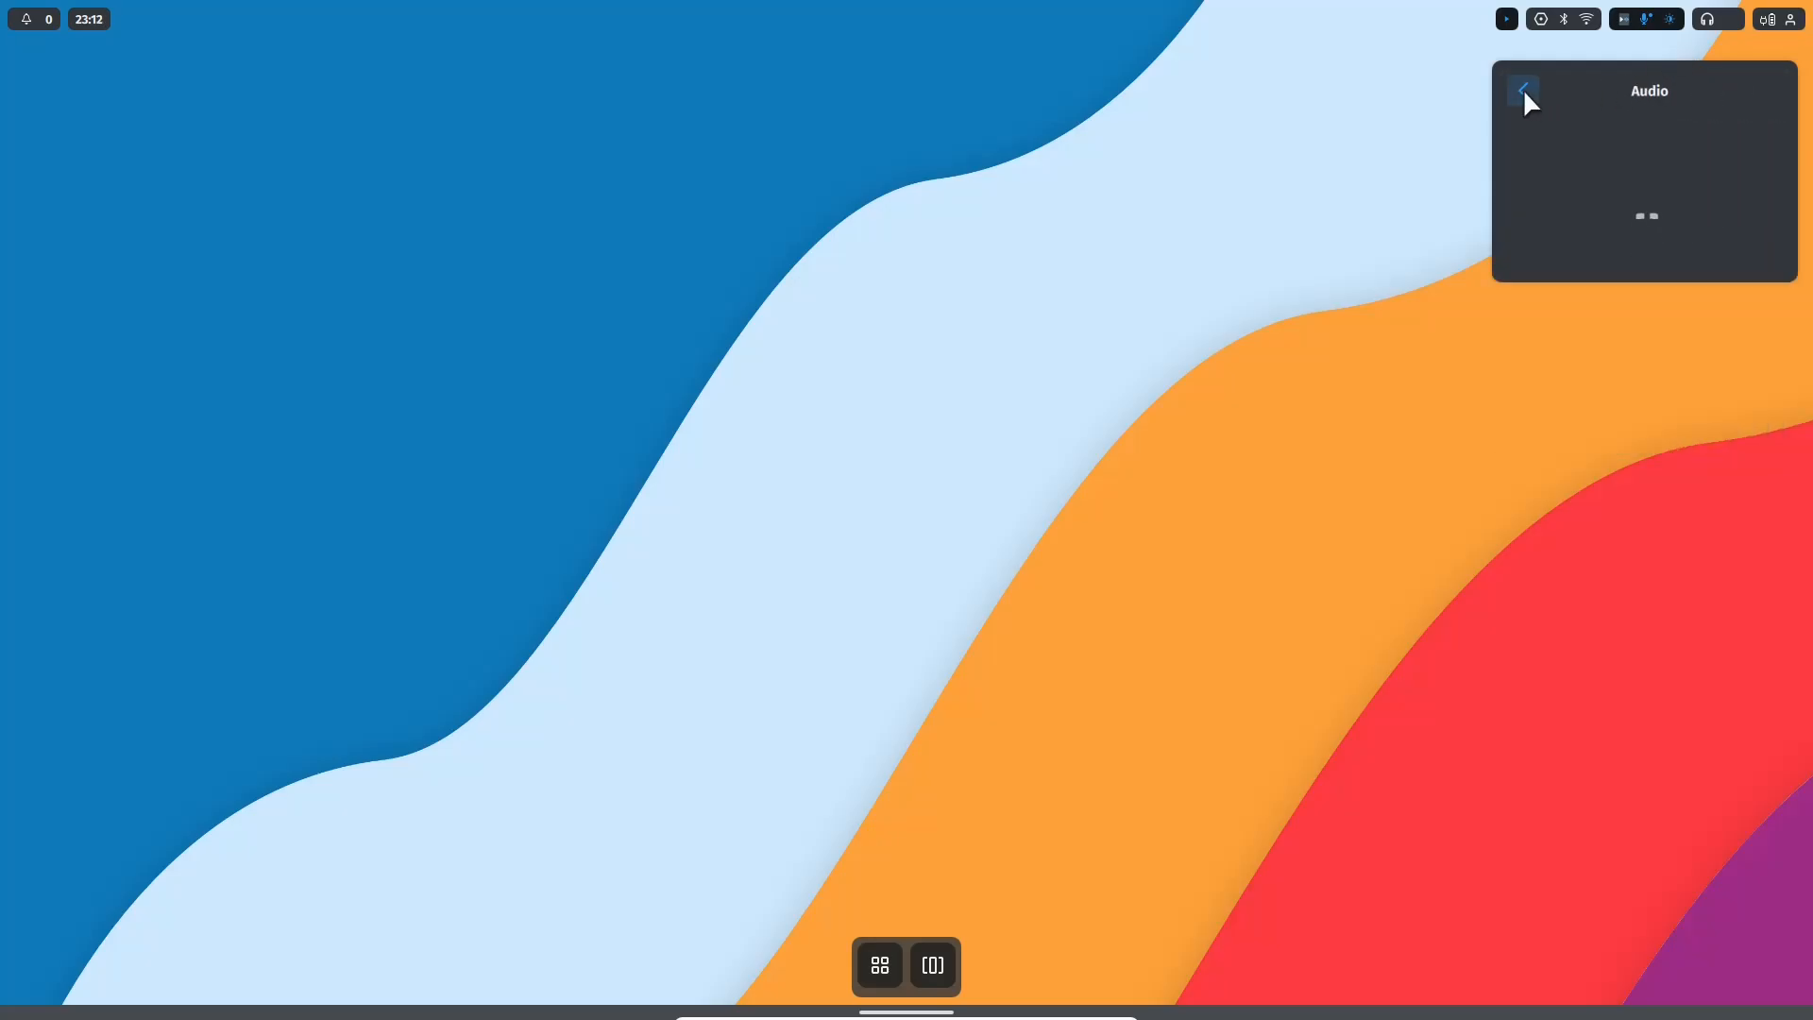
click(1524, 92)
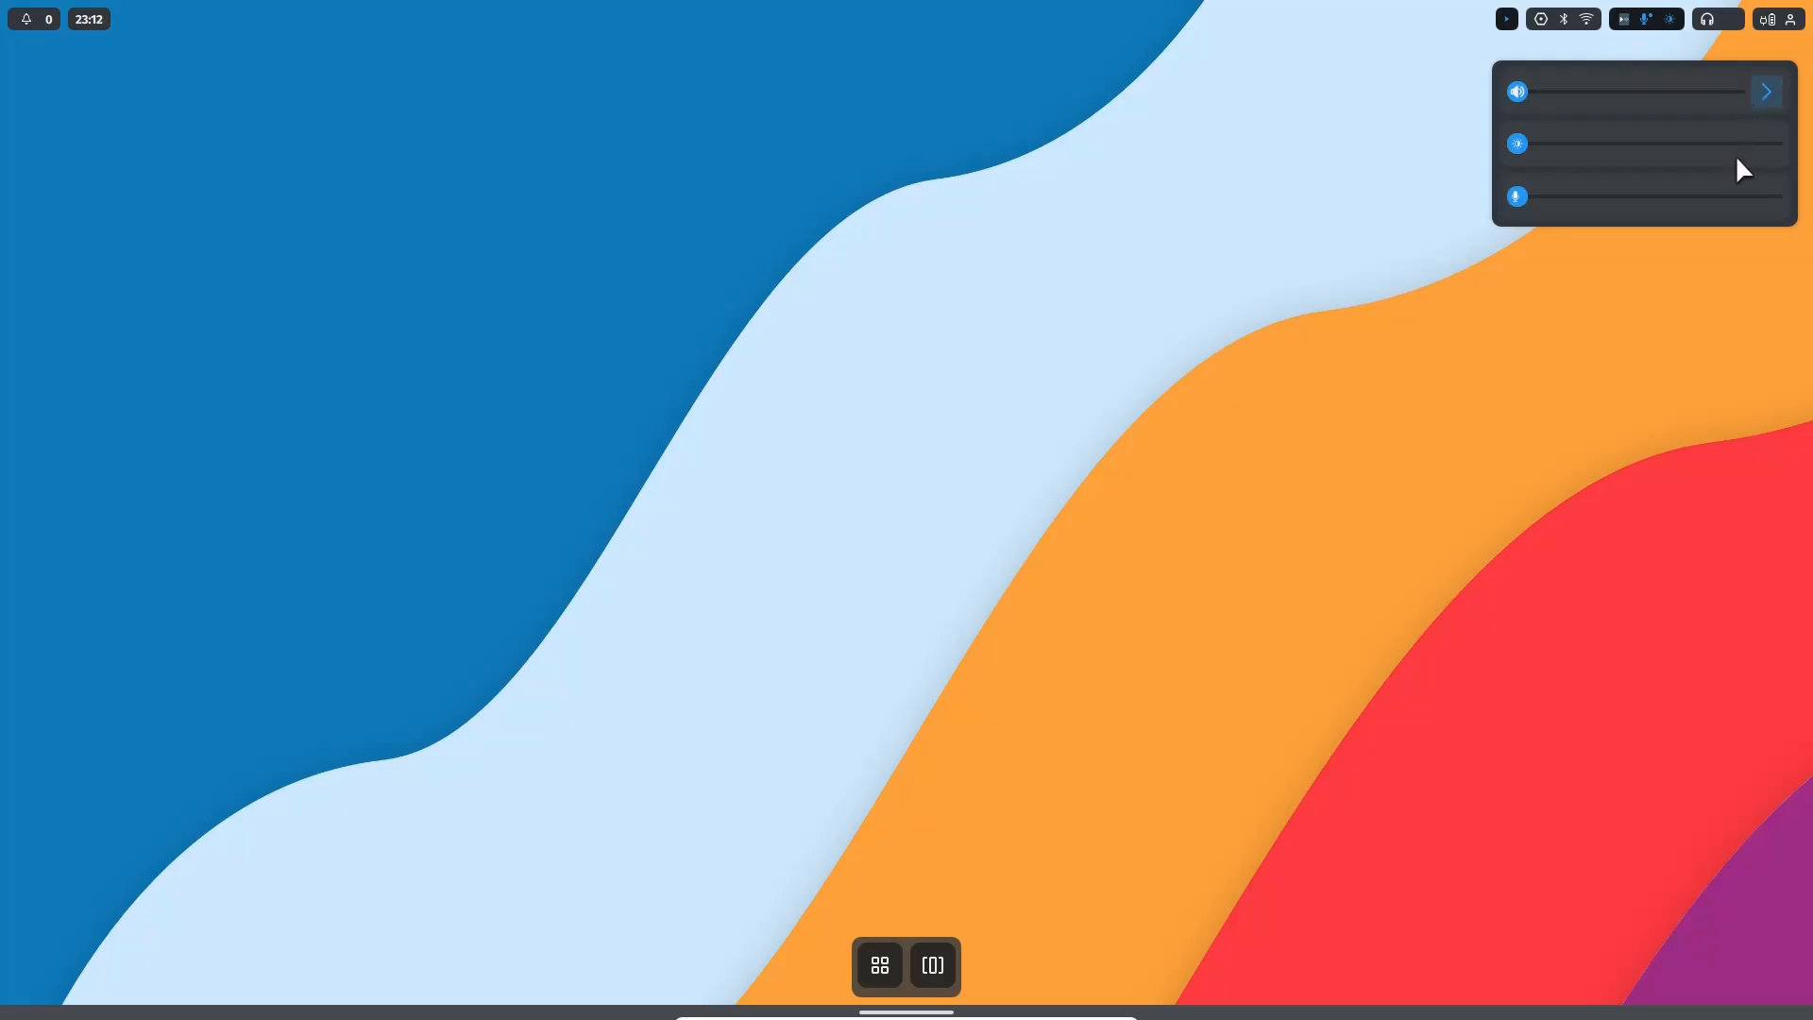
drag(1518, 144, 1730, 144)
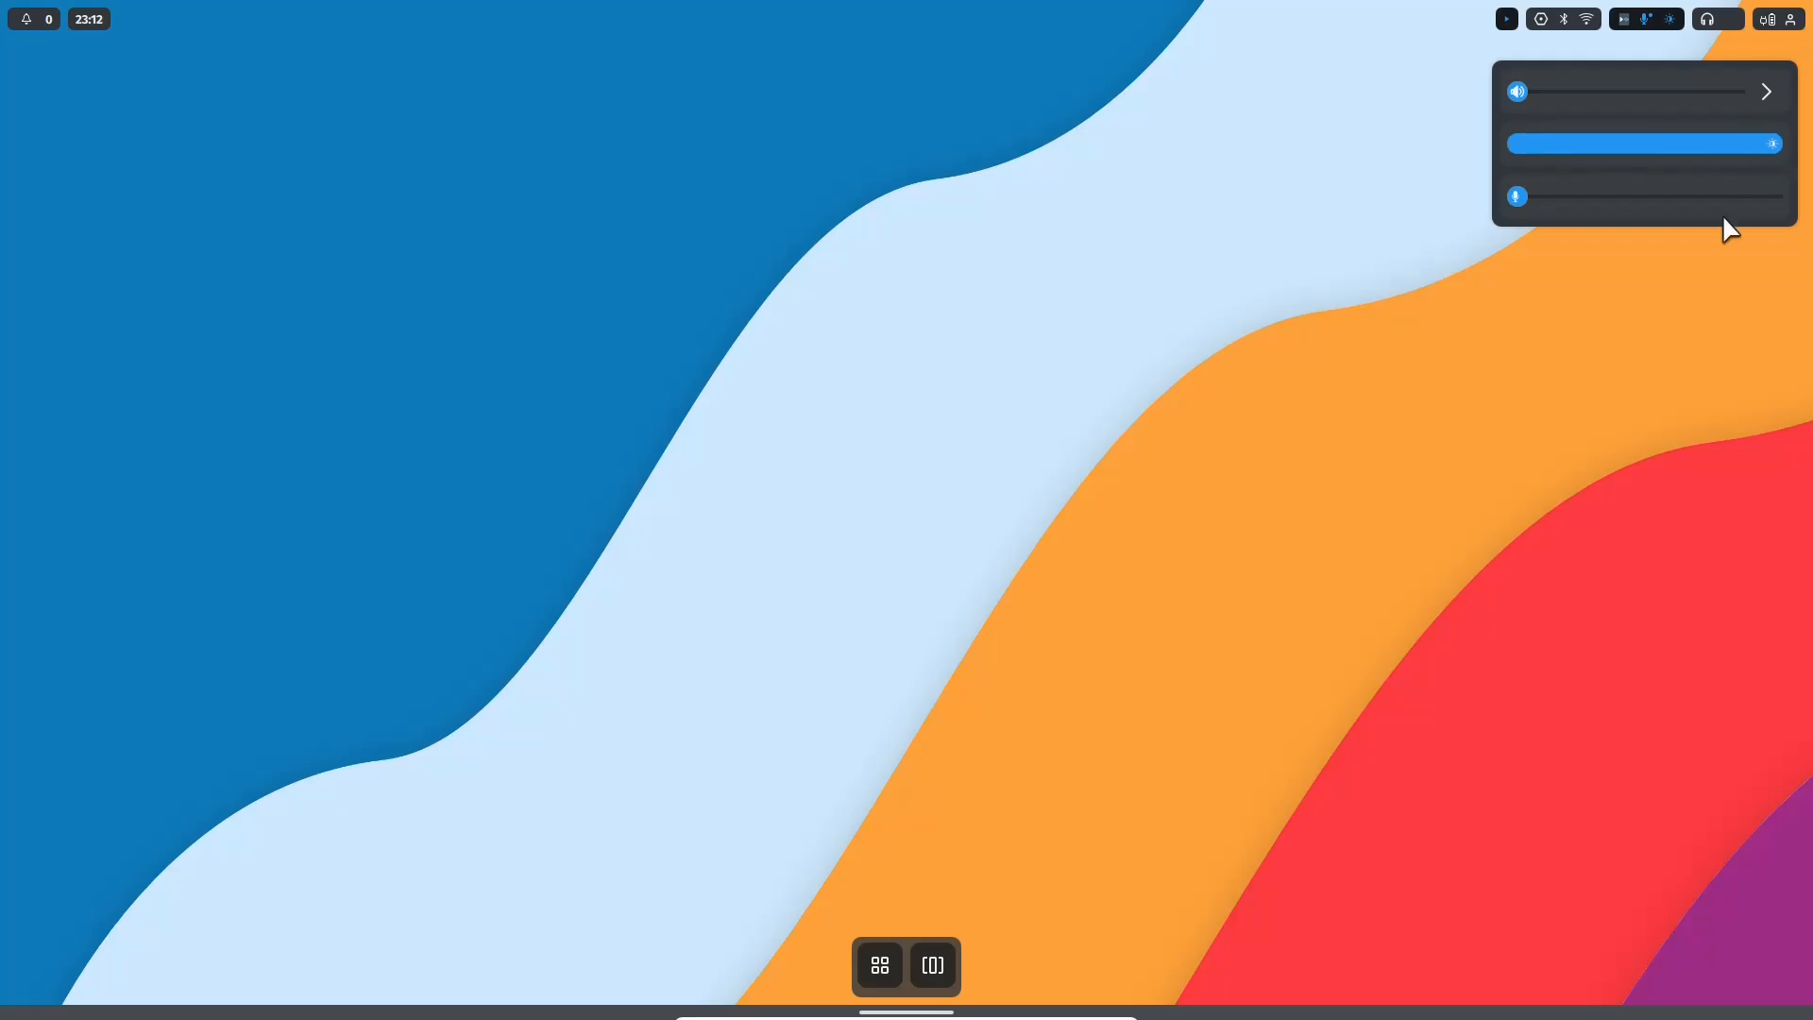
drag(1517, 195, 1617, 195)
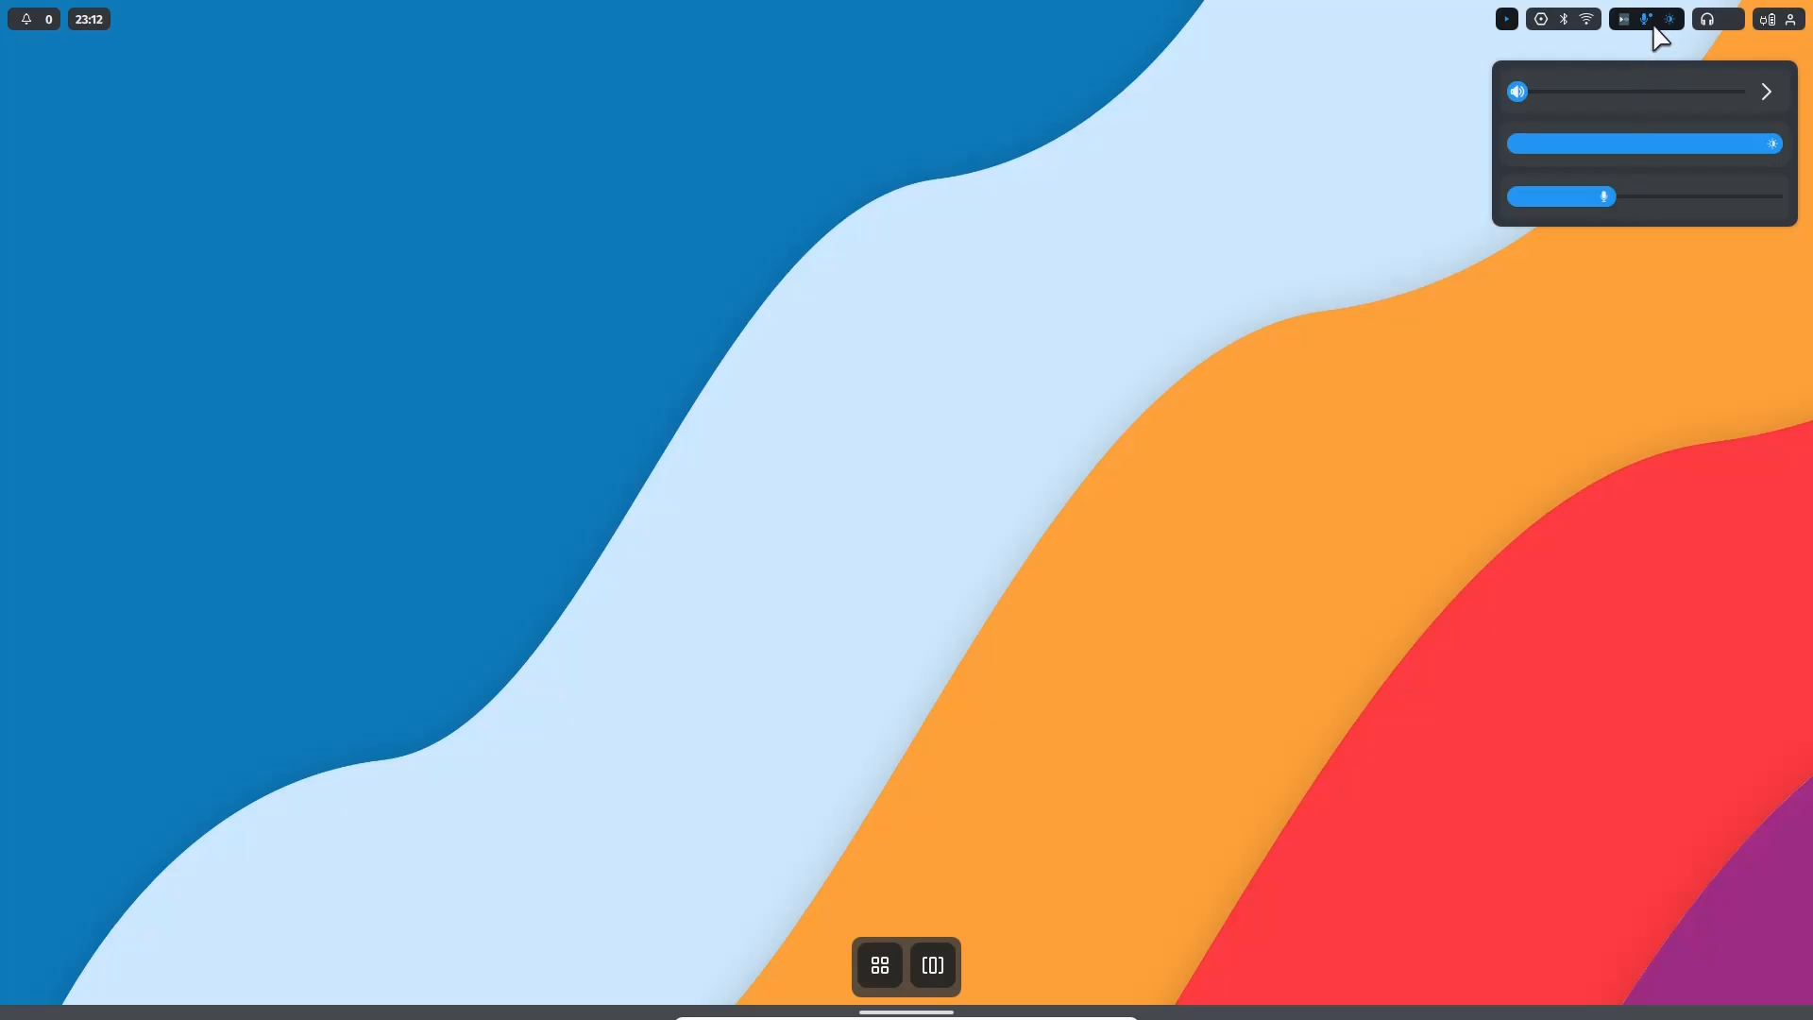
click(1561, 19)
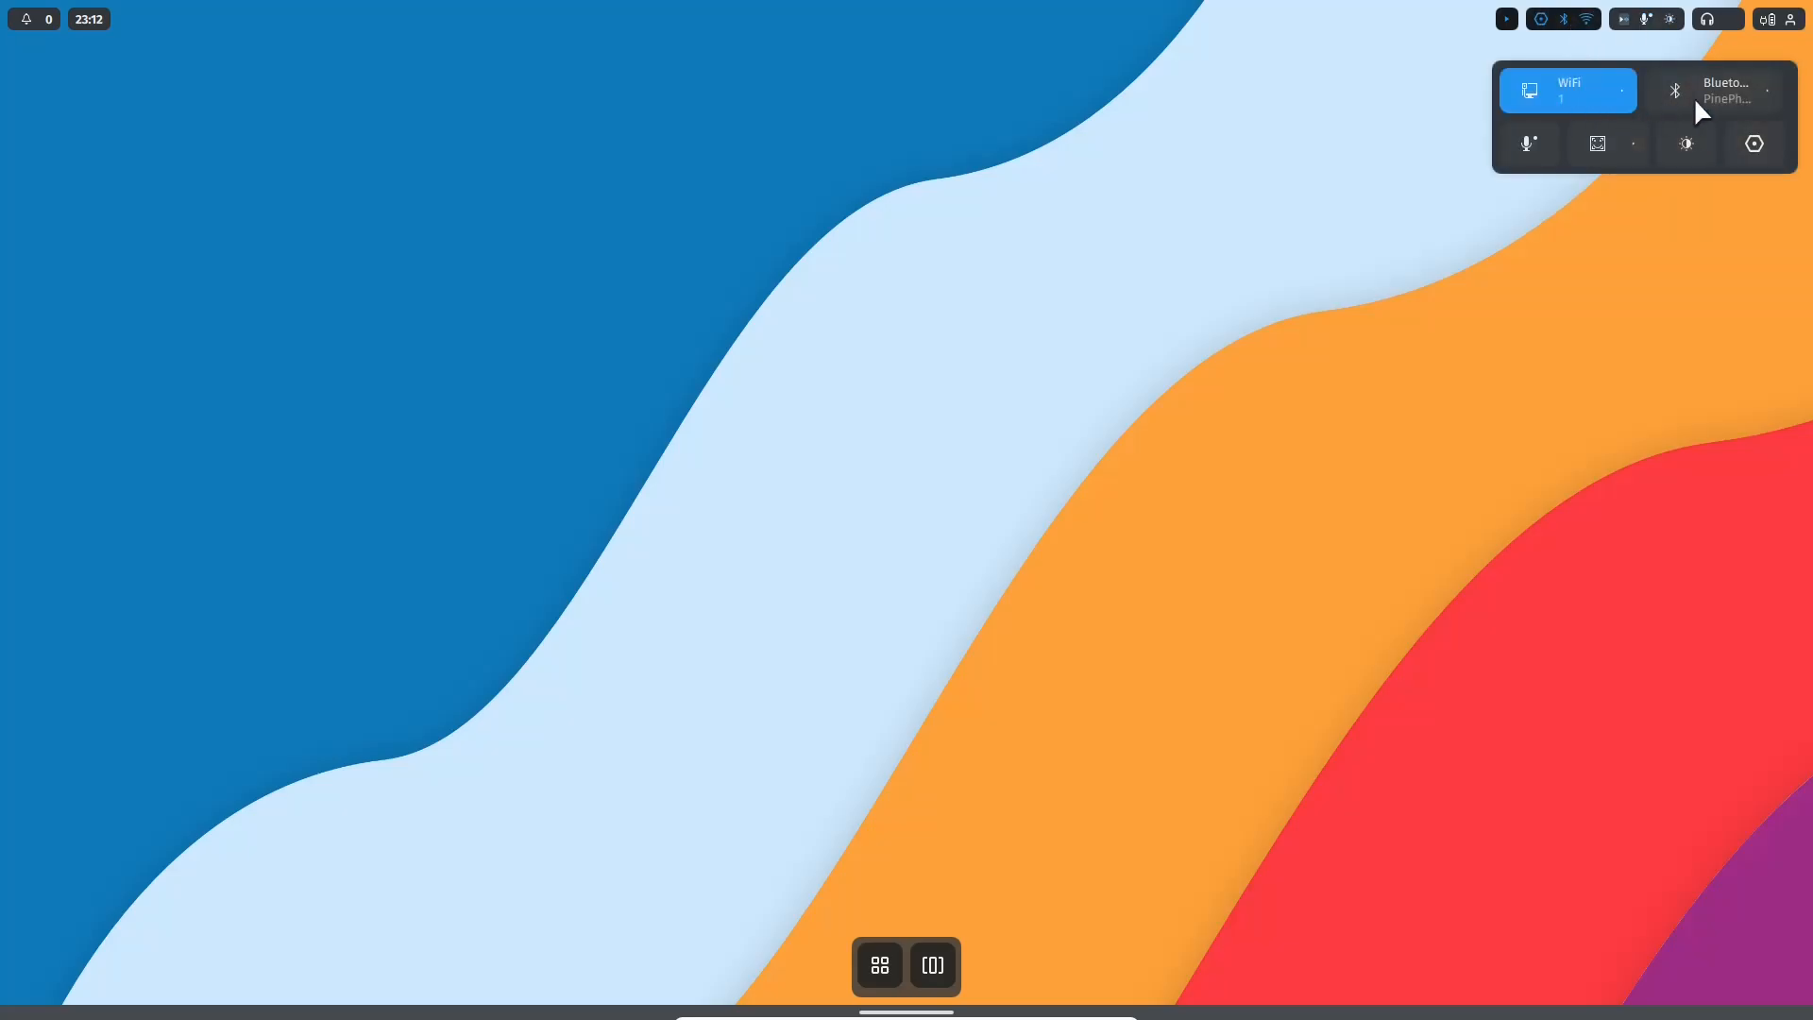
Step: Toggle the Microphone quick setting and switch Night mode on and back off
click(1715, 91)
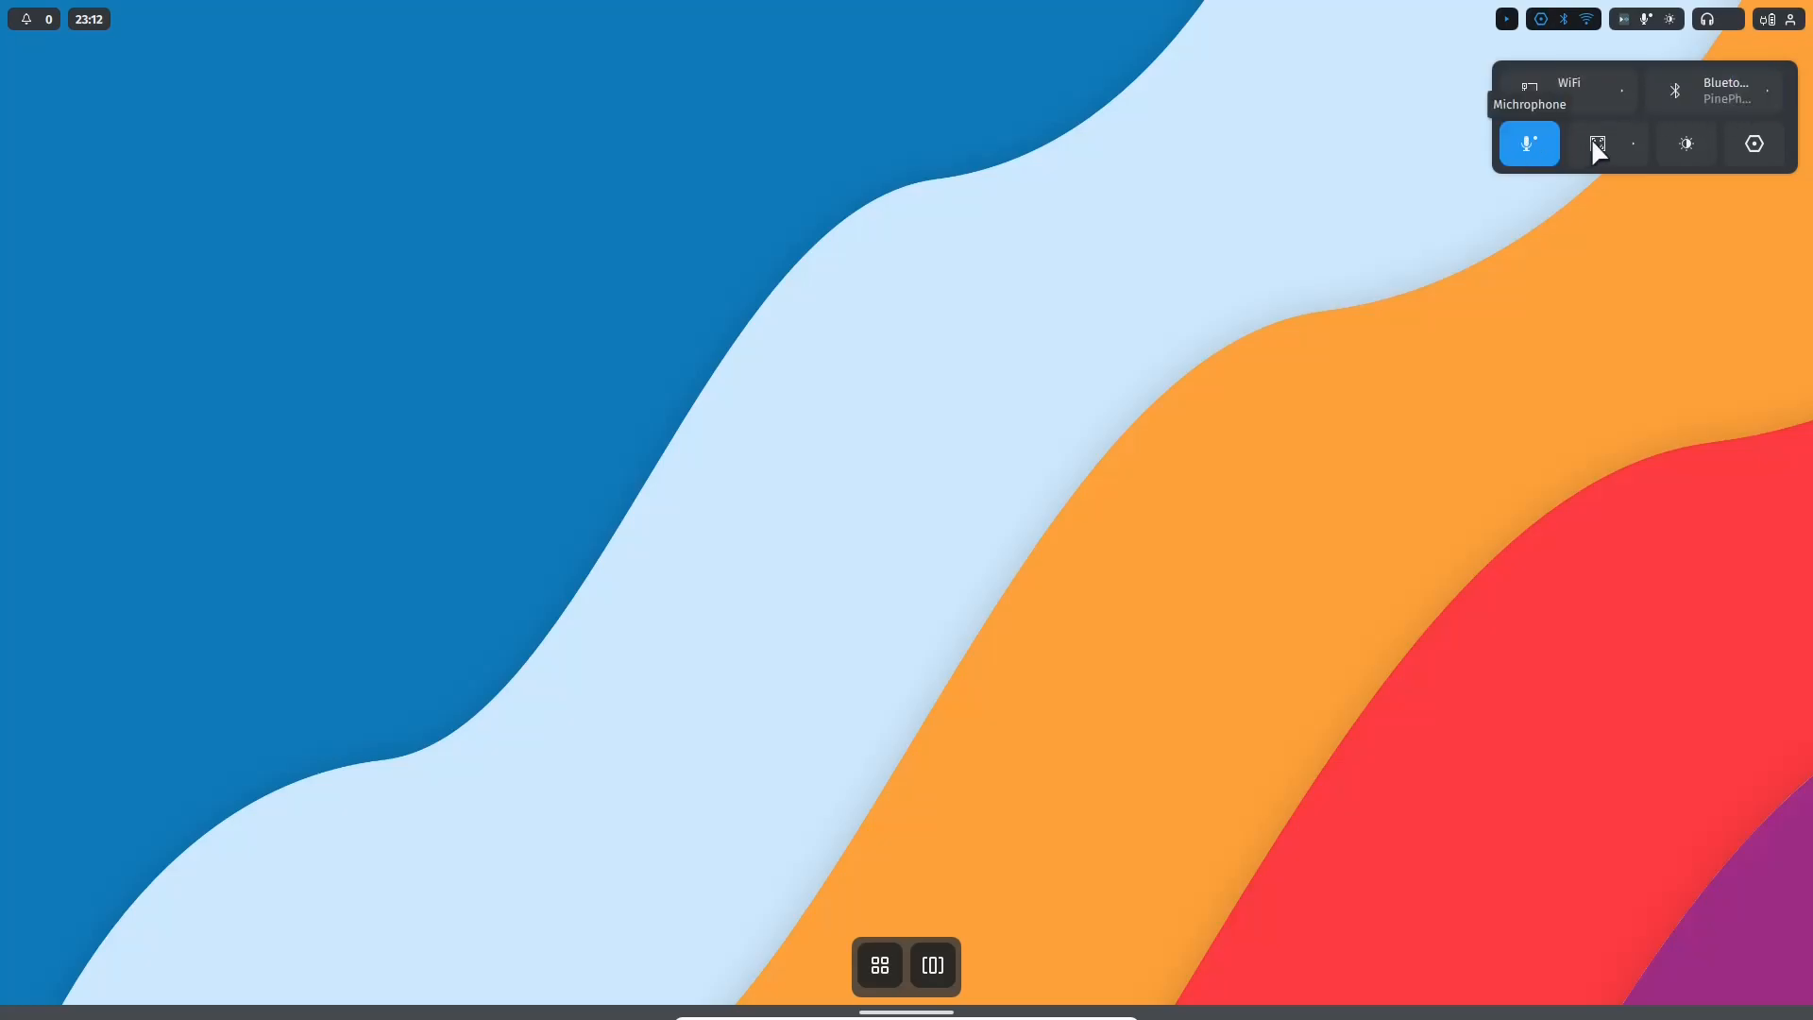
click(1684, 143)
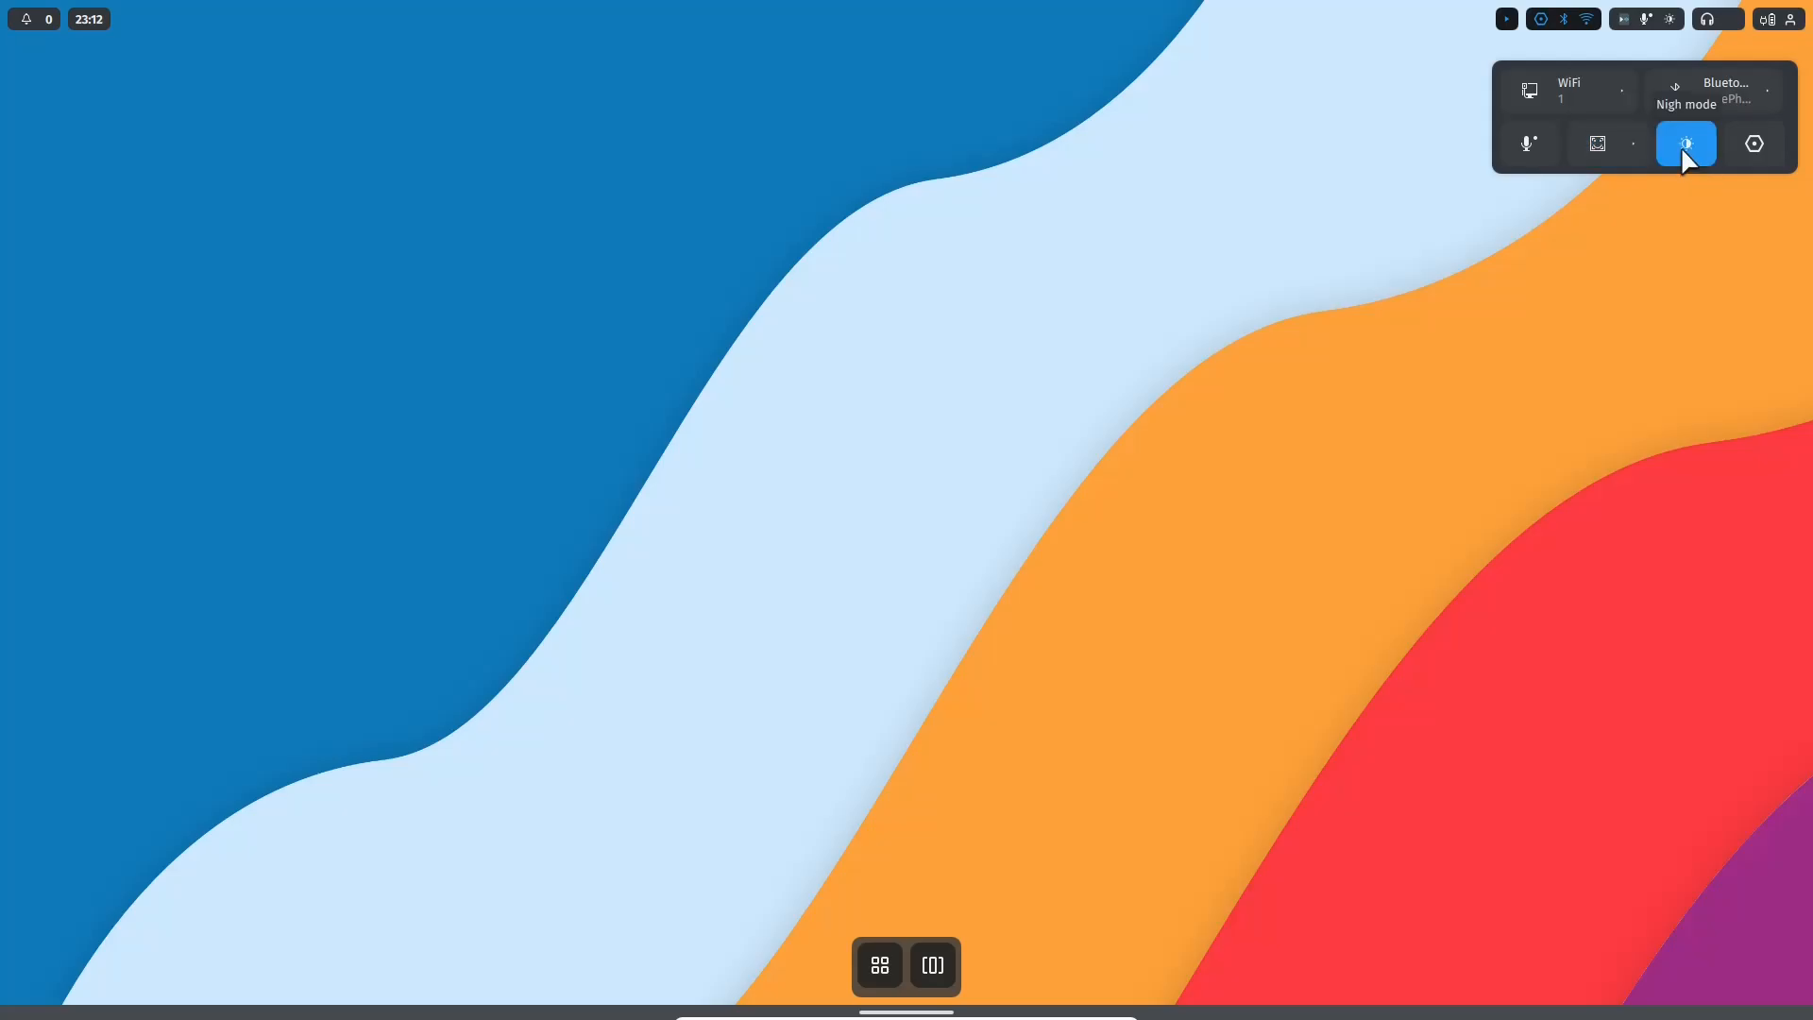
click(1683, 144)
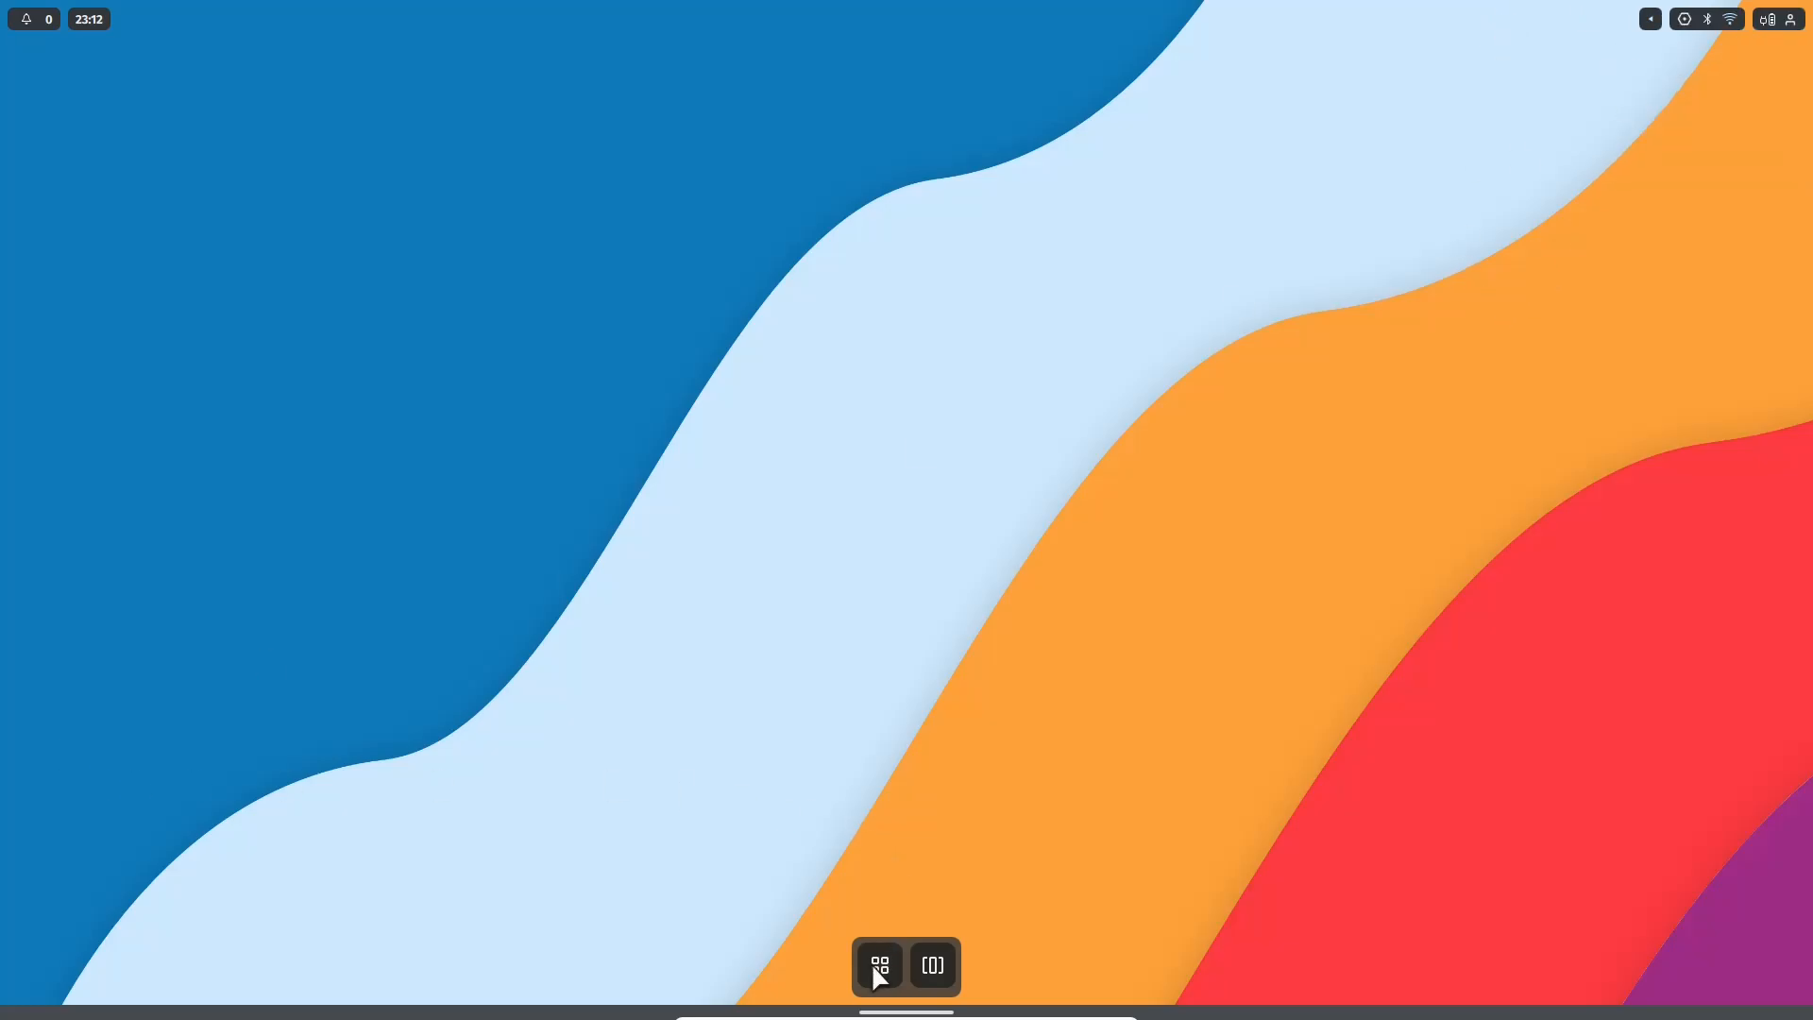
click(879, 965)
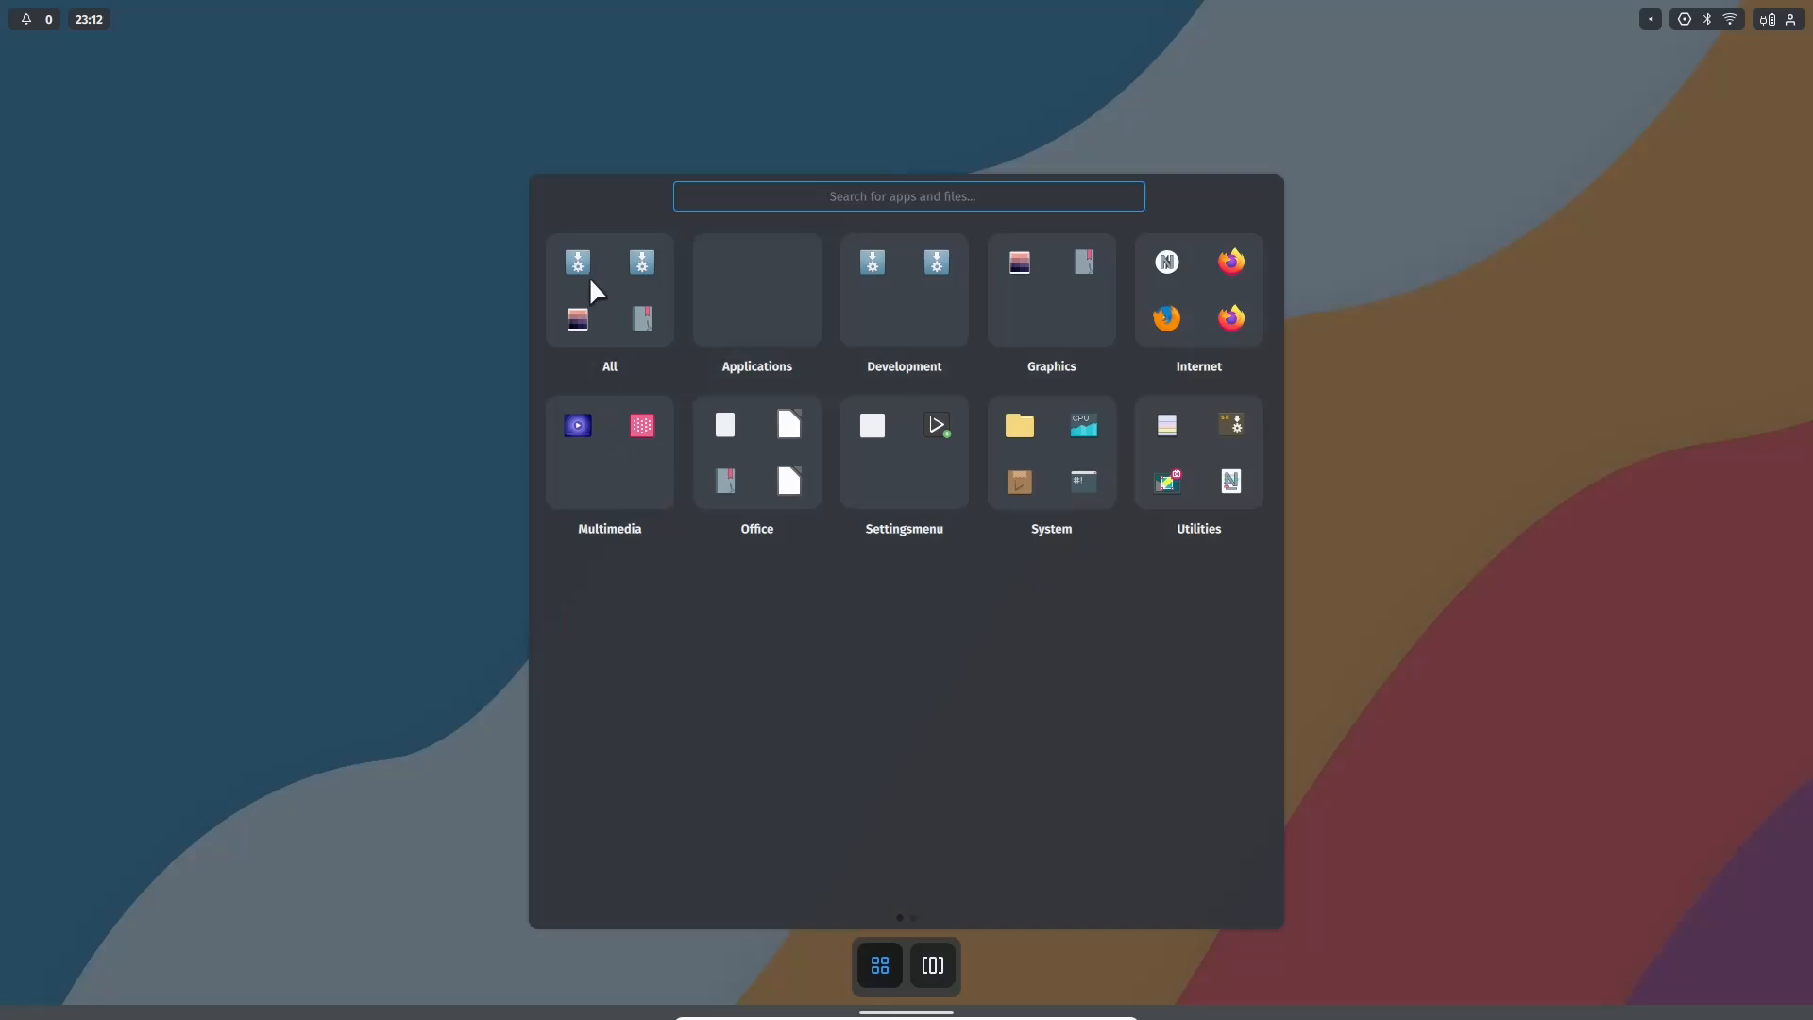
mouse_move(772, 335)
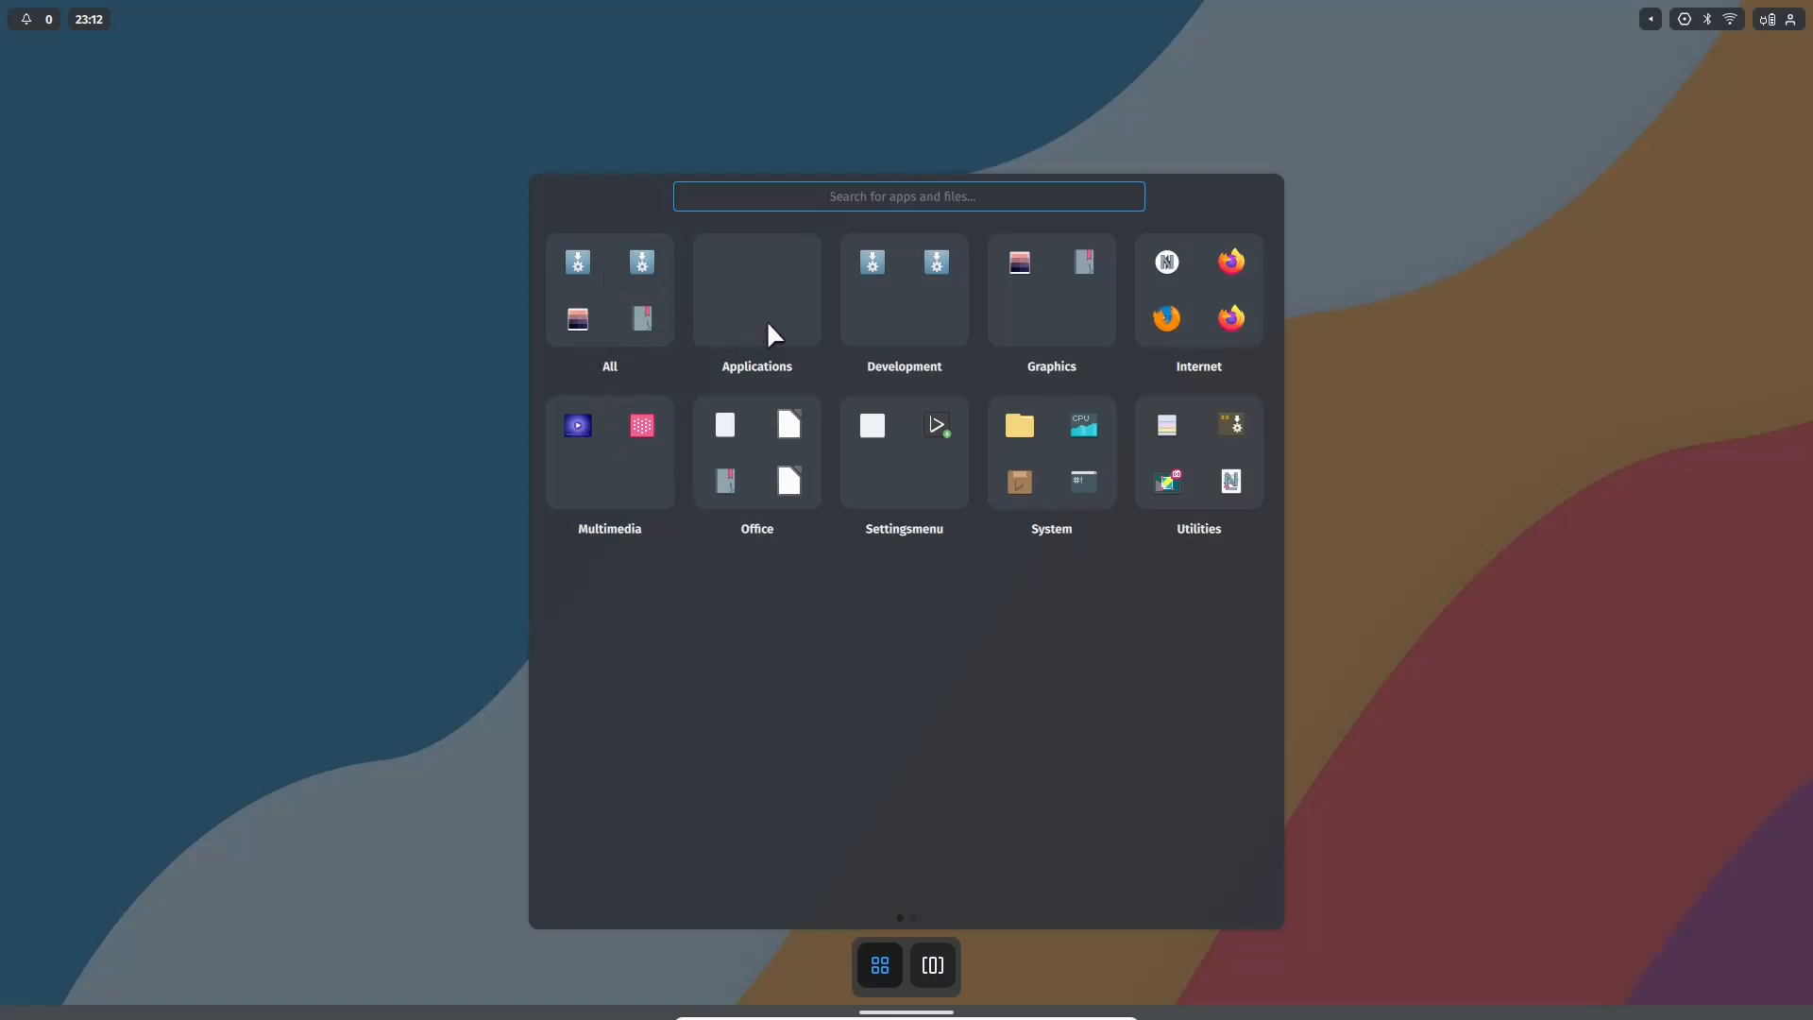
mouse_move(1083, 304)
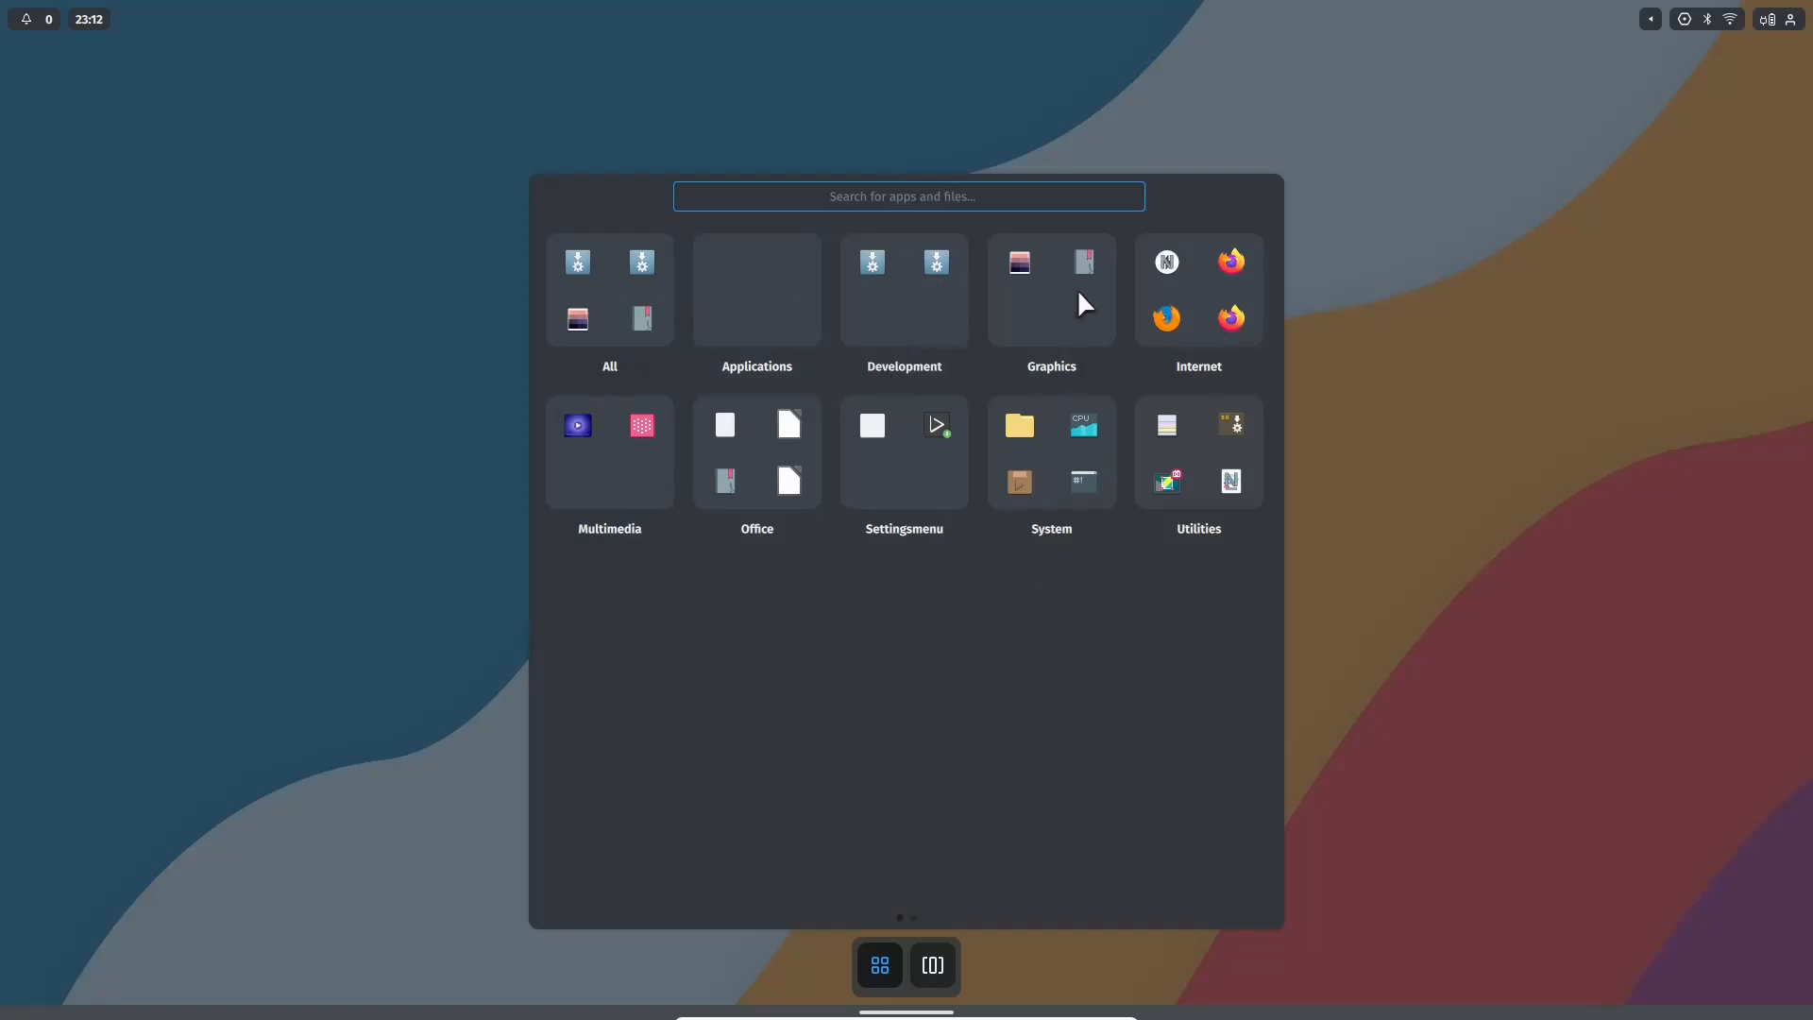
mouse_move(1216, 454)
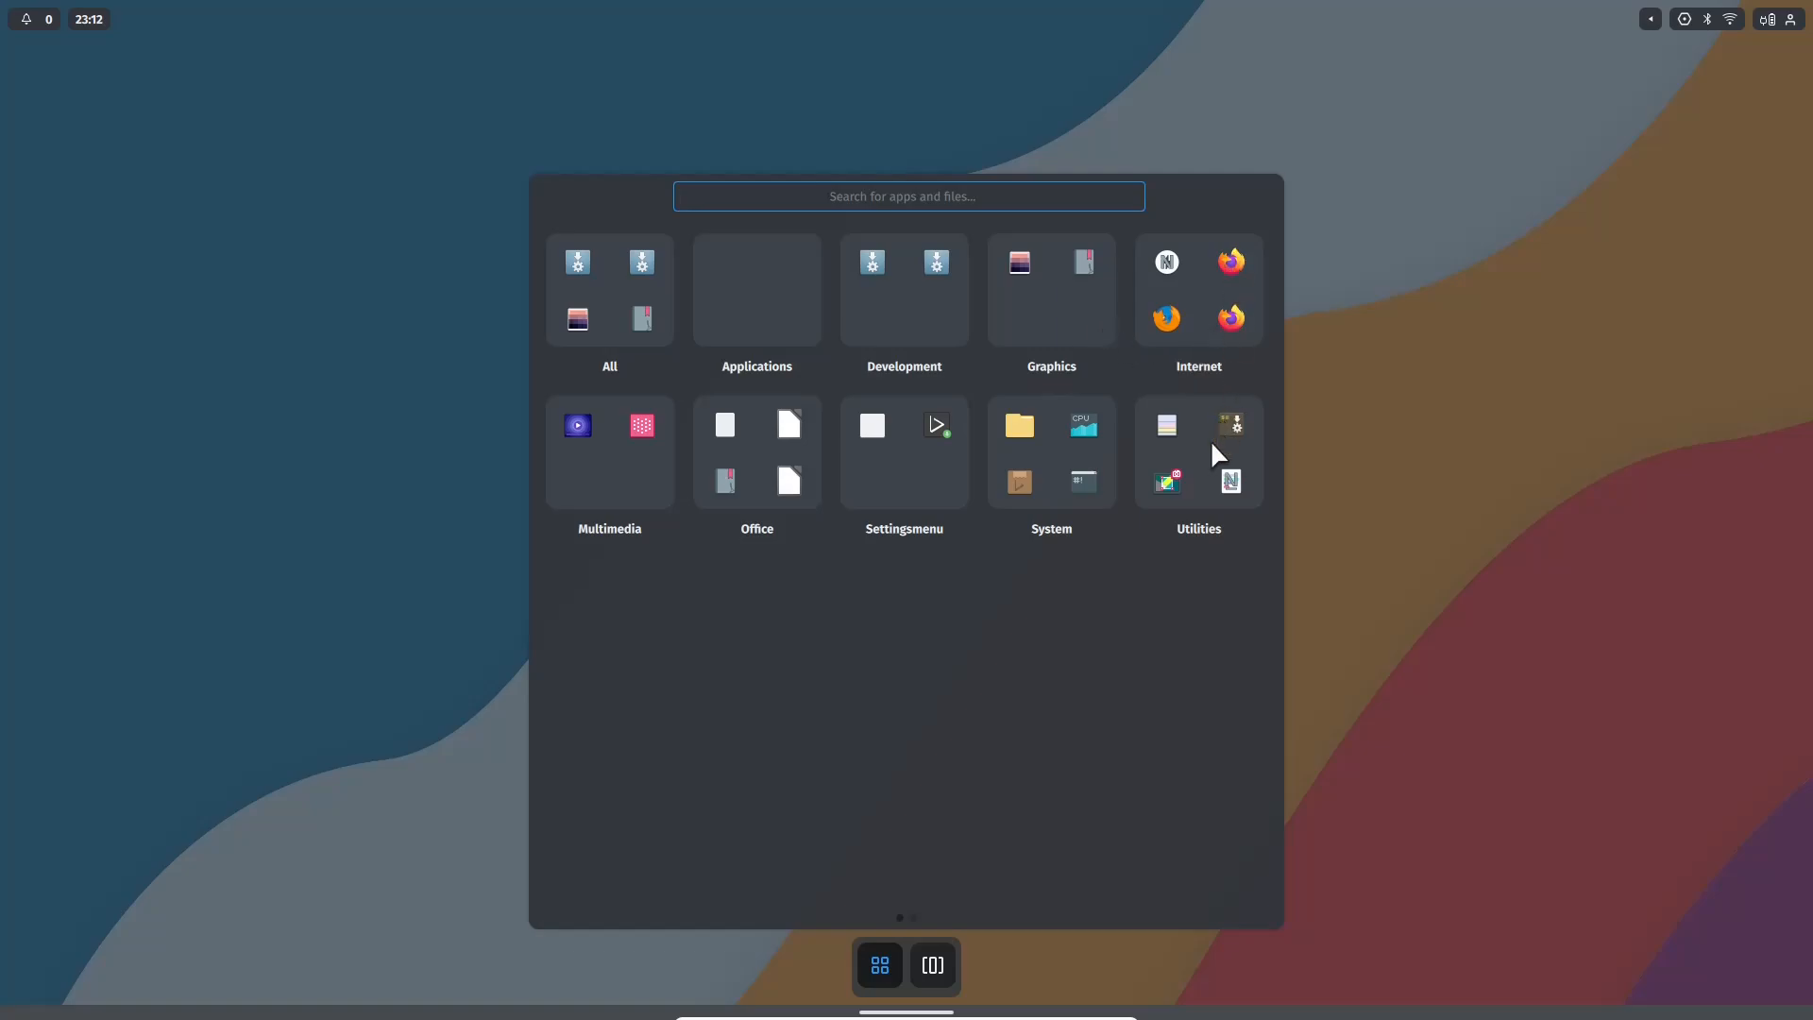
mouse_move(876, 474)
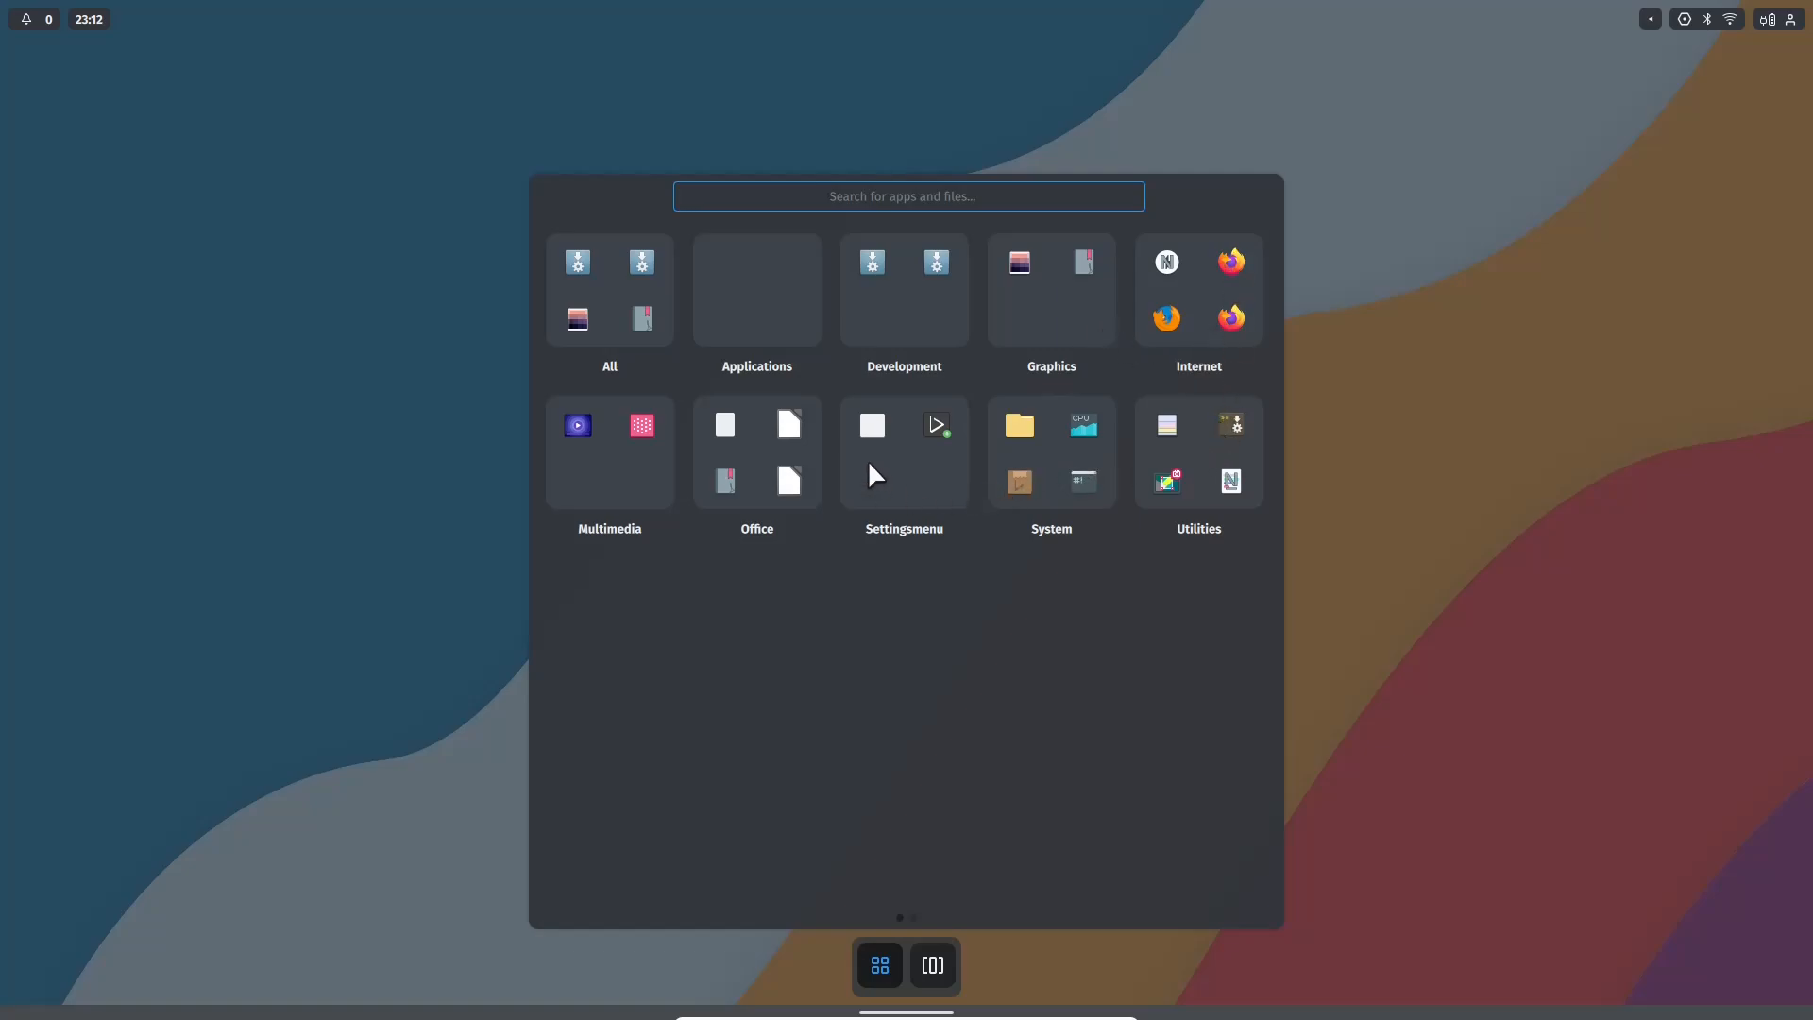
mouse_move(601, 460)
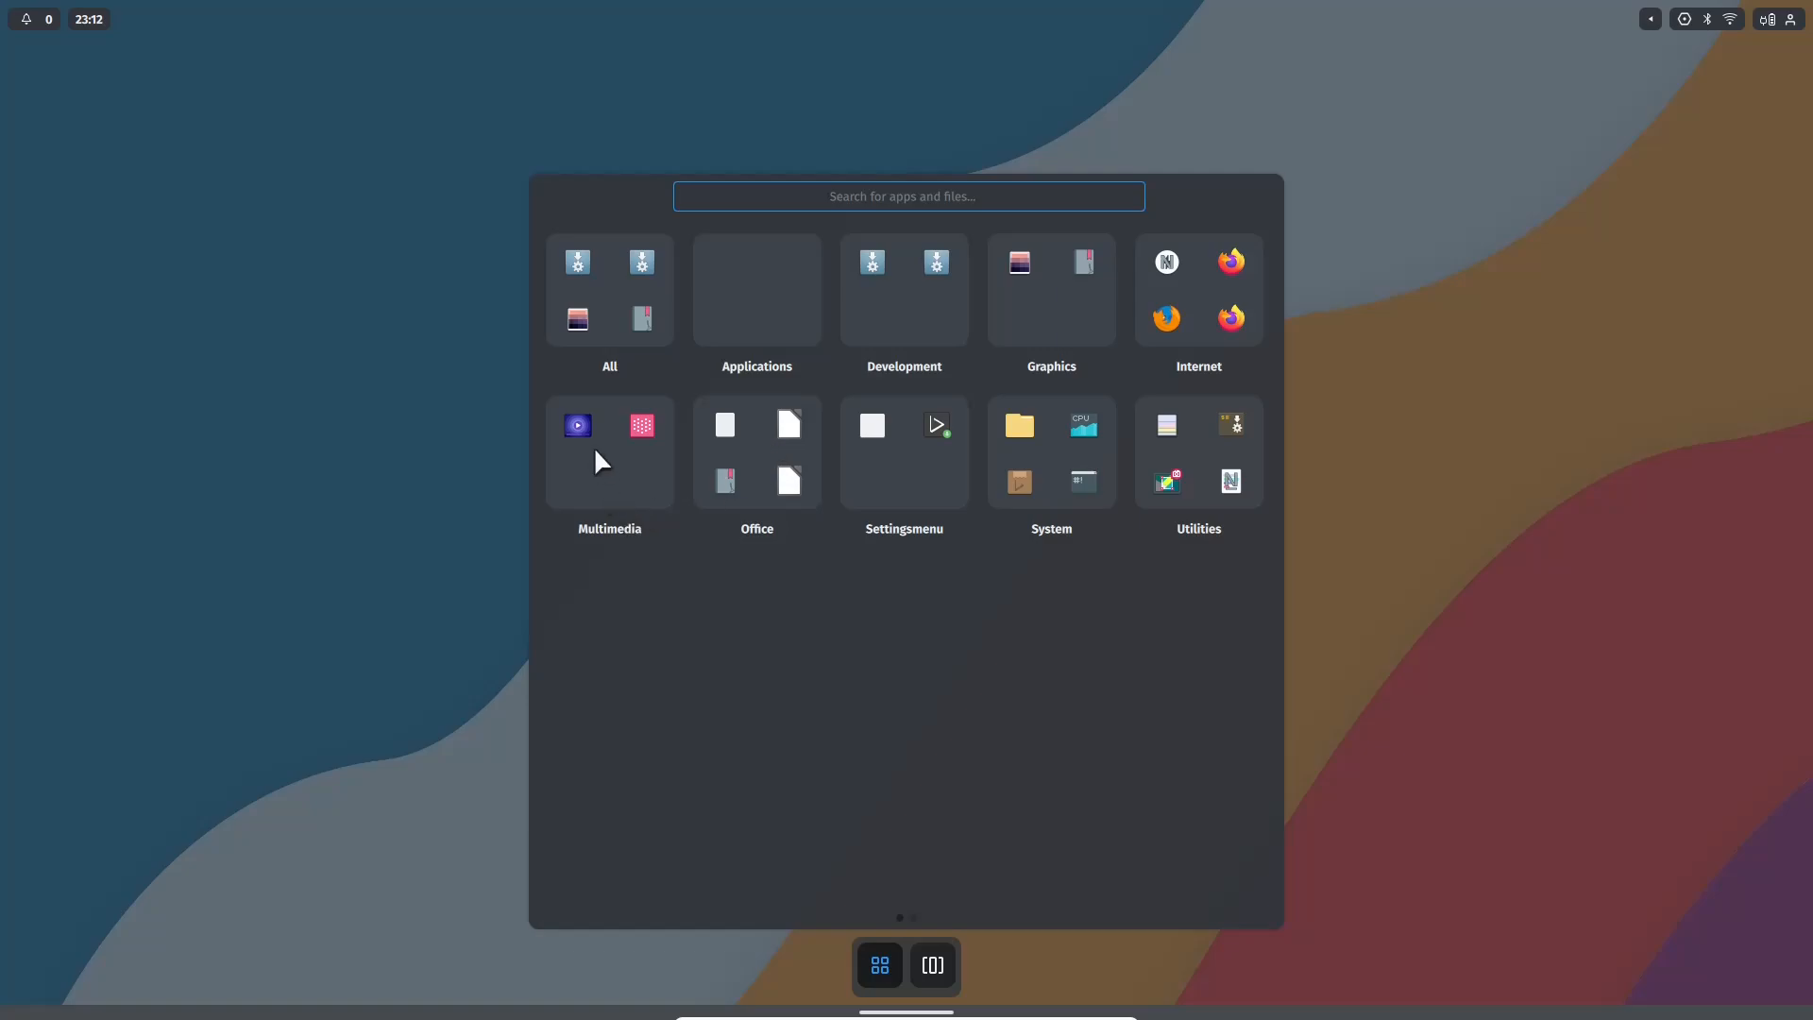
mouse_move(1057, 561)
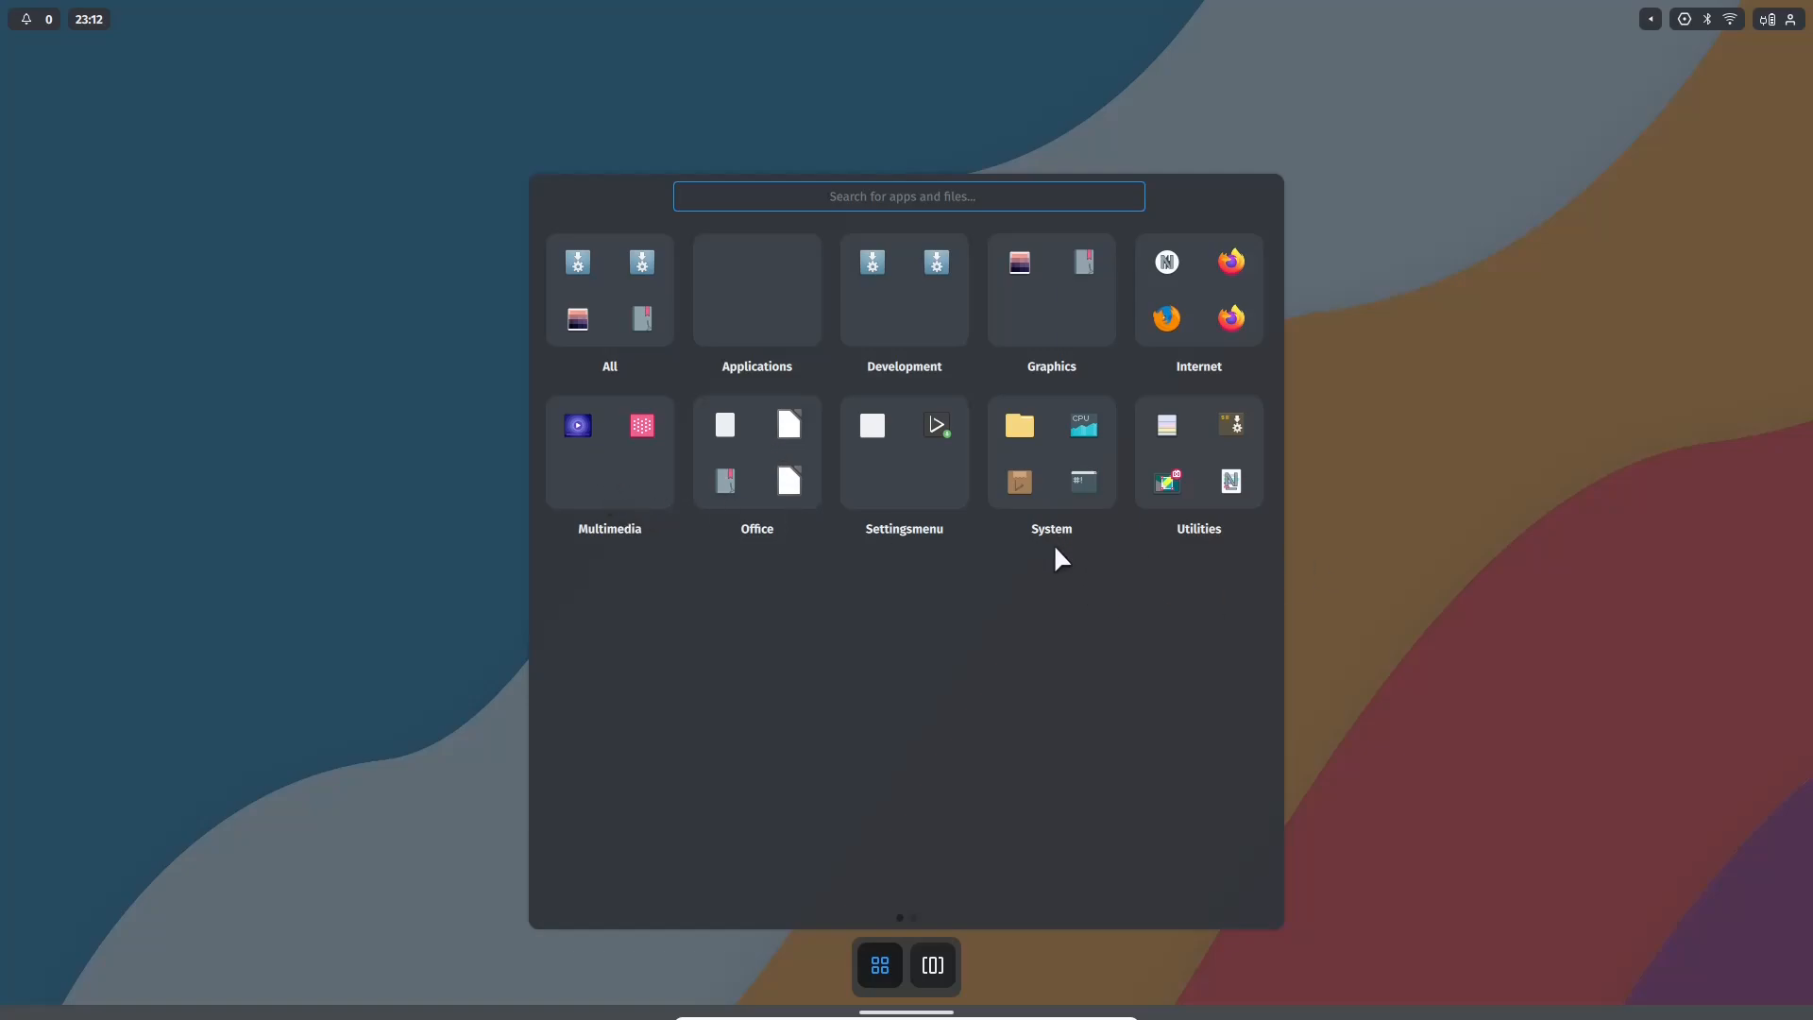
mouse_move(916, 930)
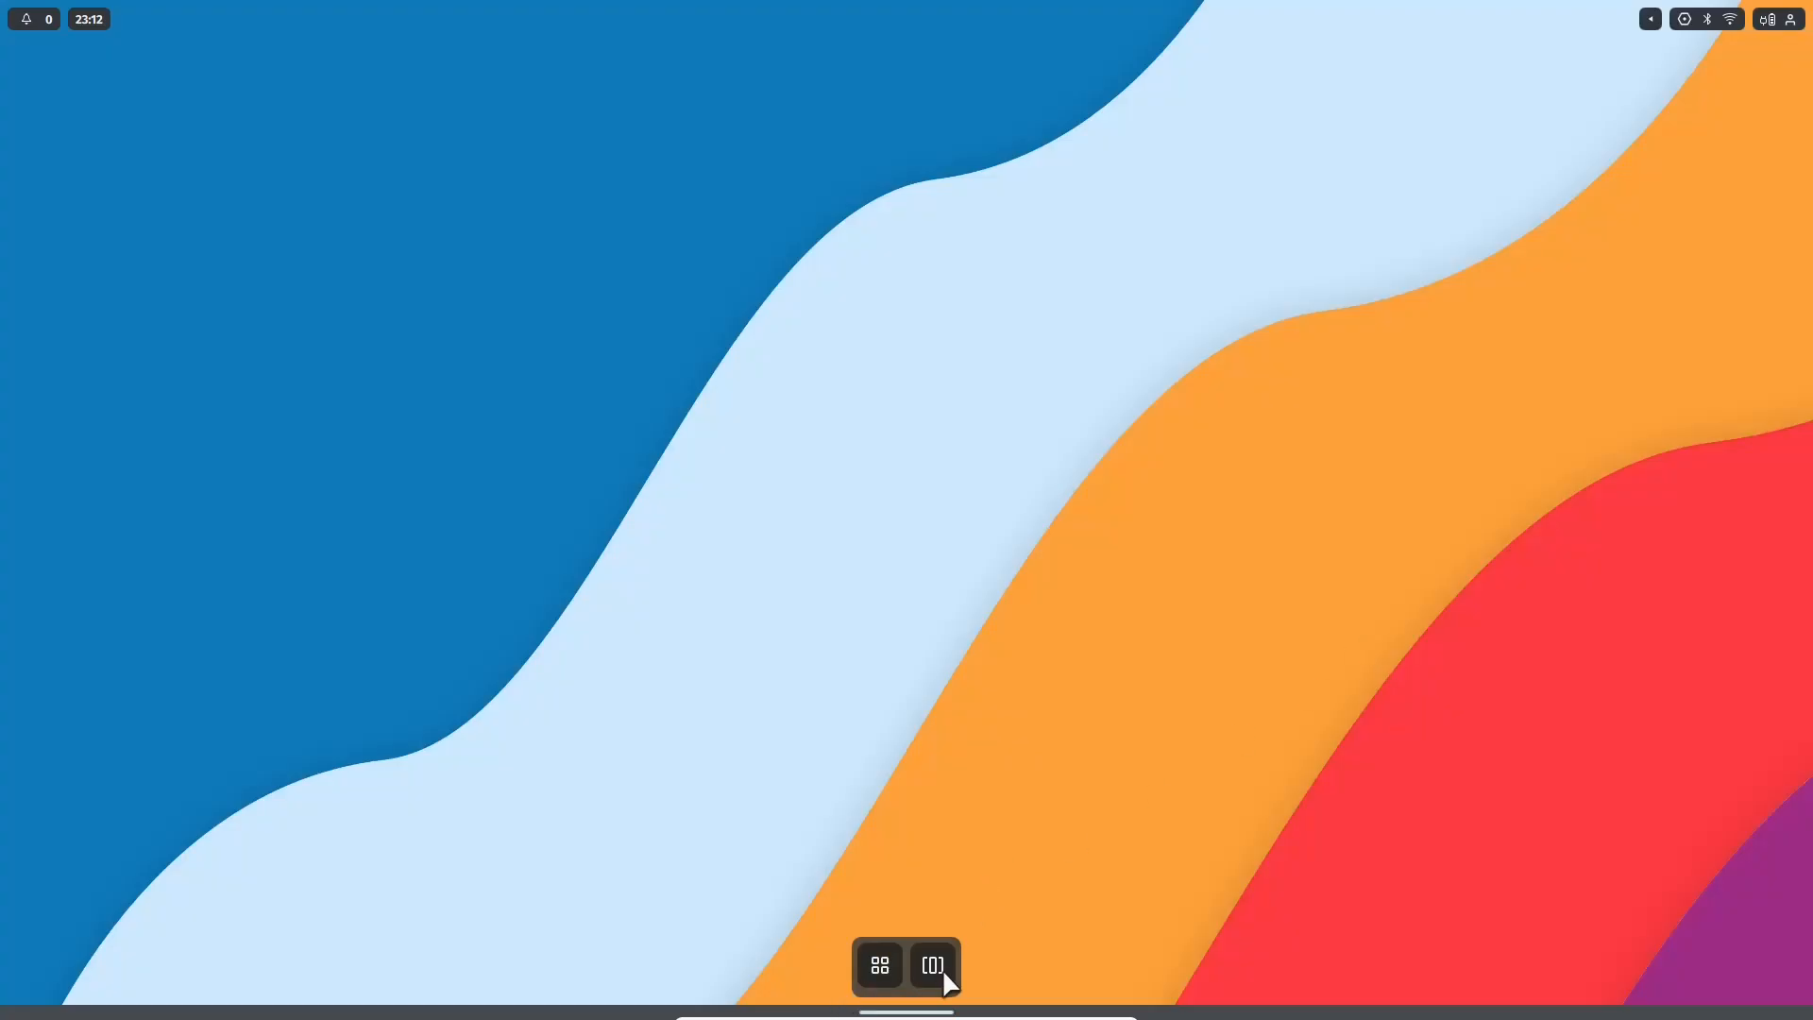
click(931, 965)
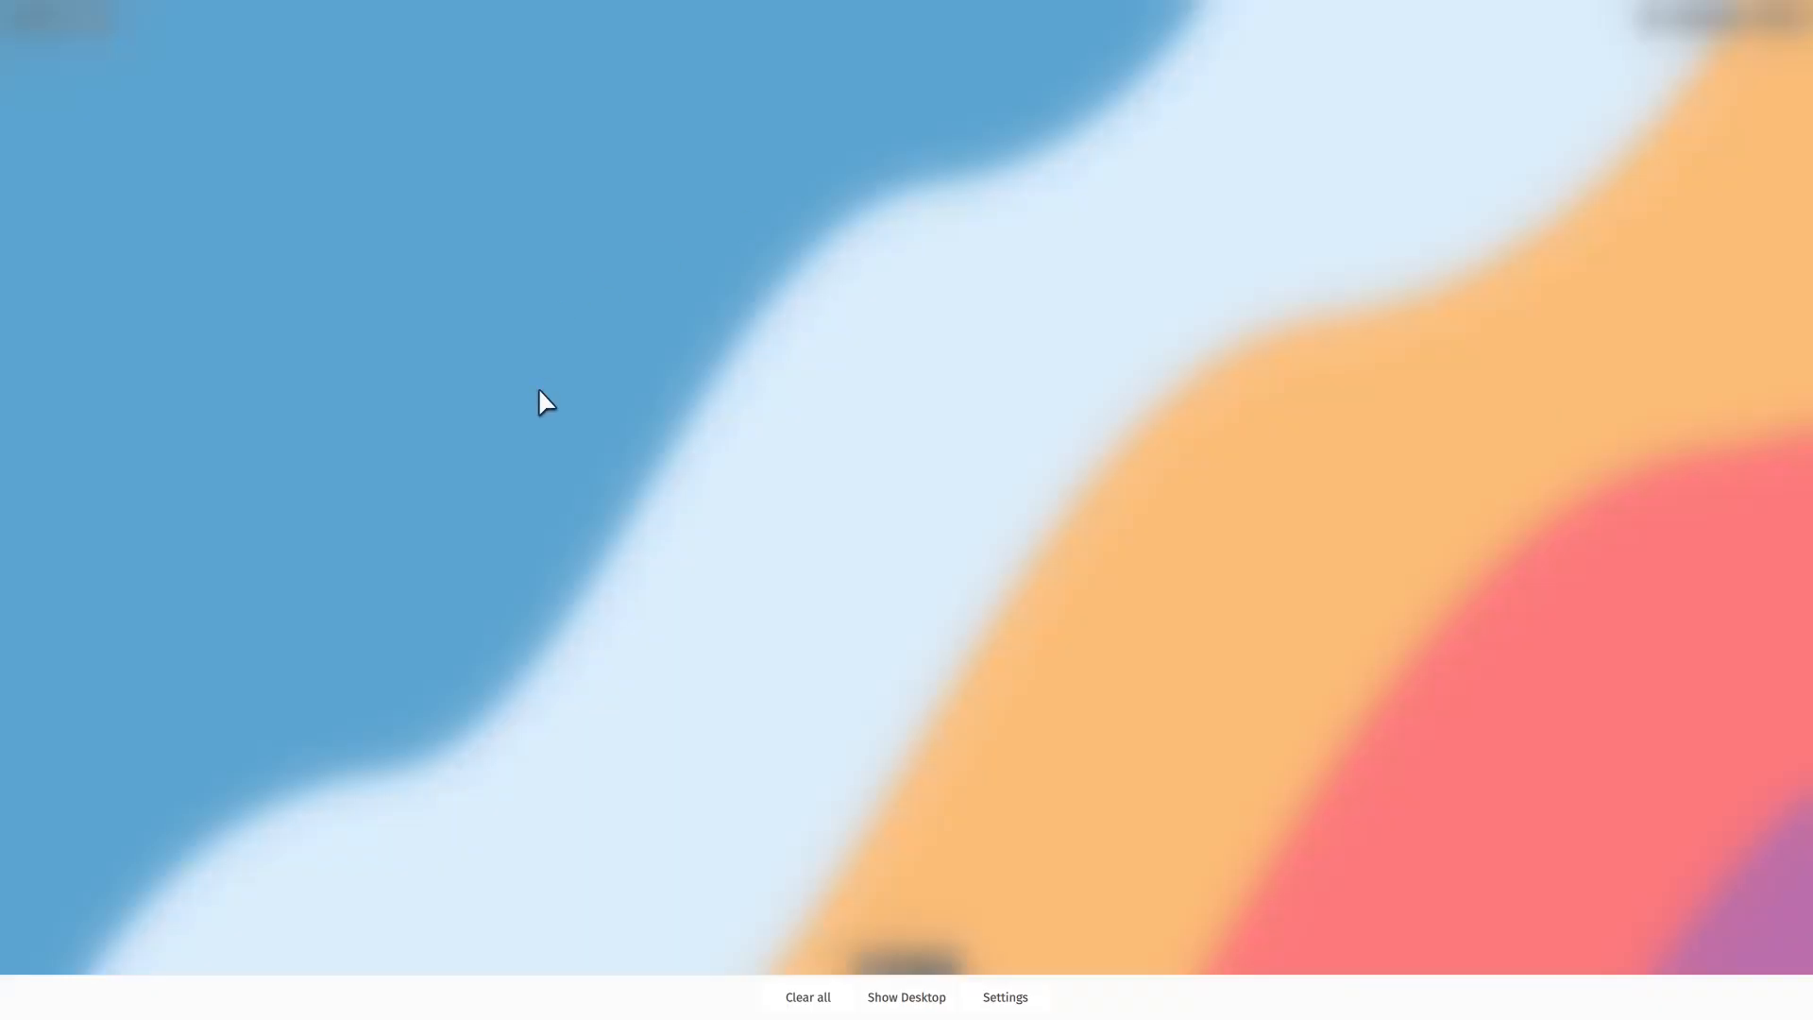
mouse_move(483, 147)
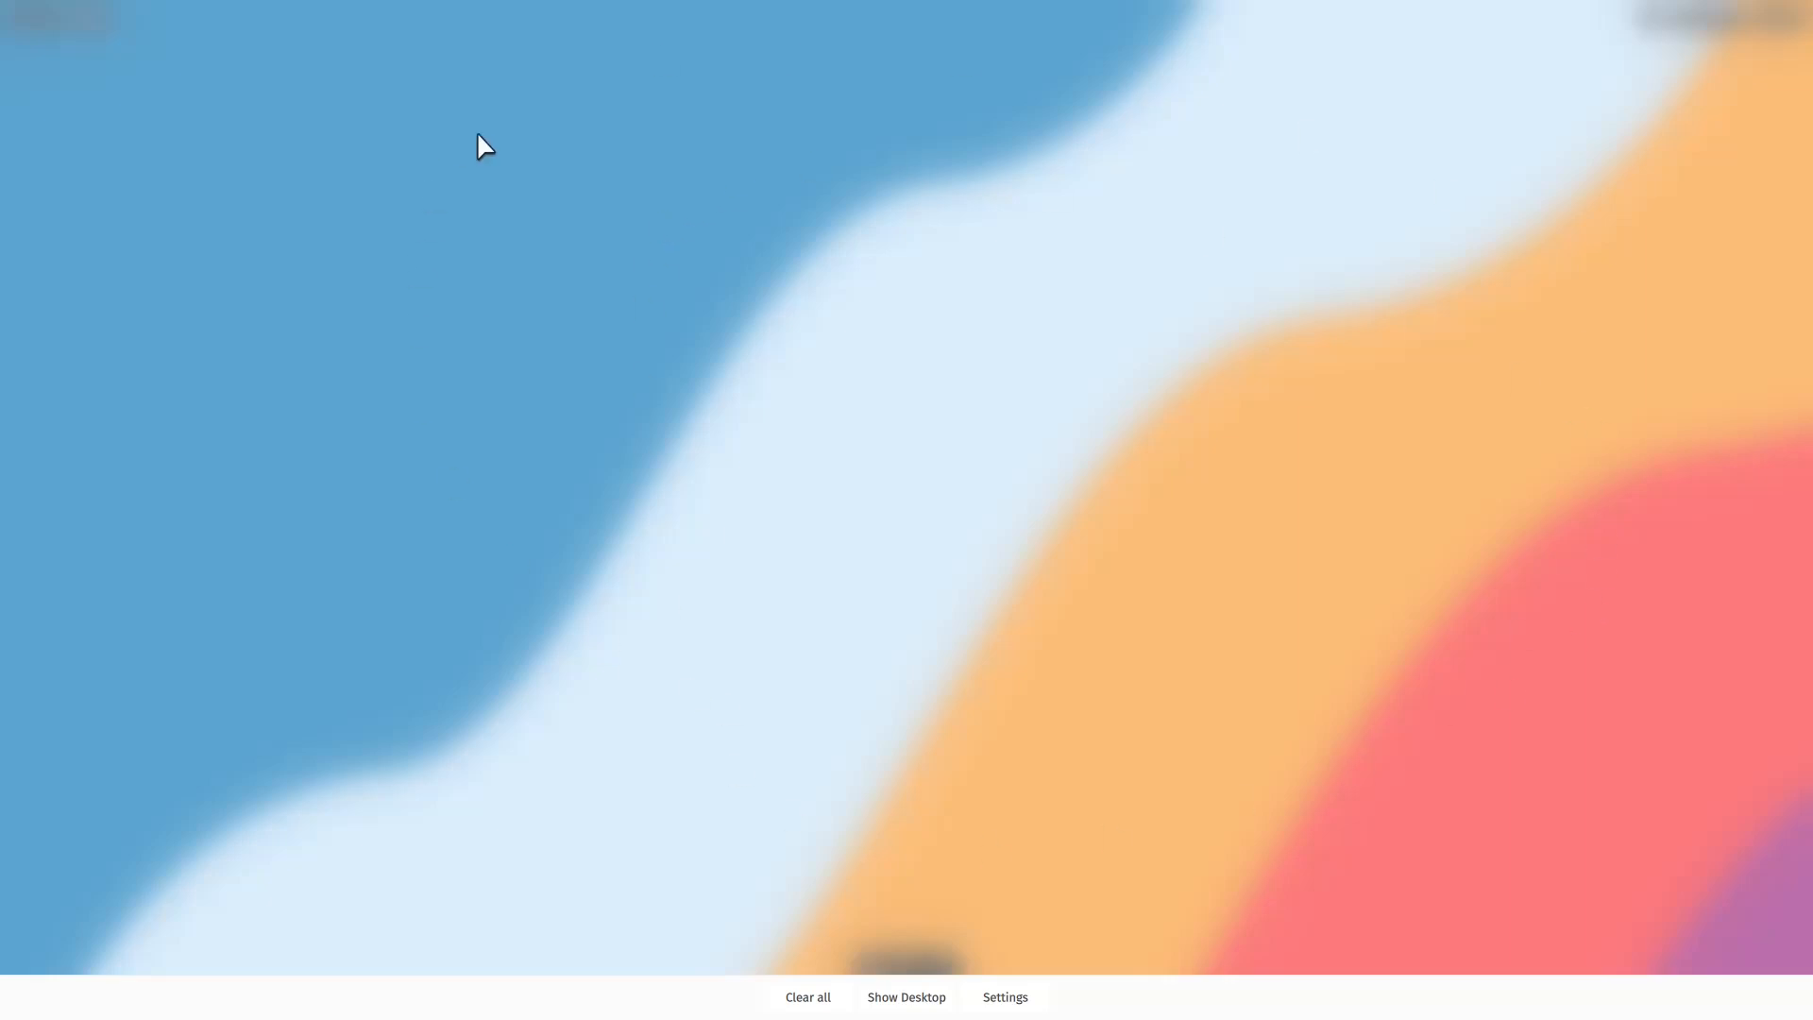
mouse_move(887, 915)
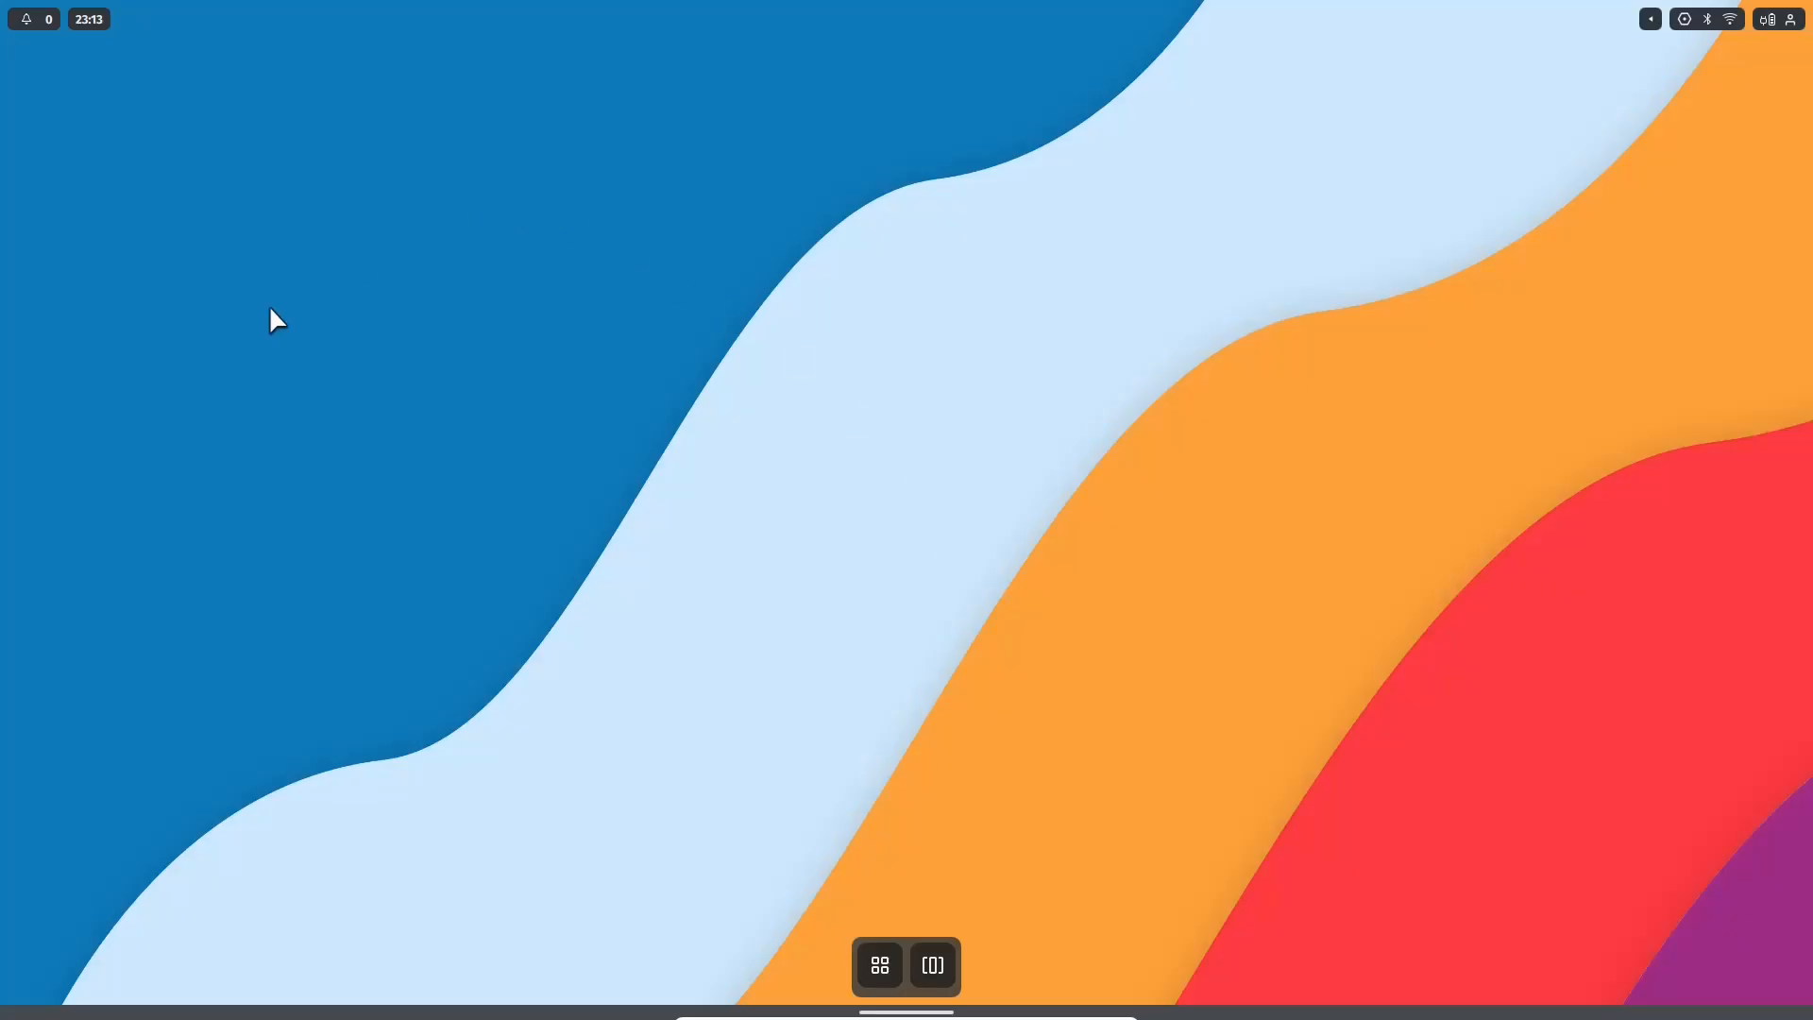
mouse_move(521, 521)
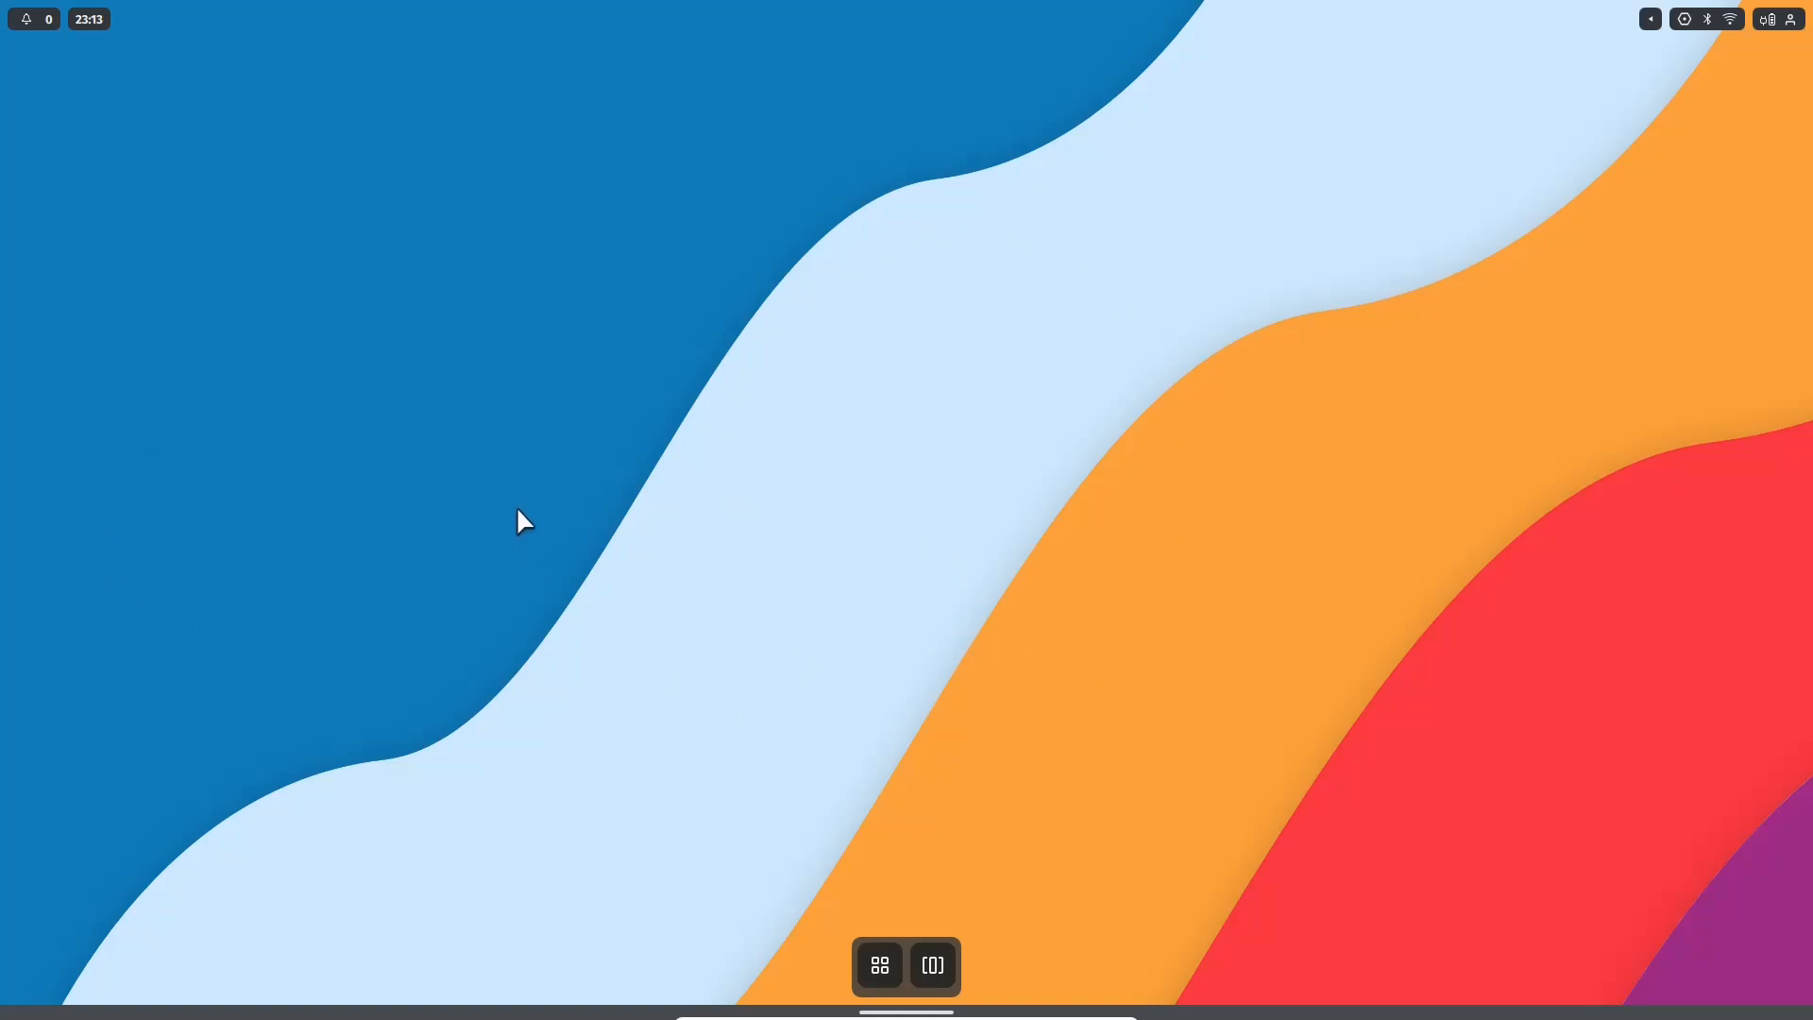
mouse_move(525, 526)
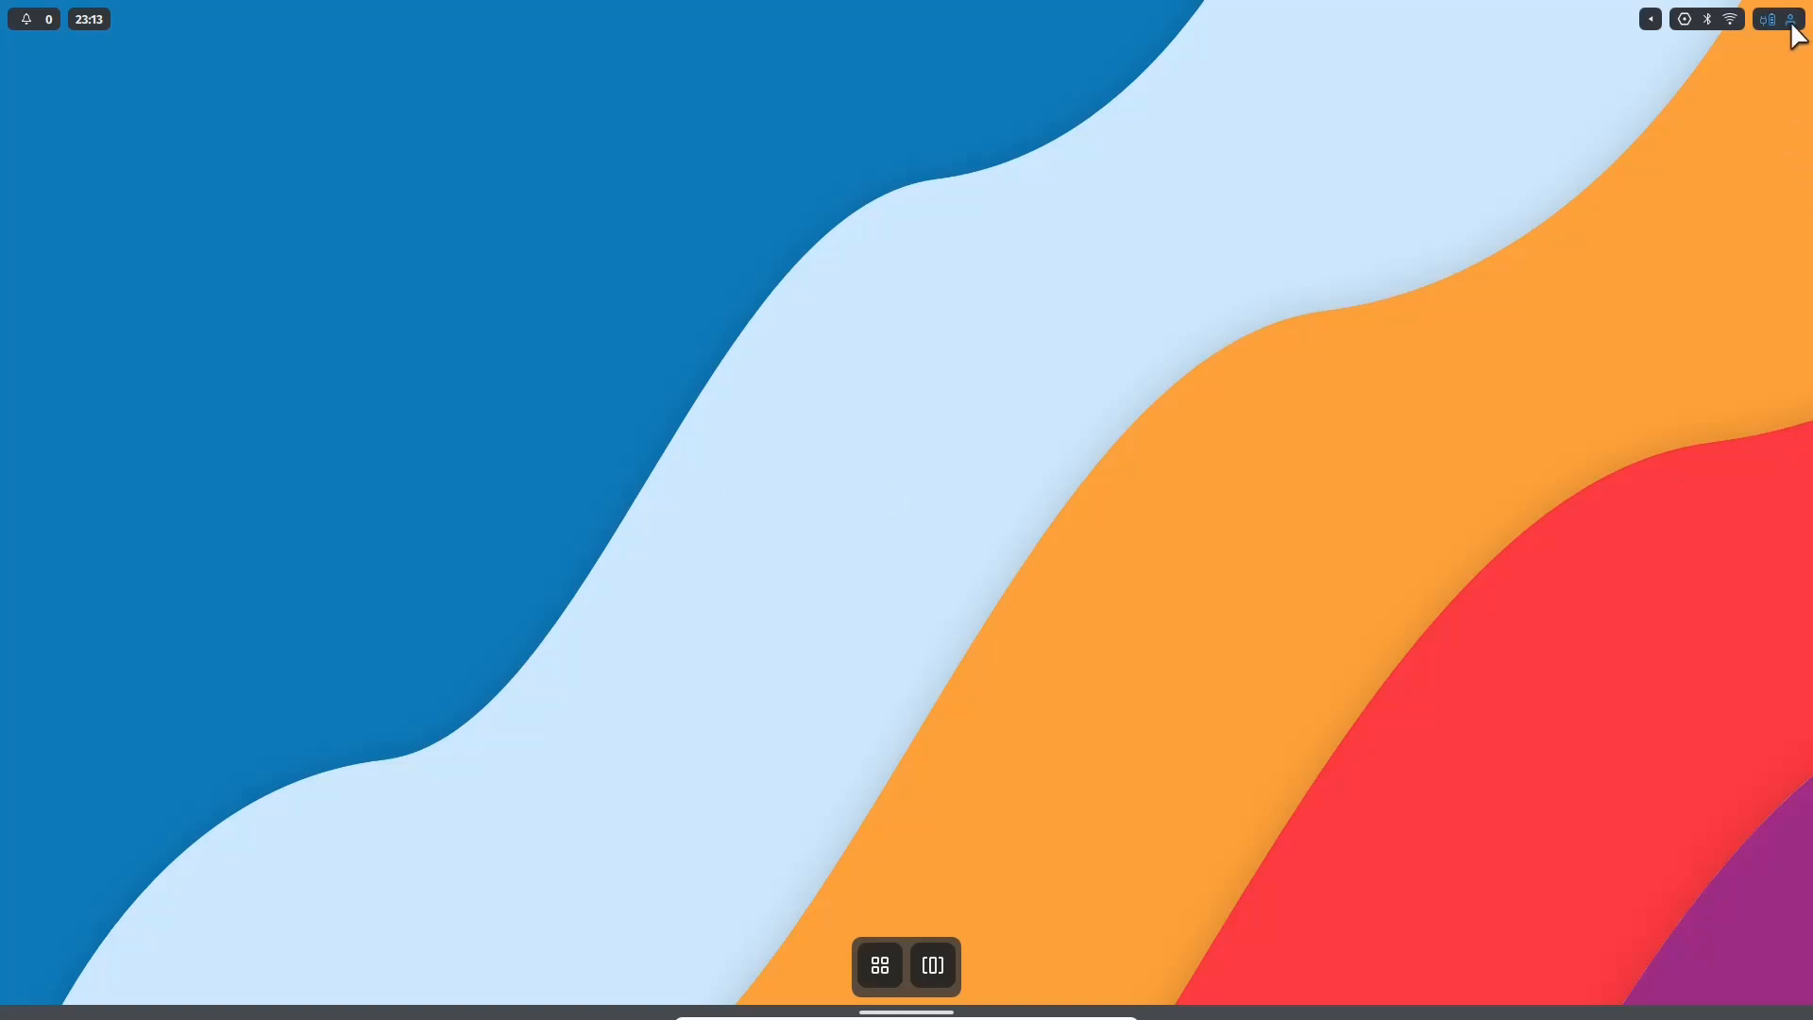
Step: Quit the Maui Shell Cask session from the top-bar session menu and confirm
click(1791, 19)
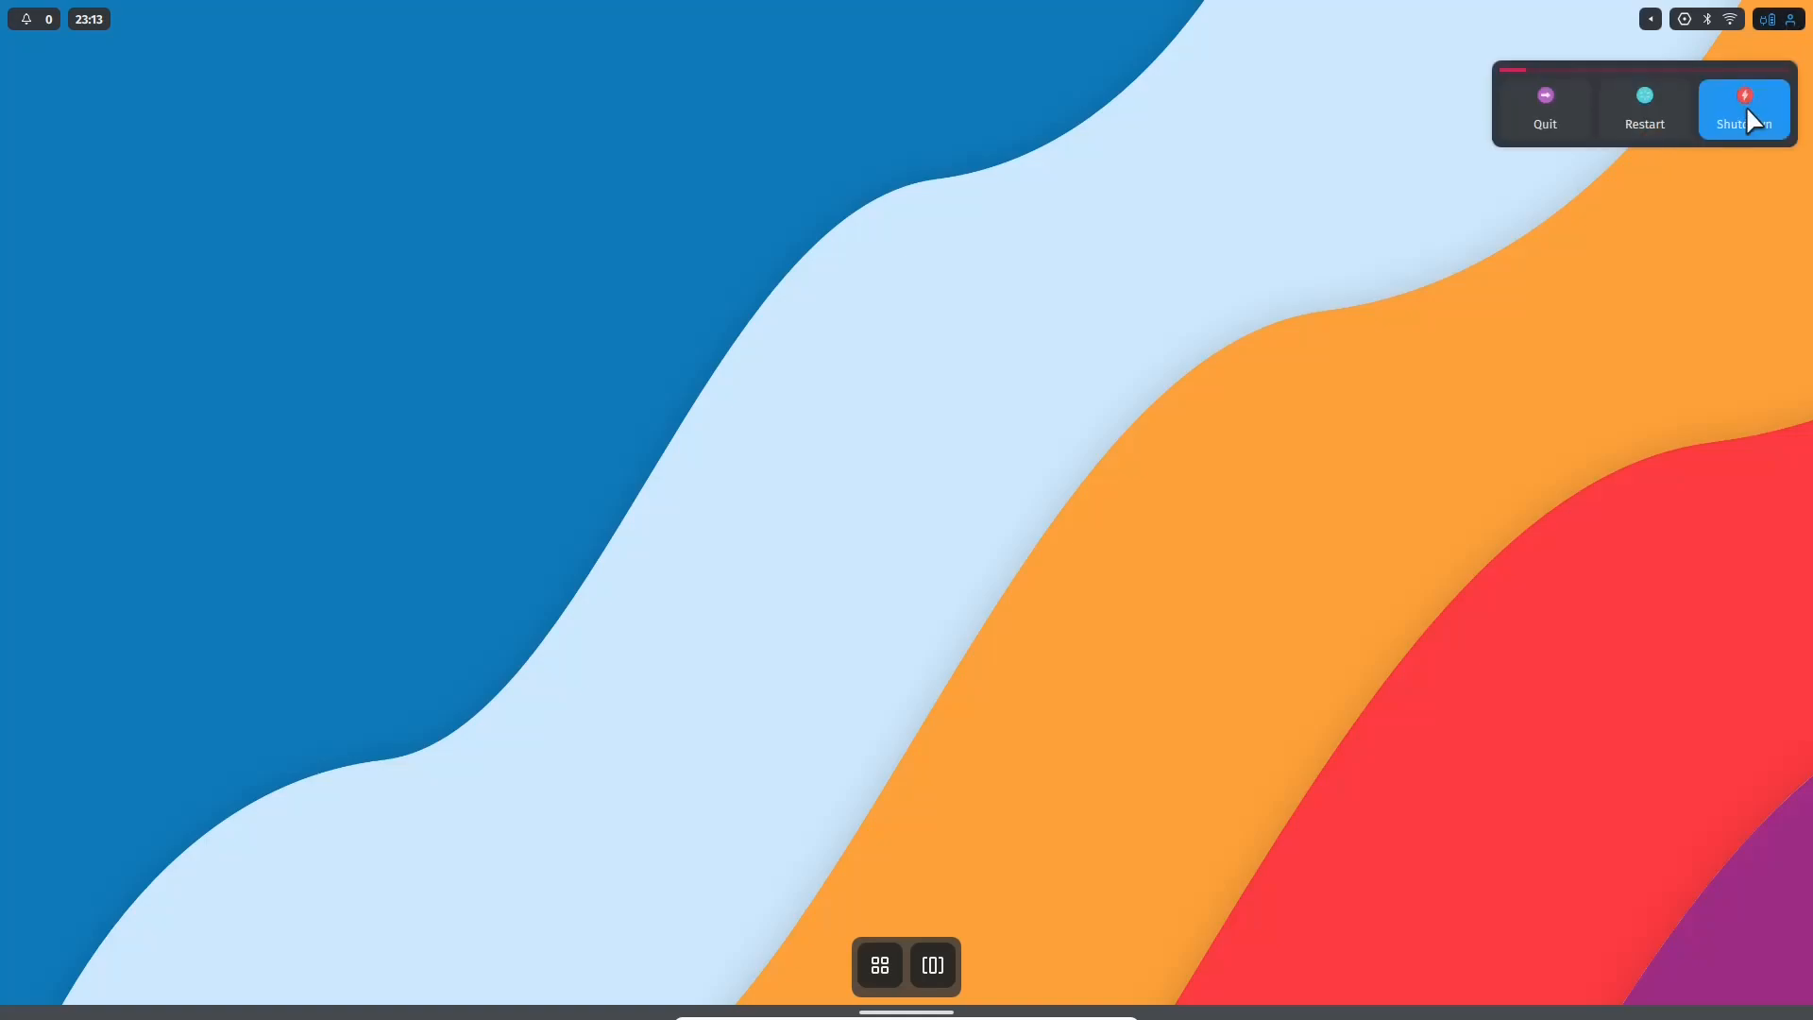
mouse_move(1744, 109)
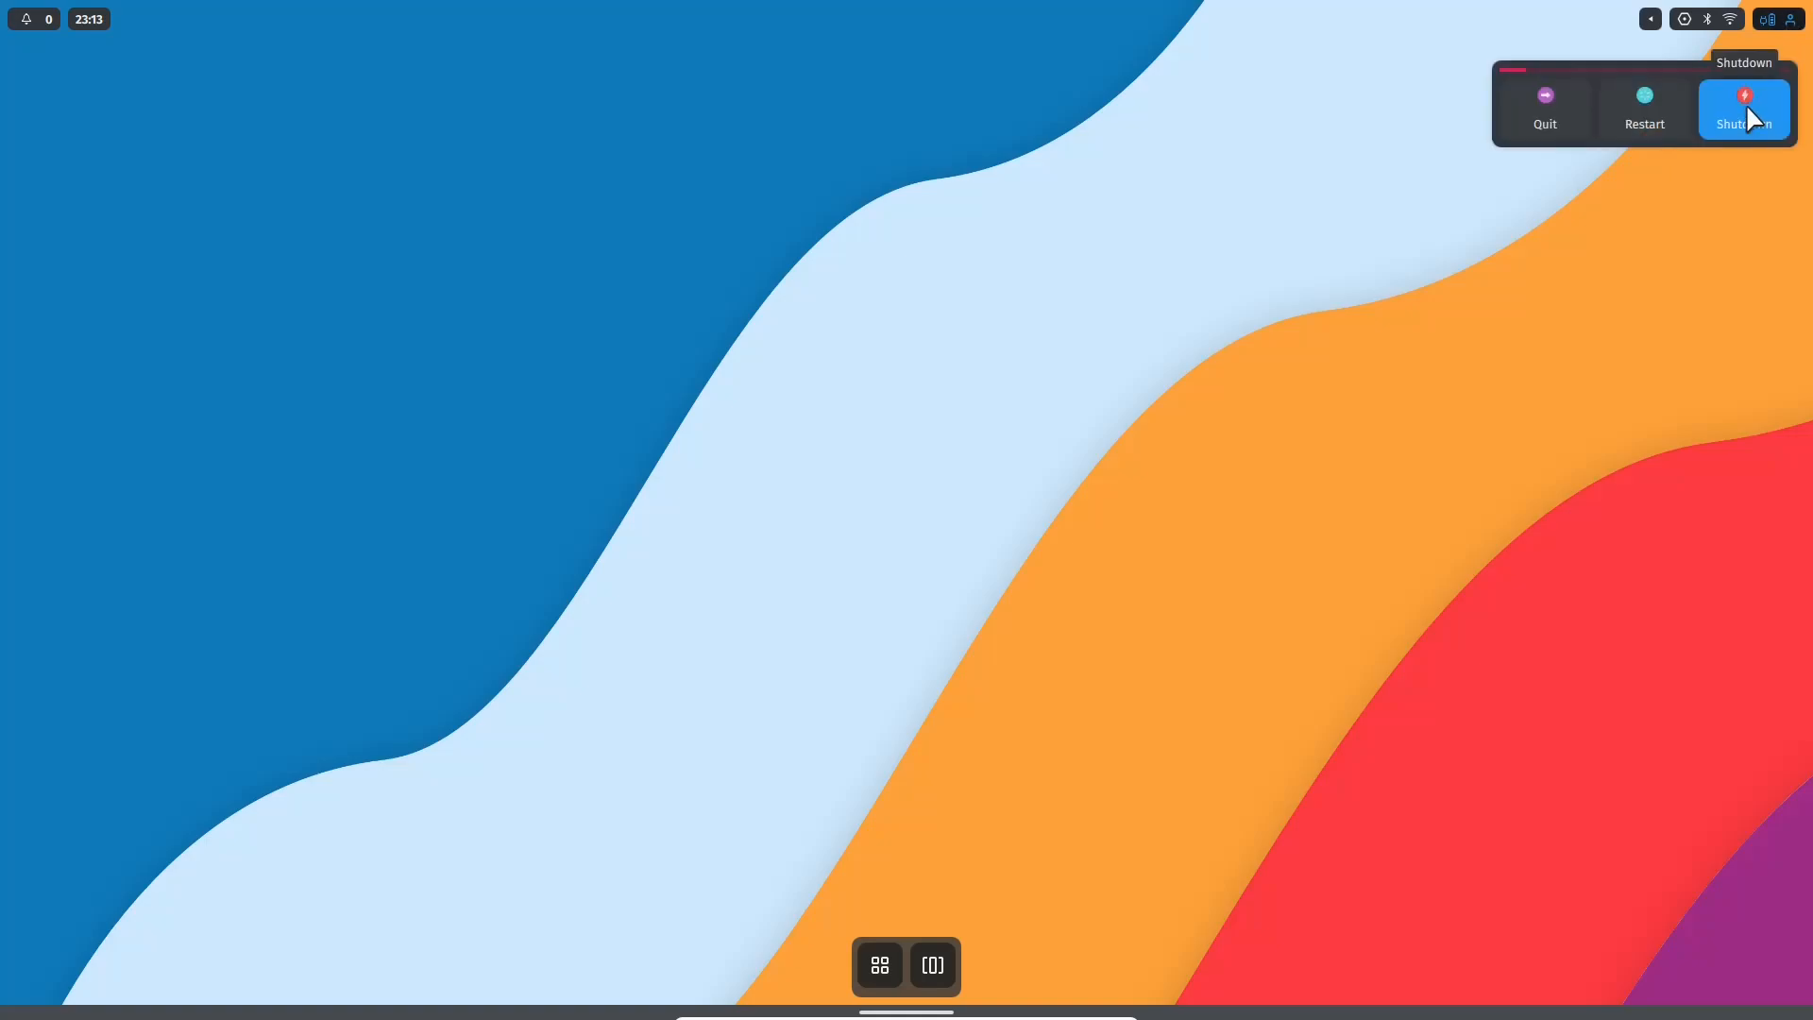
mouse_move(1642, 110)
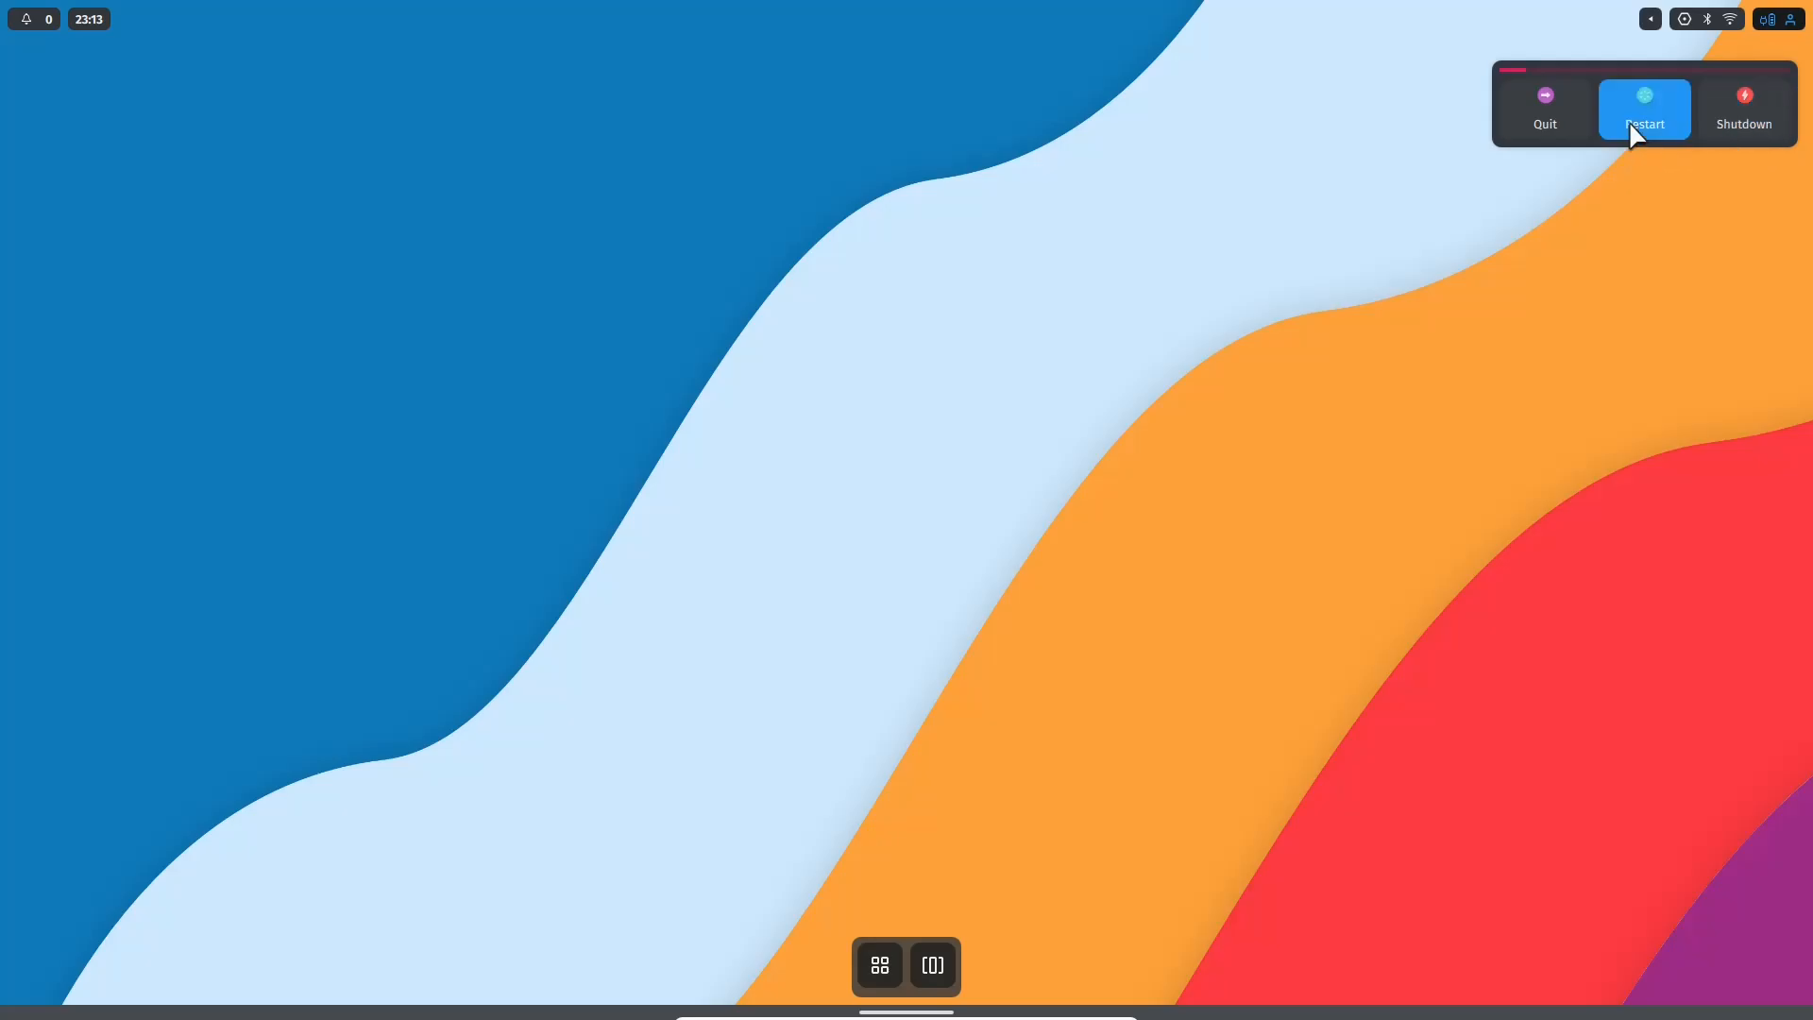
click(1544, 104)
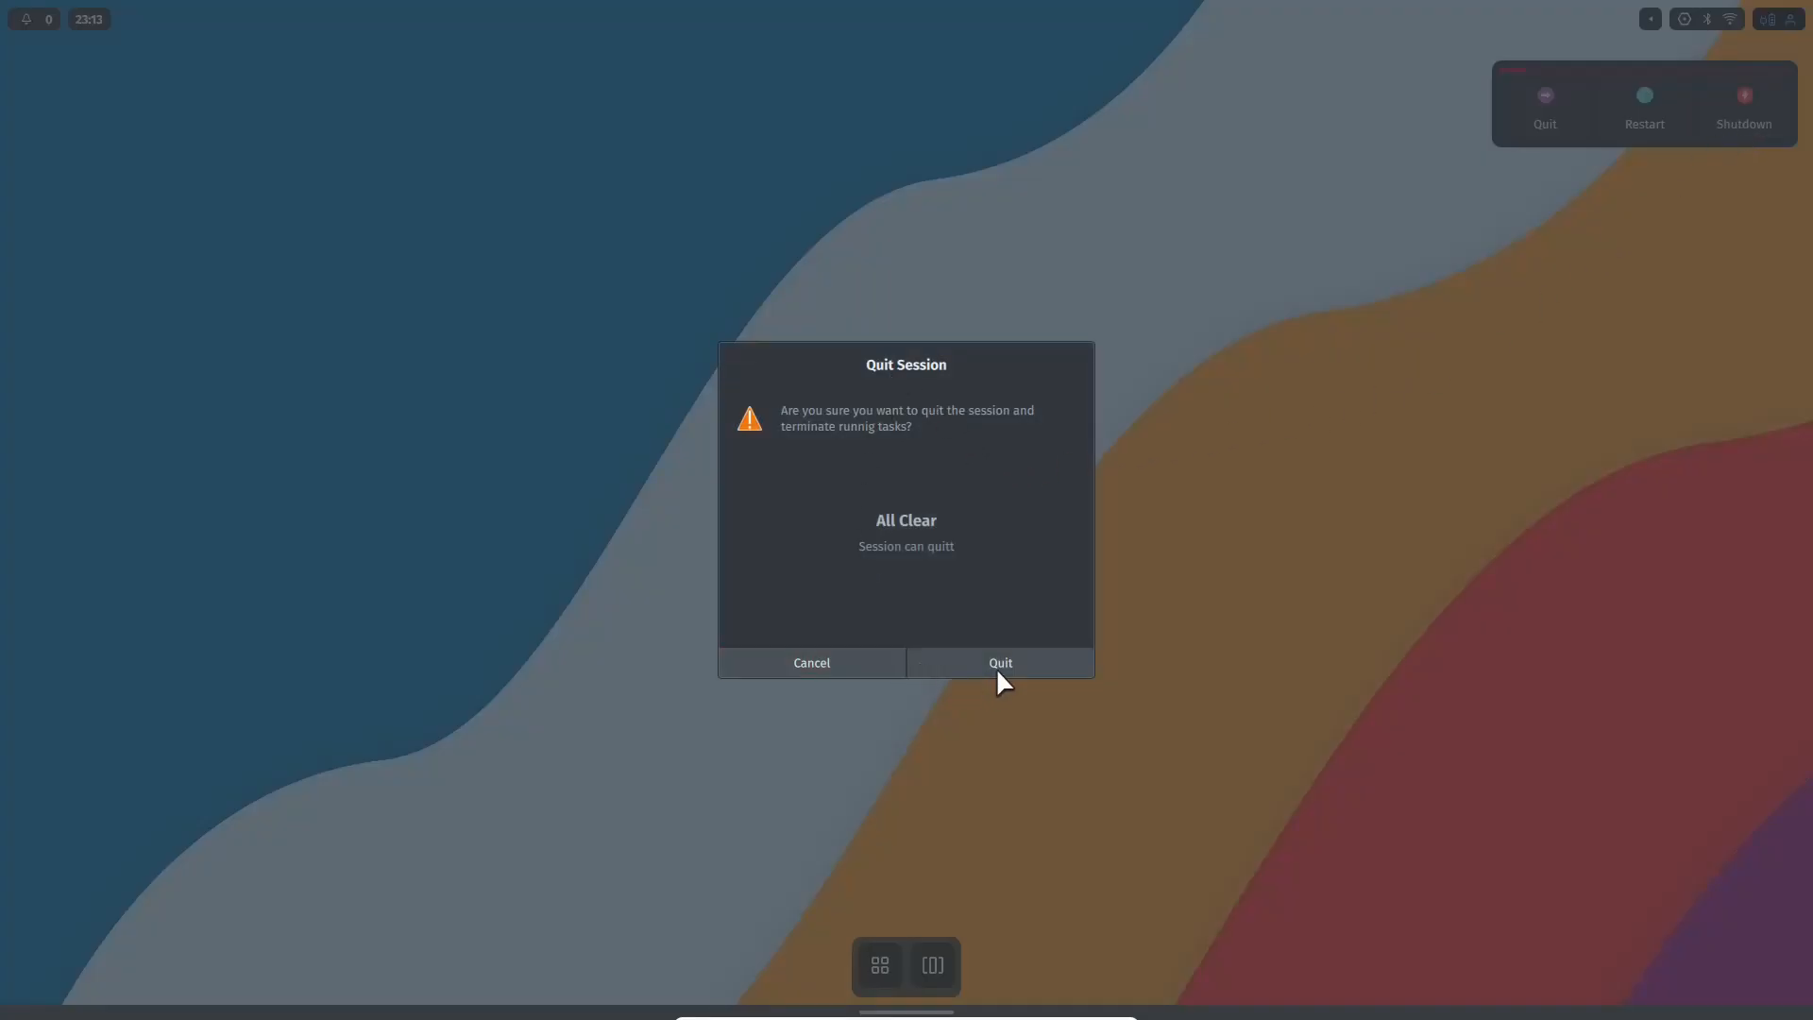
click(998, 662)
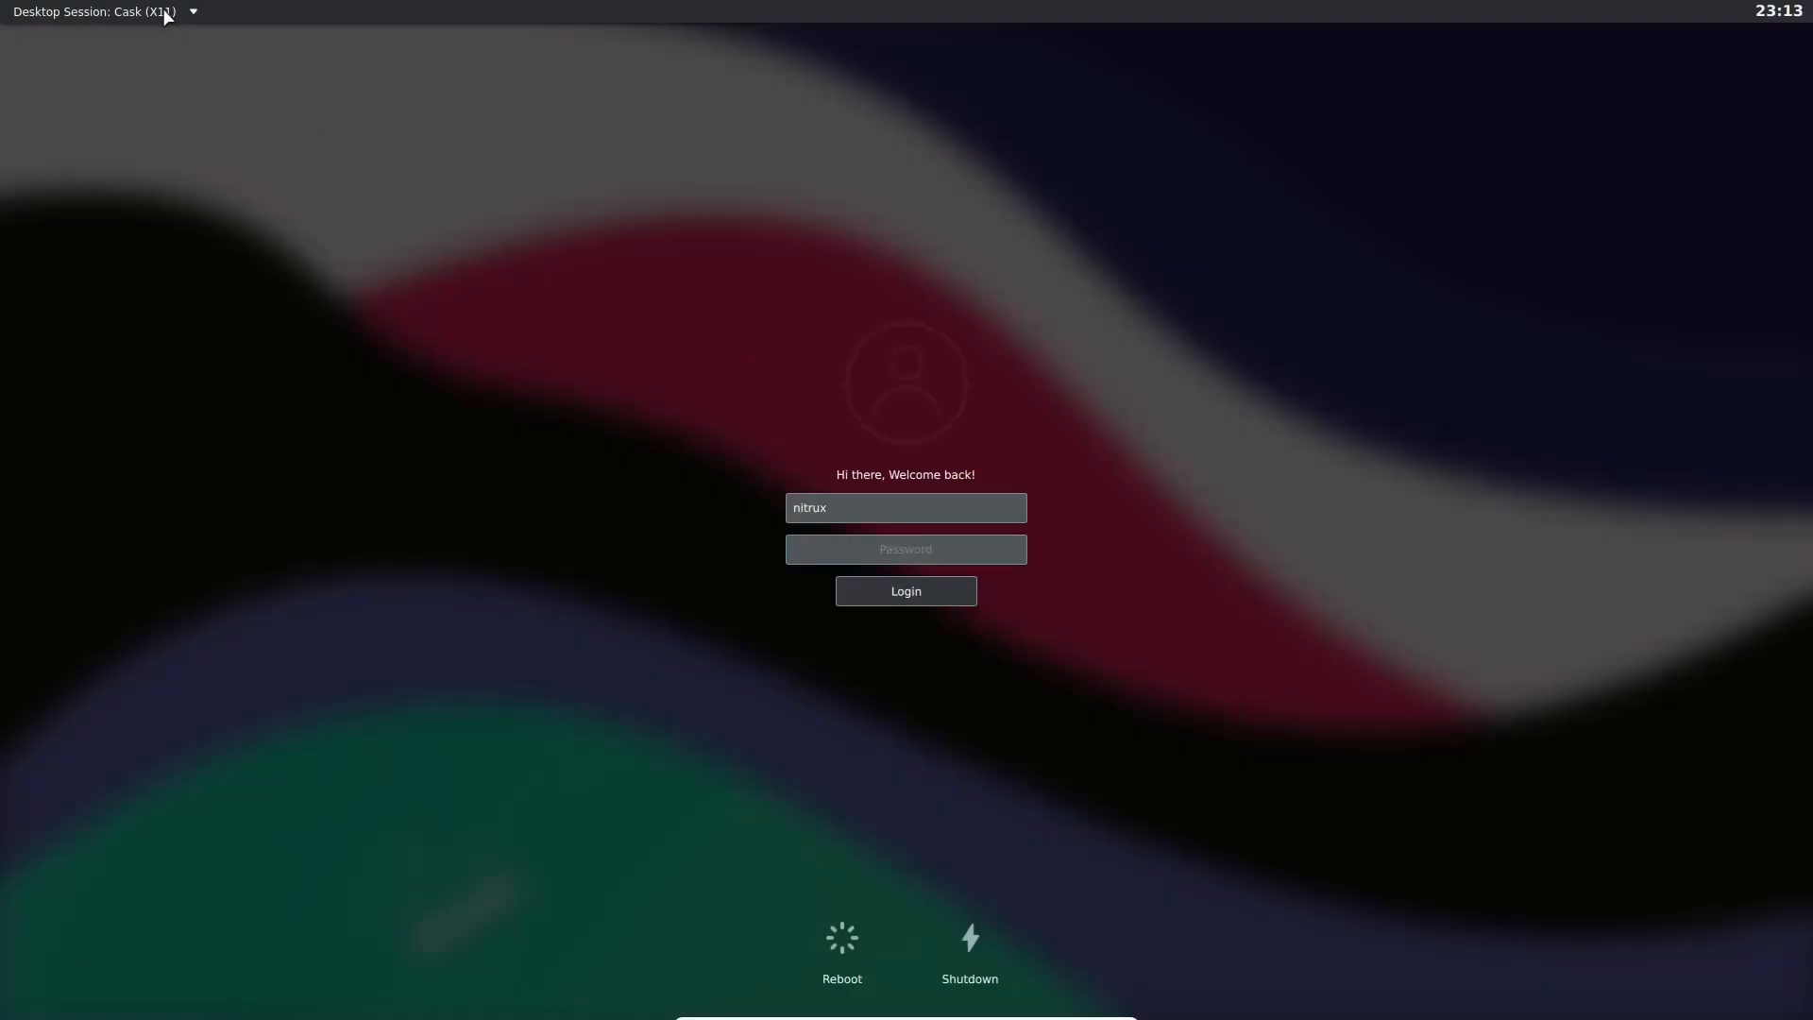
Step: Select the Plasma (X11) desktop session on the login screen and log in
click(192, 11)
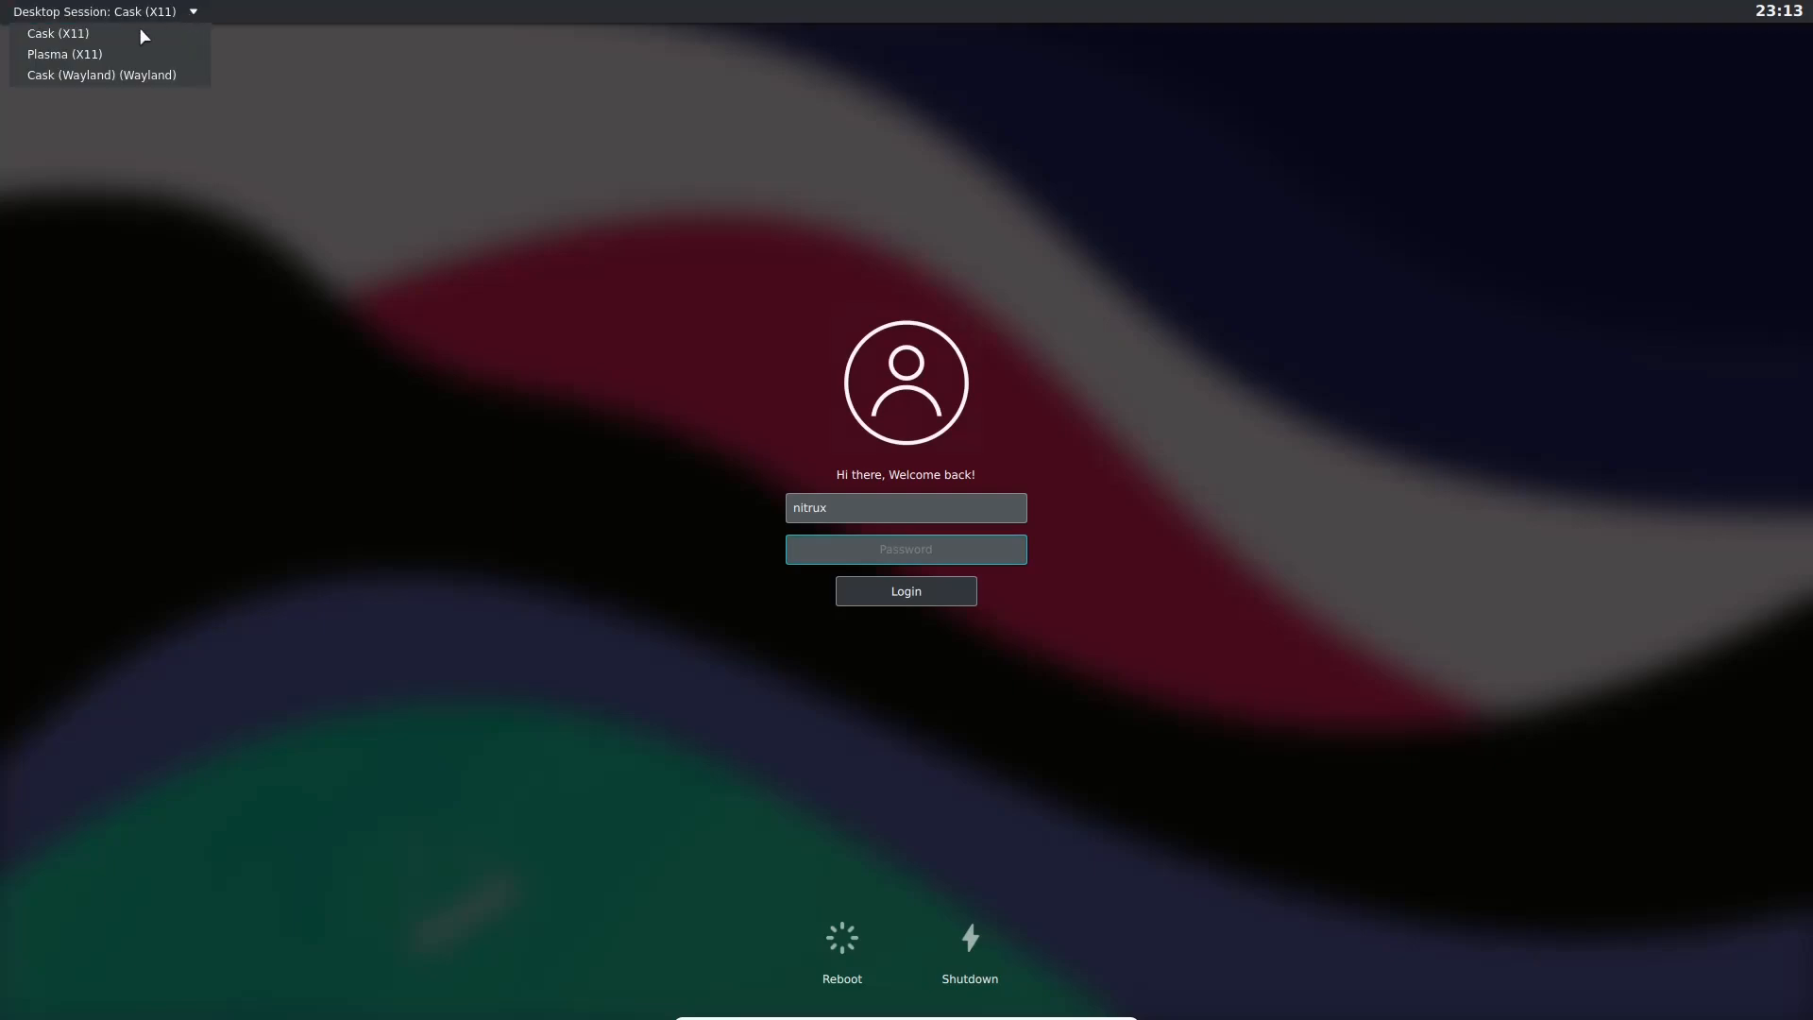
click(65, 53)
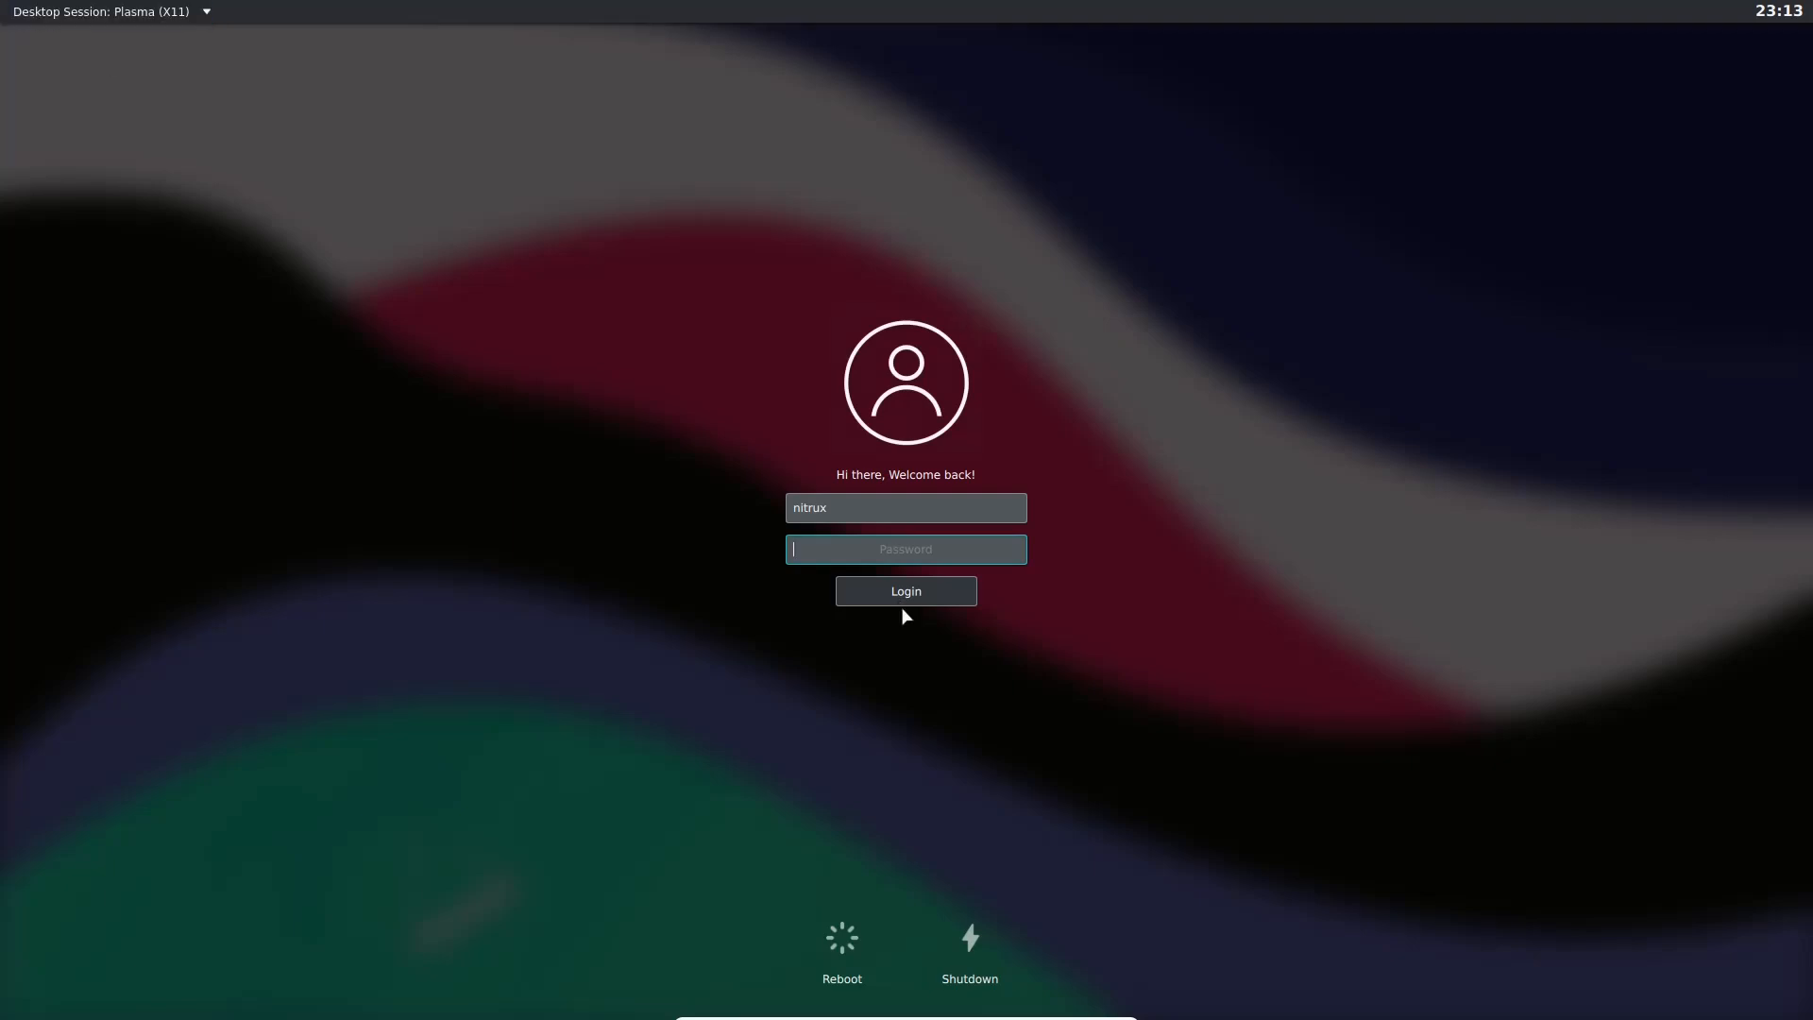
click(905, 591)
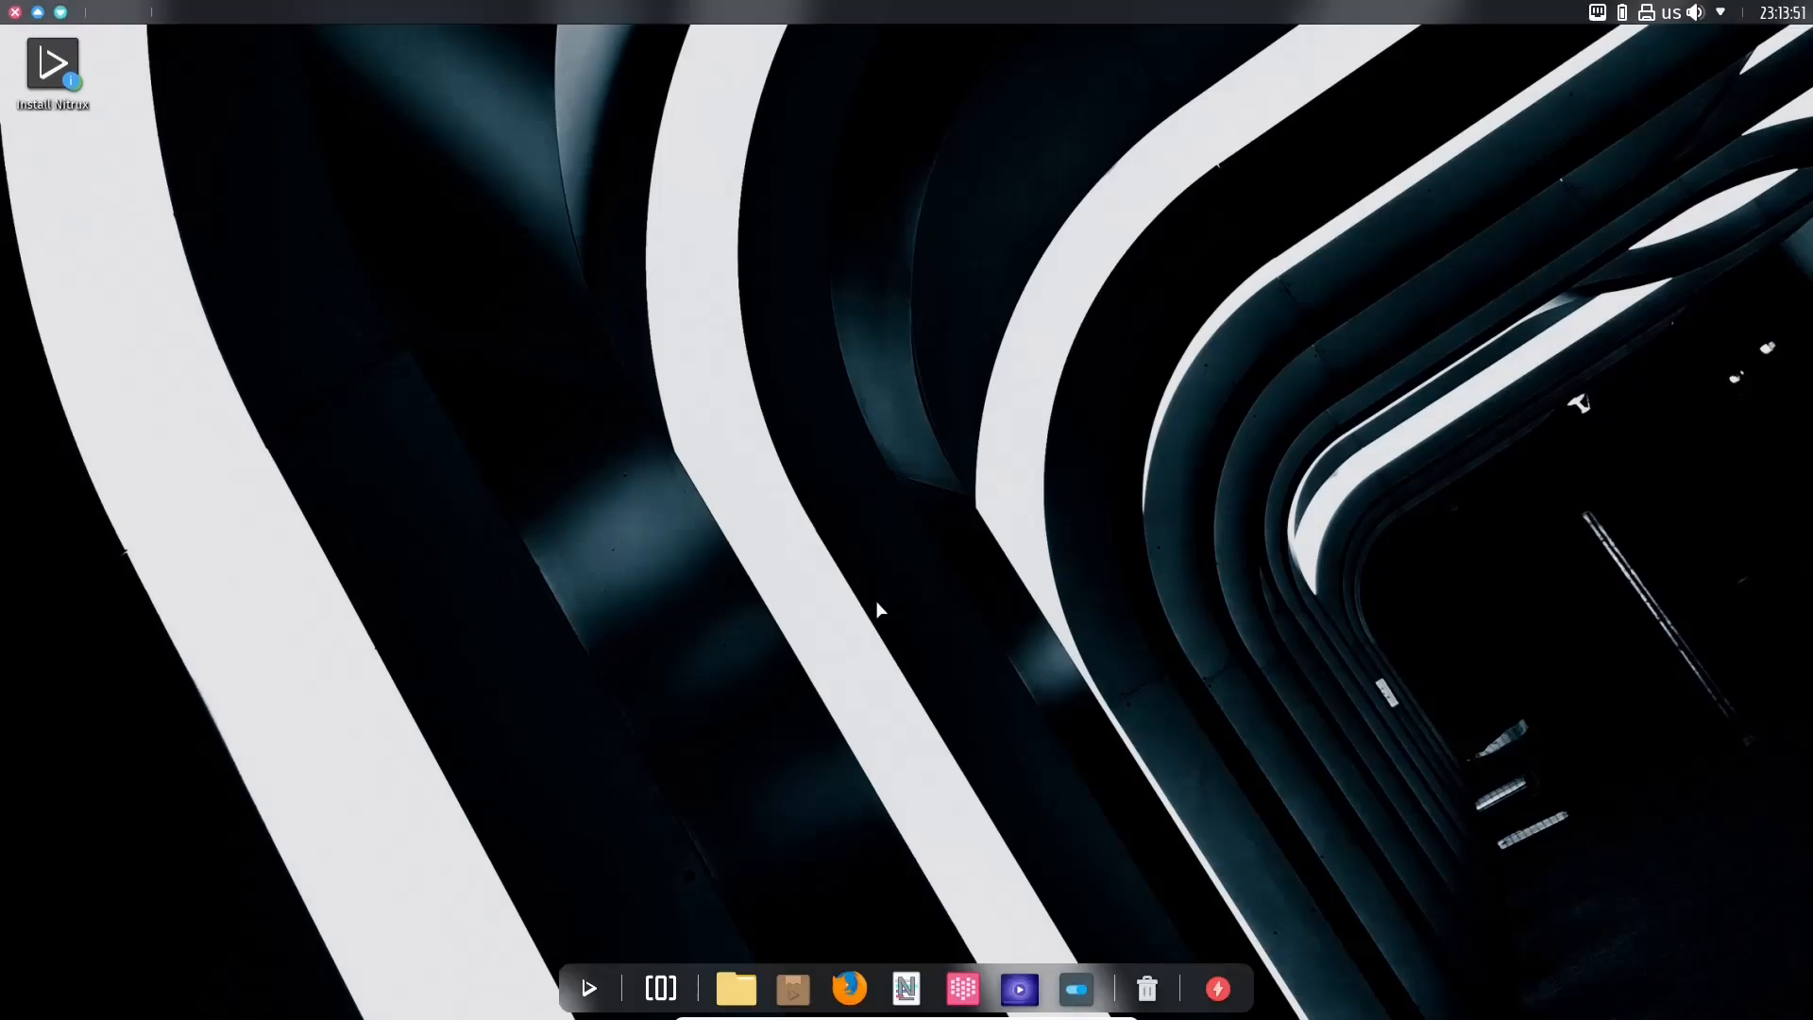
mouse_move(730, 625)
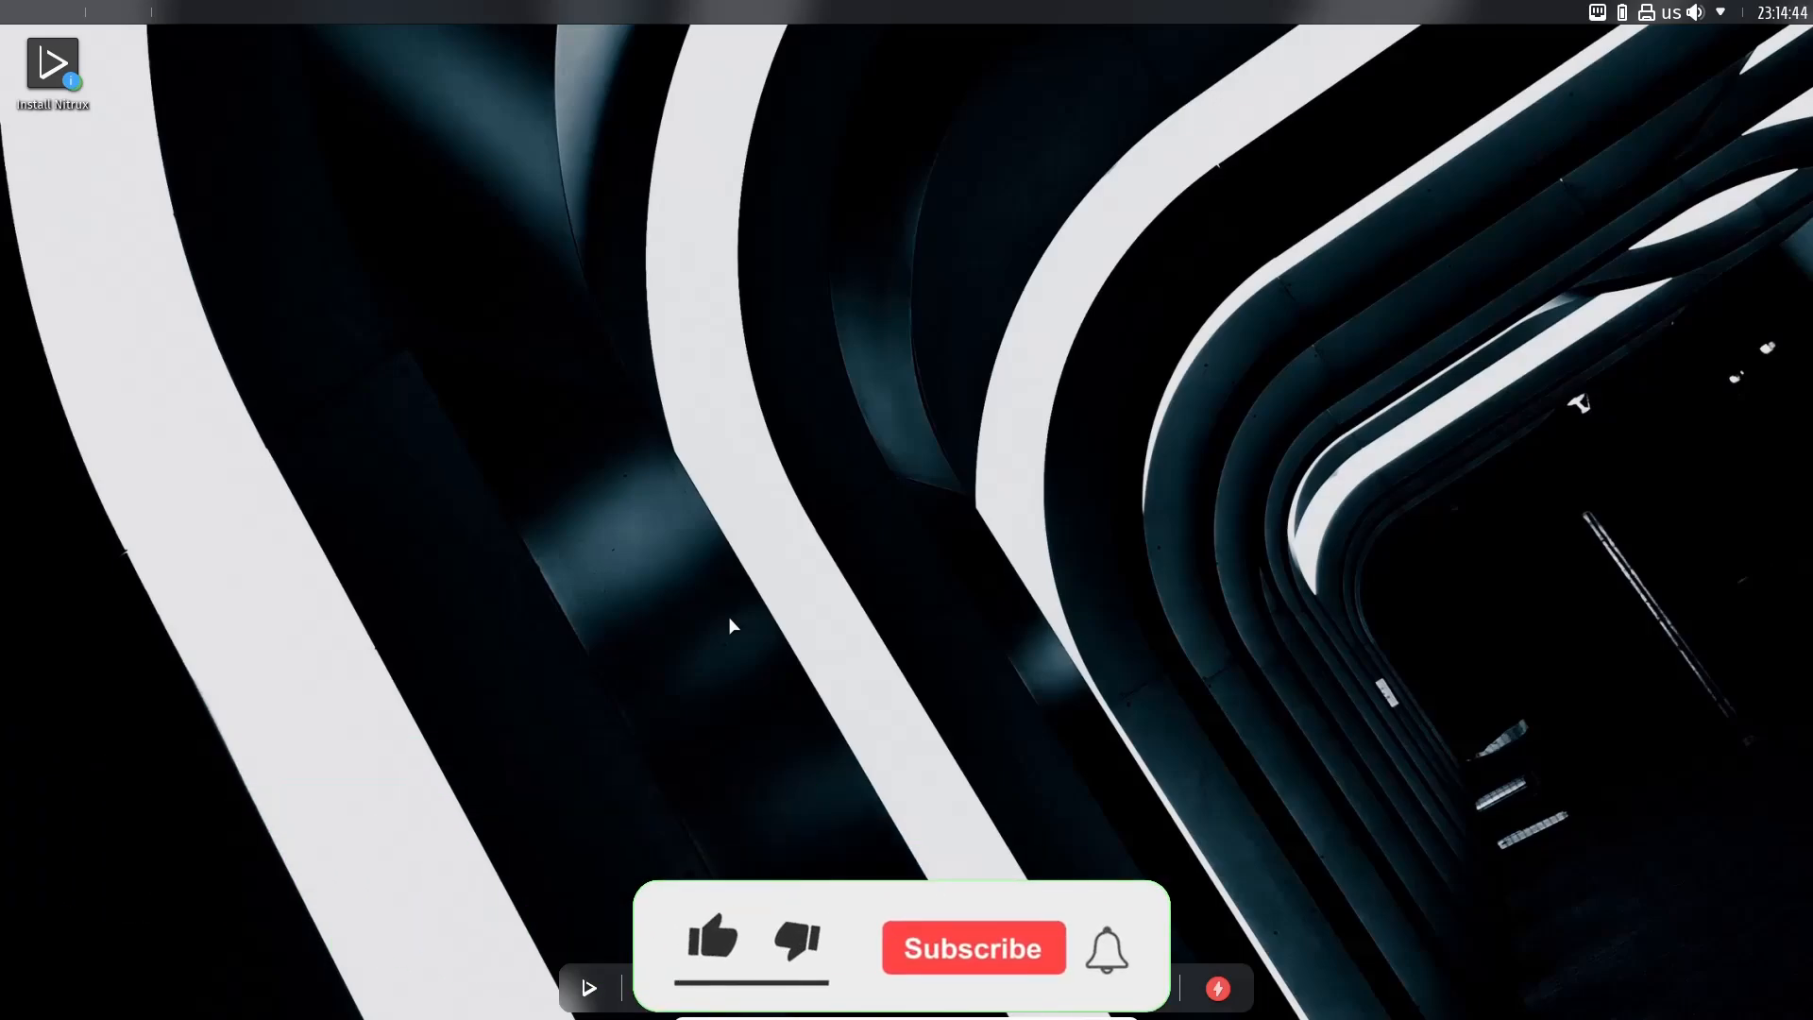
click(712, 941)
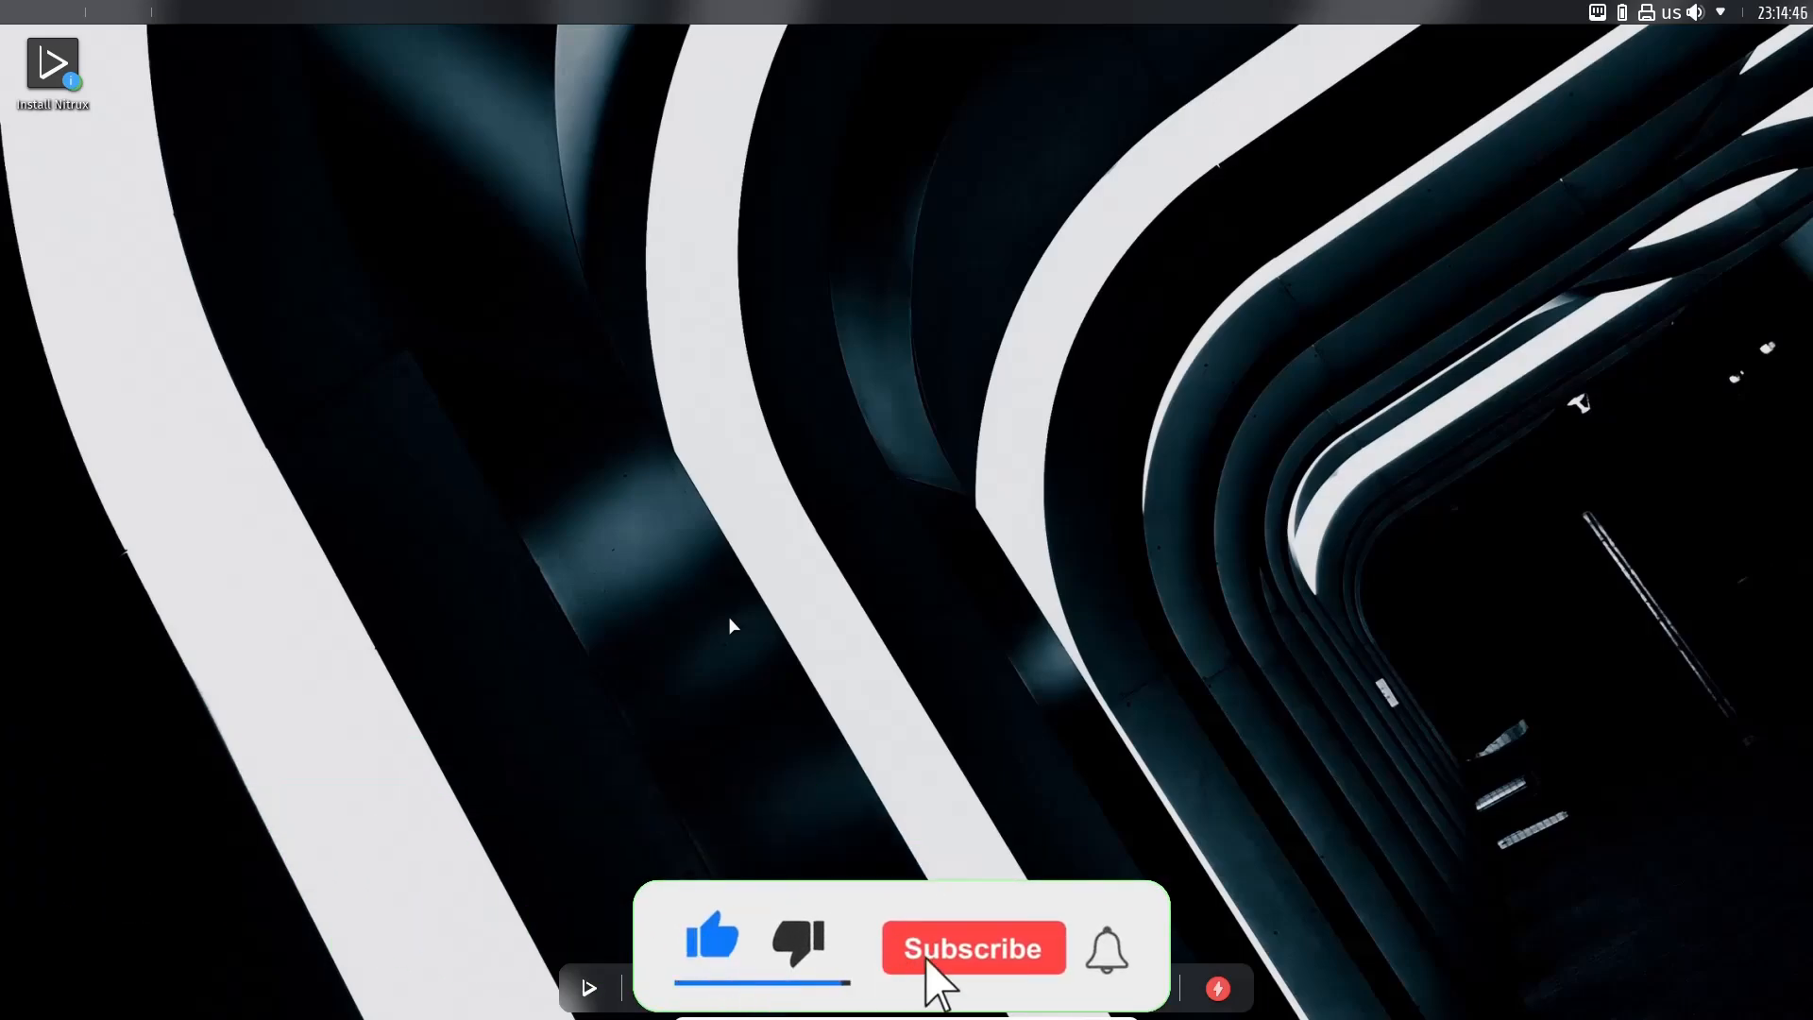
click(972, 947)
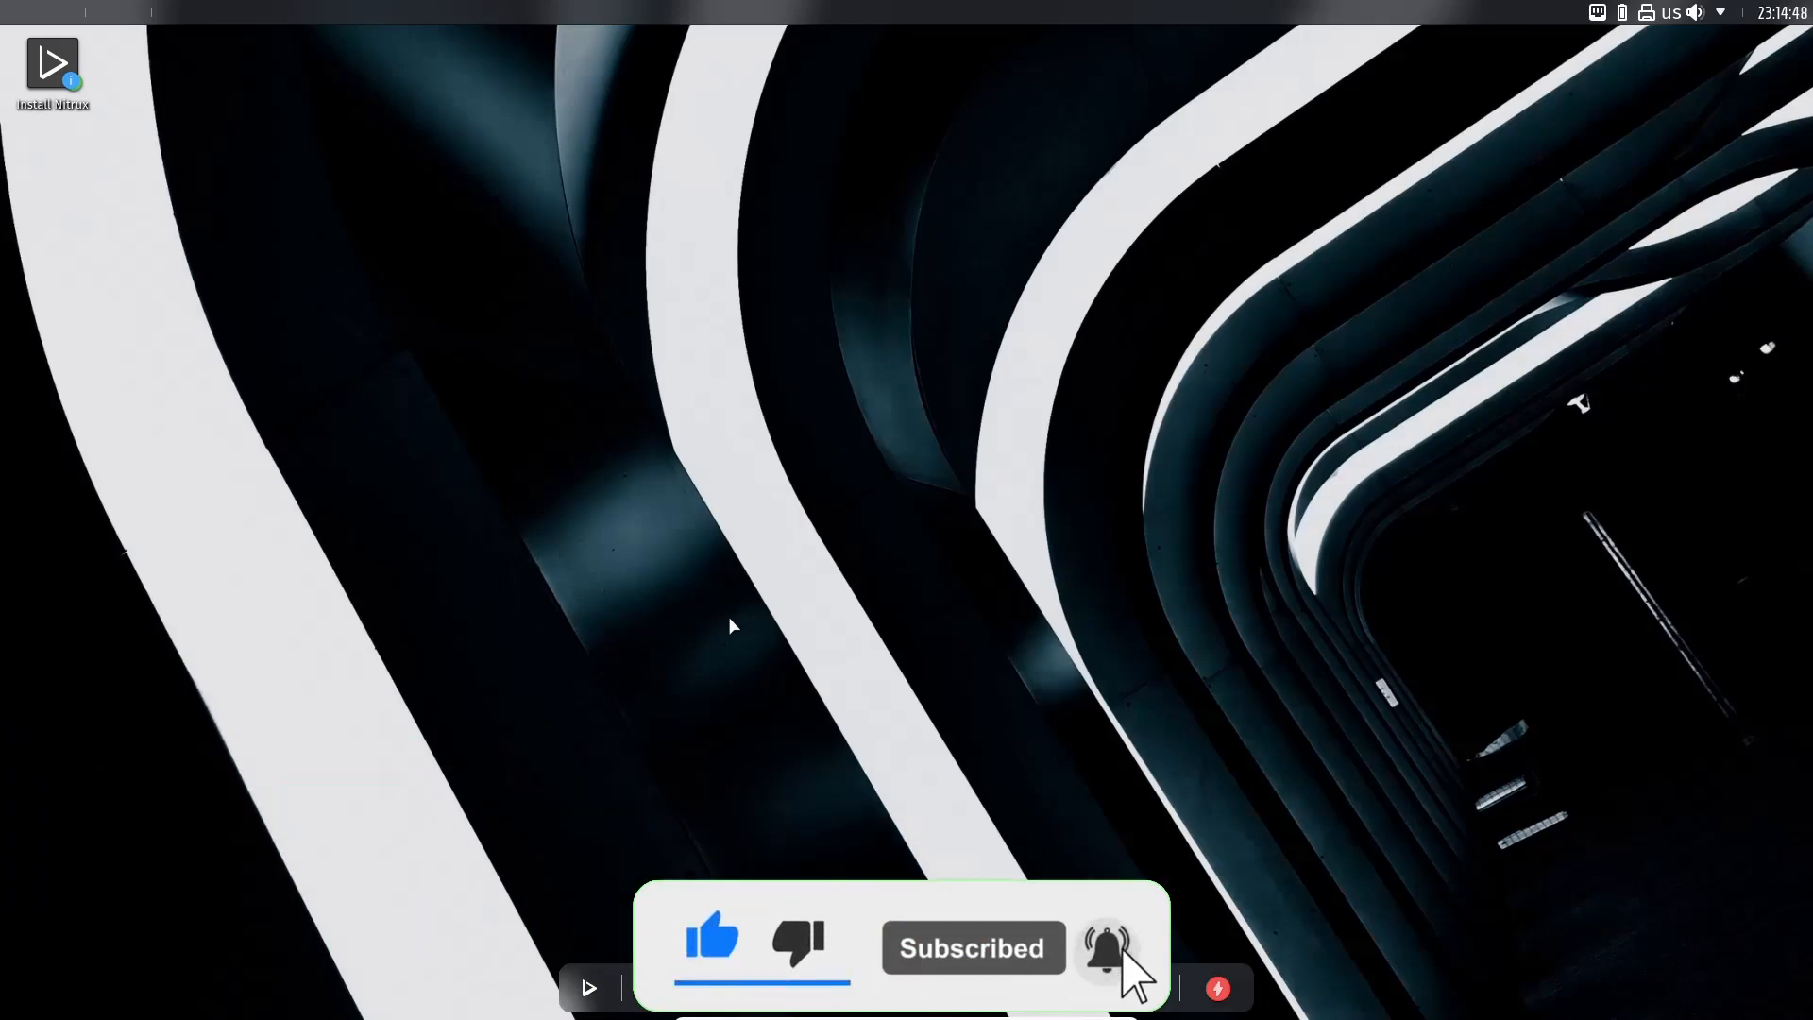